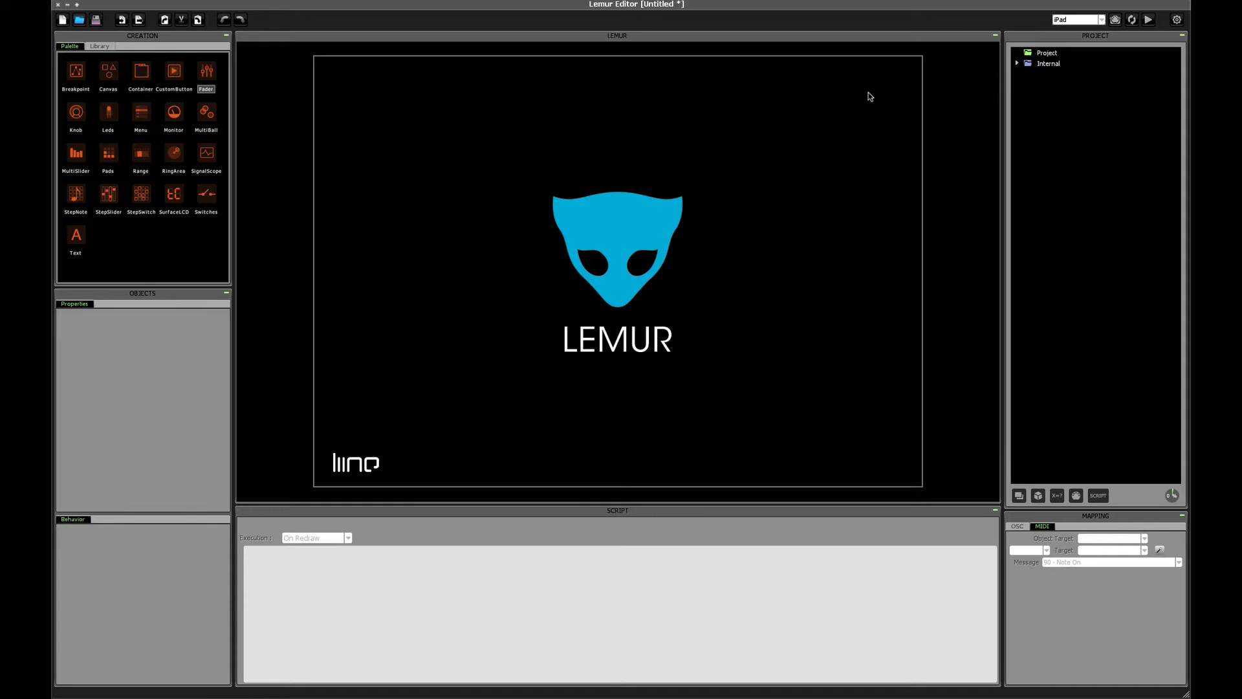
pyautogui.moveTo(787, 121)
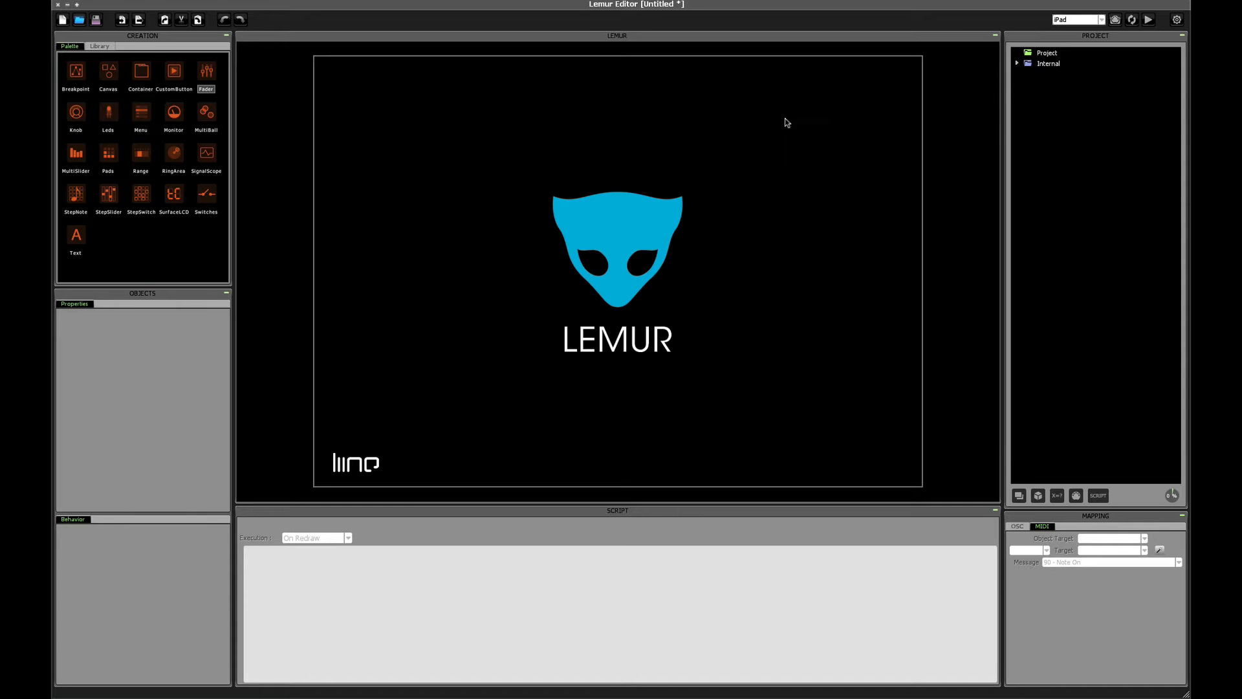
pyautogui.moveTo(104, 67)
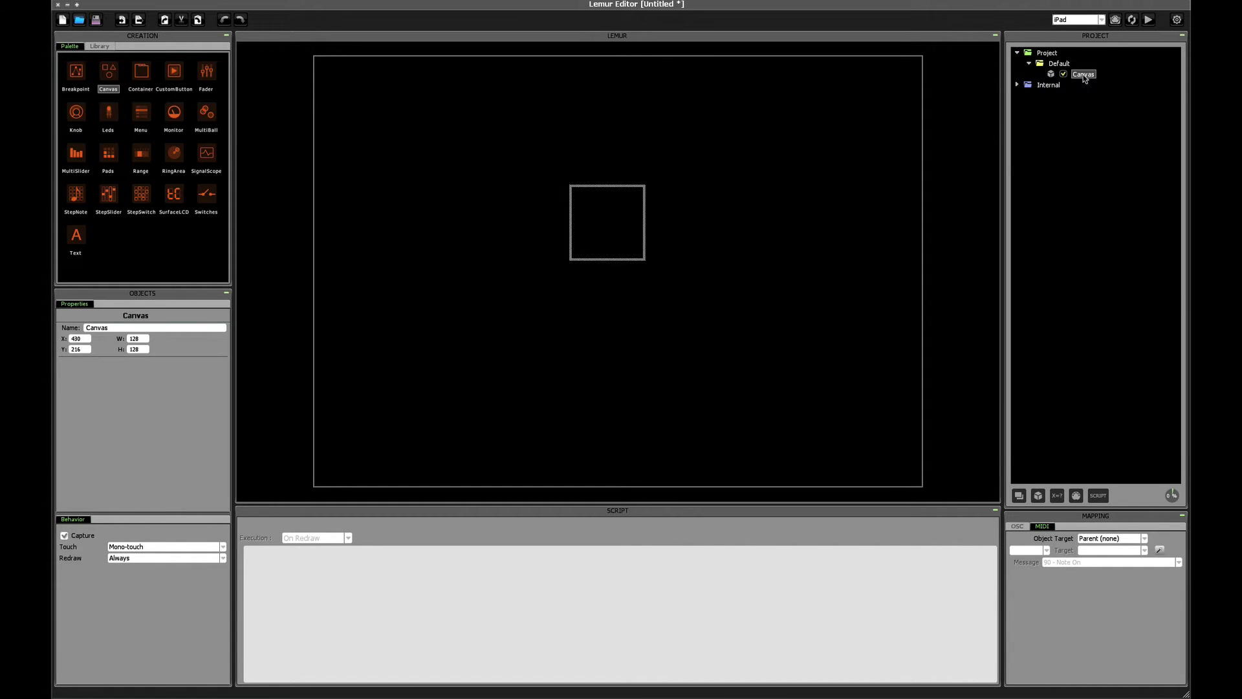
# - Move the Canvas up-left to 318, 116 and enlarge it to 333 by 298
pyautogui.moveTo(606, 223); pyautogui.dragTo(541, 163)
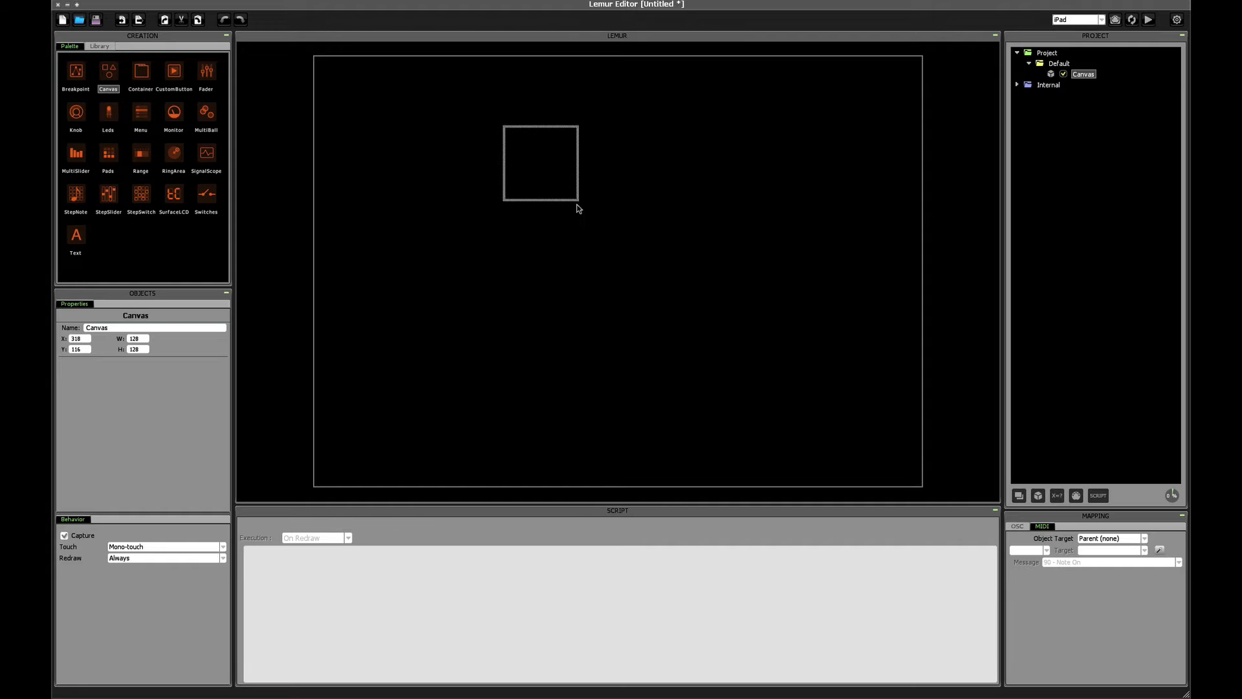
pyautogui.click(1058, 64)
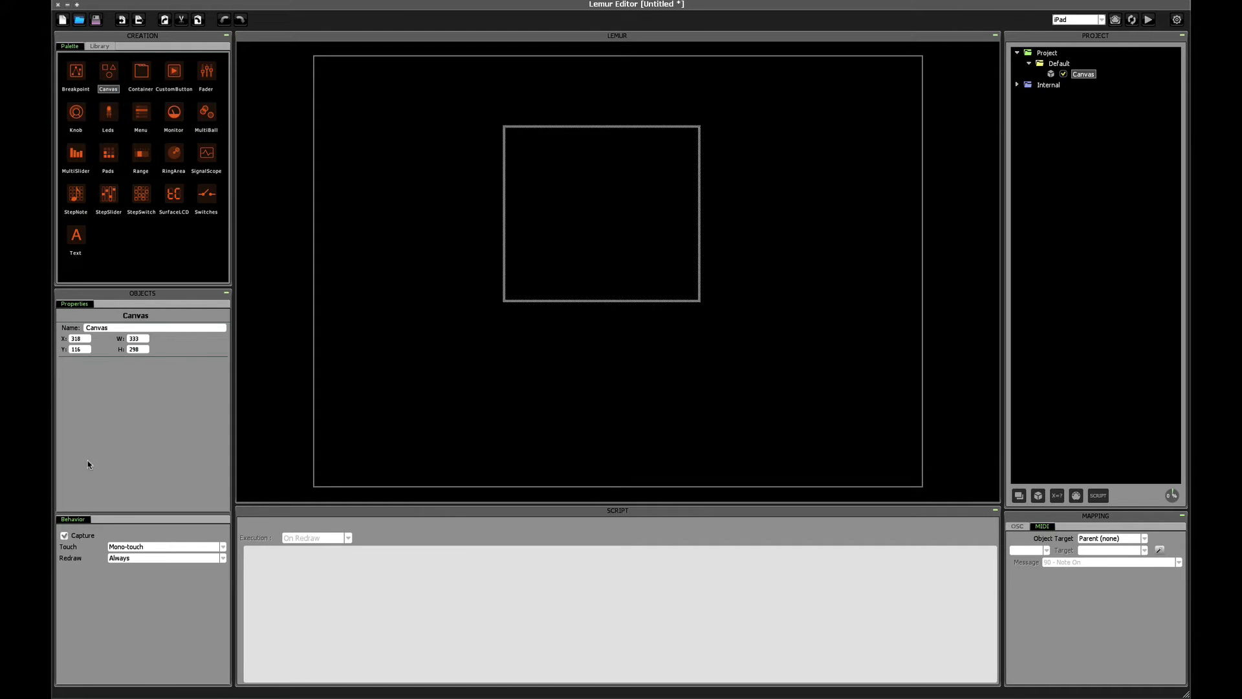
pyautogui.moveTo(139, 617)
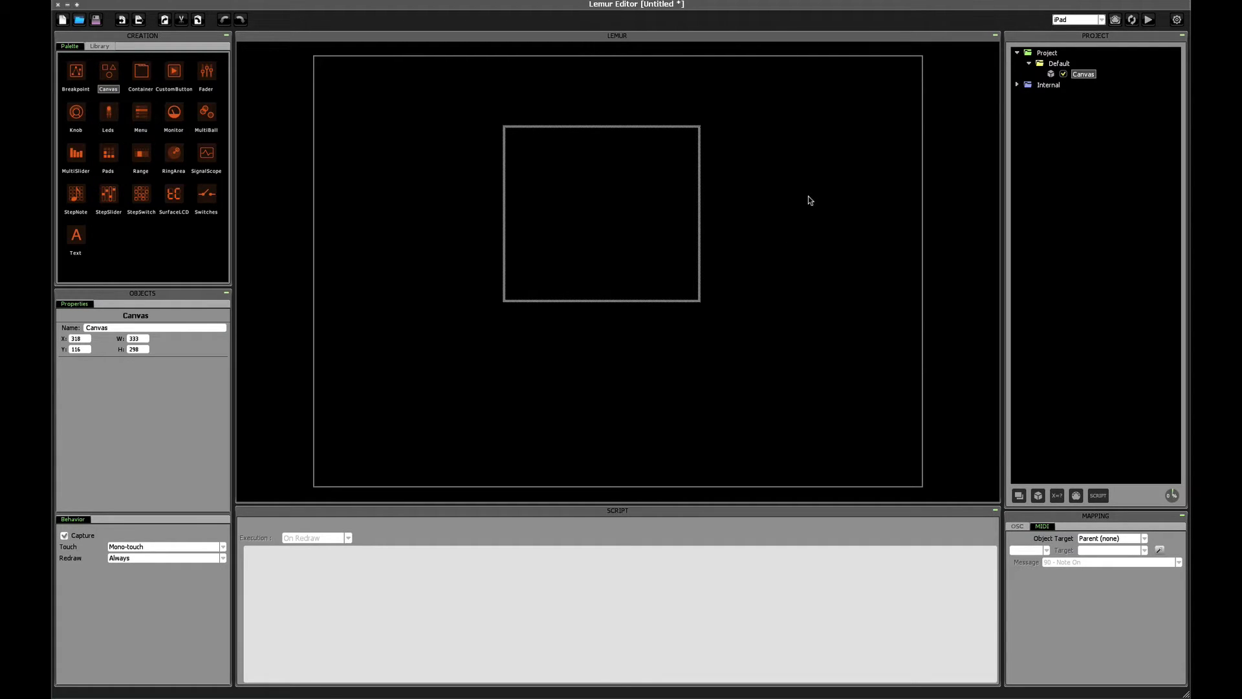
pyautogui.moveTo(875, 214)
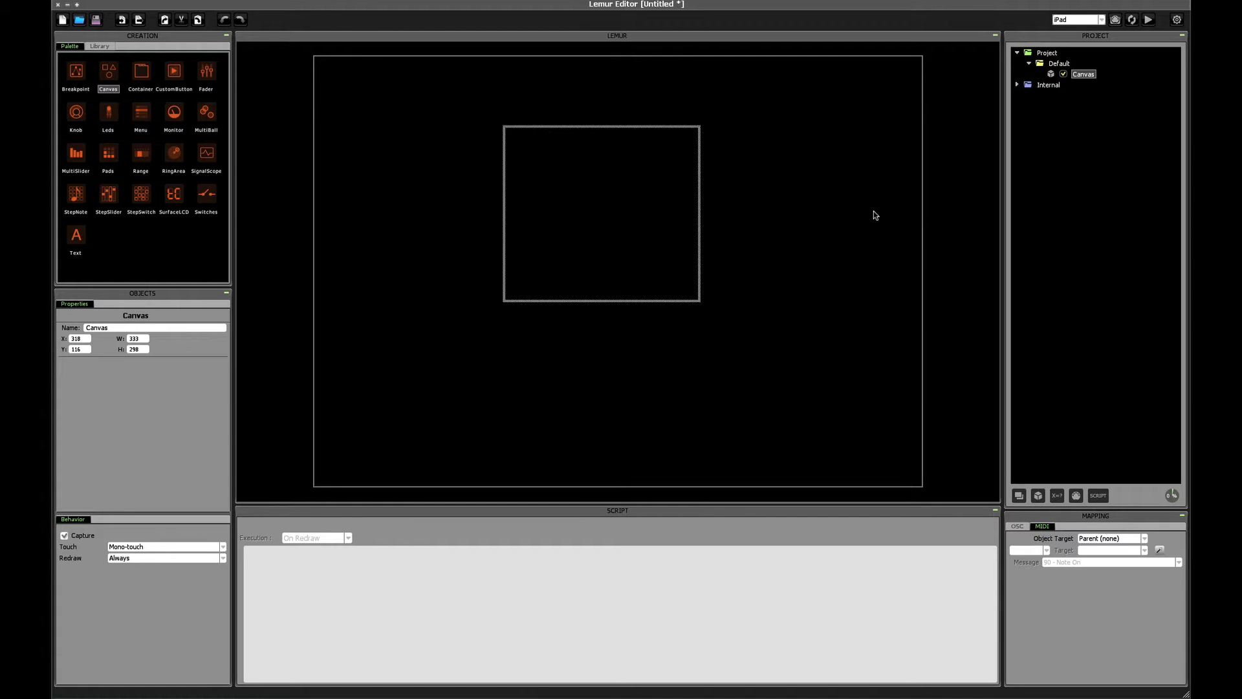
pyautogui.moveTo(868, 215)
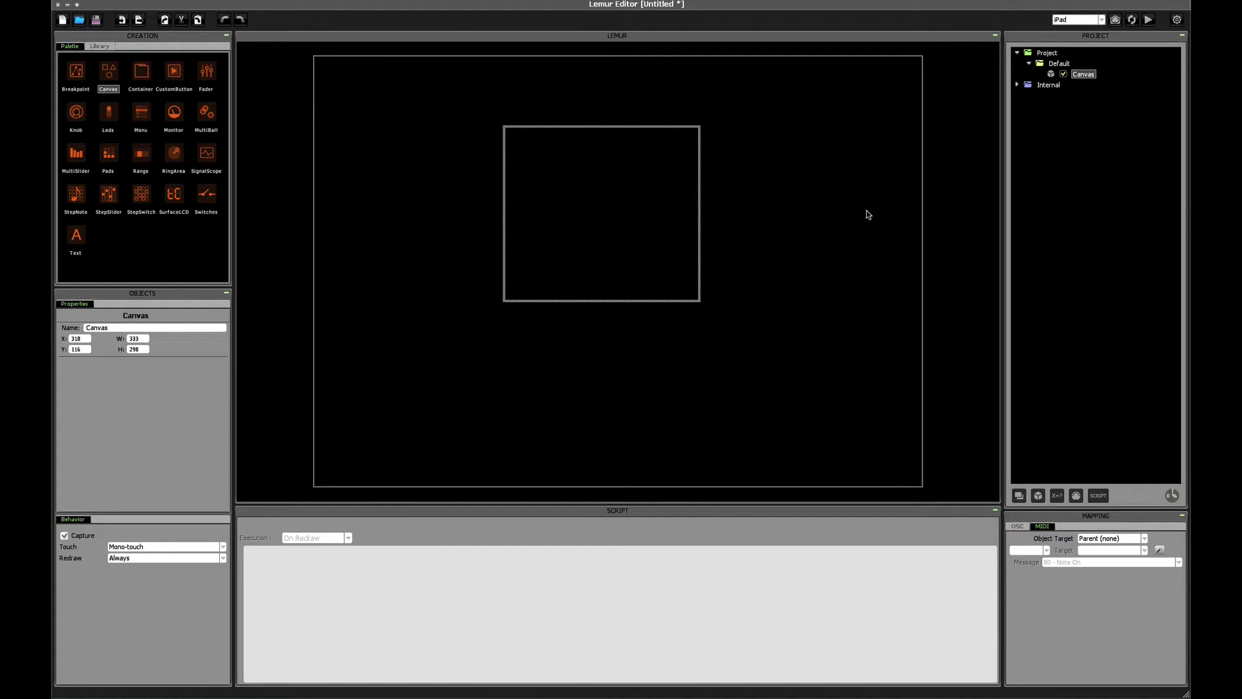
pyautogui.moveTo(189, 337)
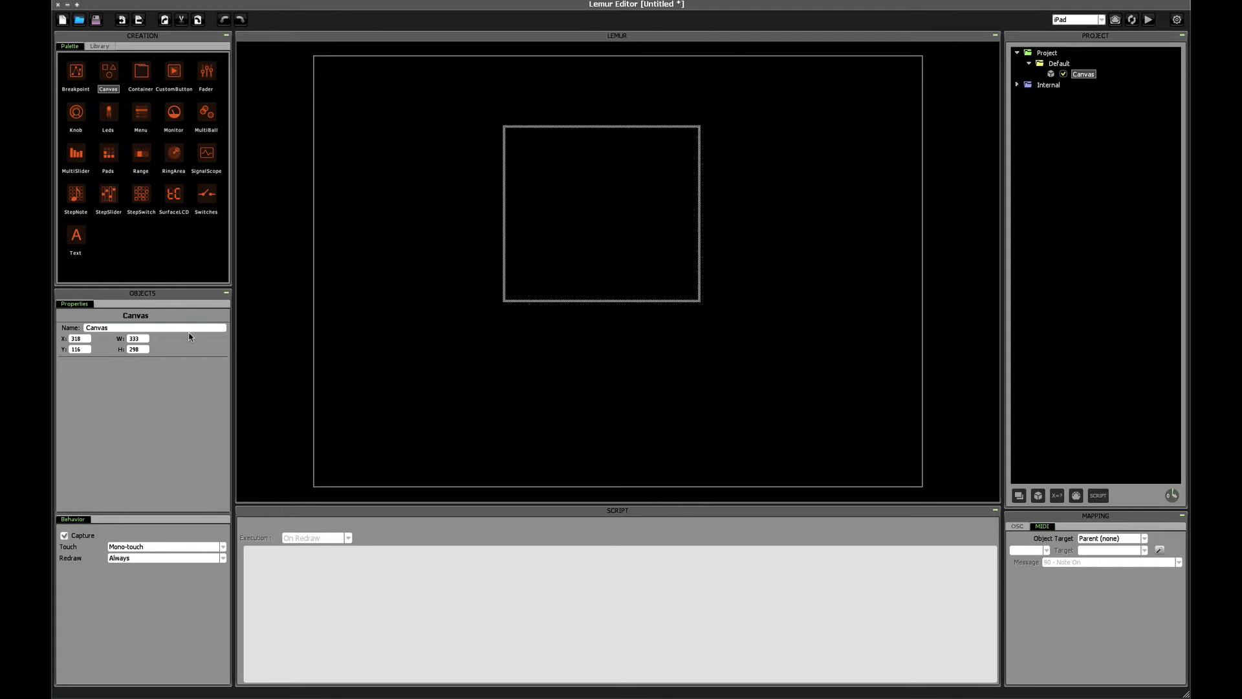
pyautogui.click(76, 338)
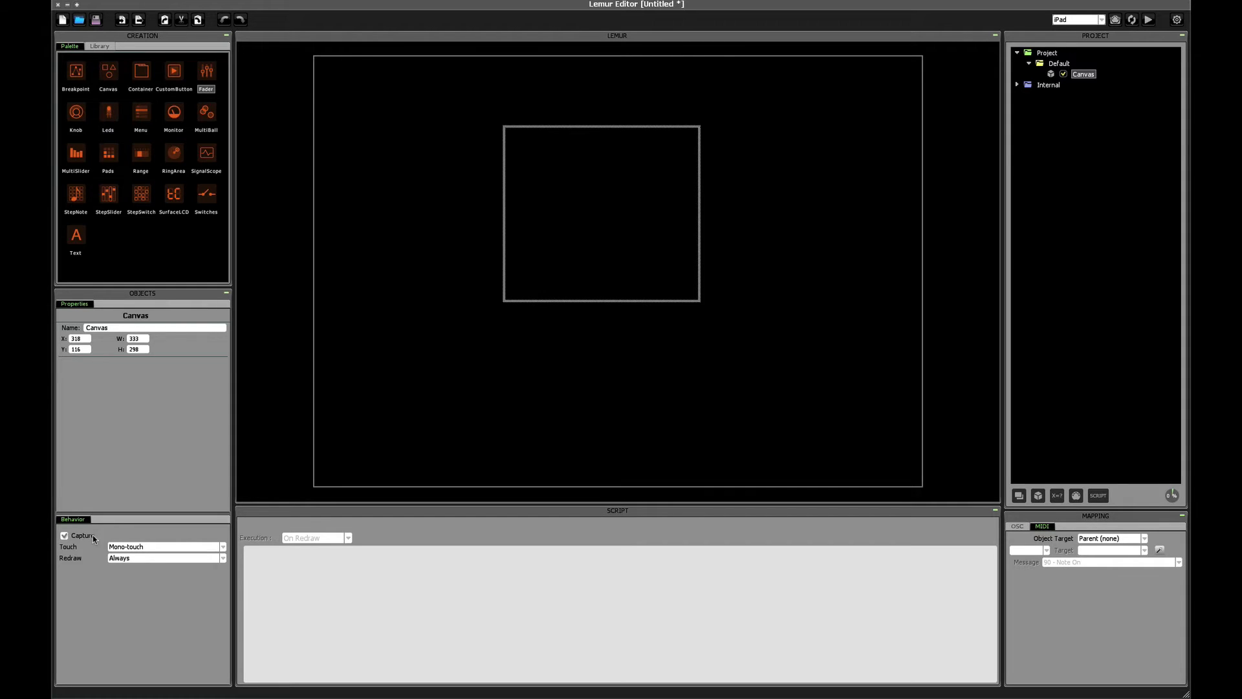
# - Set the Canvas Touch behavior to Mono-touch and Redraw to On demand
pyautogui.click(165, 546)
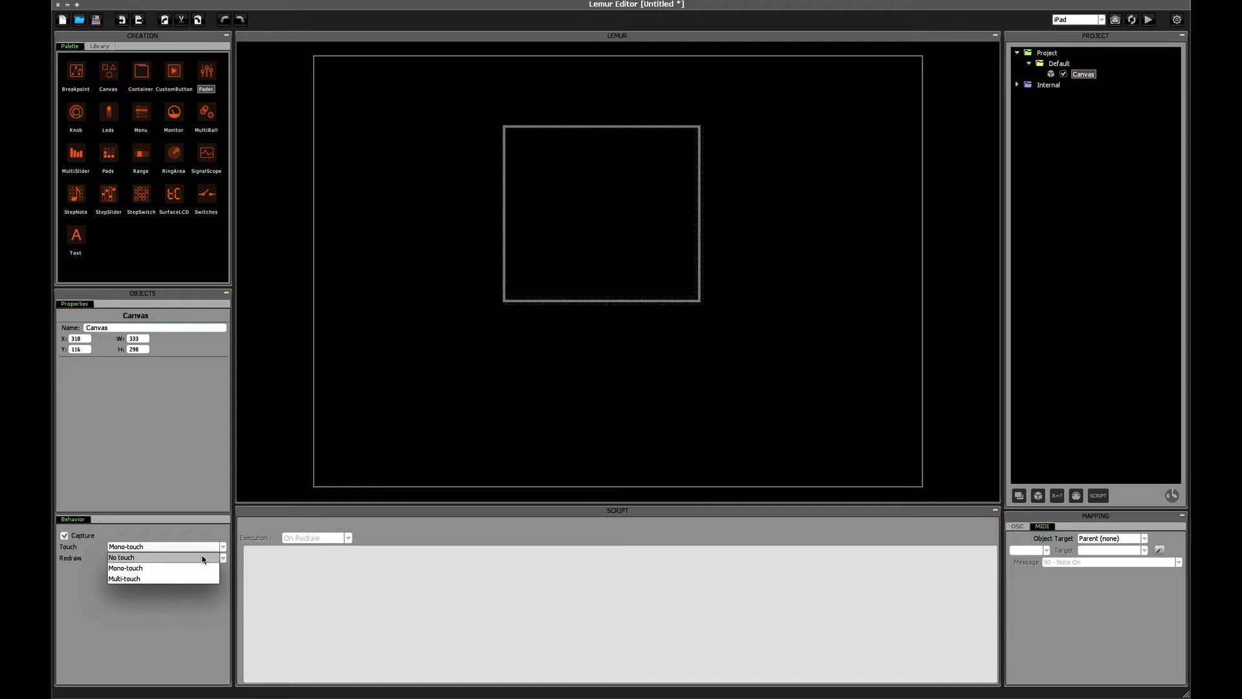
pyautogui.click(122, 556)
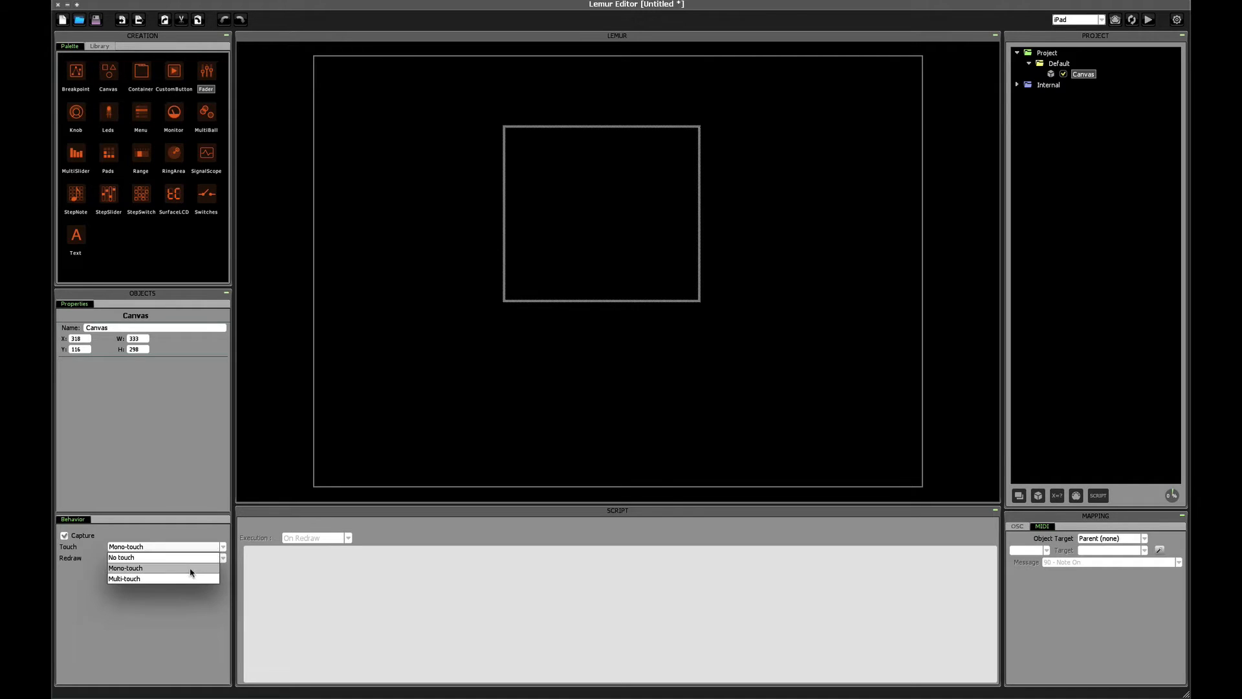
pyautogui.click(124, 578)
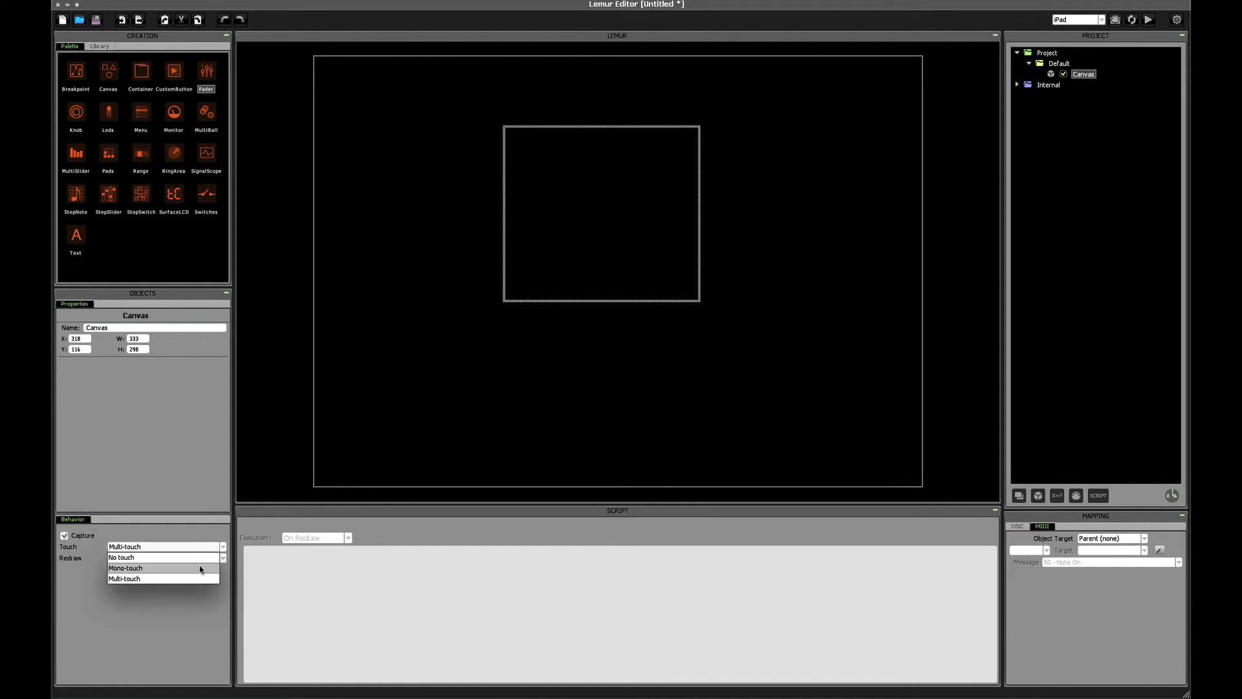
pyautogui.click(124, 568)
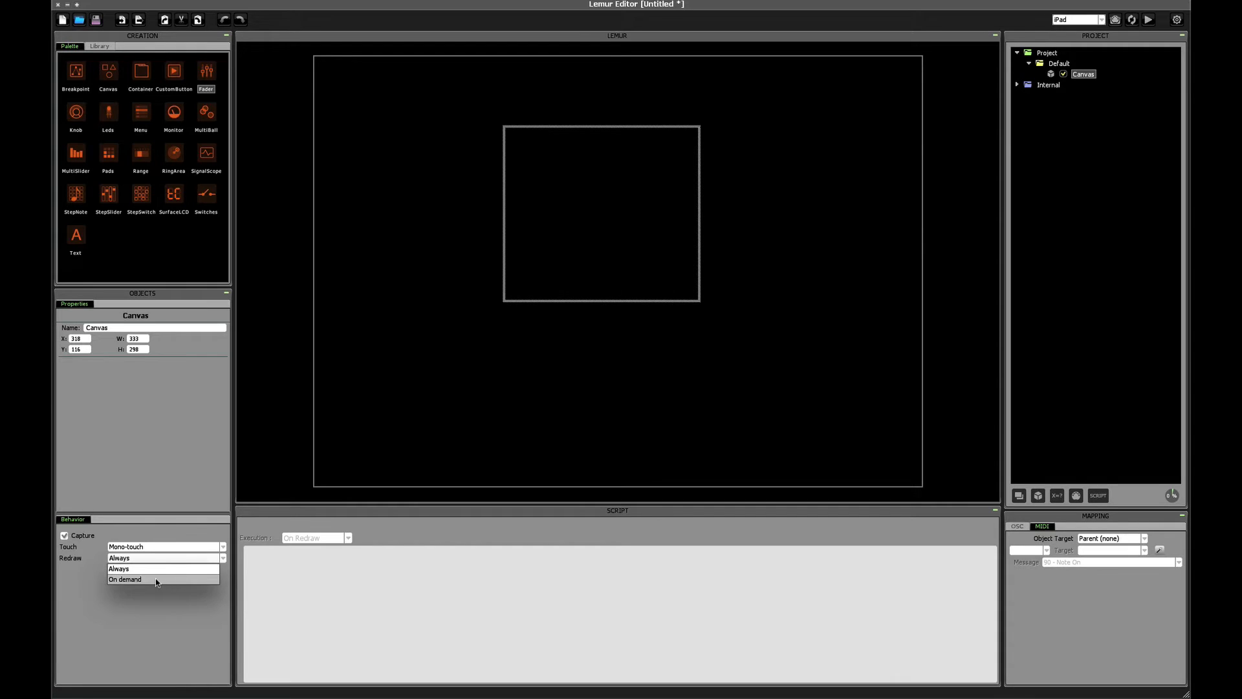
pyautogui.click(125, 579)
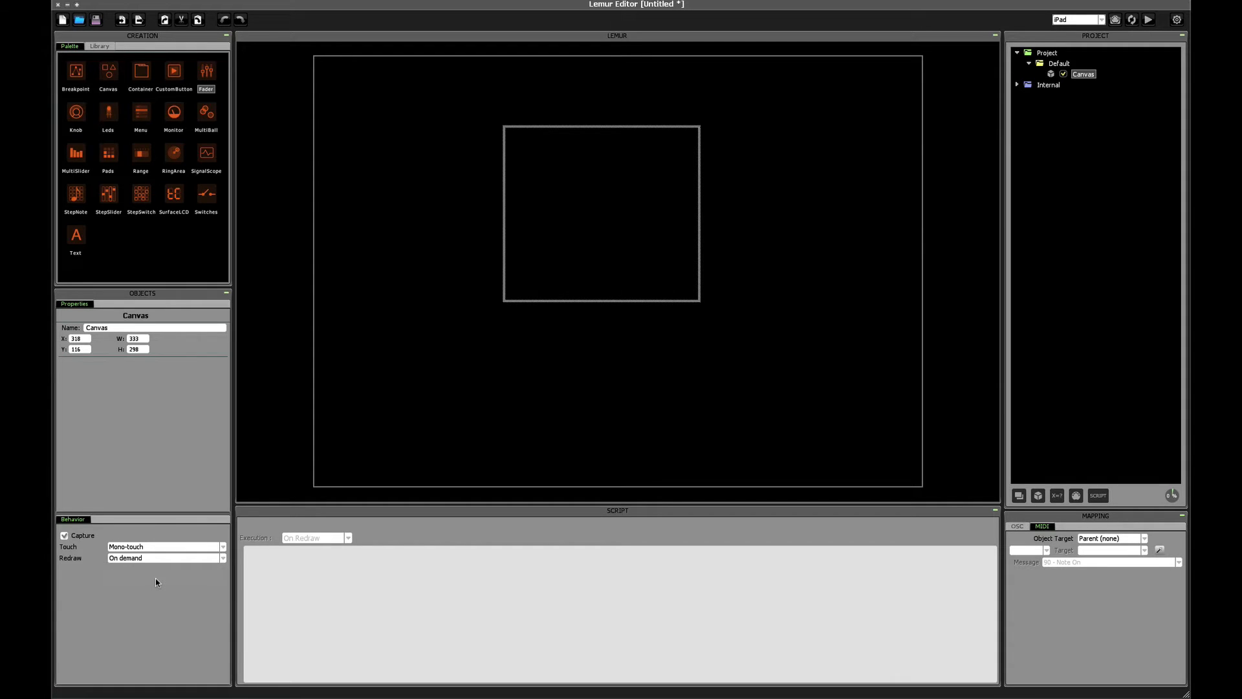
pyautogui.moveTo(216, 523)
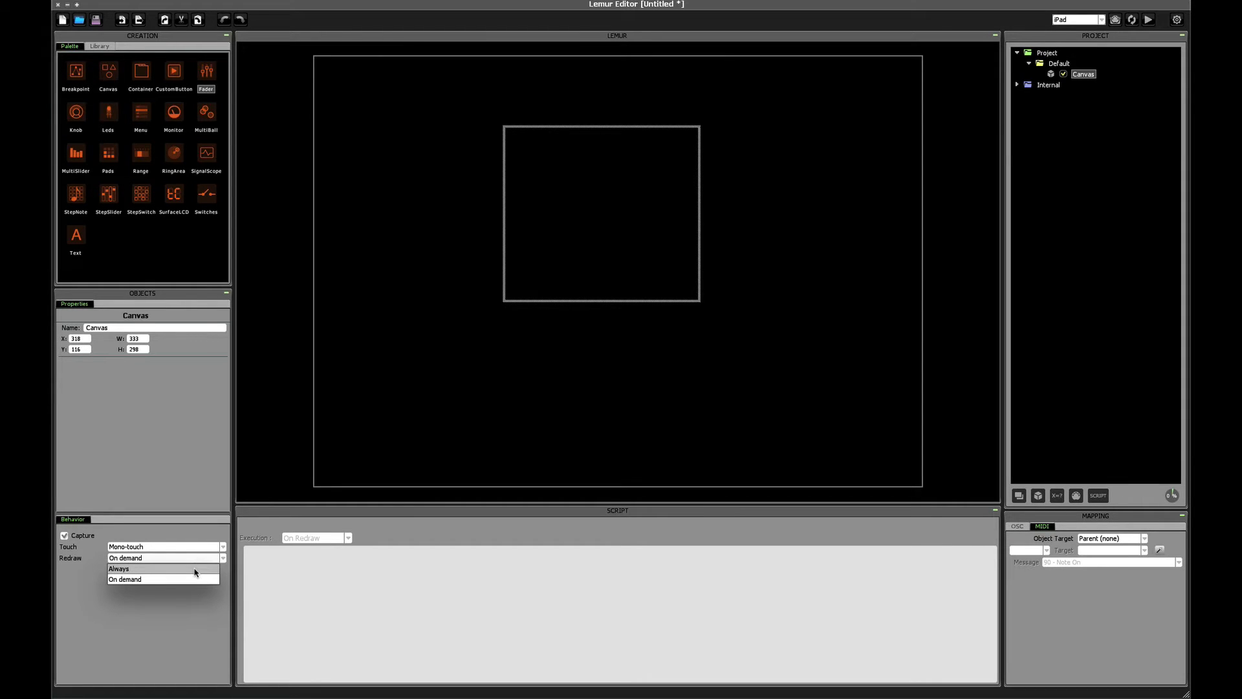
pyautogui.click(118, 569)
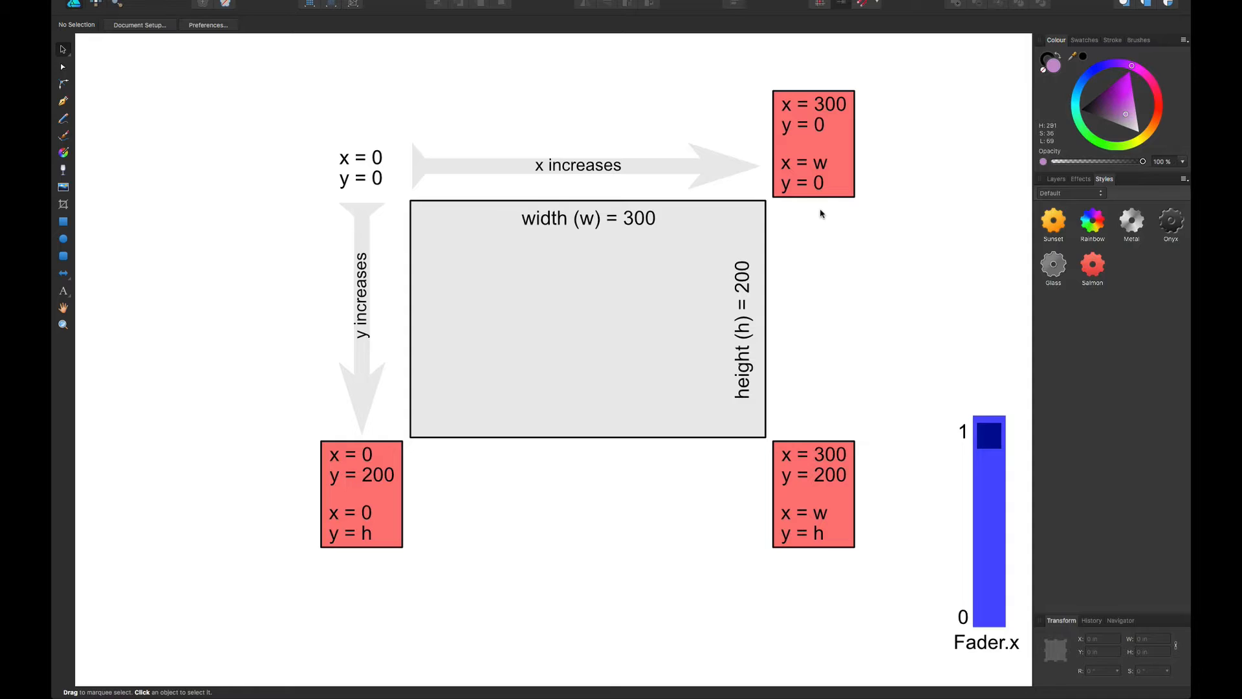
pyautogui.moveTo(408, 189)
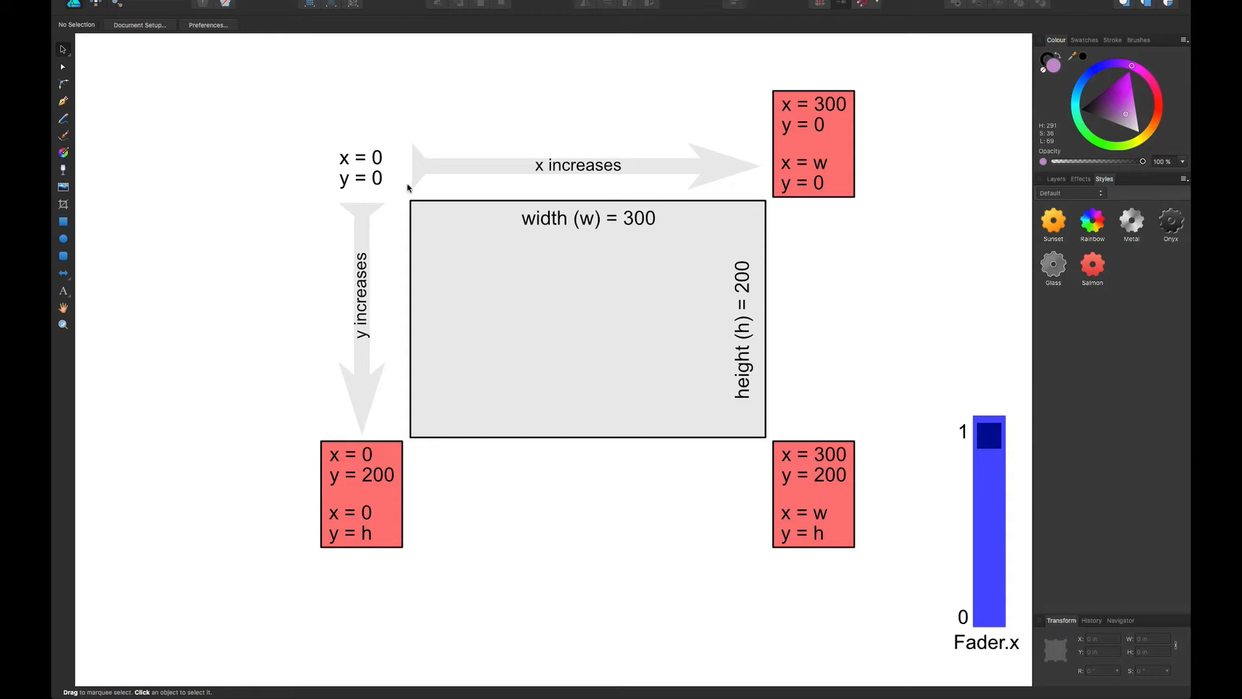
pyautogui.moveTo(390, 180)
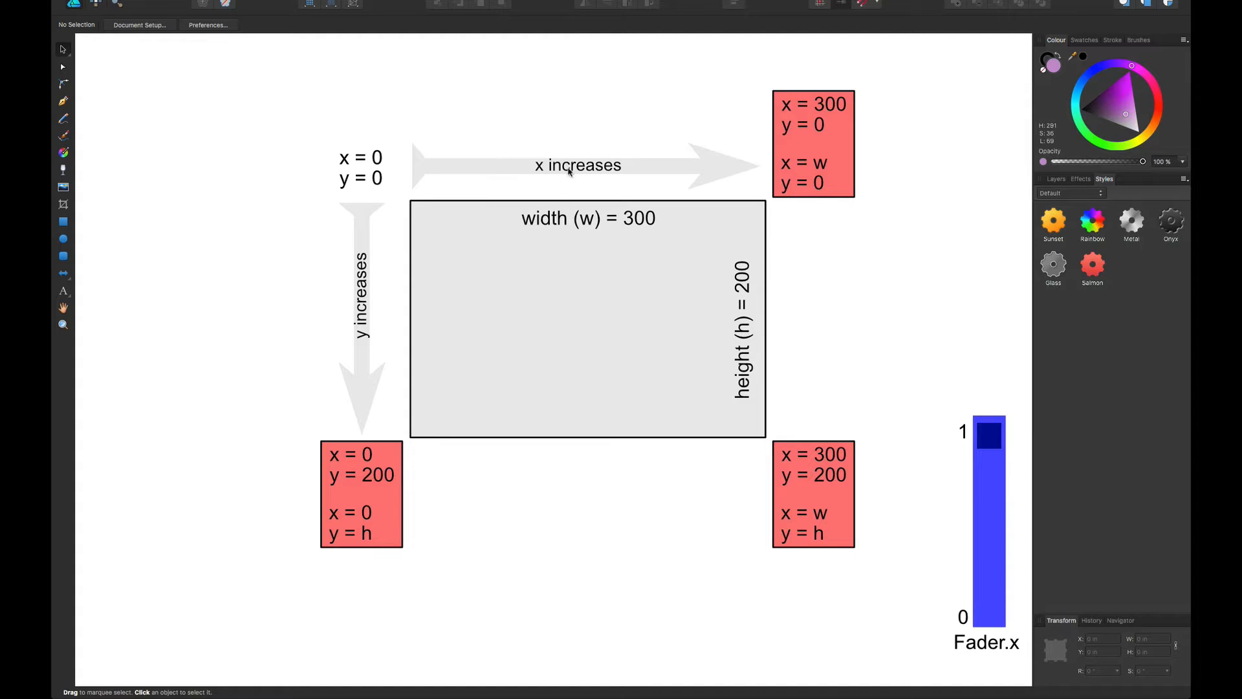
pyautogui.moveTo(669, 164)
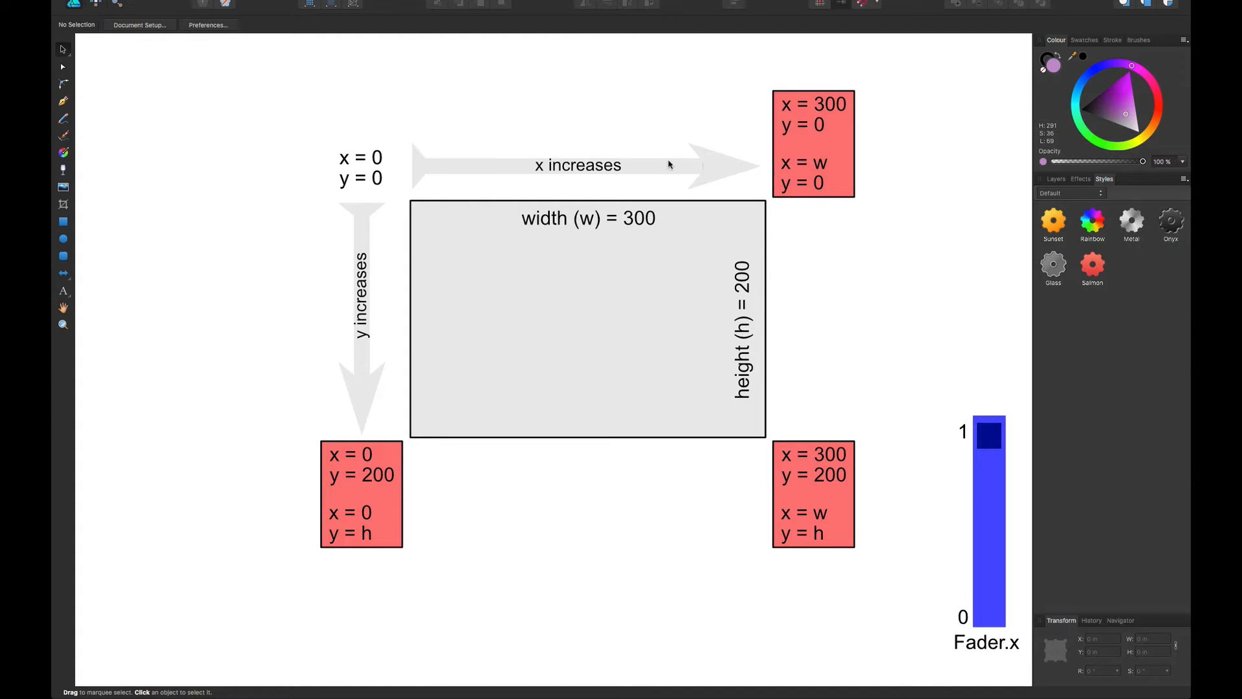
pyautogui.moveTo(366, 304)
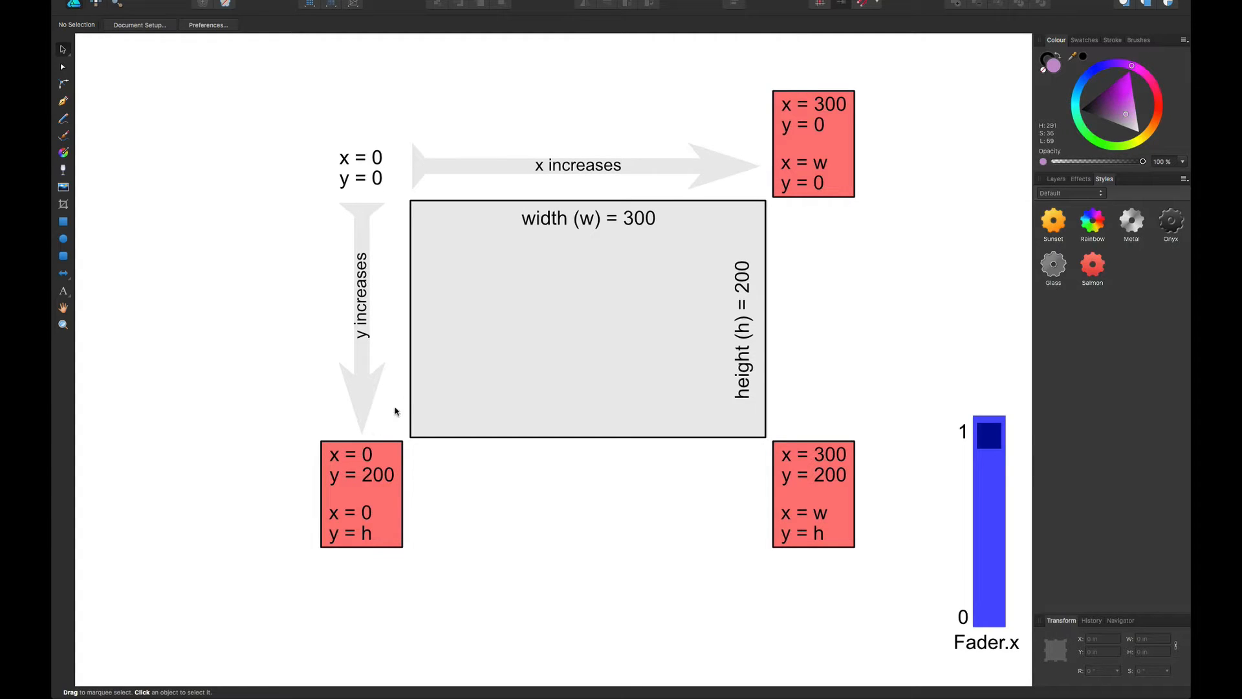
pyautogui.moveTo(582, 318)
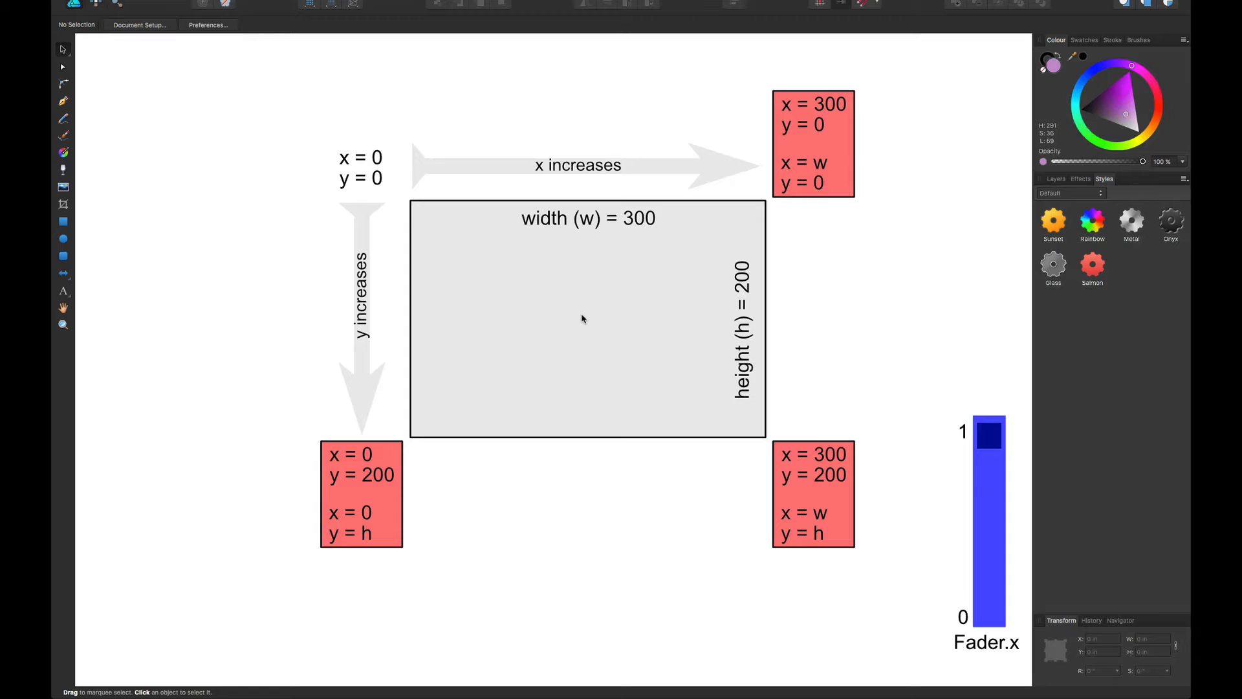
pyautogui.moveTo(484, 341)
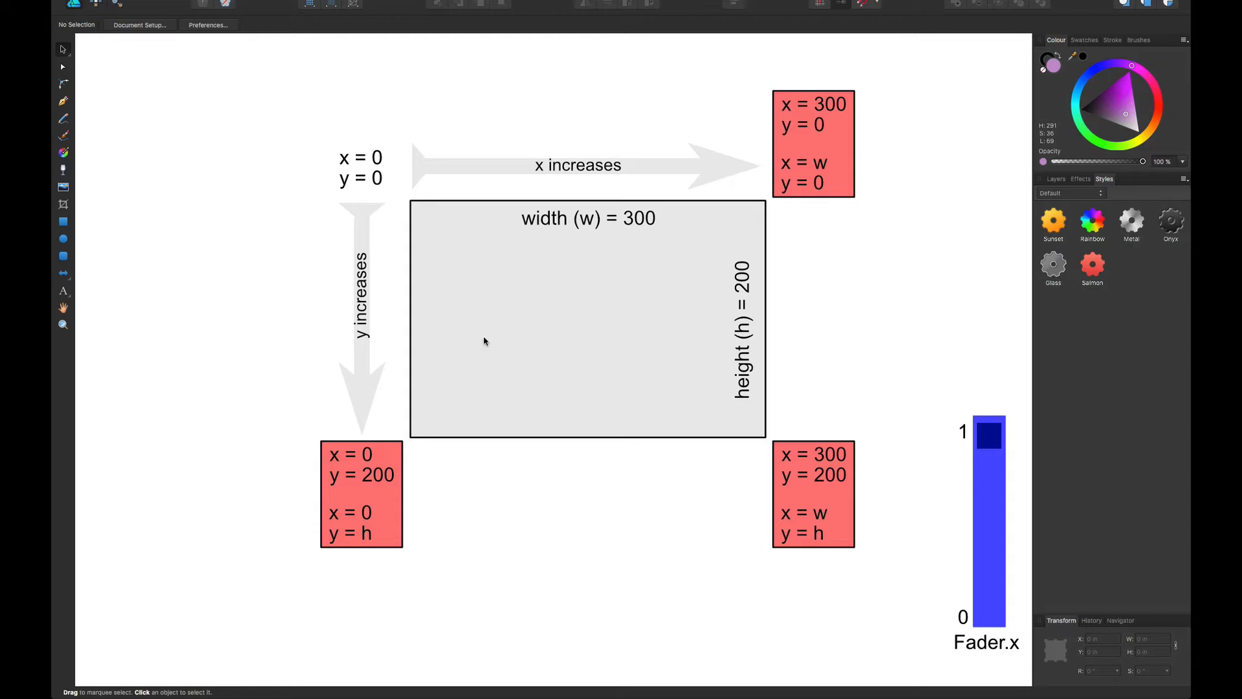
pyautogui.moveTo(902, 380)
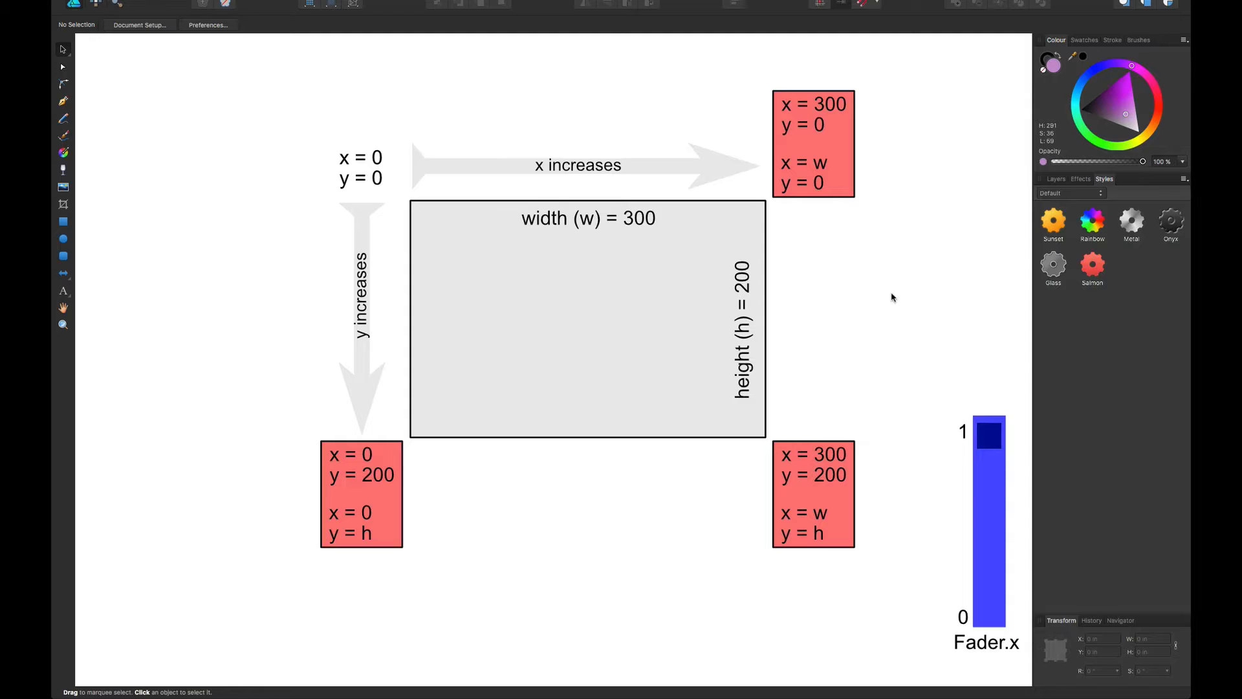
pyautogui.moveTo(898, 246)
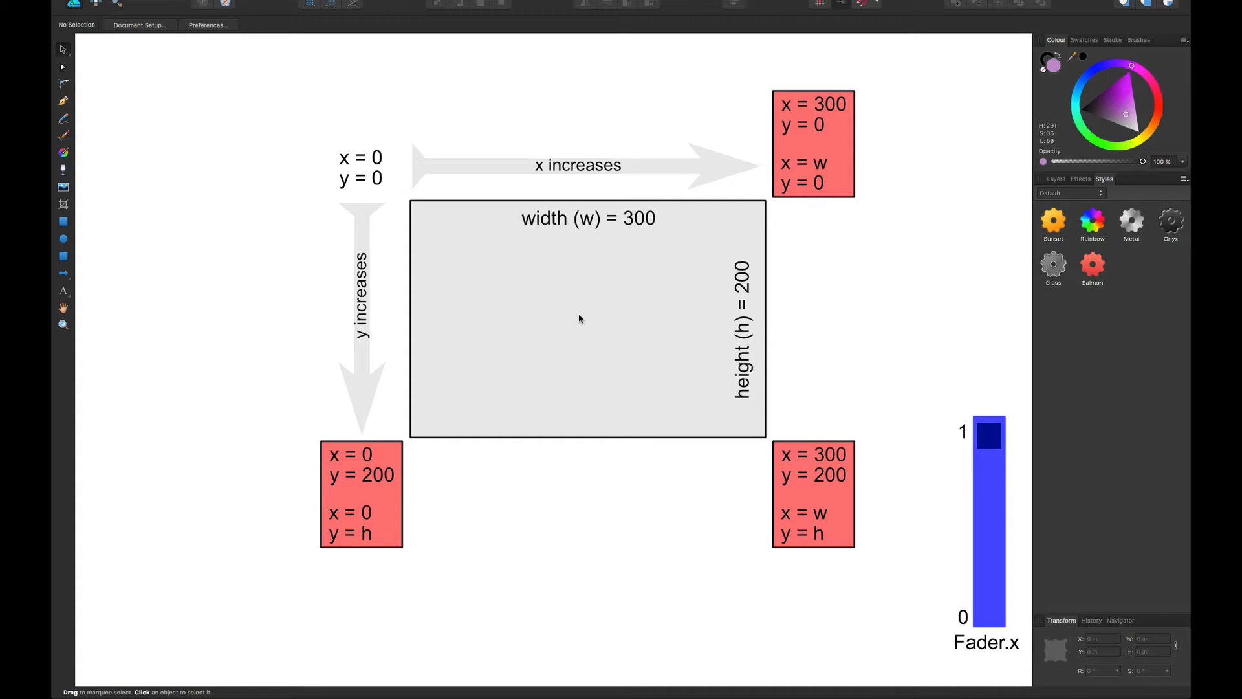
pyautogui.moveTo(604, 310)
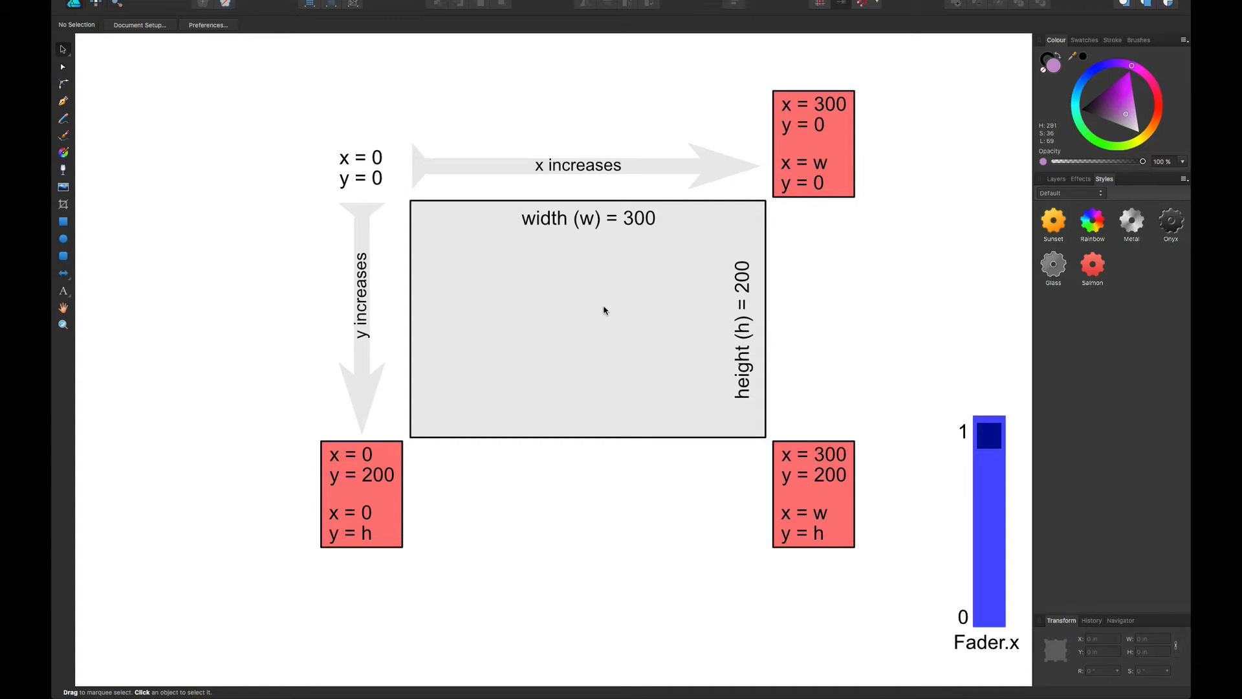
pyautogui.moveTo(565, 150)
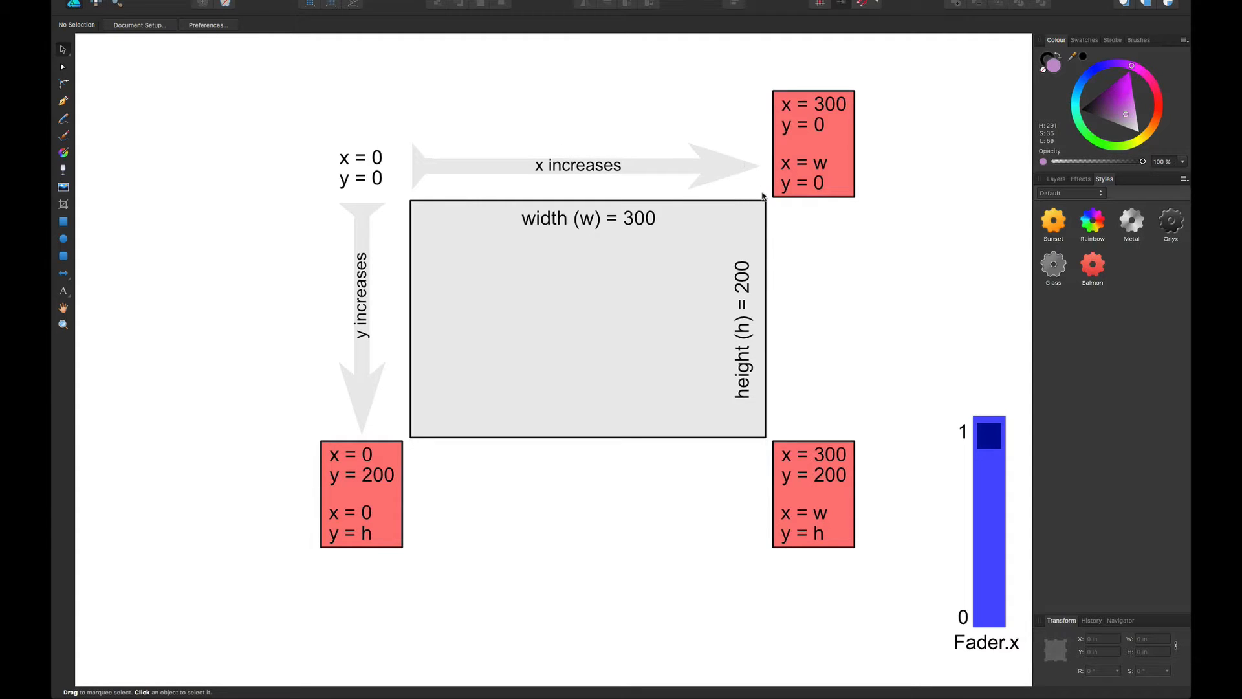
pyautogui.moveTo(810, 107)
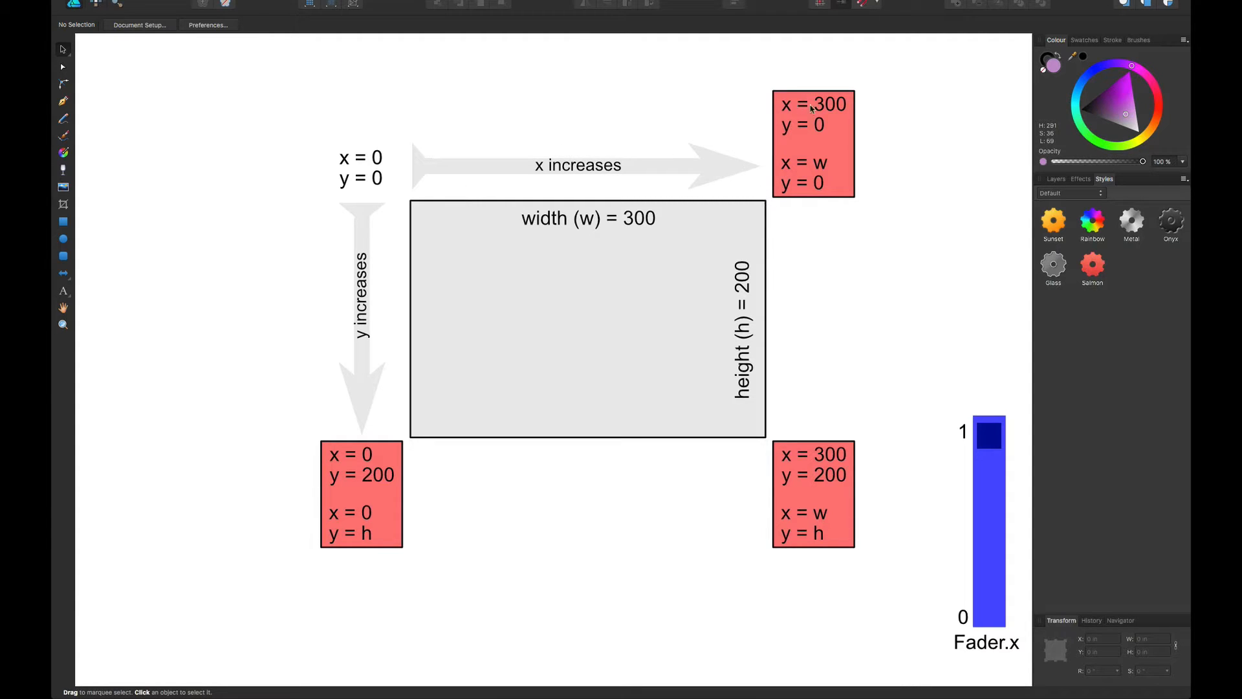
pyautogui.moveTo(818, 130)
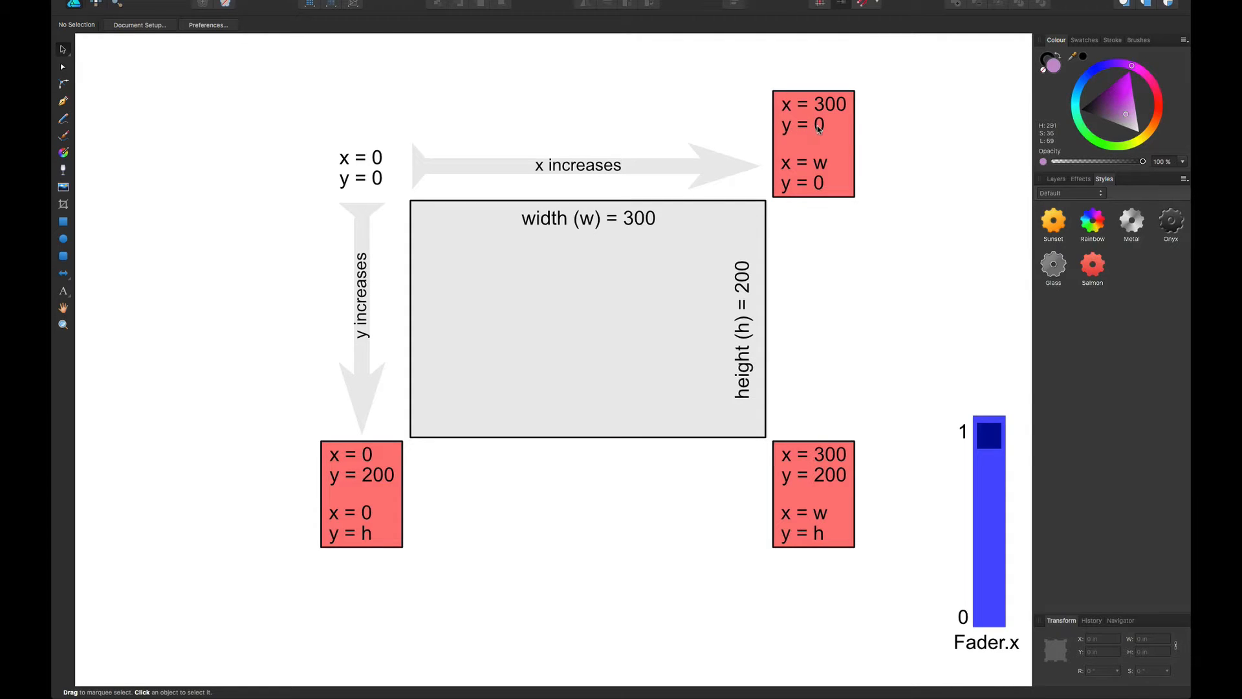
pyautogui.moveTo(783, 165)
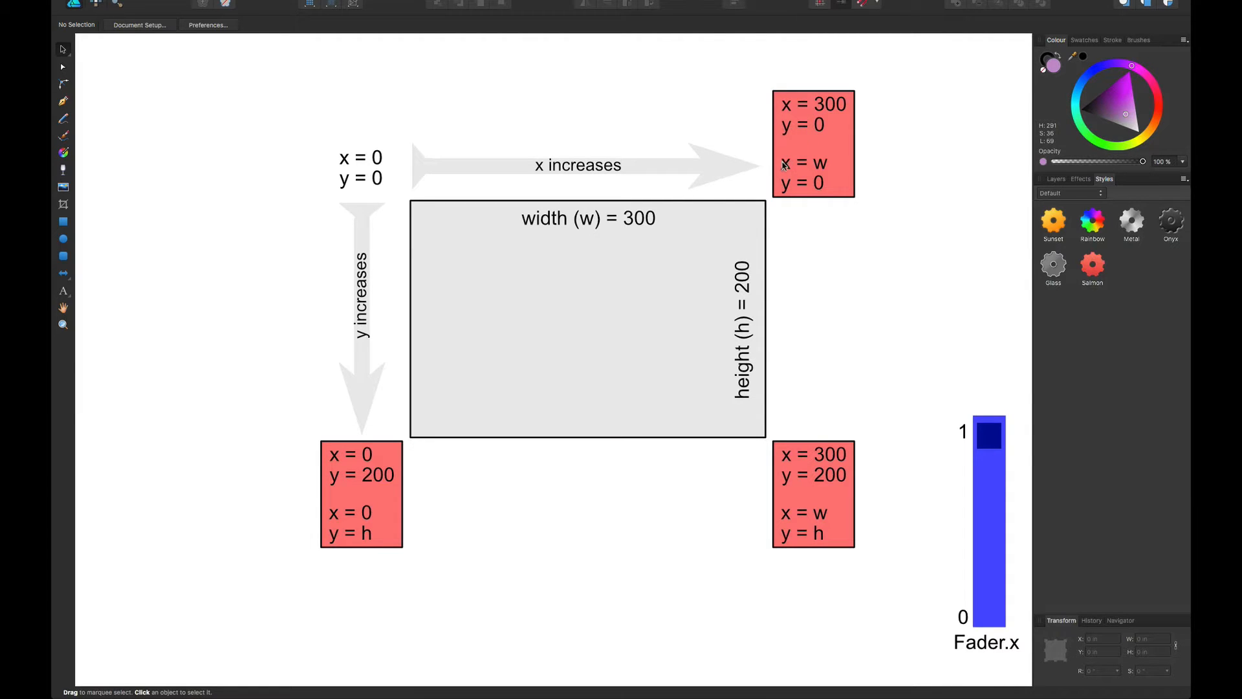
pyautogui.moveTo(590, 277)
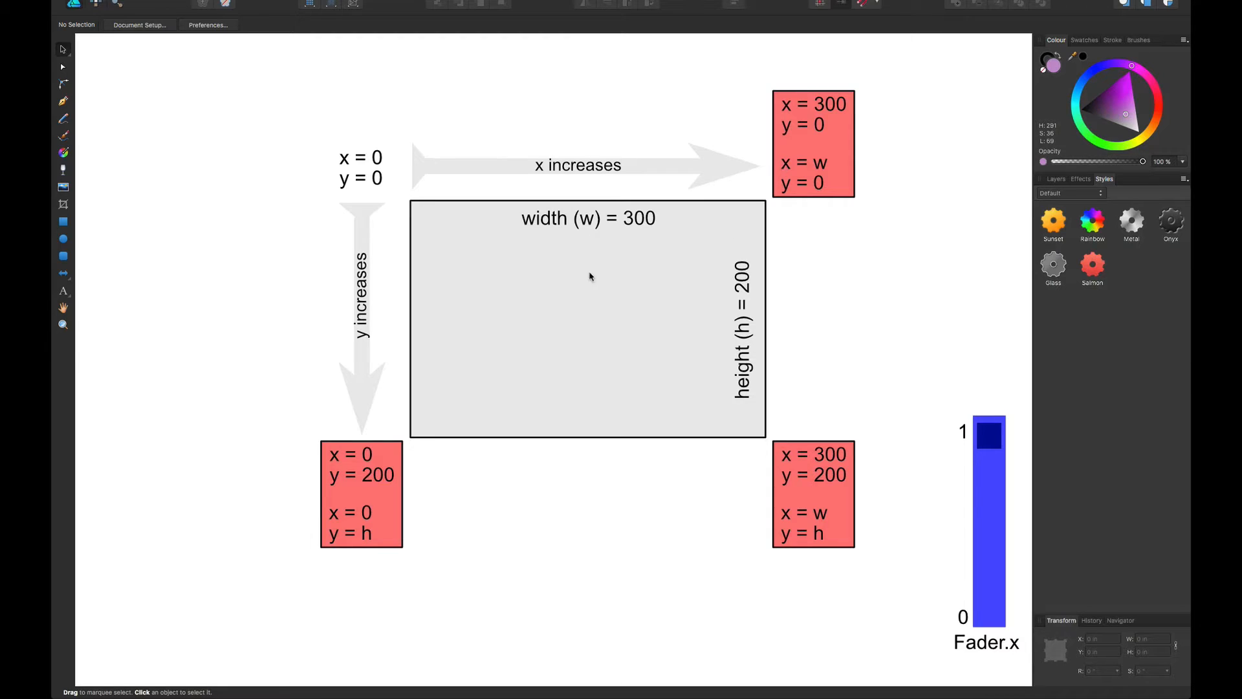
pyautogui.moveTo(766, 204)
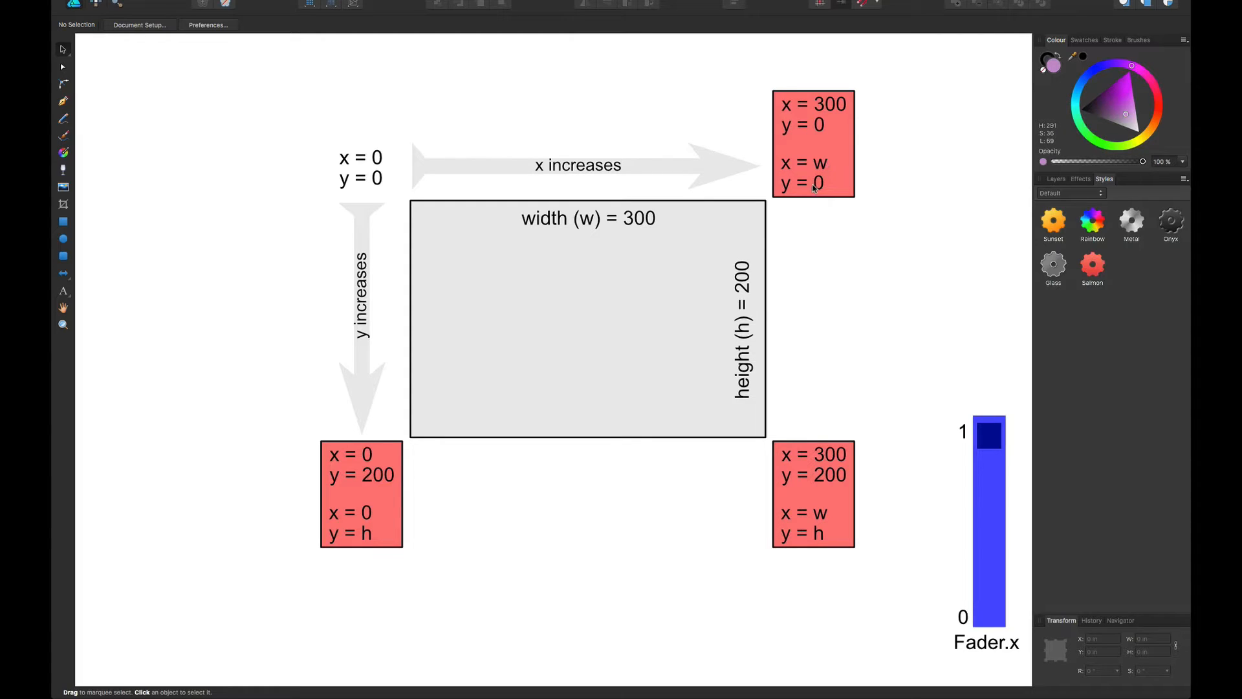
pyautogui.moveTo(633, 279)
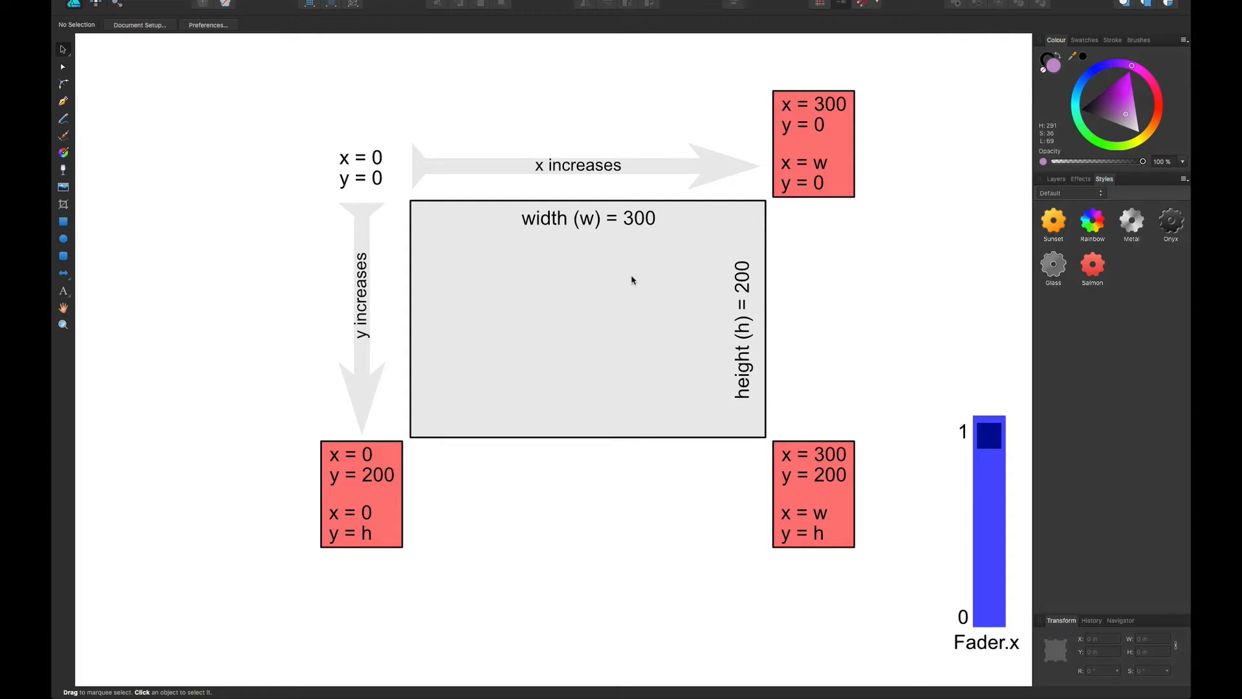
pyautogui.moveTo(380, 179)
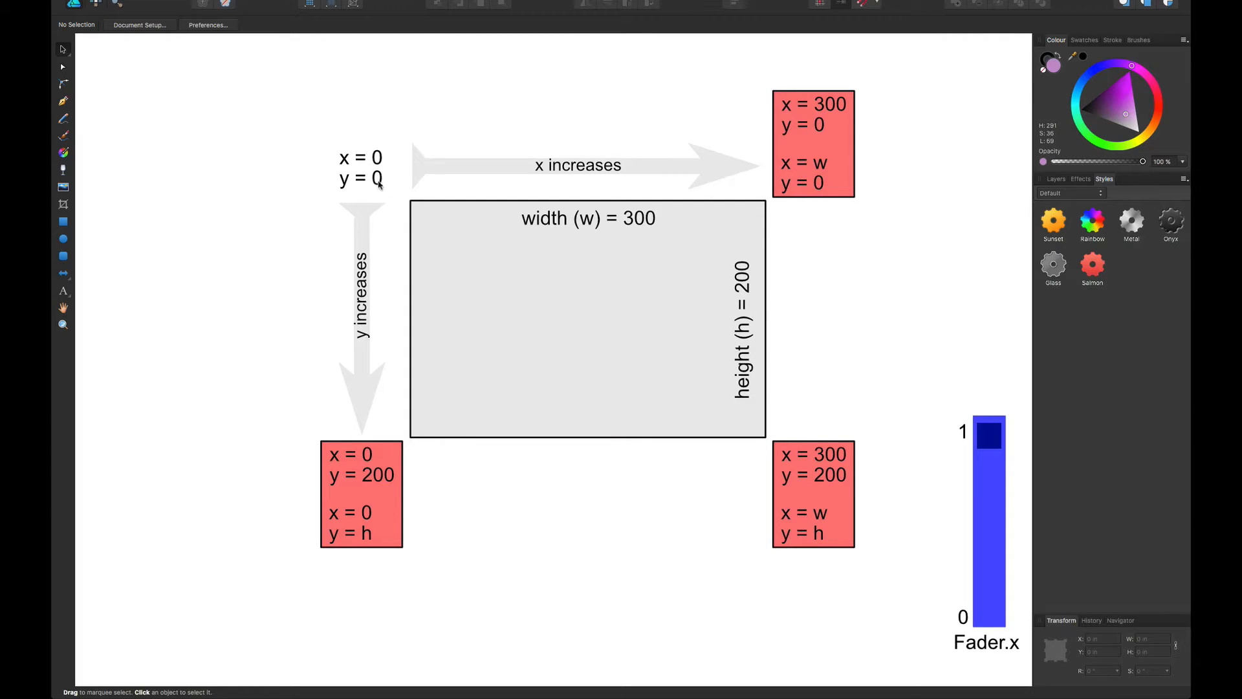
pyautogui.moveTo(361, 426)
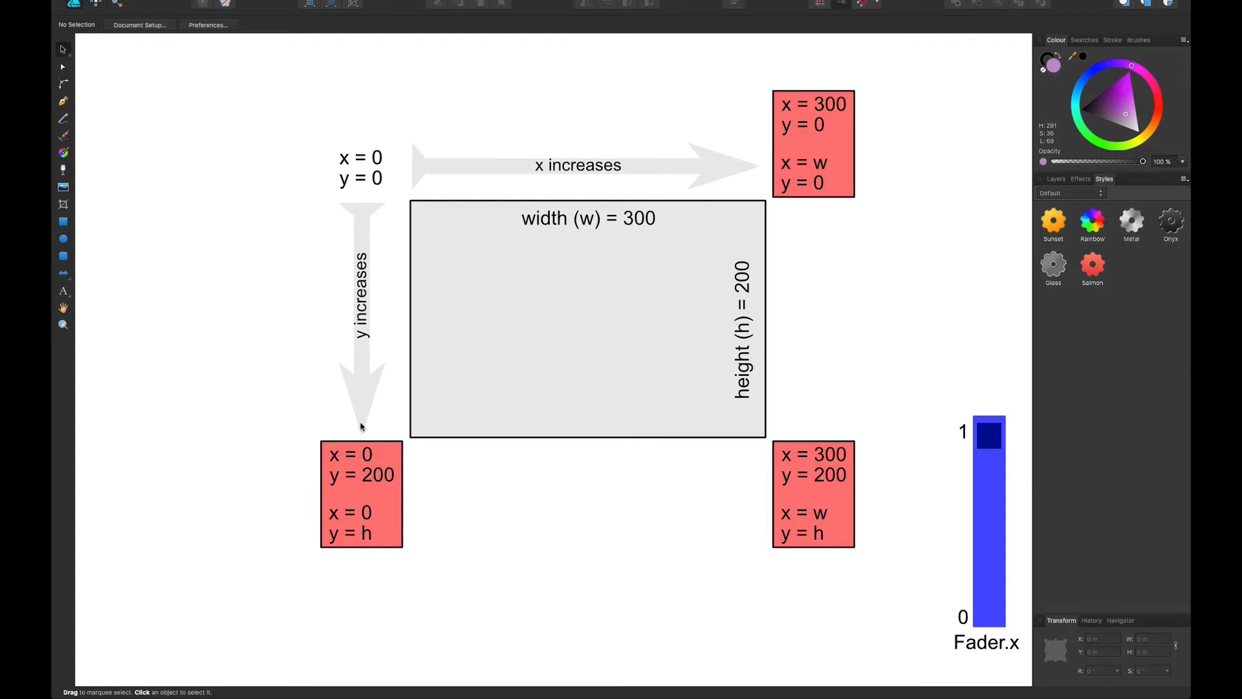
pyautogui.moveTo(362, 439)
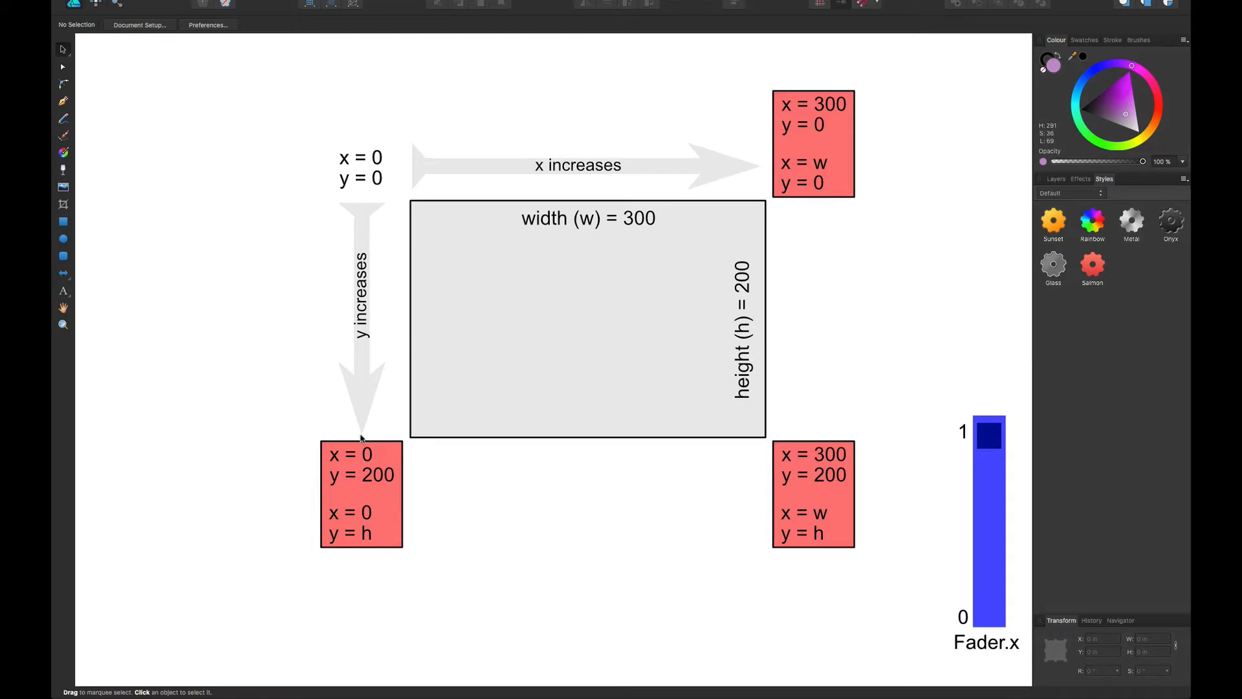
pyautogui.moveTo(333, 516)
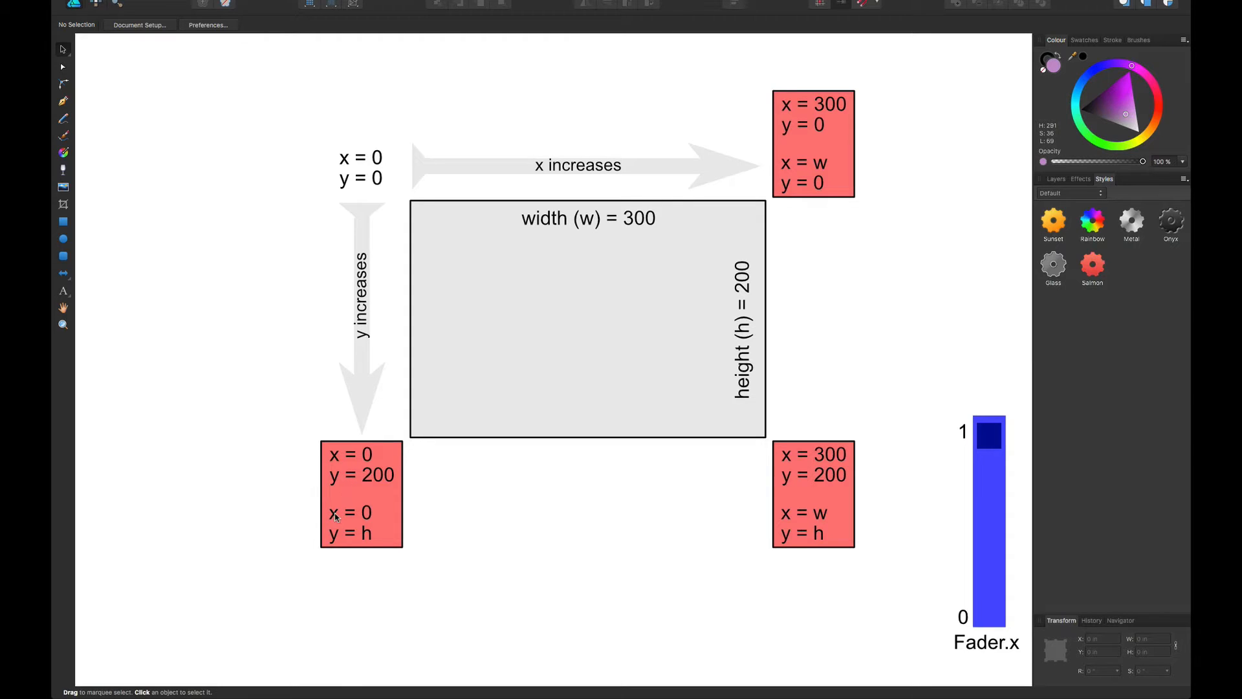
pyautogui.moveTo(378, 540)
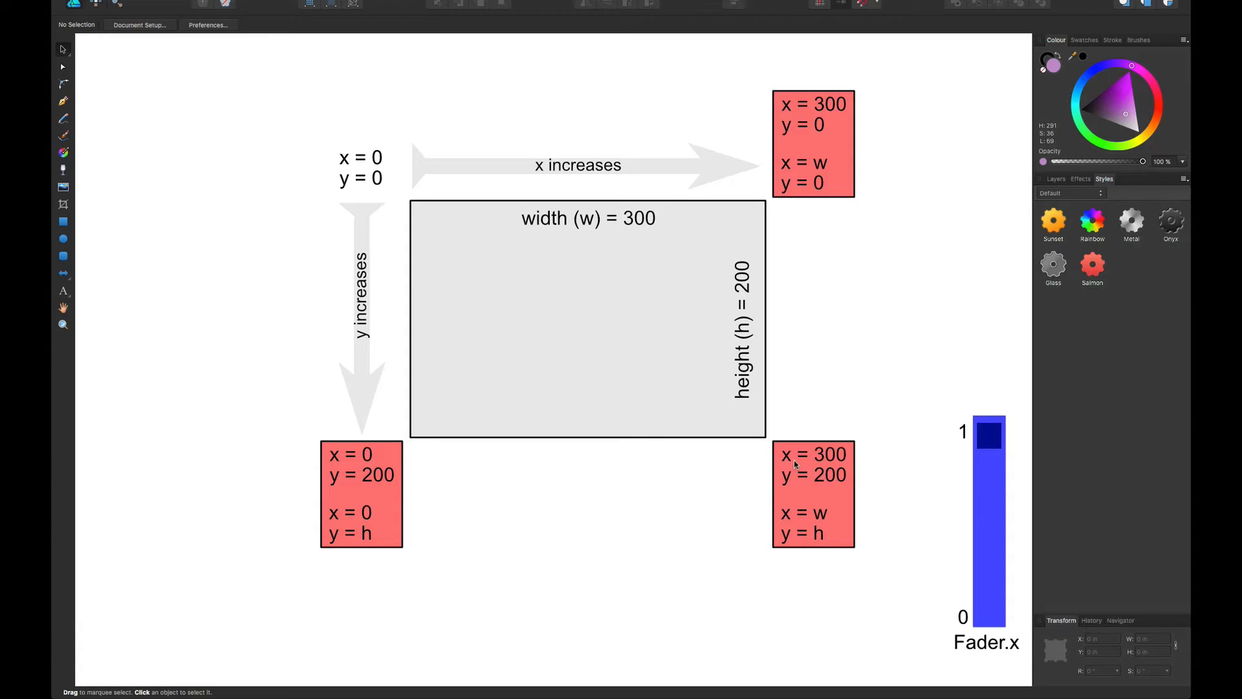
pyautogui.moveTo(839, 488)
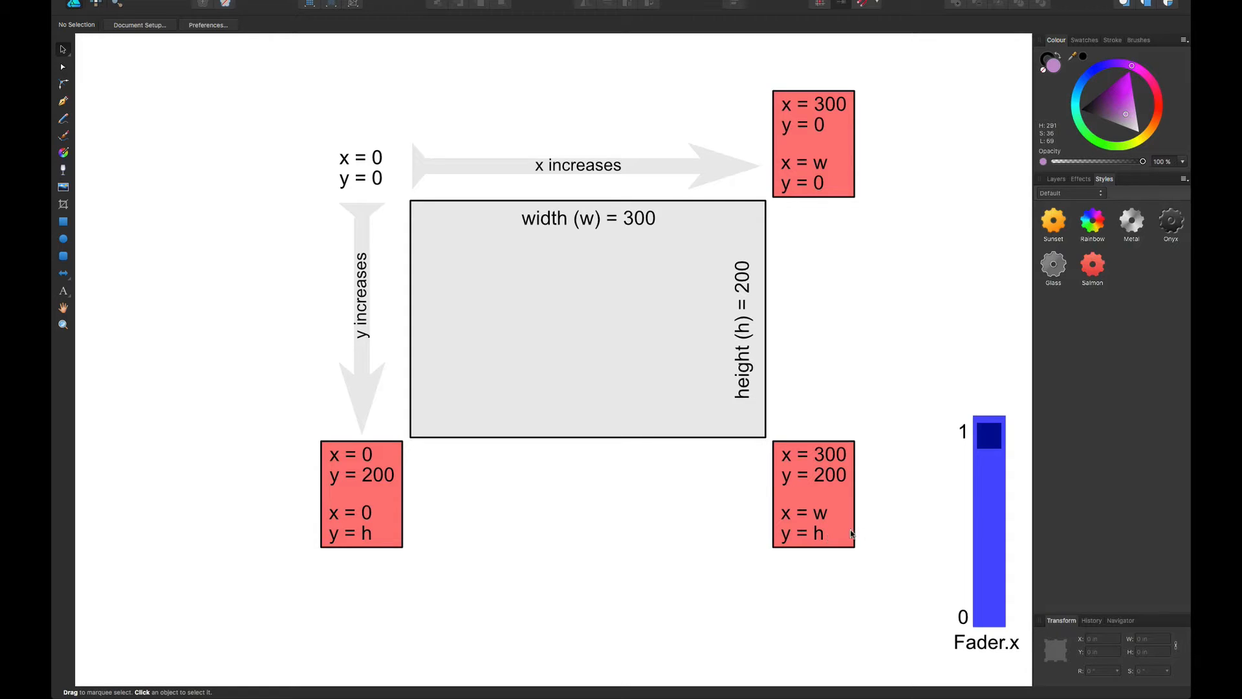
pyautogui.moveTo(903, 531)
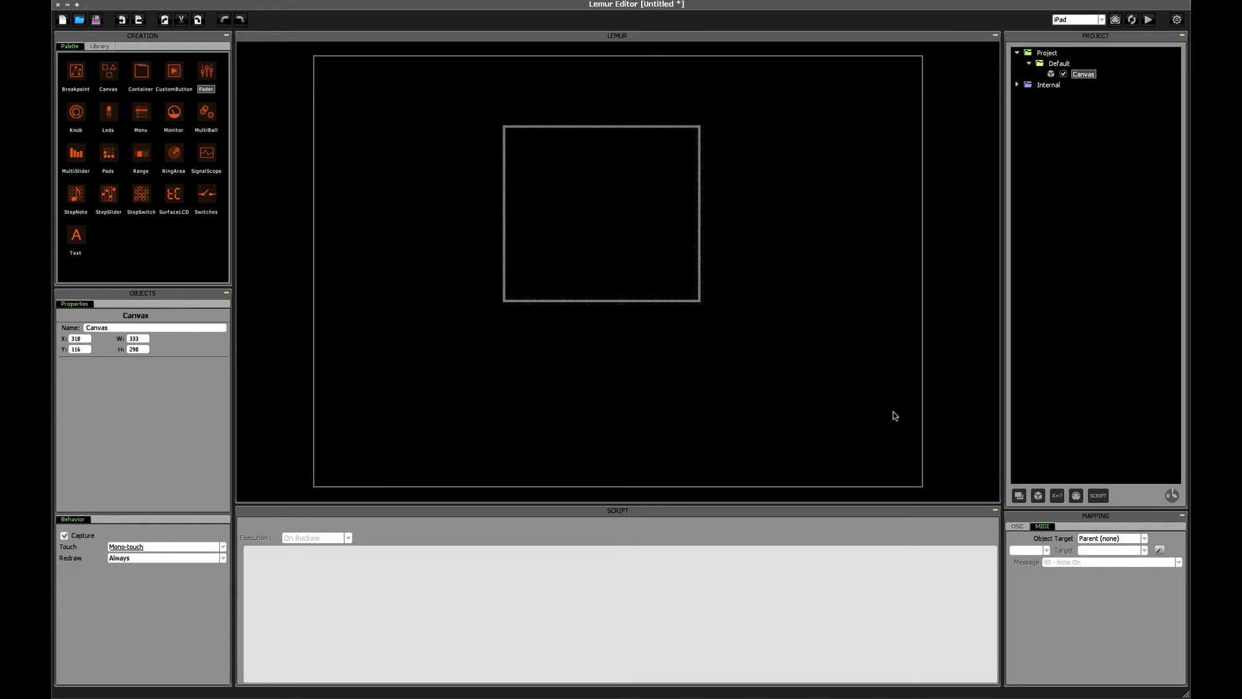
pyautogui.moveTo(1069, 454)
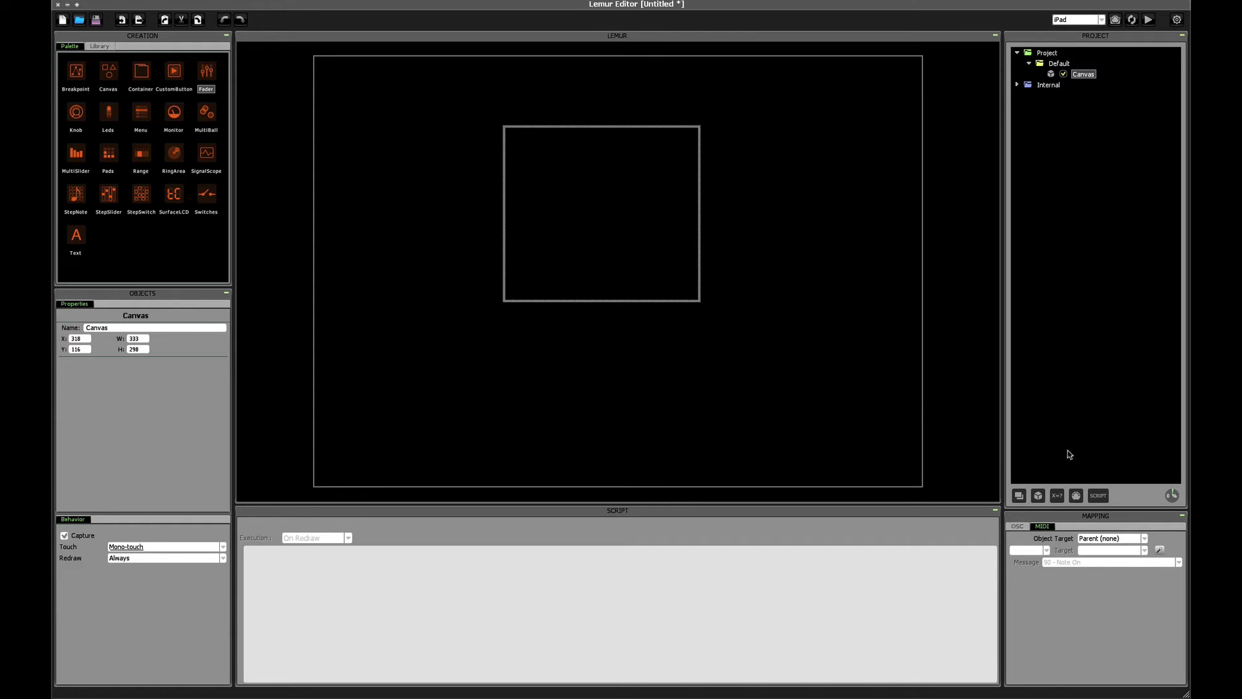
# - Create a Canvas script named draw and set its execution to On Redraw
pyautogui.click(1098, 496)
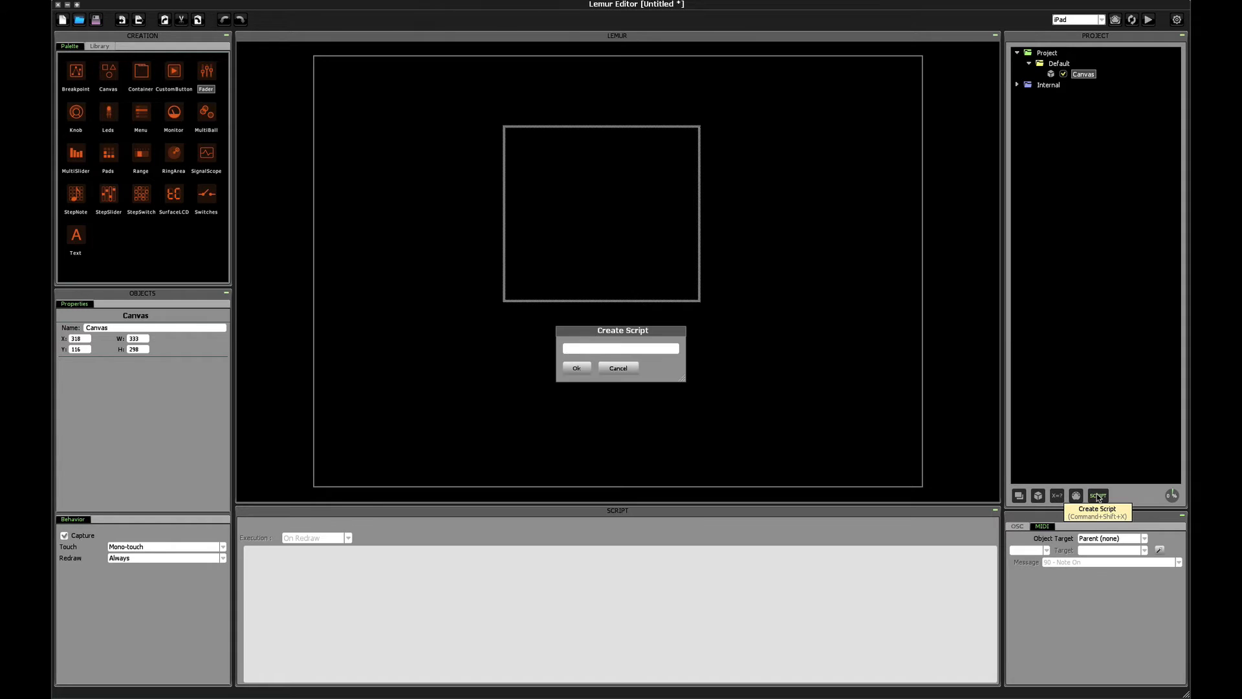
pyautogui.write('draw')
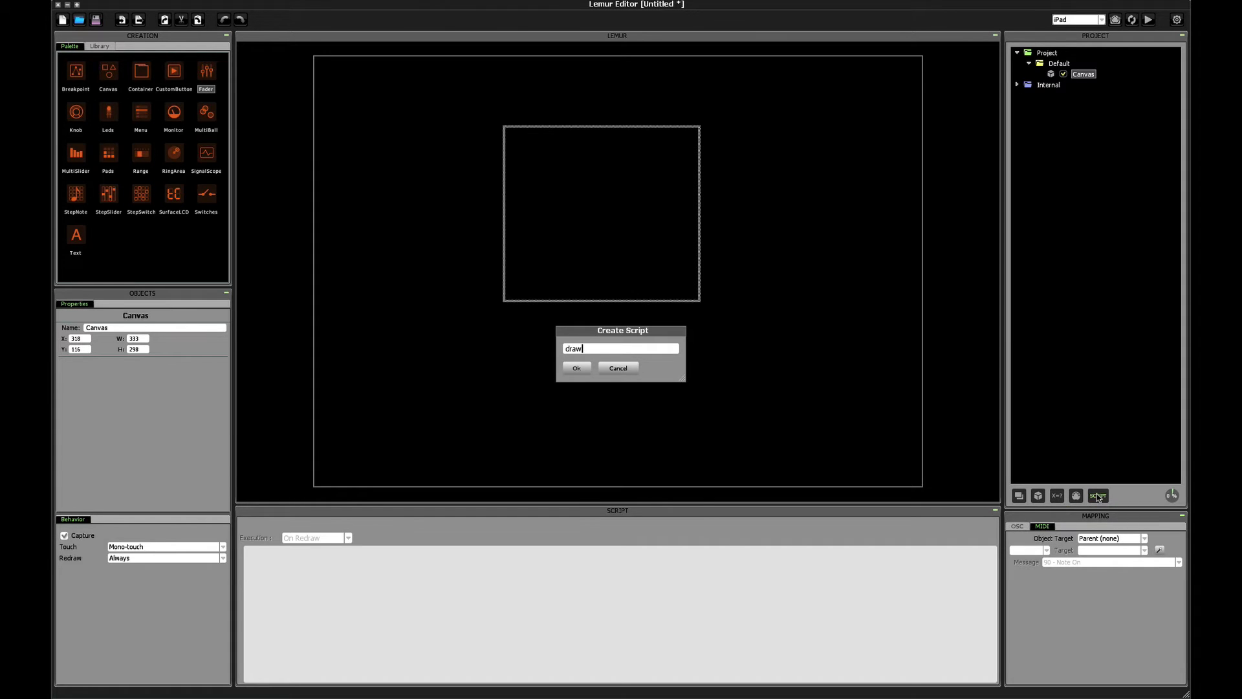
pyautogui.click(575, 367)
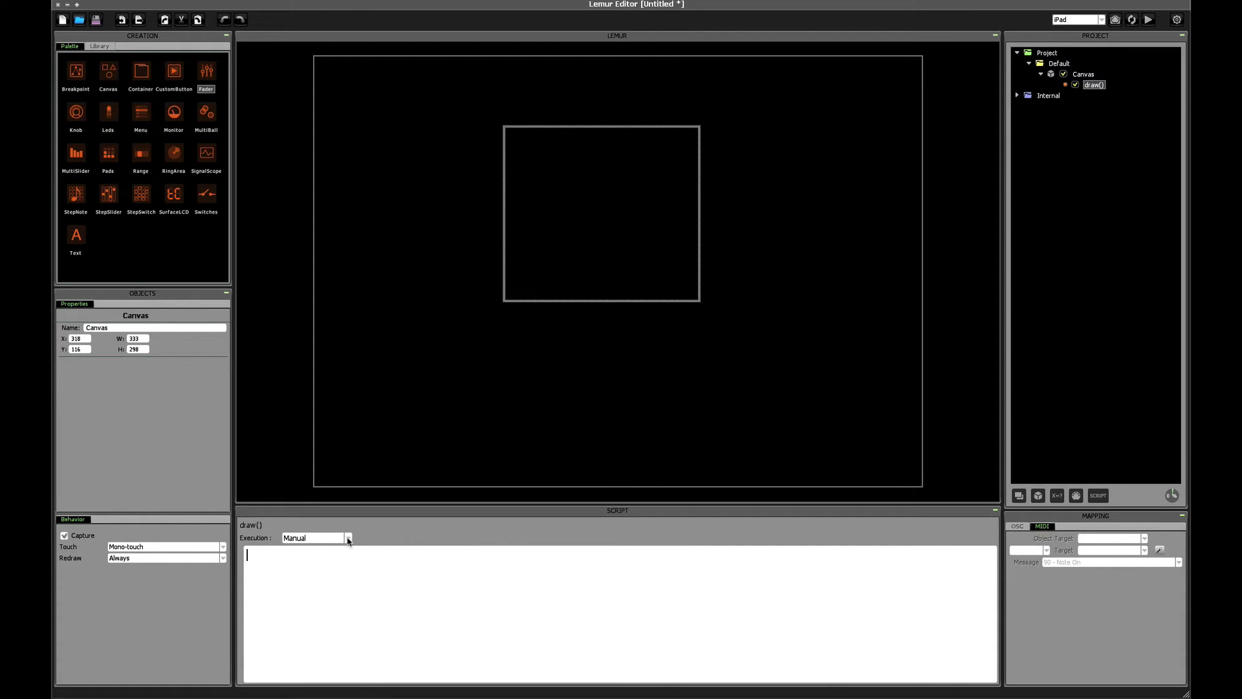
pyautogui.click(347, 538)
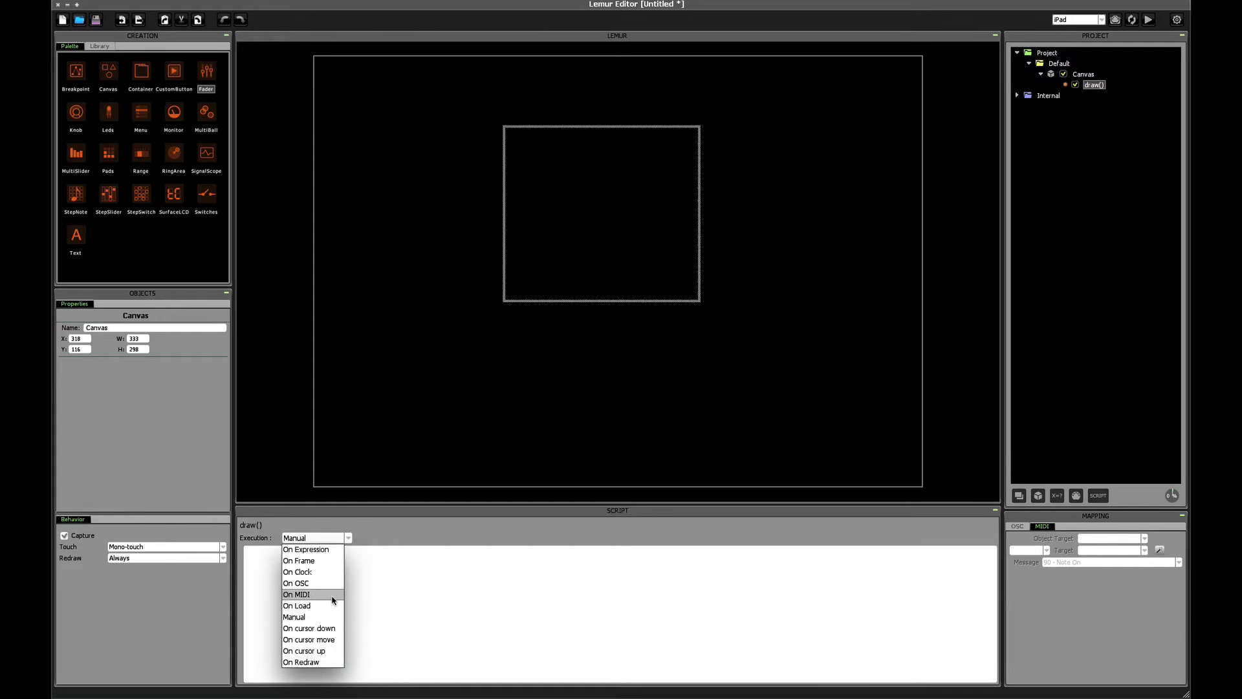
pyautogui.moveTo(309, 629)
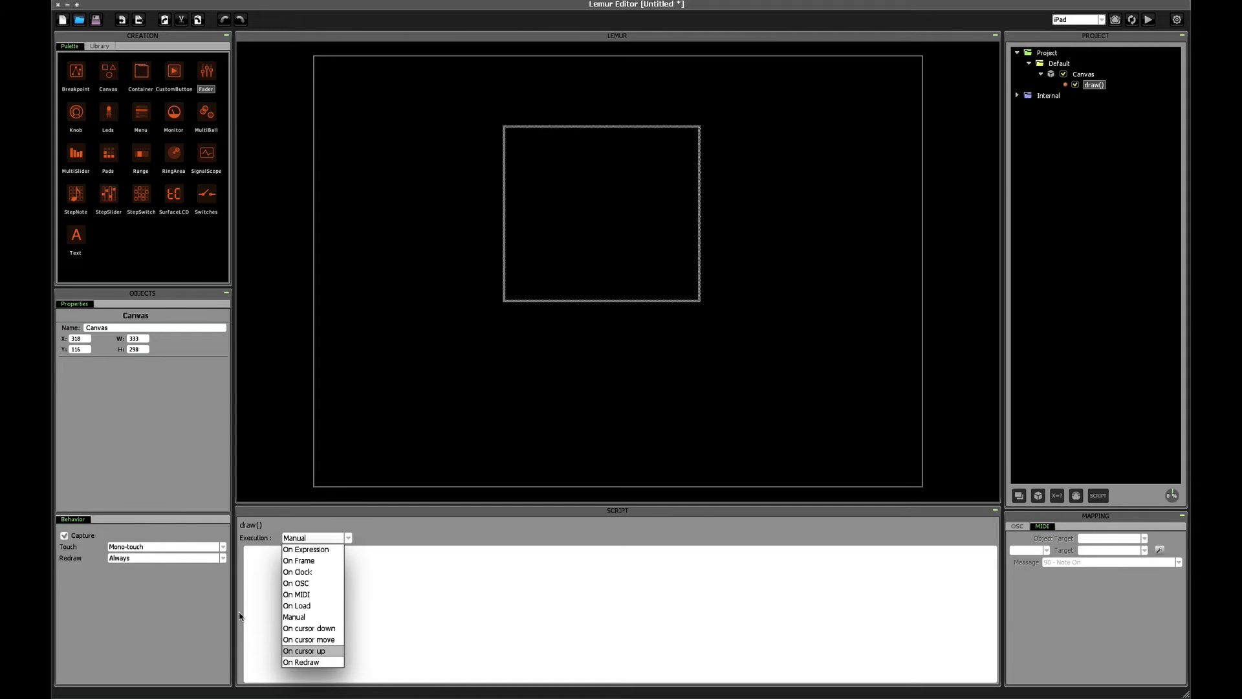
pyautogui.moveTo(313, 663)
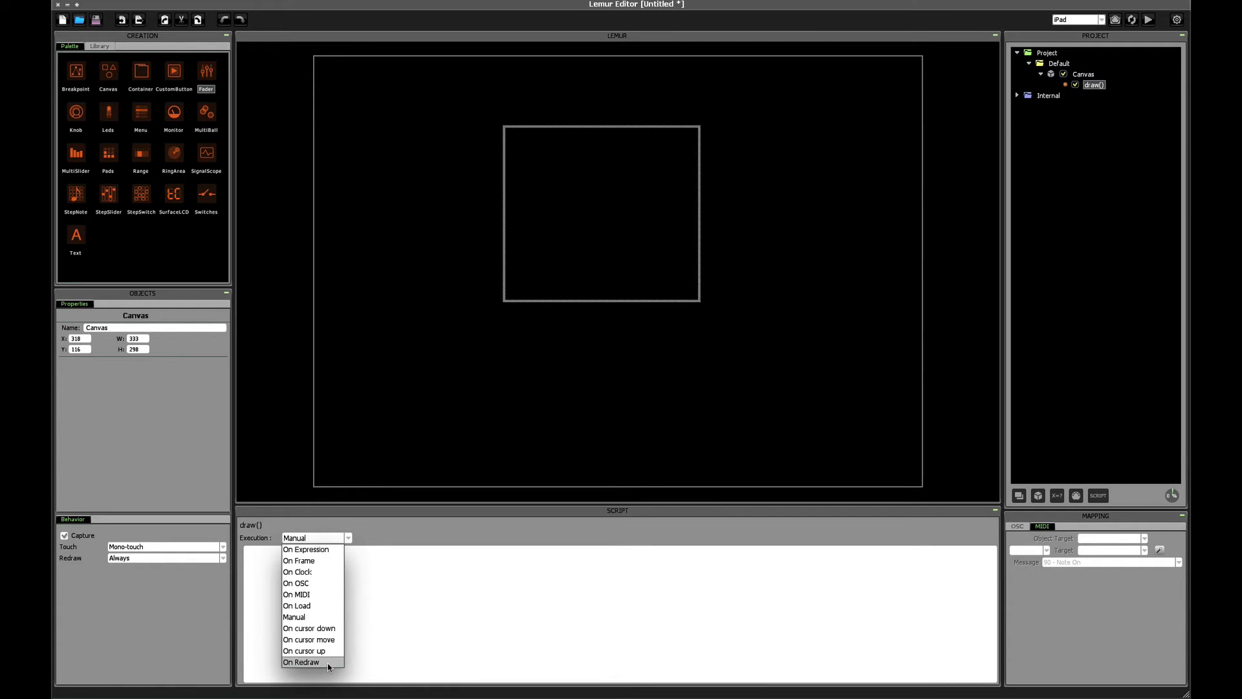
pyautogui.moveTo(309, 639)
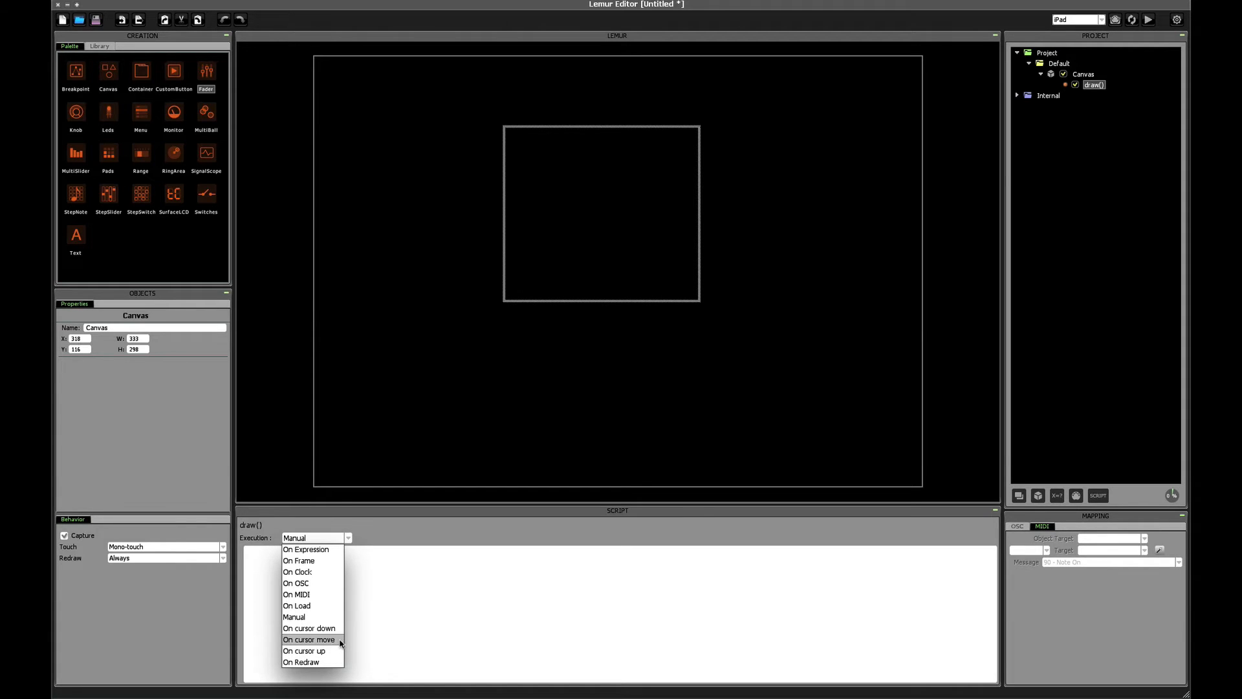
pyautogui.moveTo(309, 629)
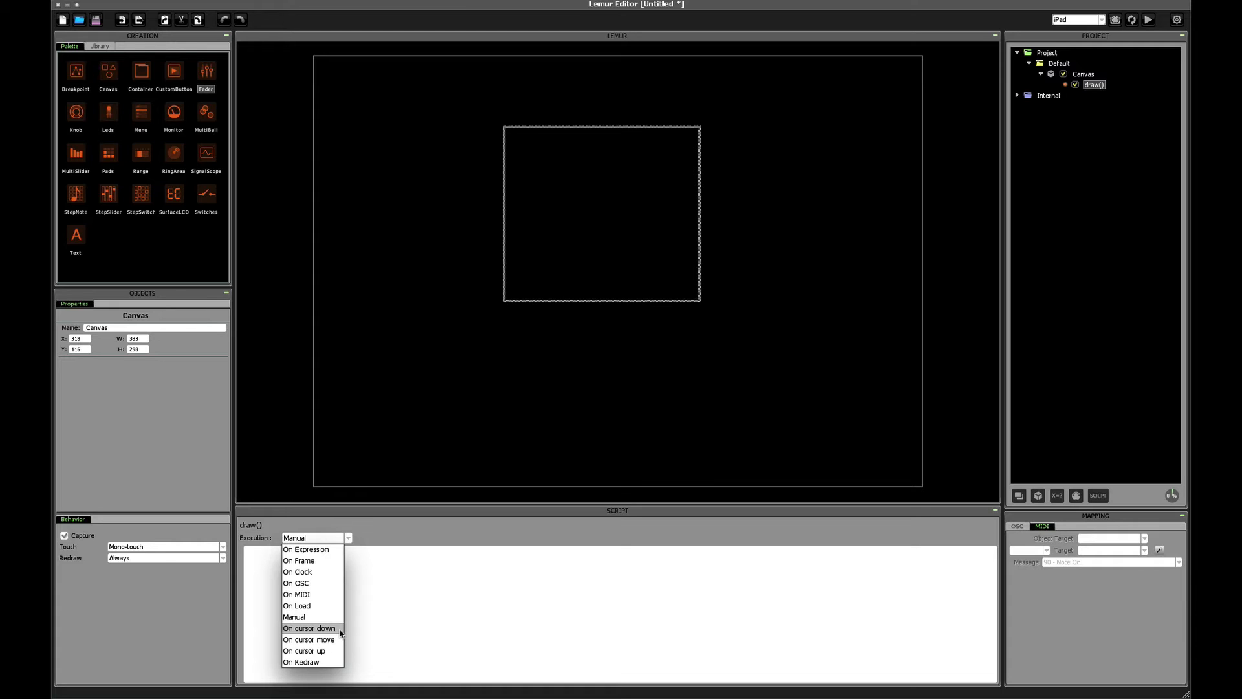
pyautogui.moveTo(309, 640)
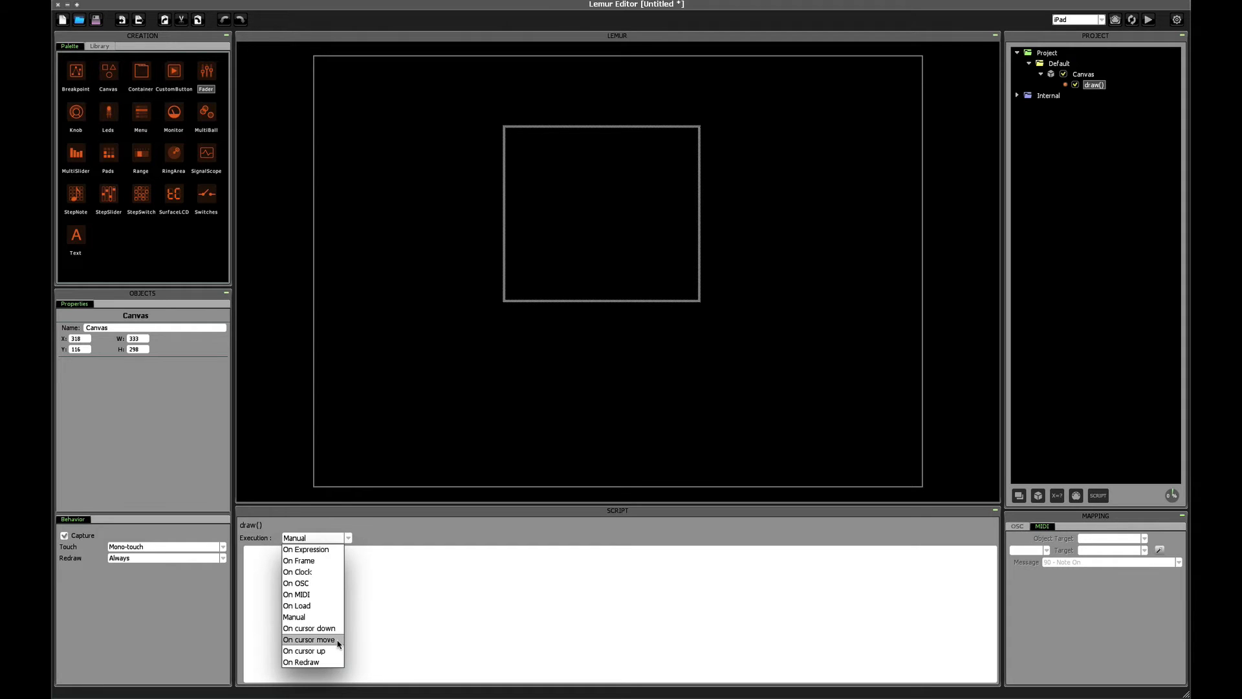
pyautogui.moveTo(333, 656)
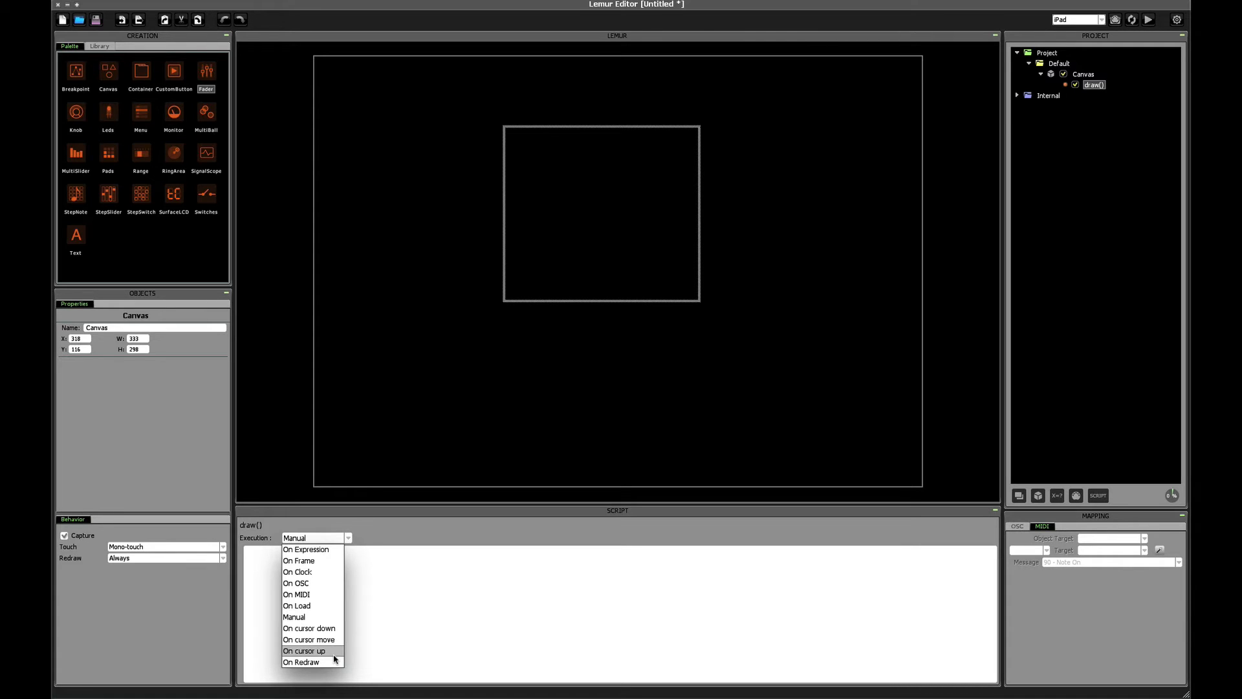
pyautogui.moveTo(309, 661)
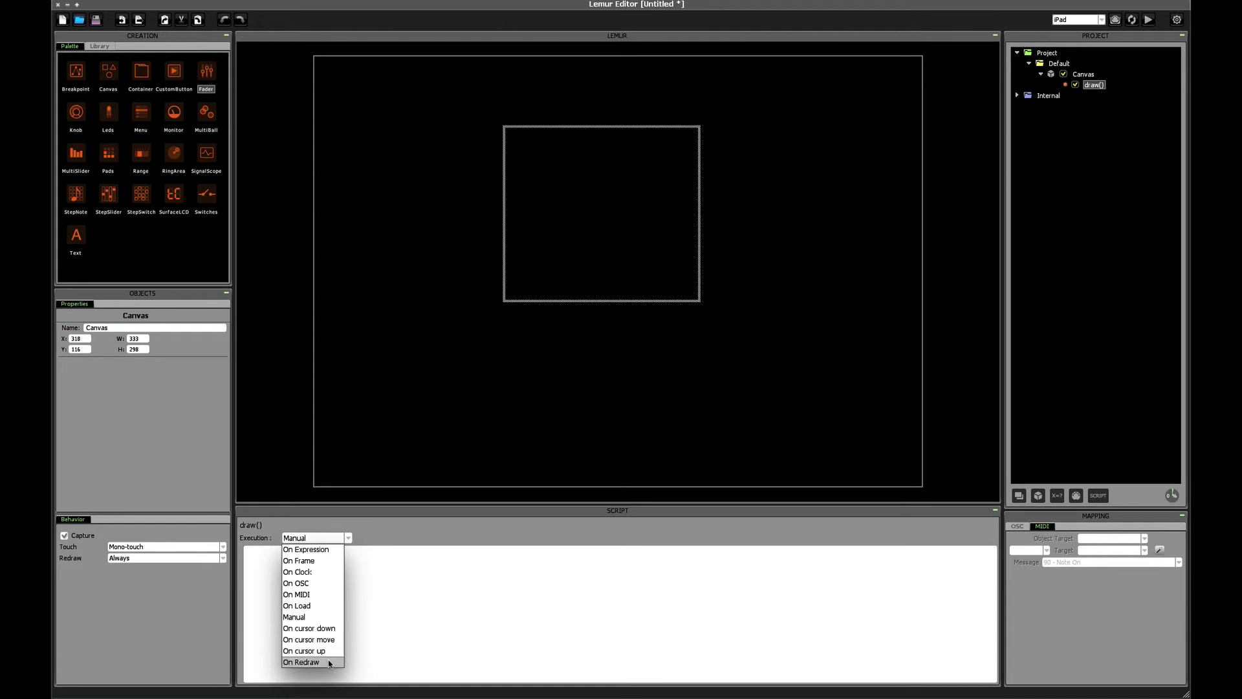
pyautogui.click(300, 661)
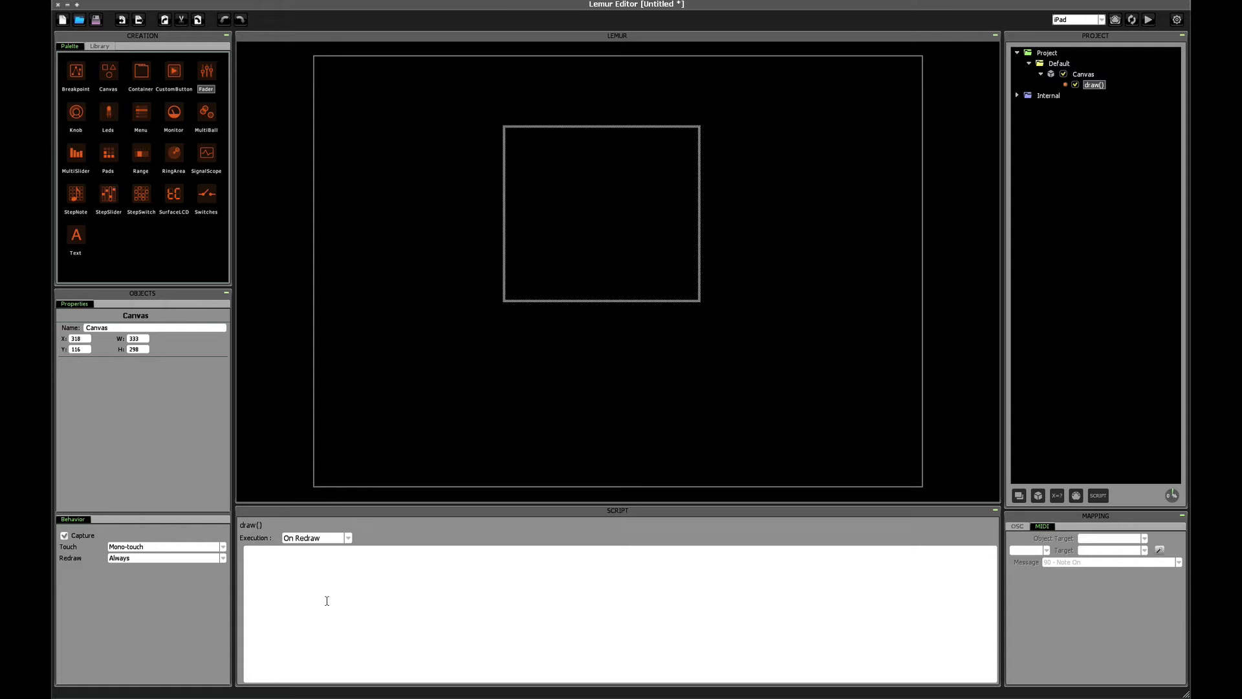
# - Write canvas_fillRect(canvas, x, y, width, height); in the draw script
pyautogui.write('canvas')
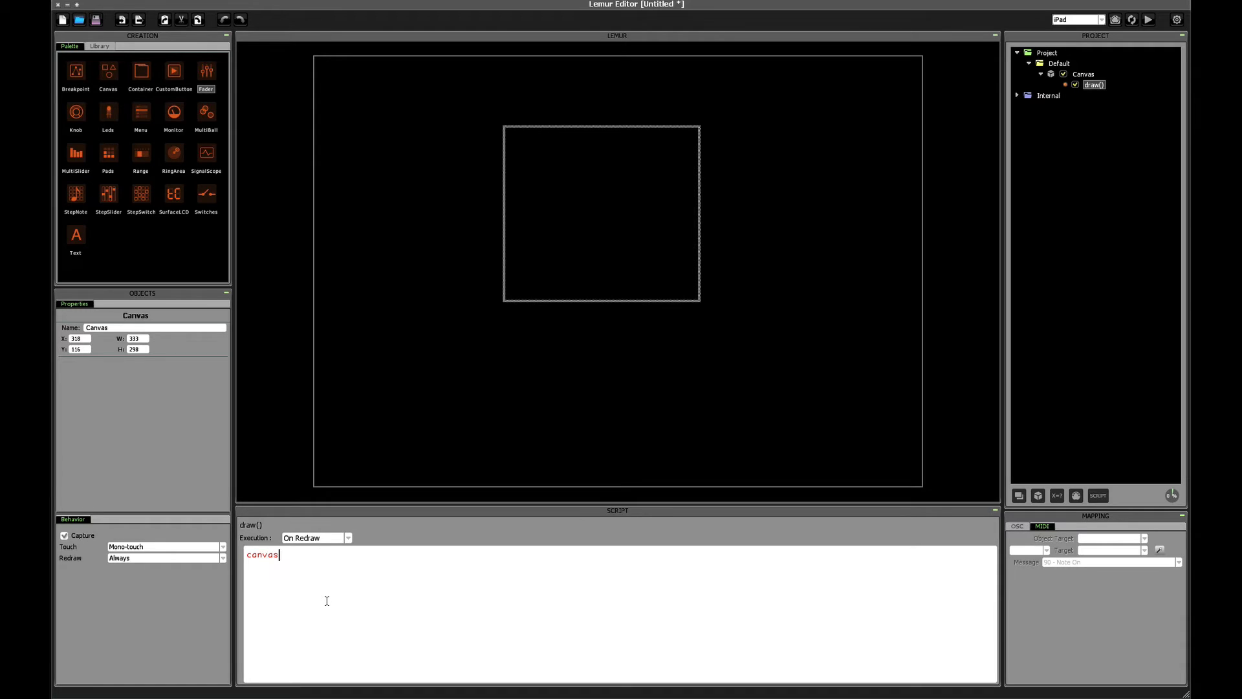
pyautogui.write('_fillRect')
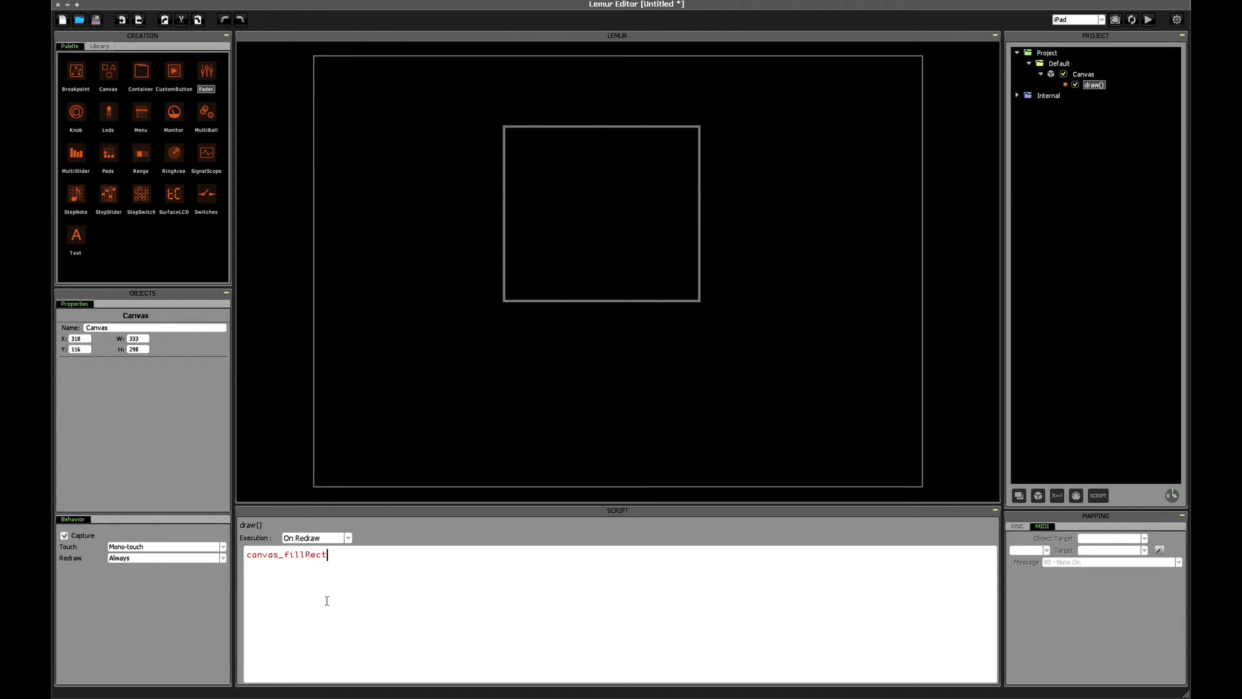
pyautogui.write('(')
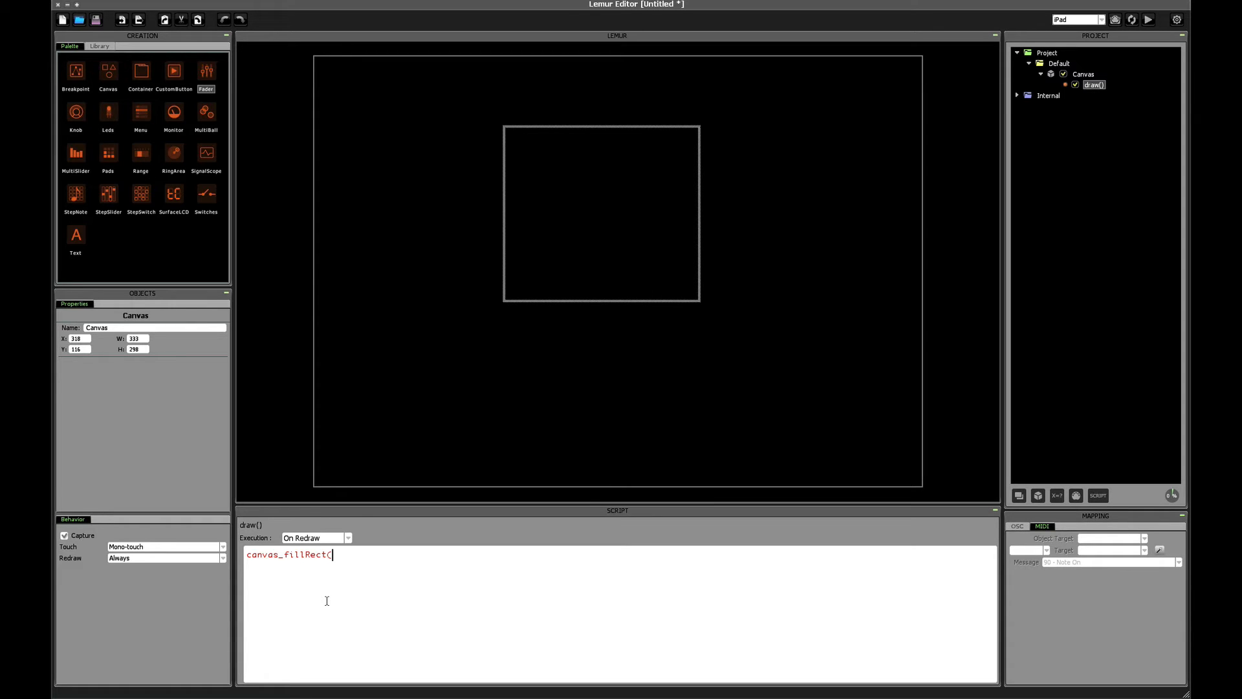
pyautogui.write('canvas')
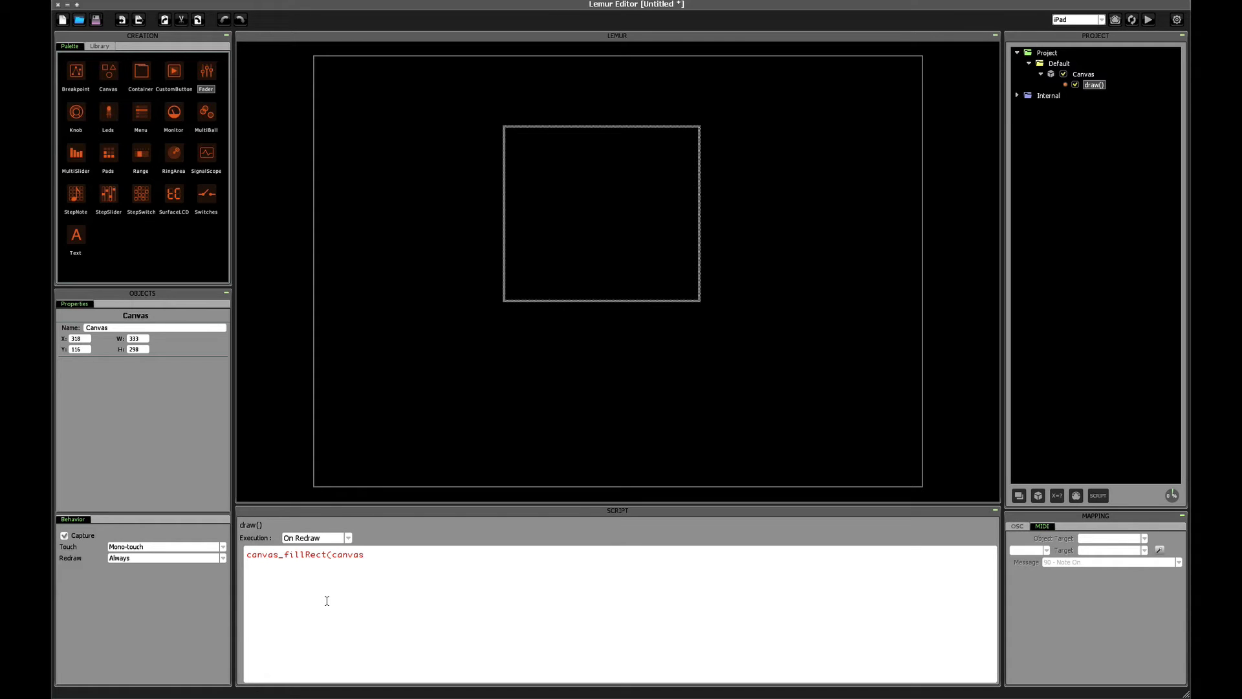
pyautogui.write(', x,')
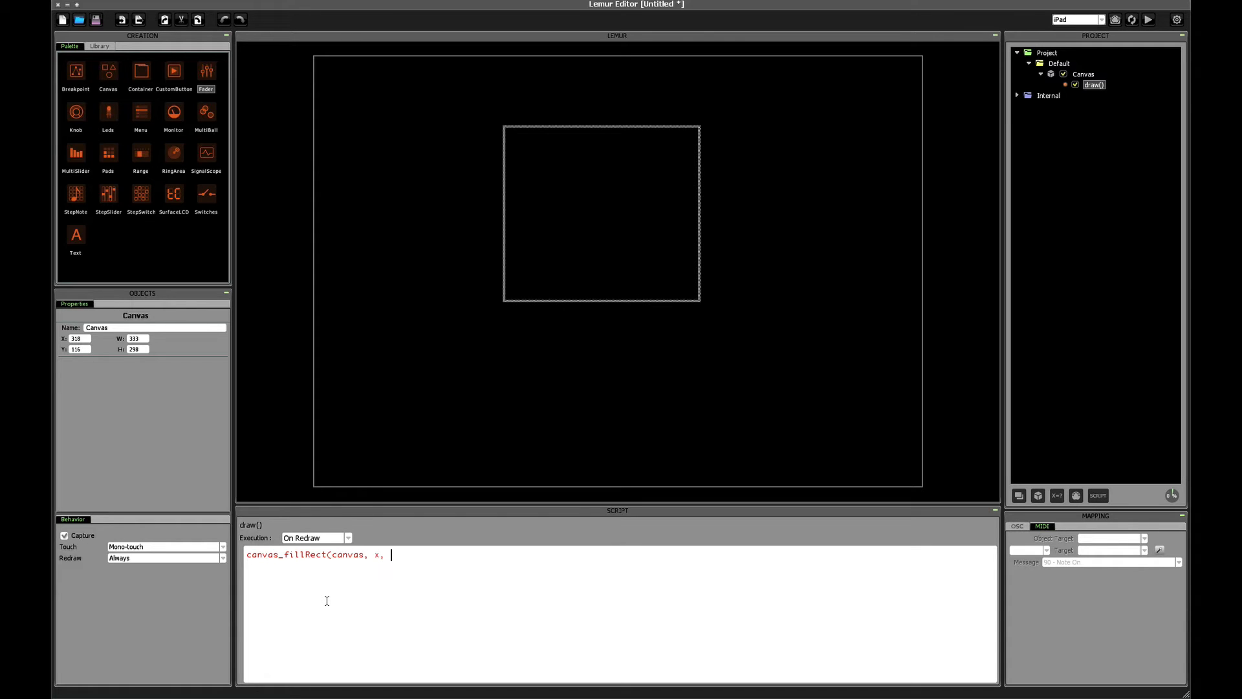
pyautogui.write('y')
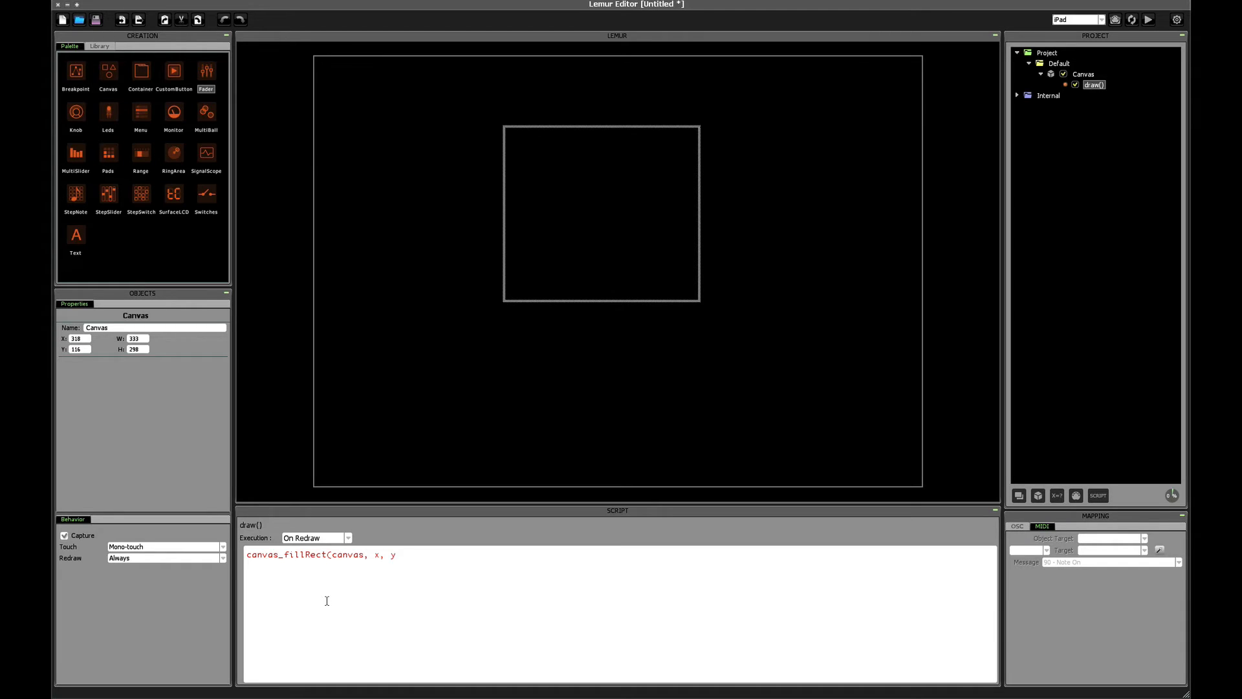
pyautogui.write(',')
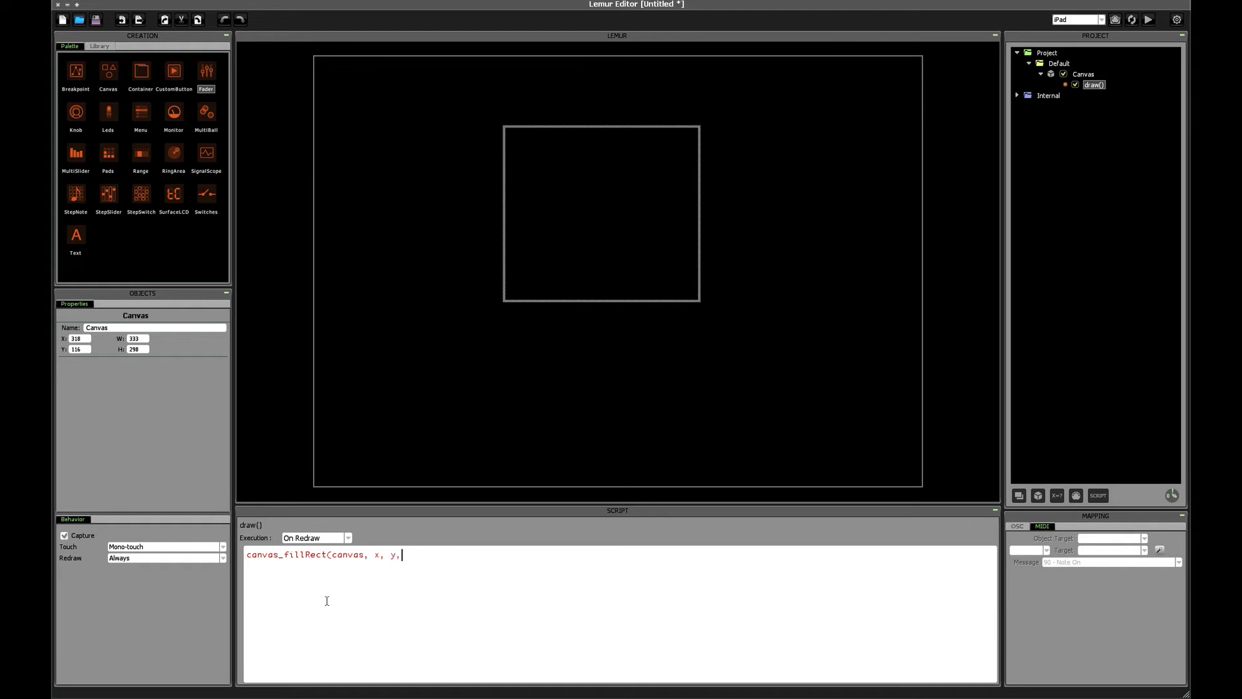
pyautogui.write('width')
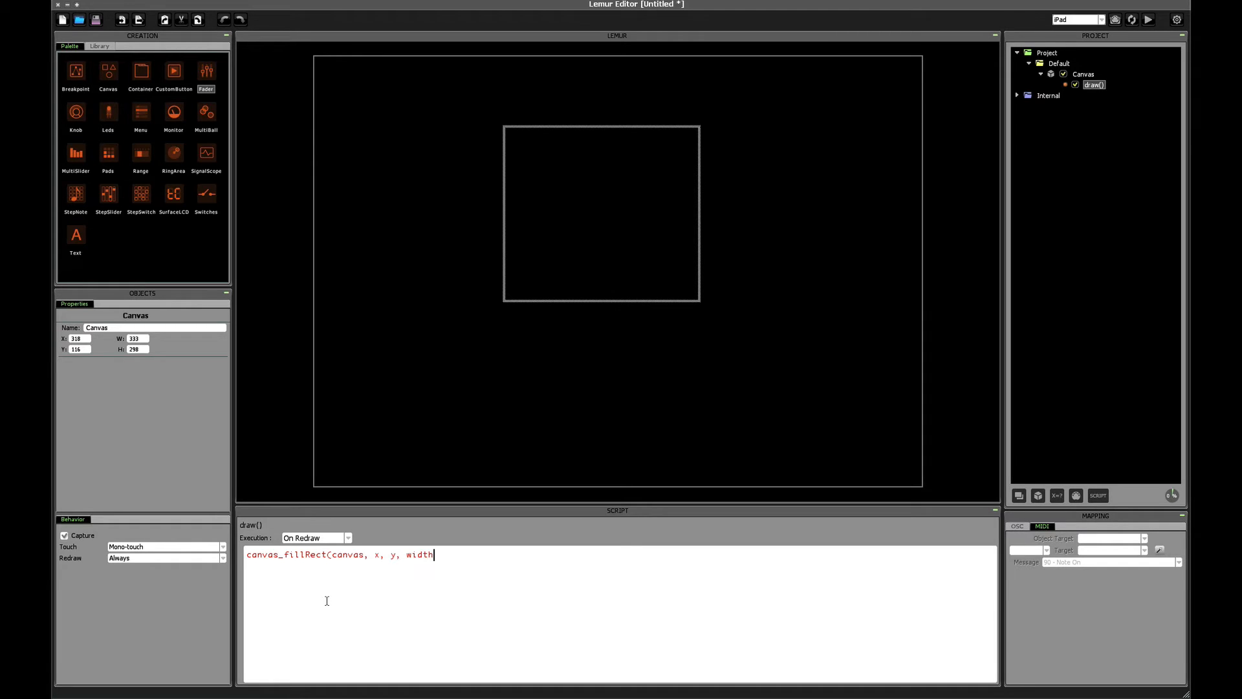
pyautogui.write(', height')
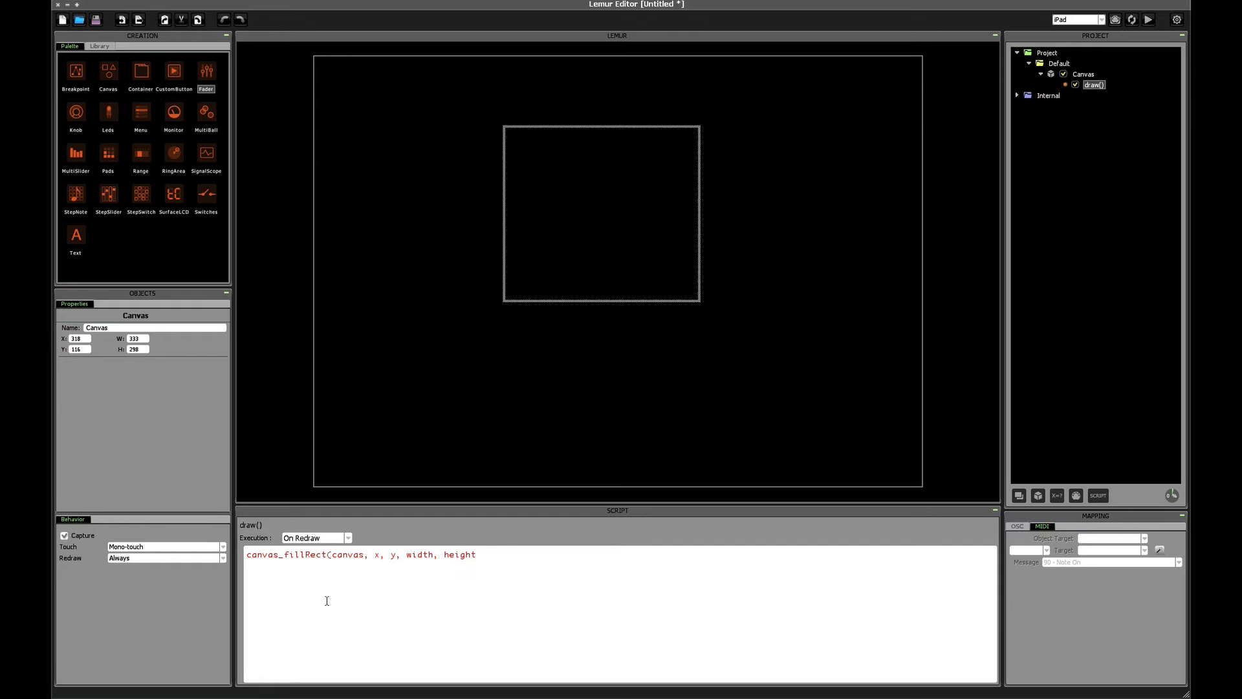
pyautogui.write(');')
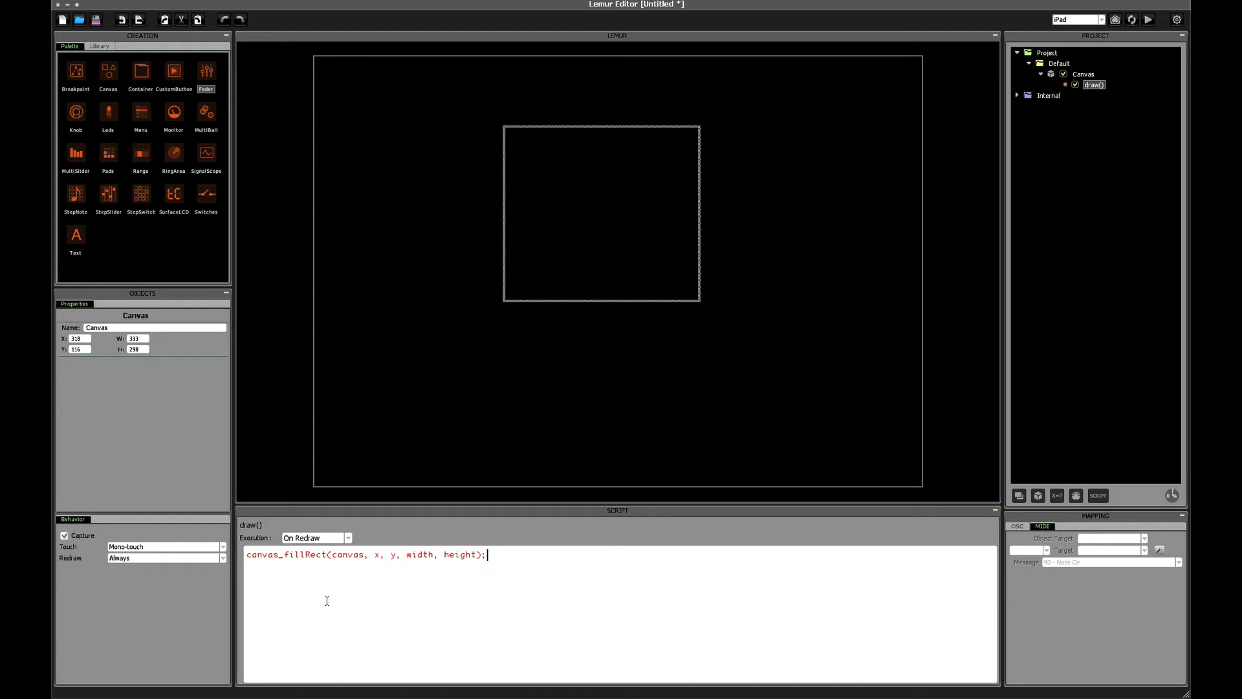
pyautogui.moveTo(541, 569)
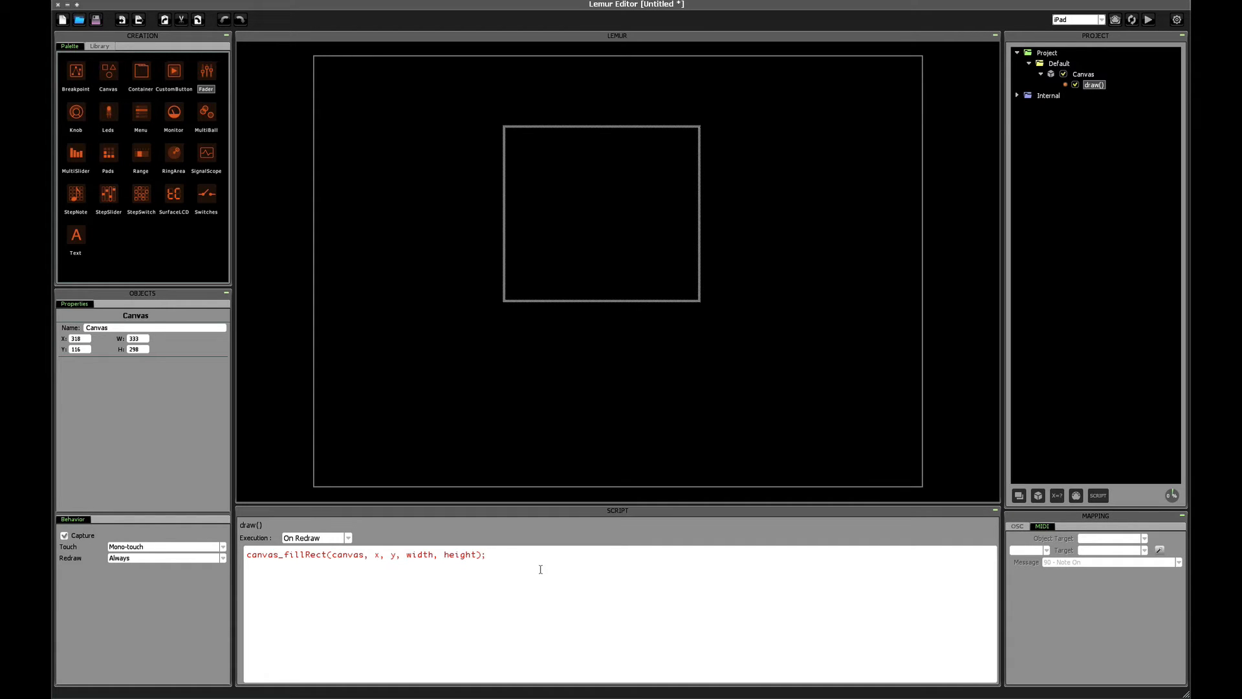
pyautogui.moveTo(484, 560)
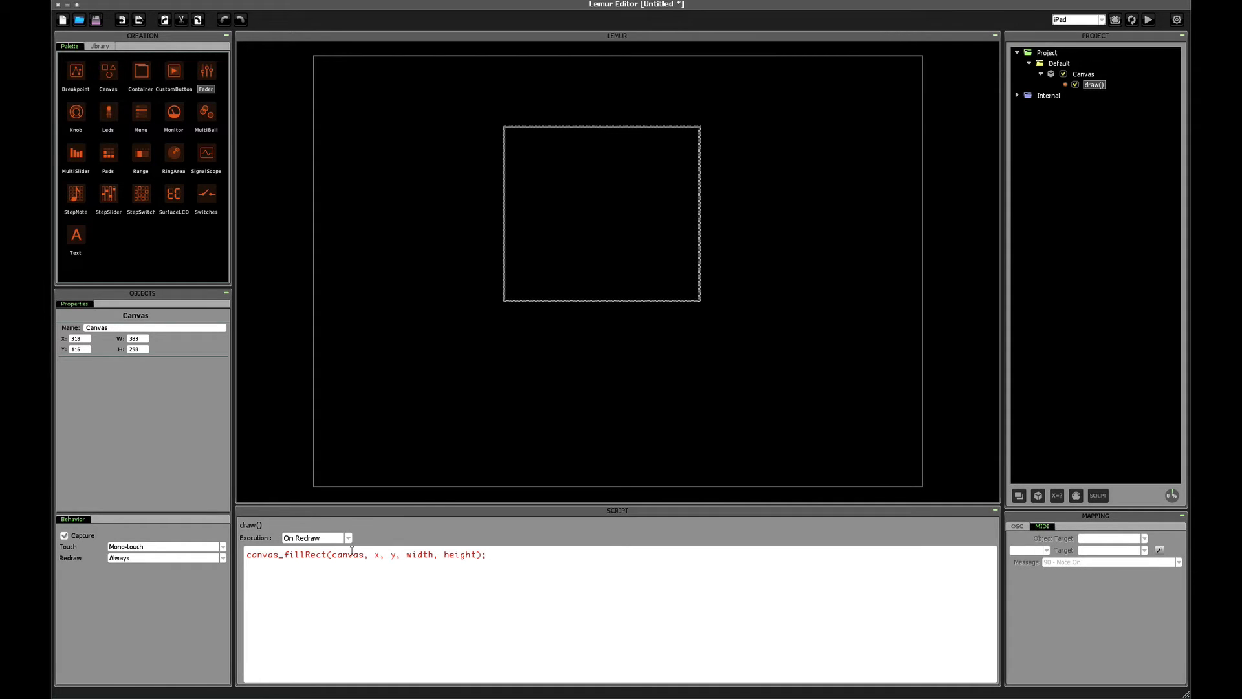
pyautogui.doubleClick(348, 556)
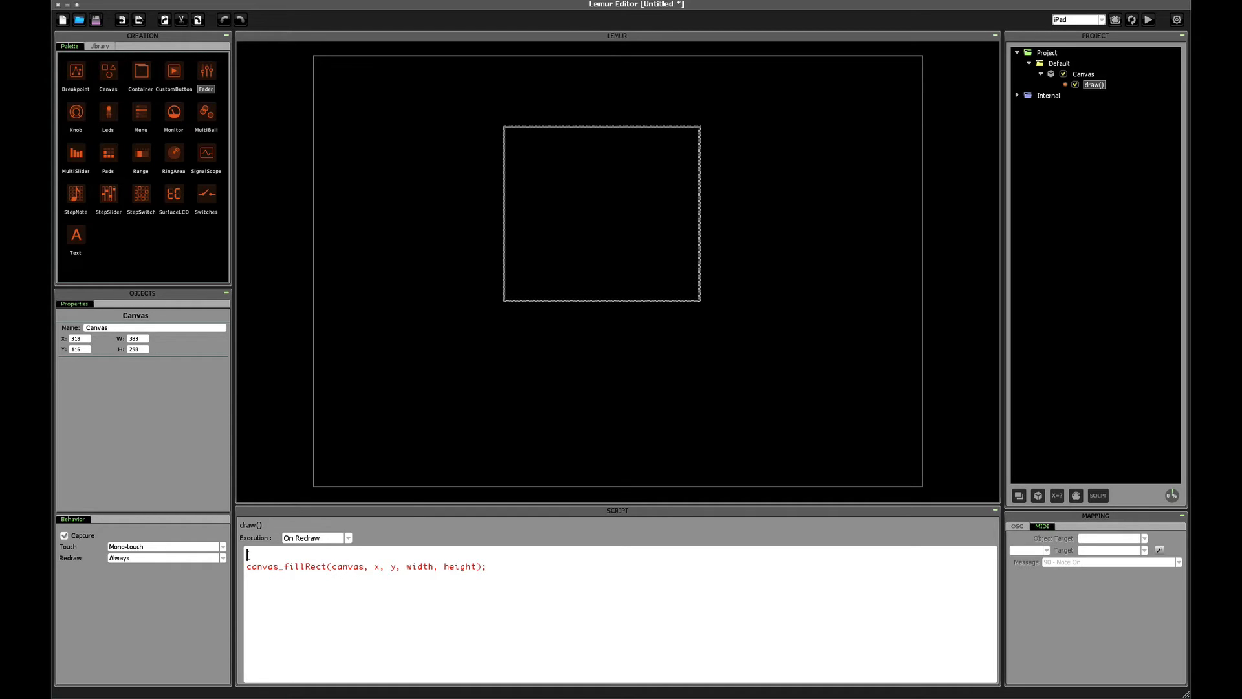
# - Declare decl c = getobject(); and pass c as the fill call's canvas argument
pyautogui.write('decl c')
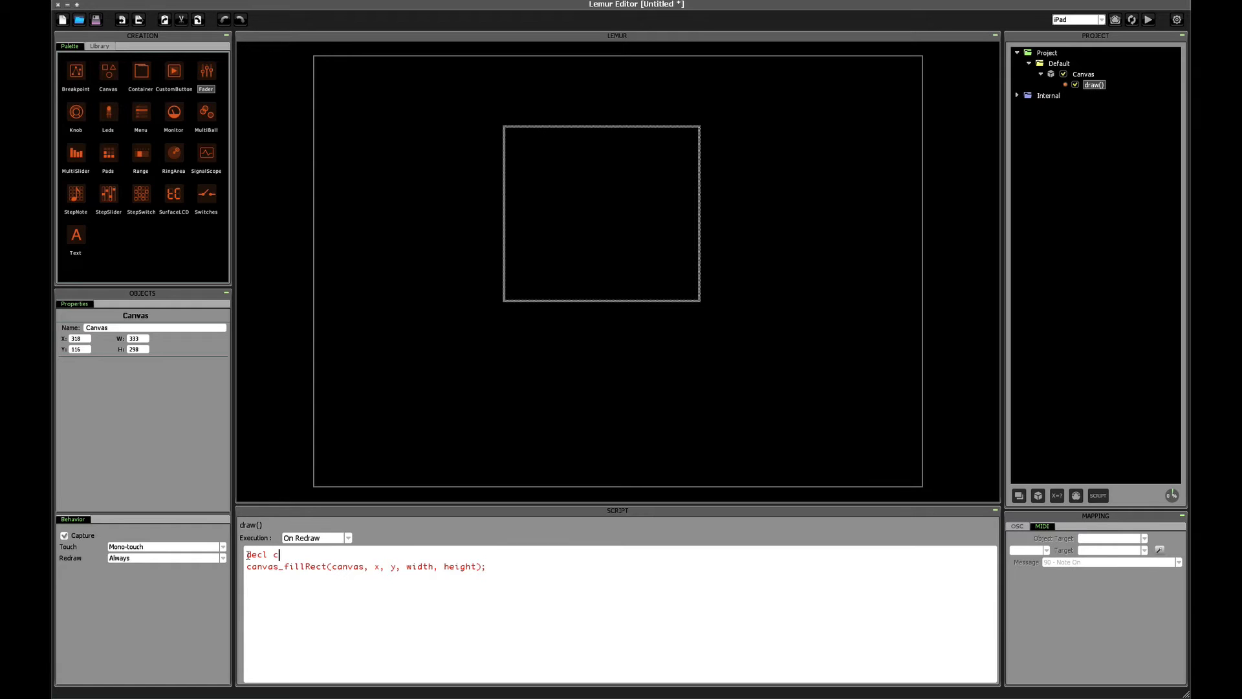
pyautogui.write('=')
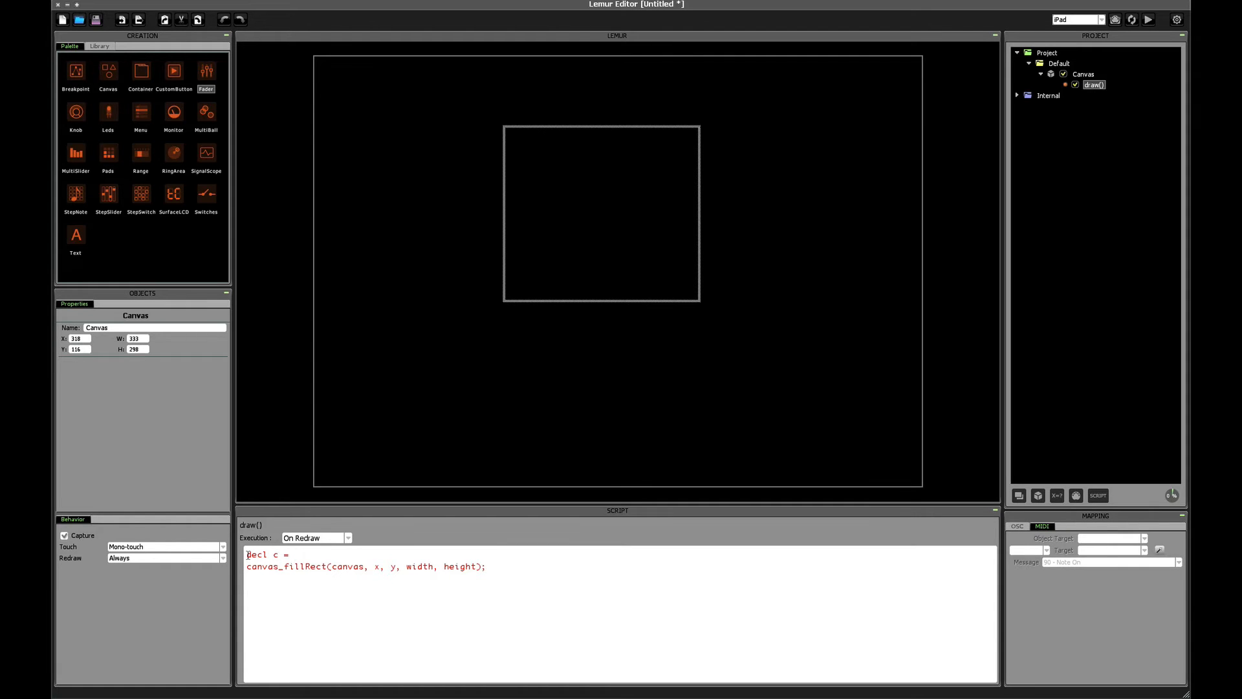
pyautogui.write('getobject();')
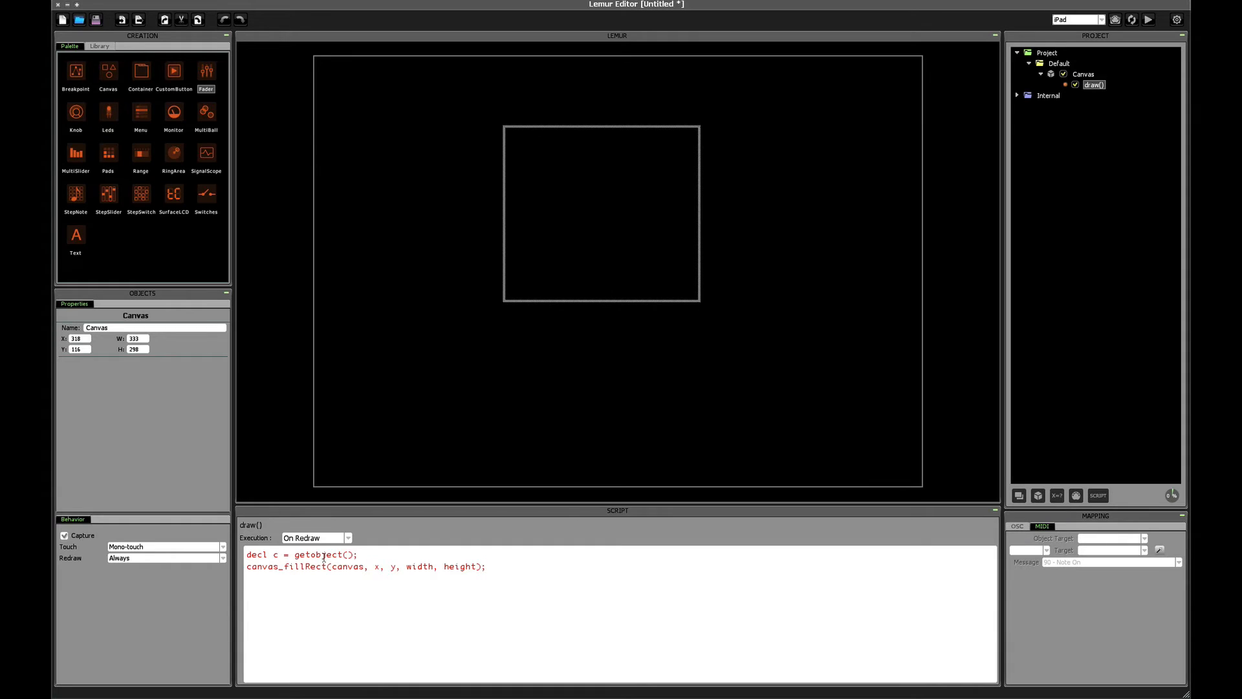
pyautogui.write('c')
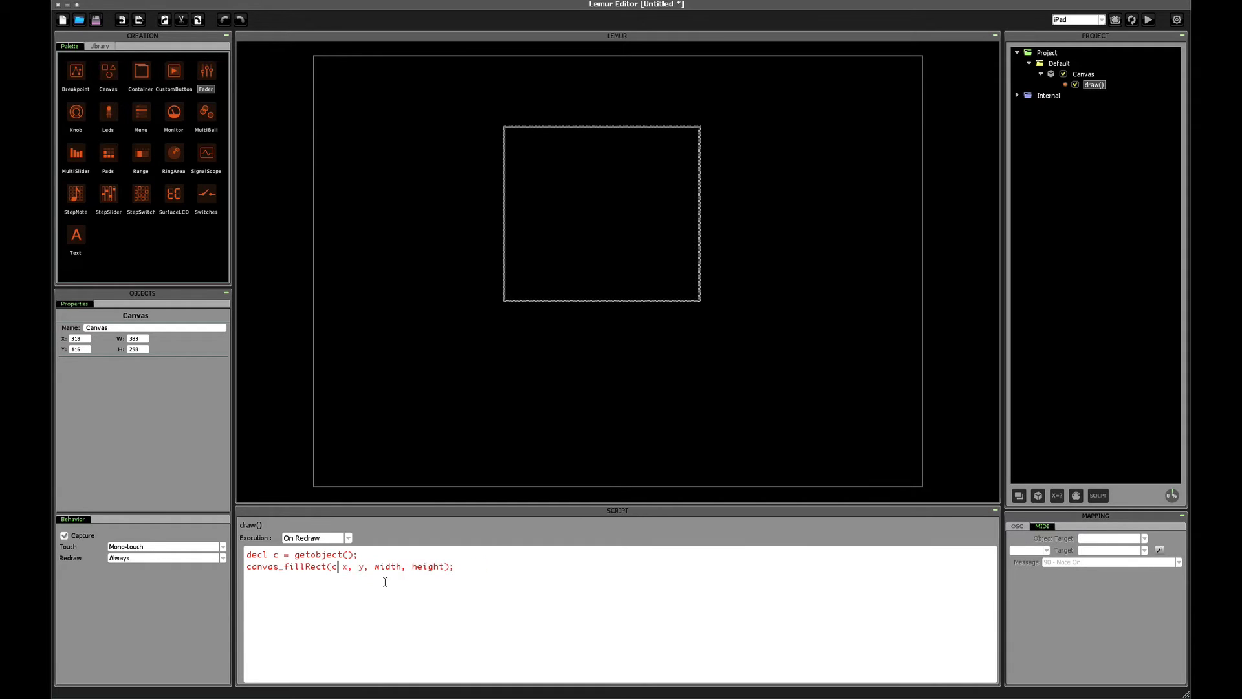
pyautogui.write(',')
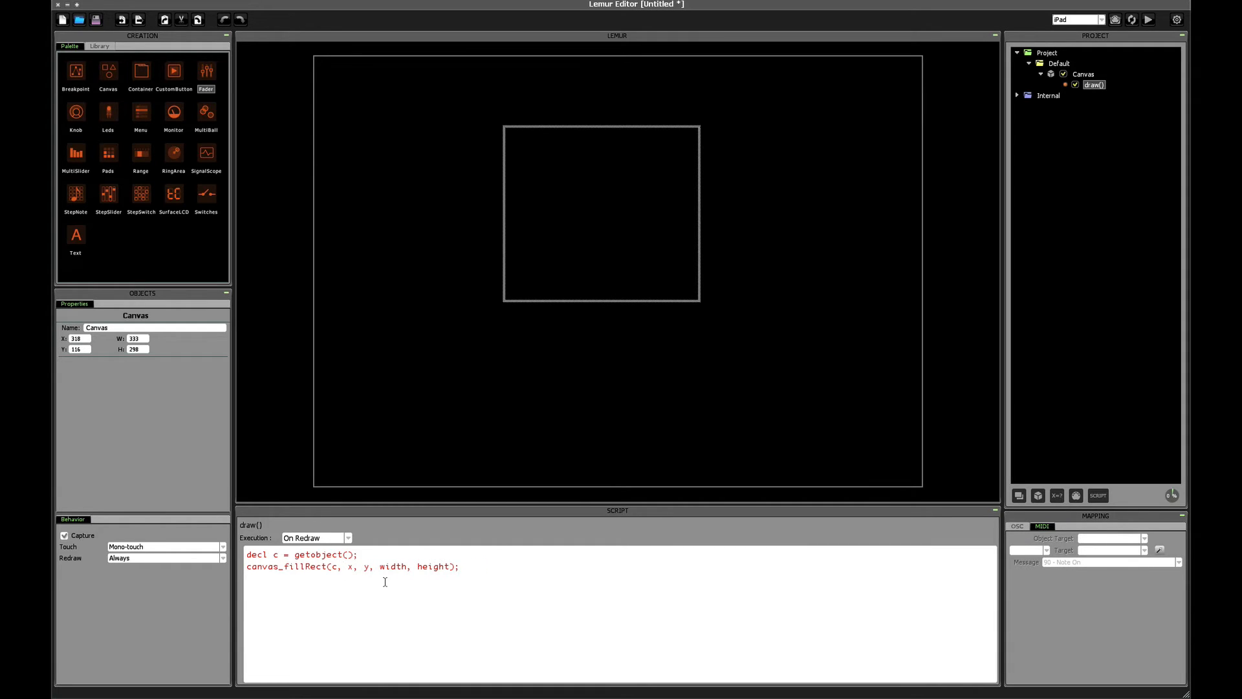
# - Replace the fill's x, y arguments with 0, 0 and add a blank line above the call
pyautogui.doubleClick(350, 566)
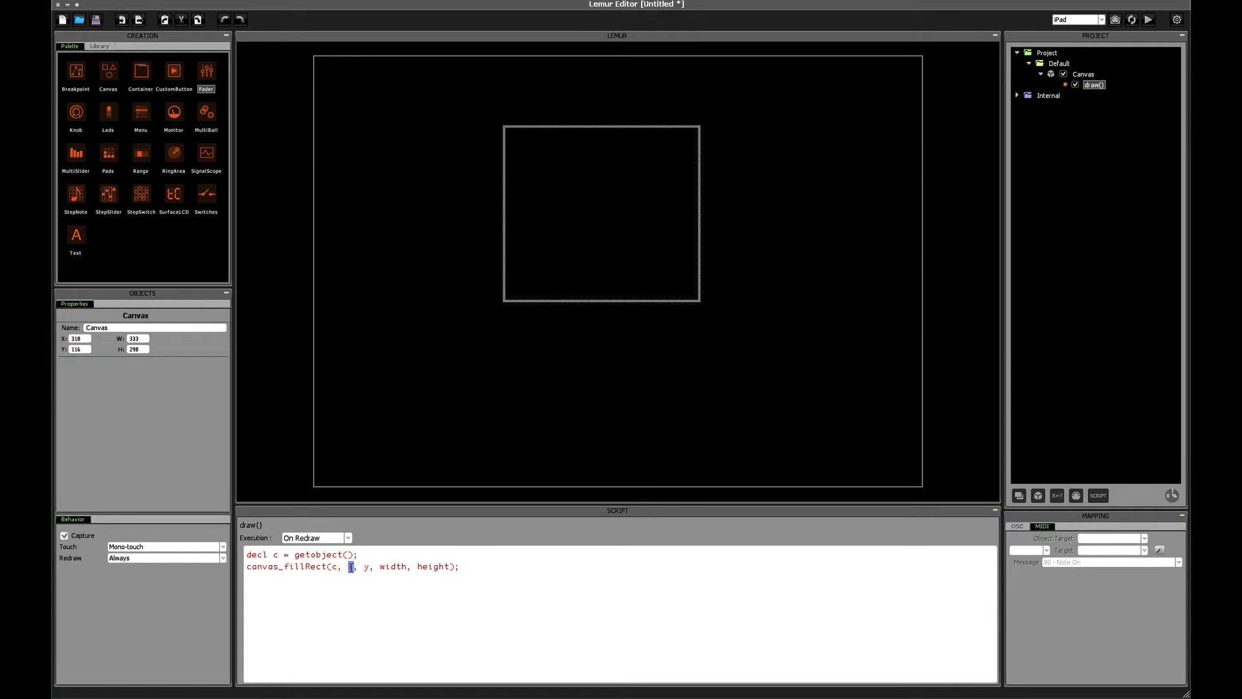
pyautogui.write('0')
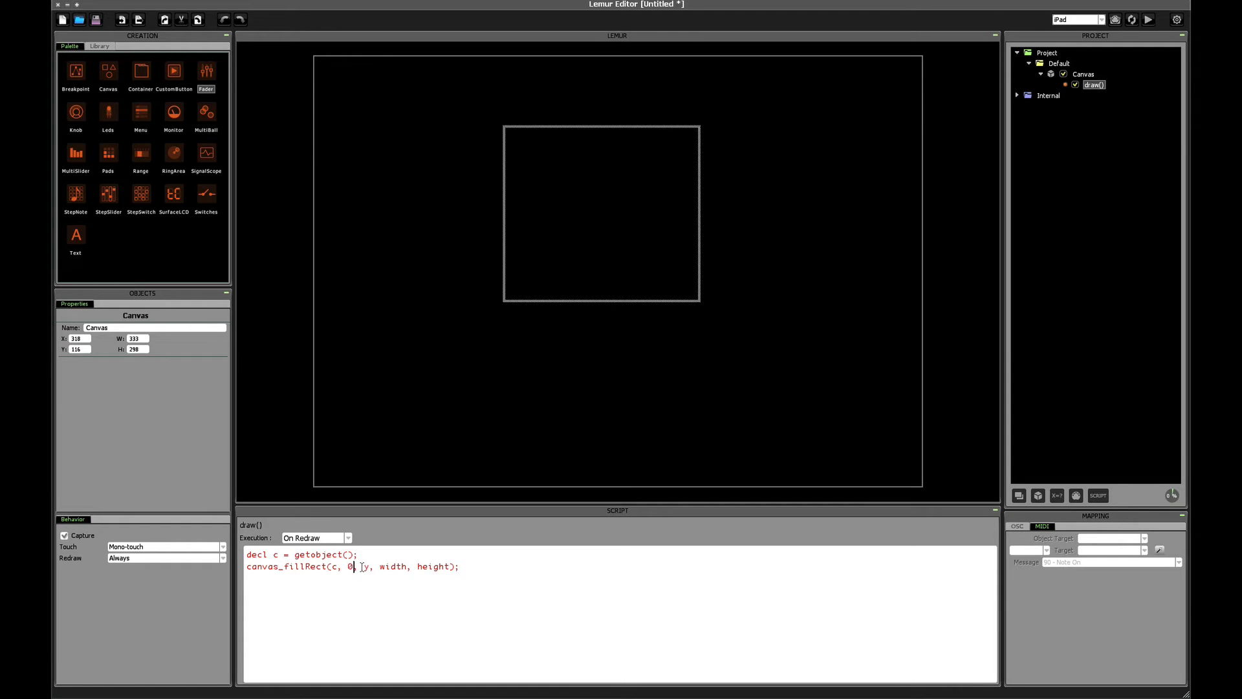
pyautogui.write('0')
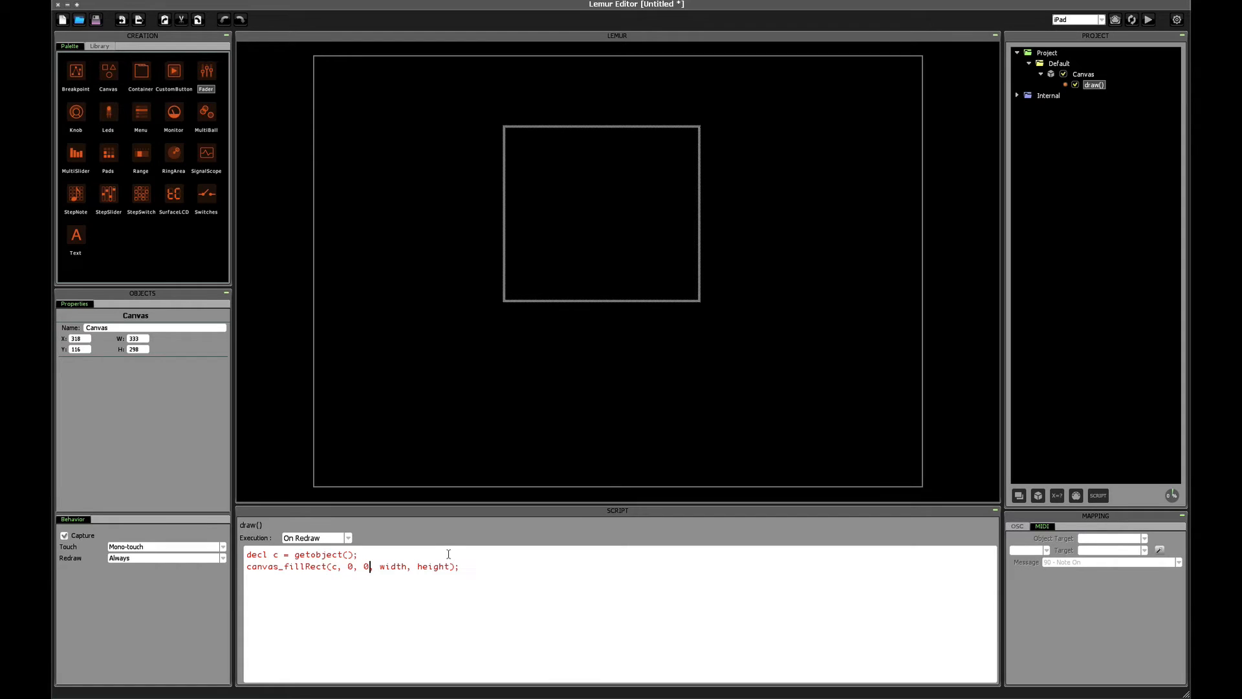
pyautogui.press('Enter')
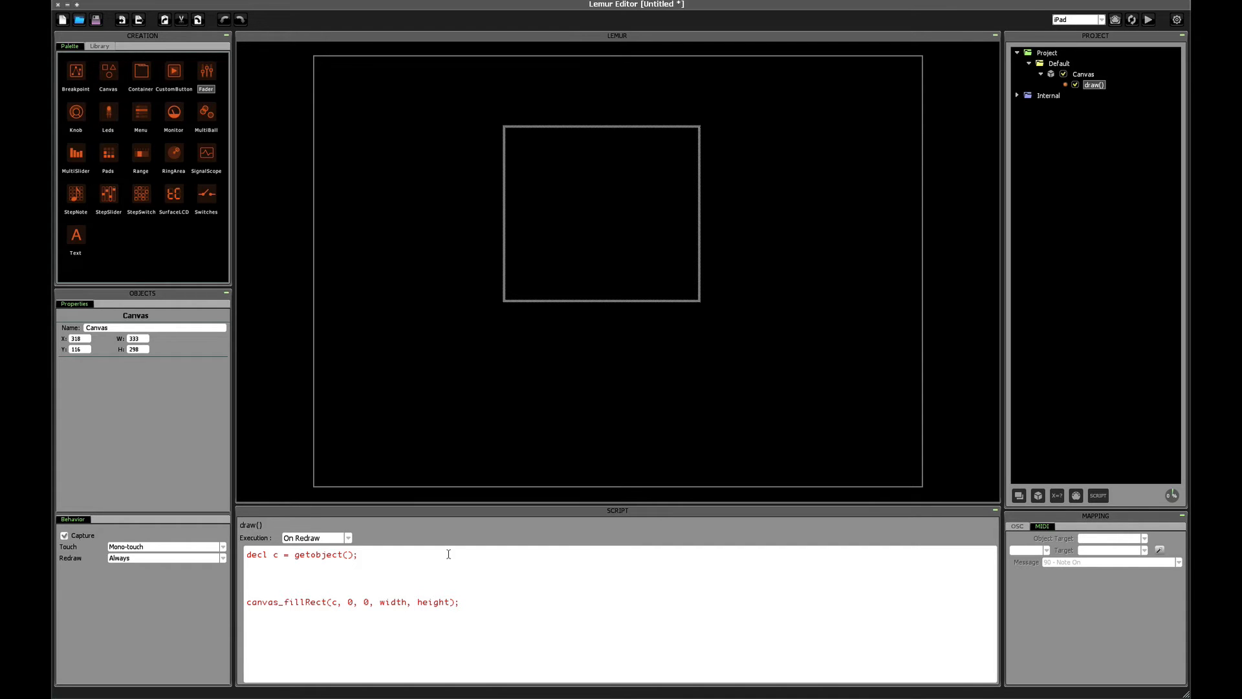
# - Add decl rect = getattribute(c, 'rect'); and a {x, y, width, height} line below it
pyautogui.write('decl')
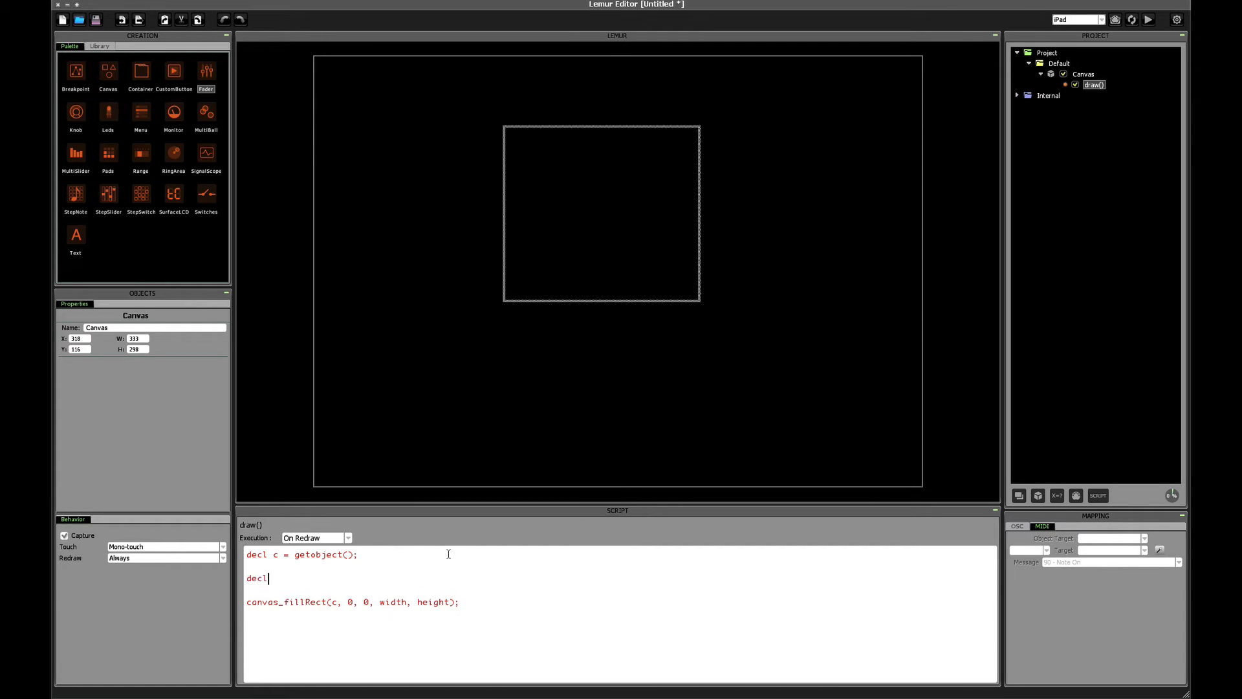
pyautogui.write('rect')
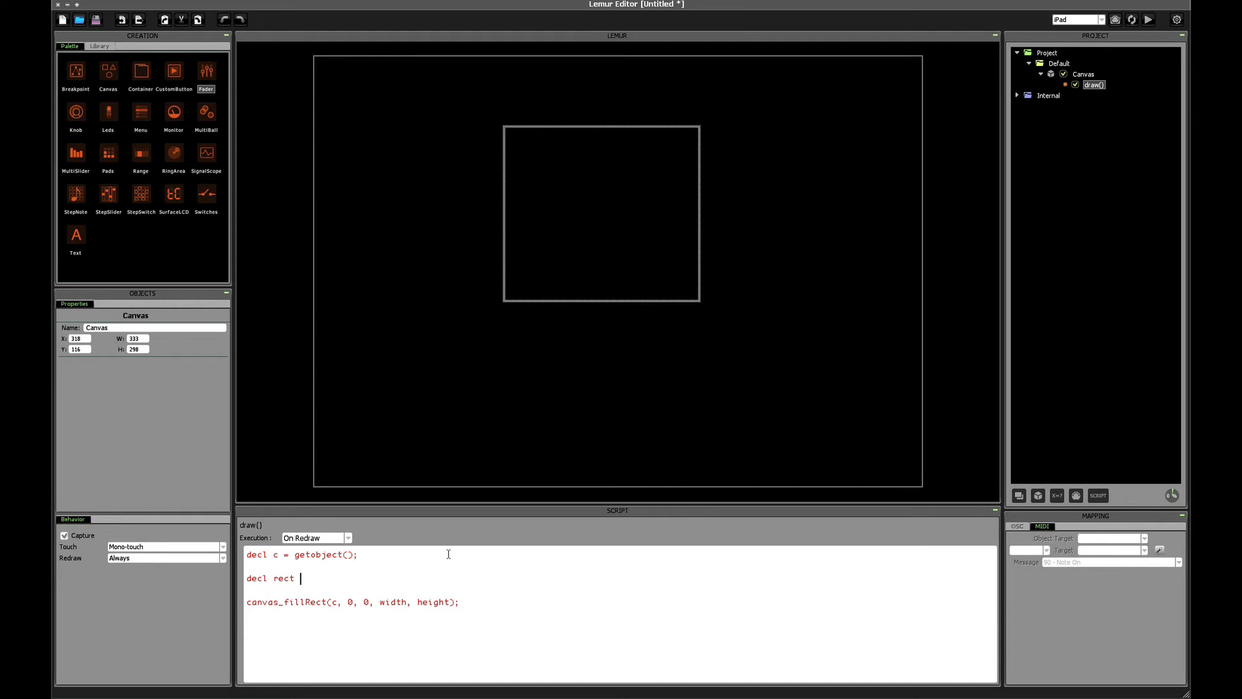
pyautogui.write('=')
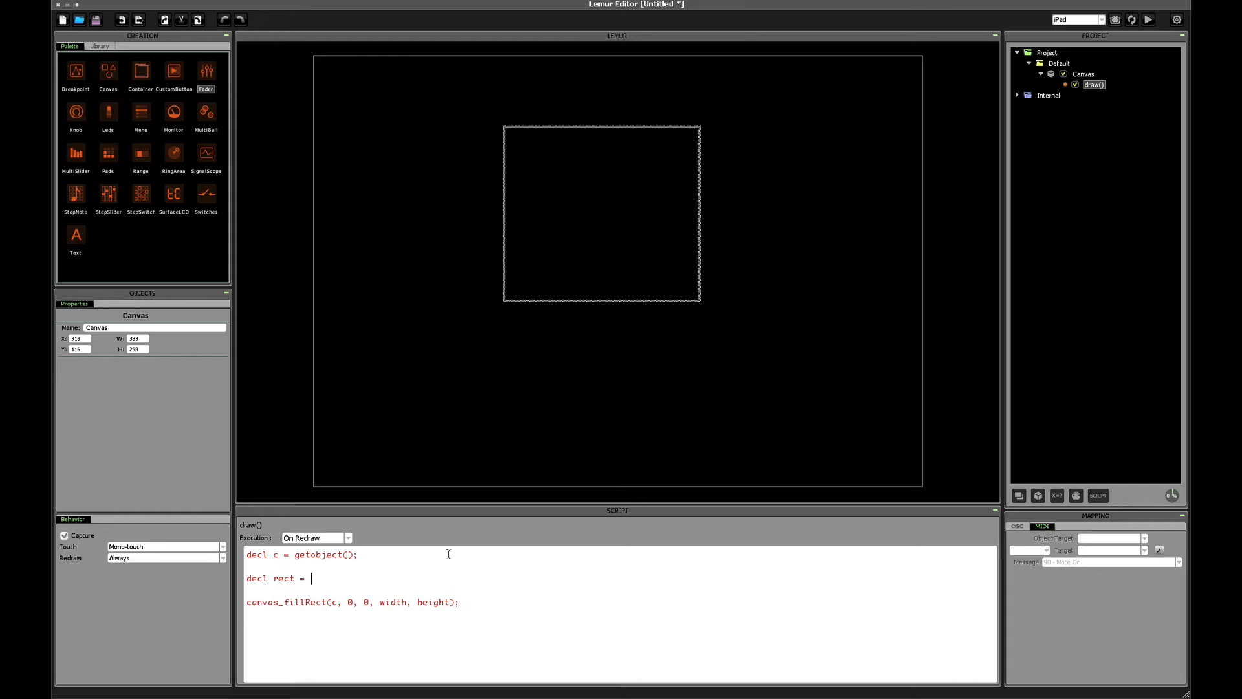
pyautogui.write('geta')
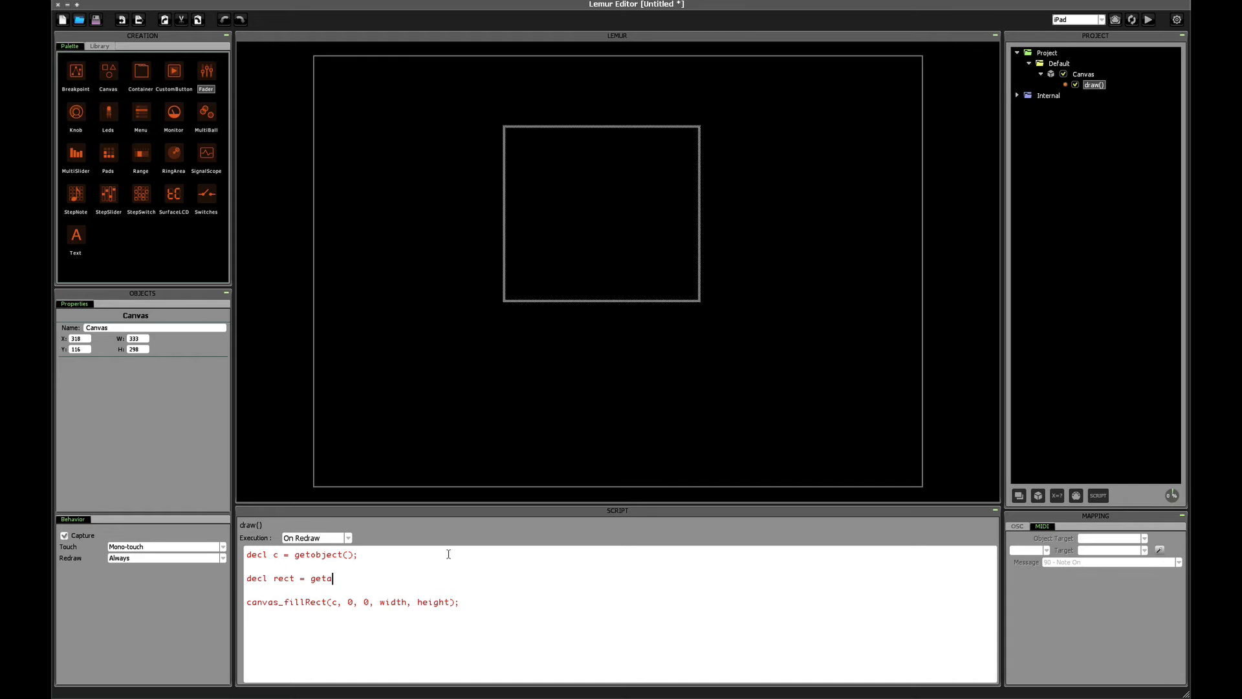
pyautogui.write("ttribute(c, 'rect');")
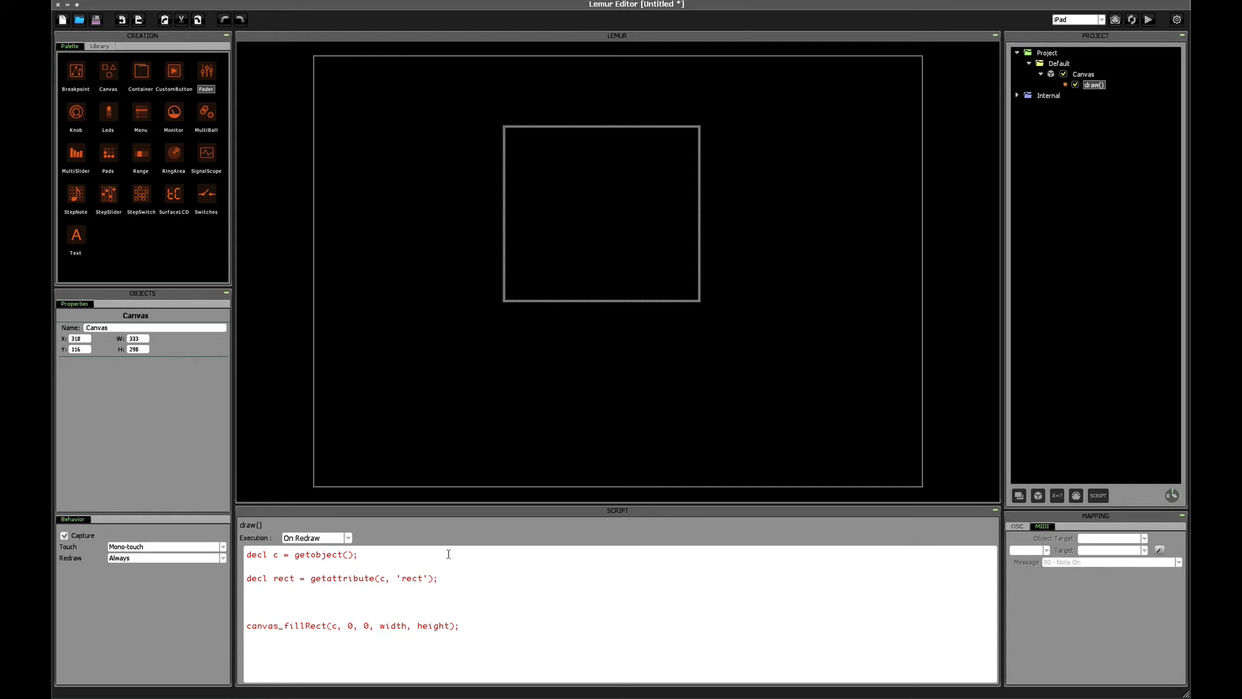
pyautogui.write('{x, y,')
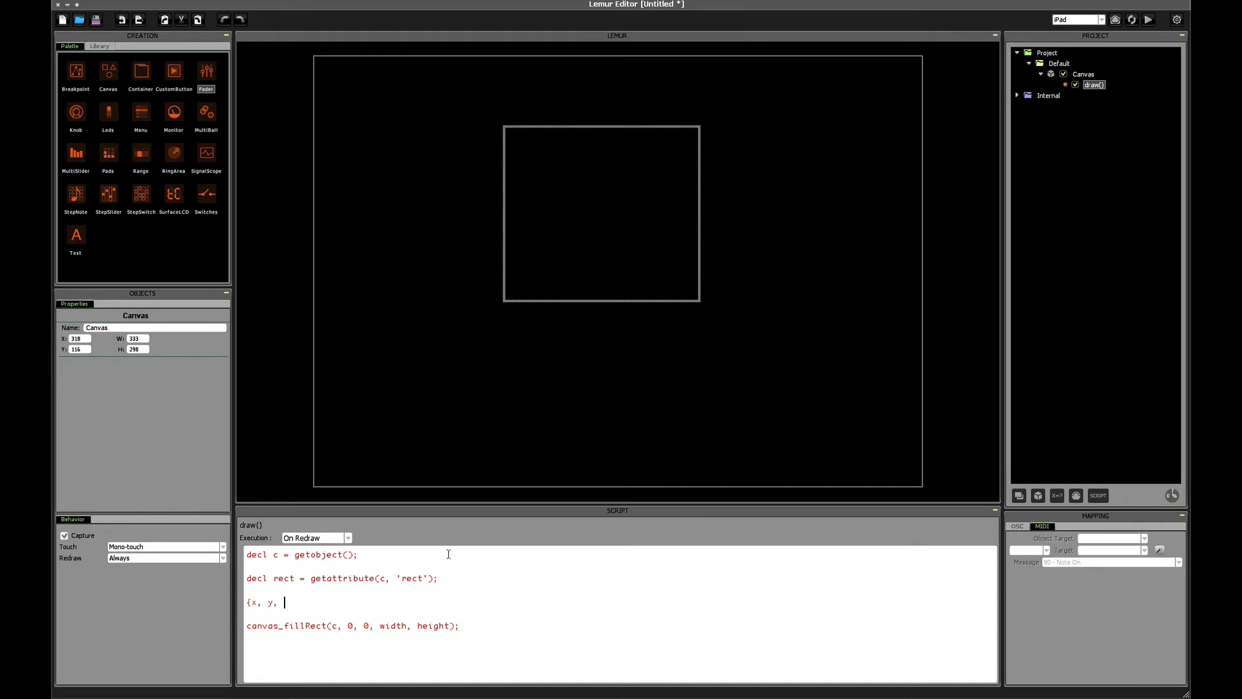
pyautogui.write('width,')
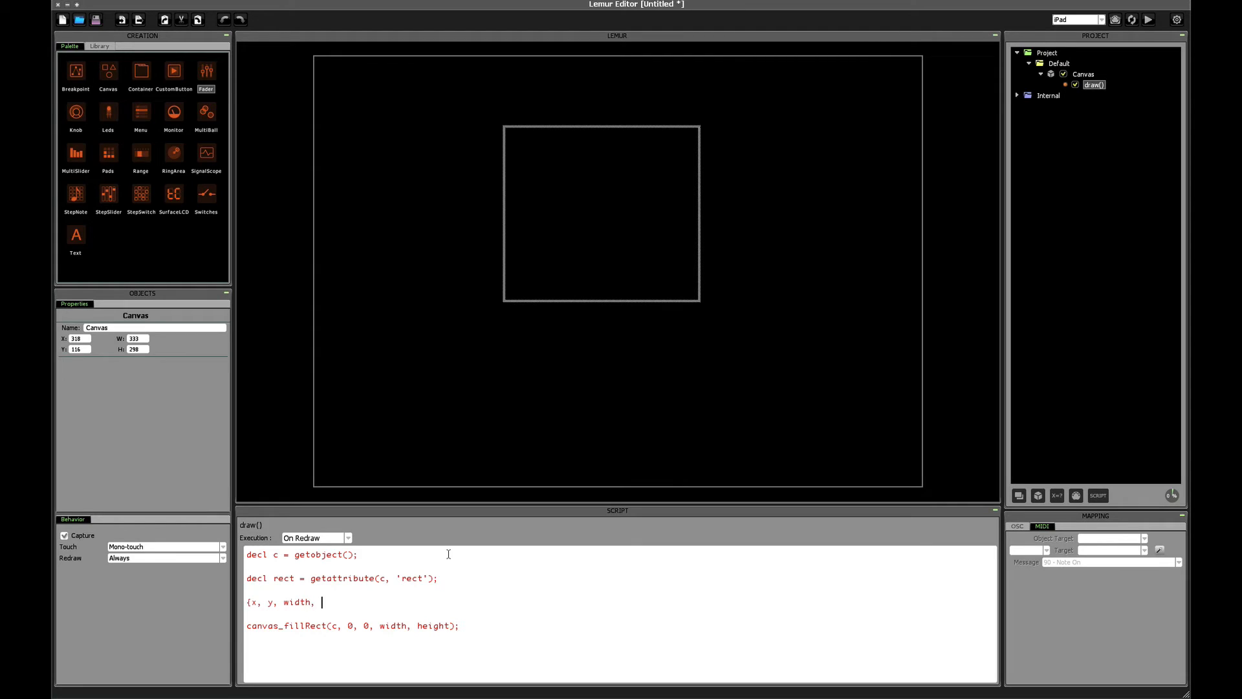
pyautogui.write('height}')
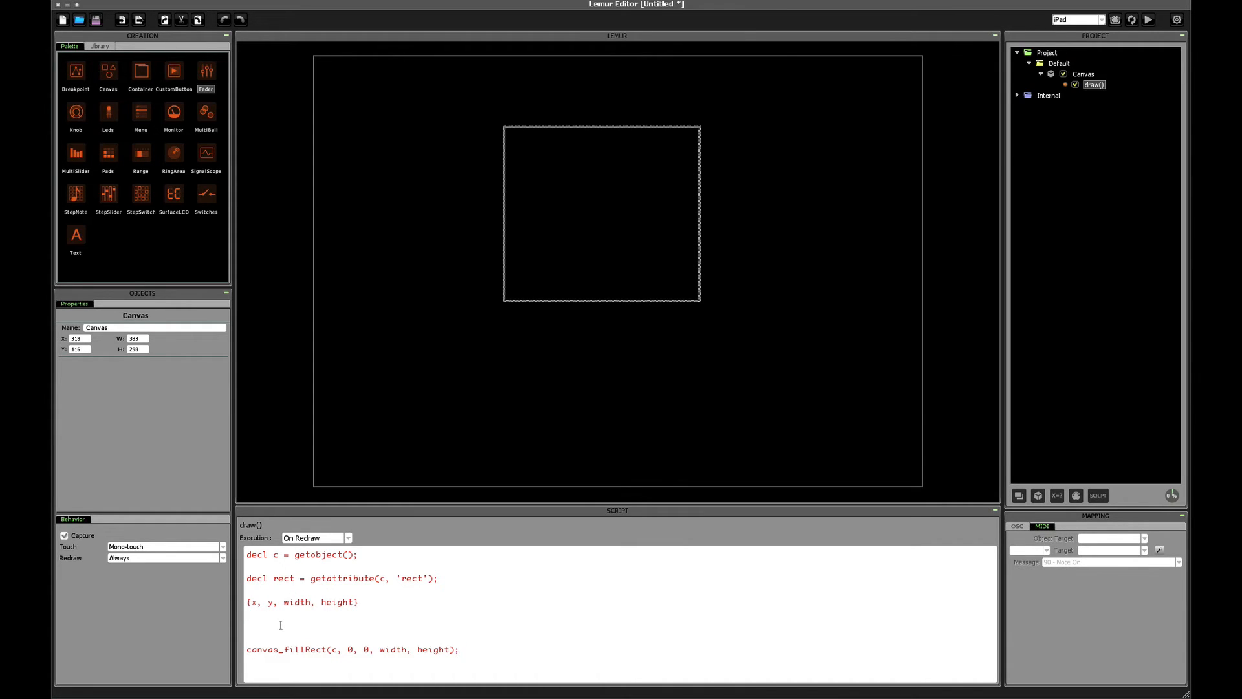
# - Declare decl w = rect[2]; and decl h = rect[3]; and use w as the fill width
pyautogui.write('decl')
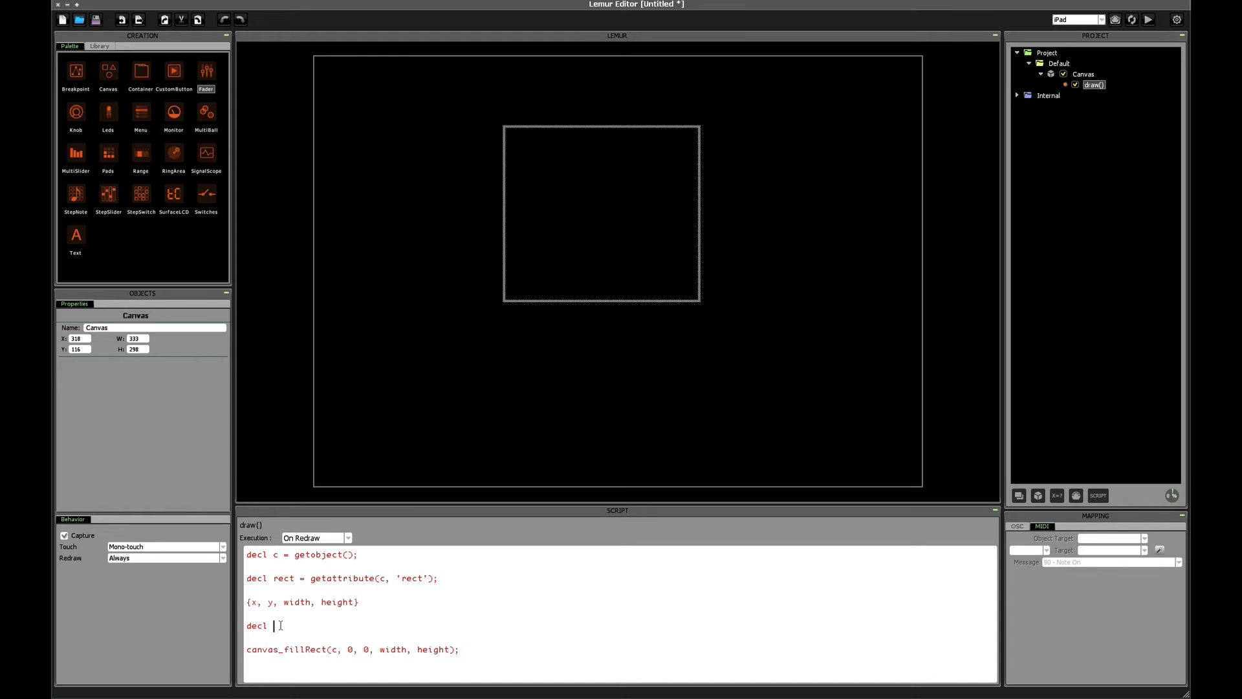
pyautogui.write('w =')
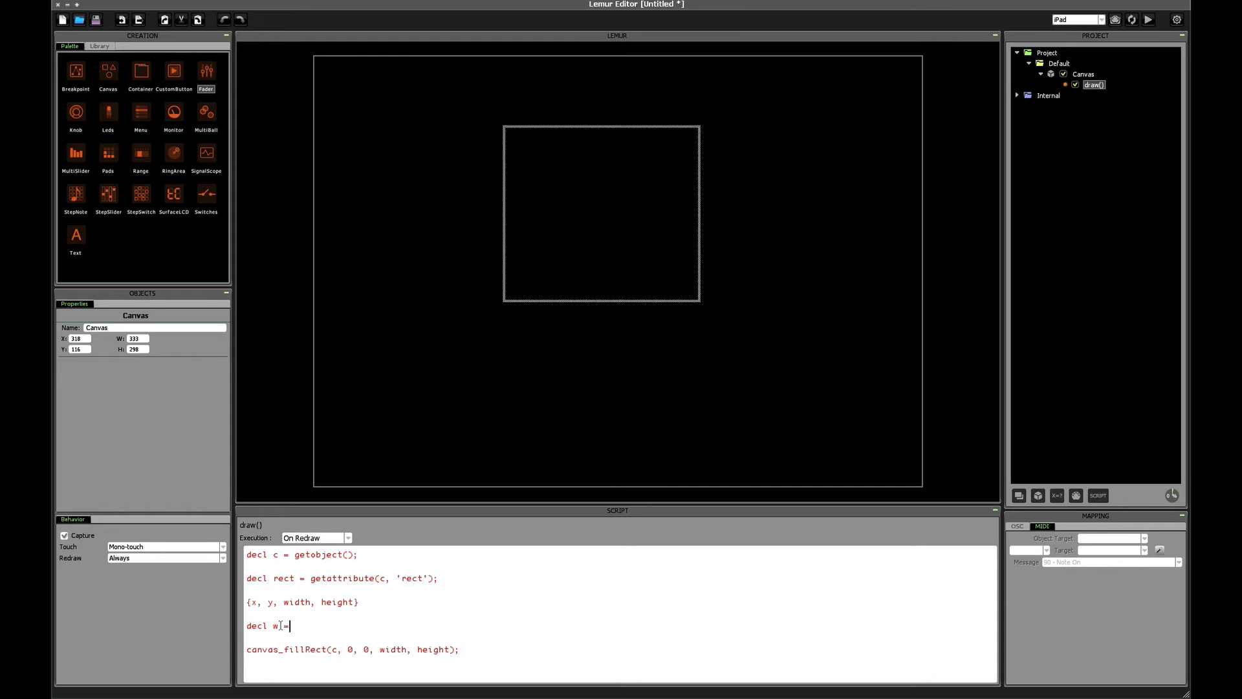
pyautogui.write('decl h =')
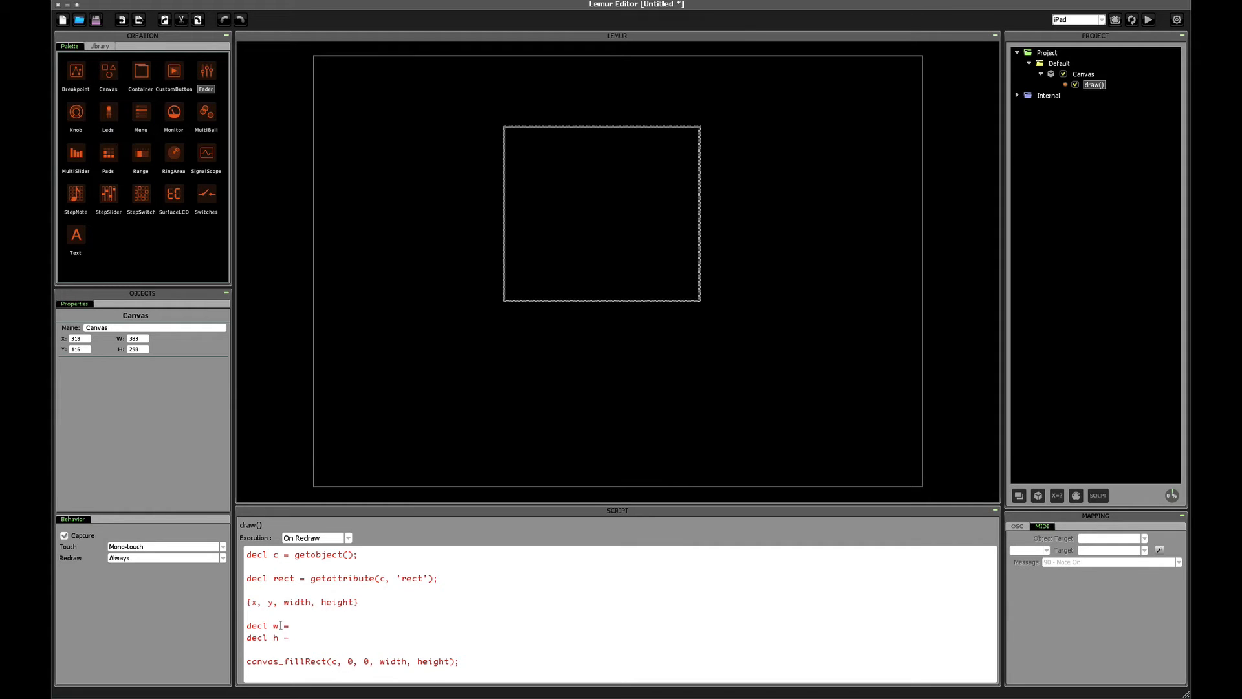
pyautogui.write('rect[')
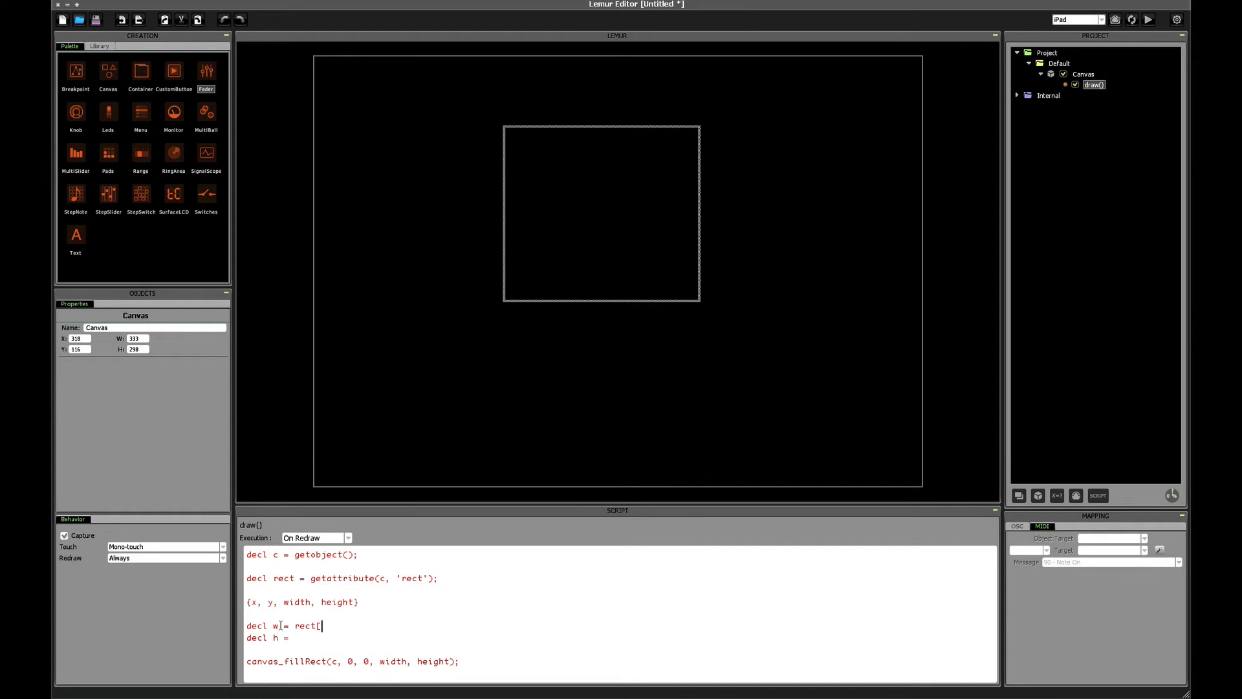
pyautogui.write('2];')
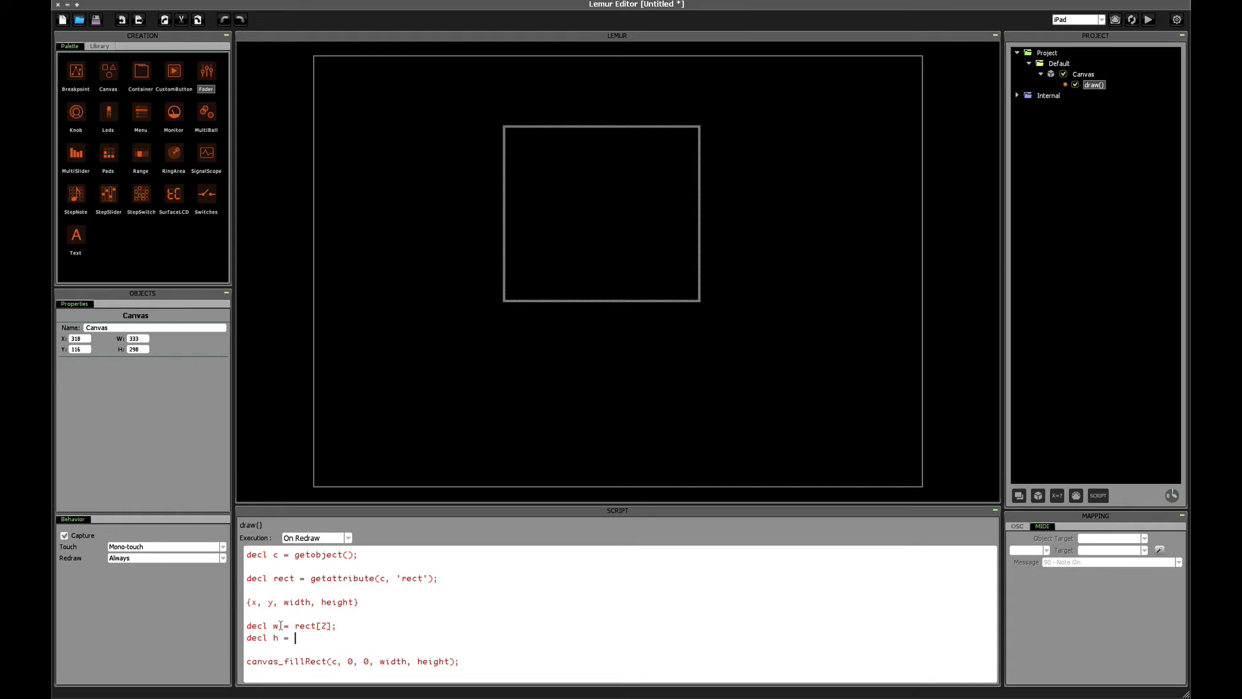
pyautogui.write('rect[3];')
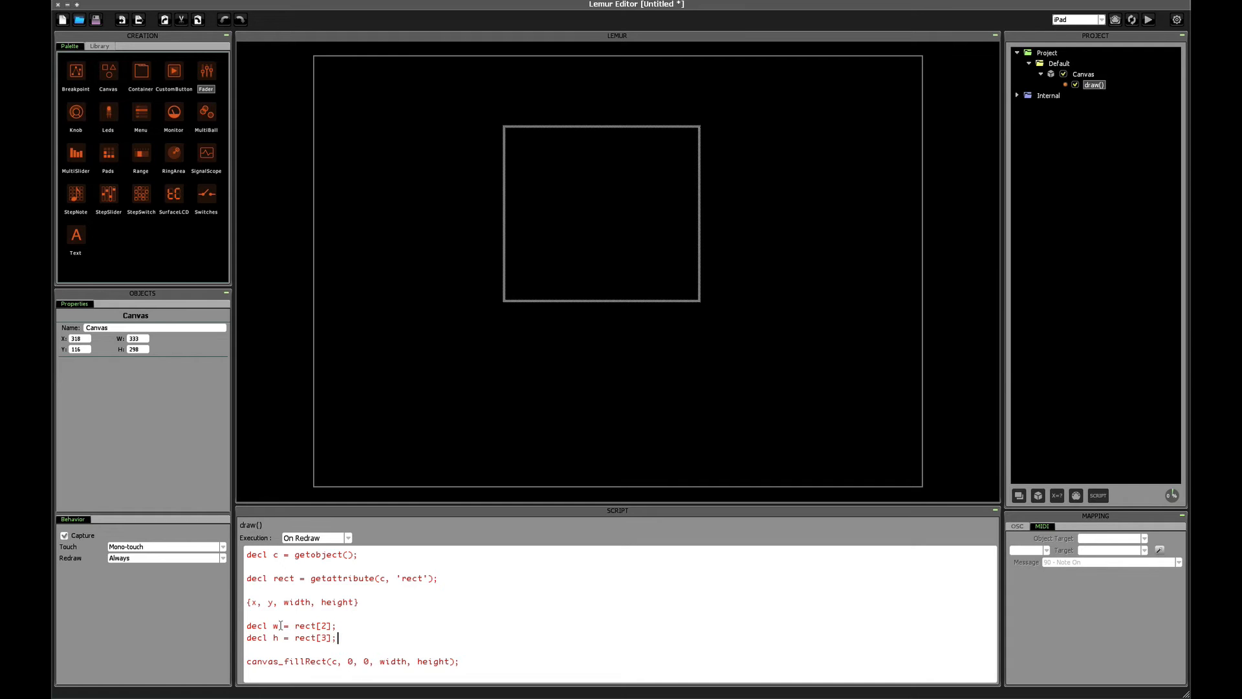
pyautogui.doubleClick(394, 662)
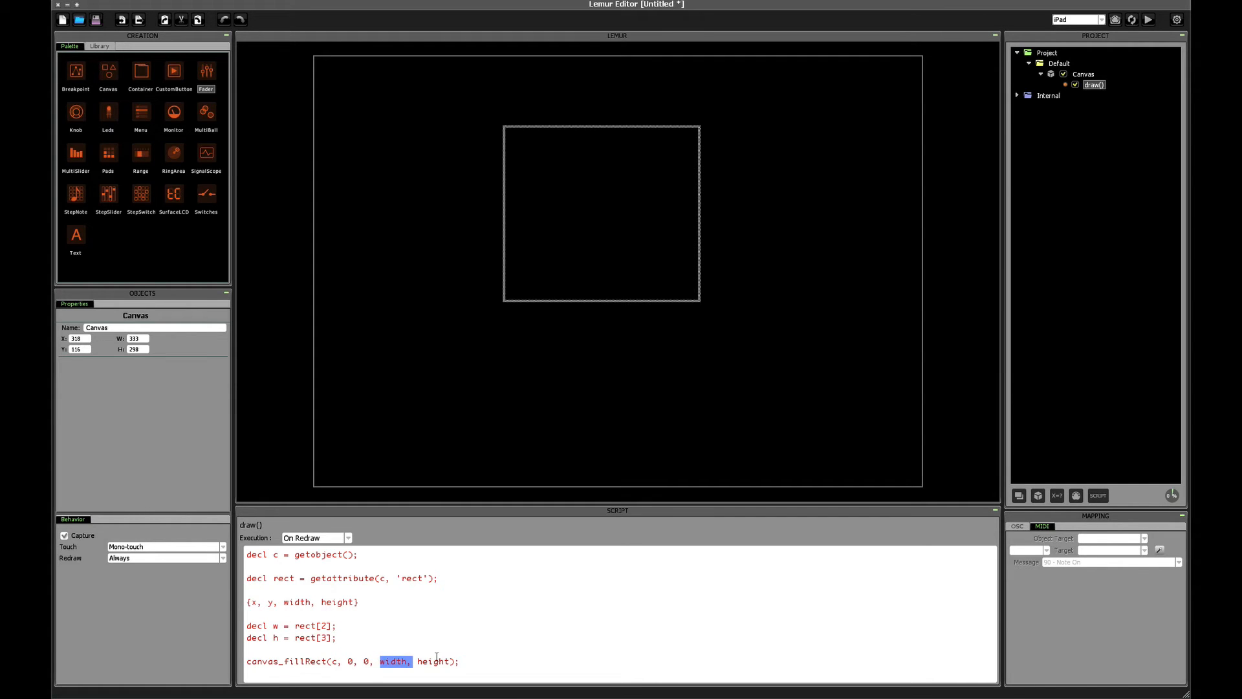
pyautogui.write('w')
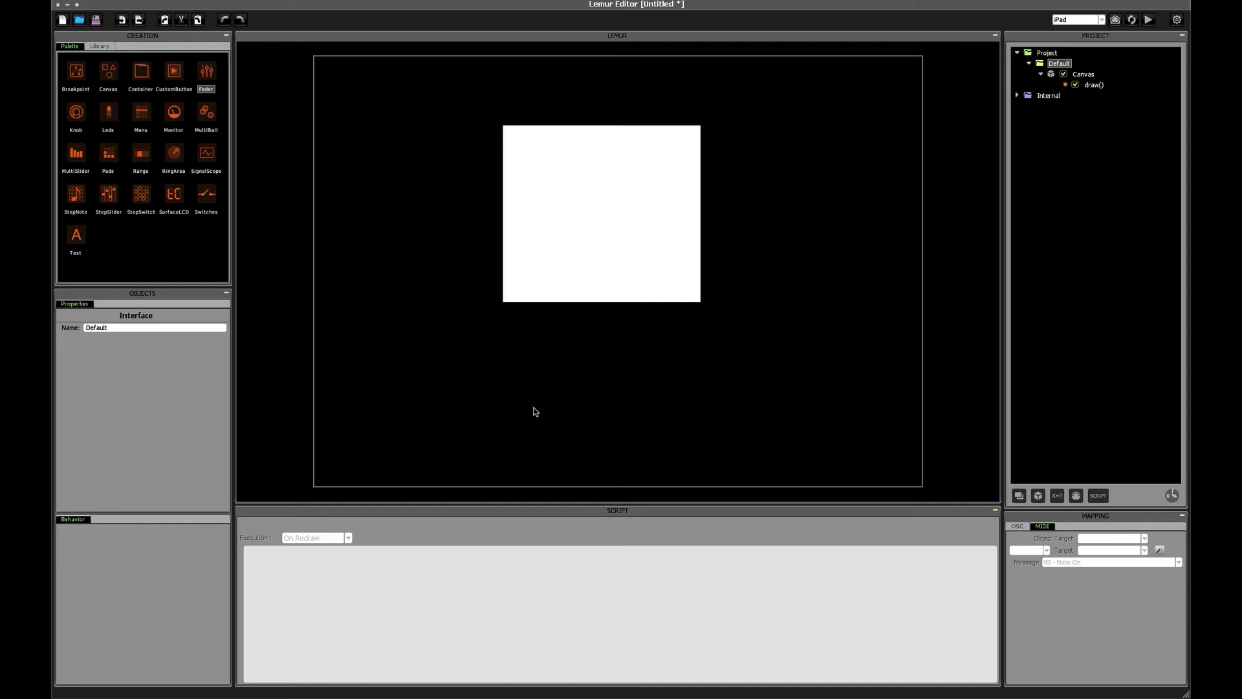
# - Reopen the Canvas draw() script and select the fill's first 0 for editing
pyautogui.click(602, 213)
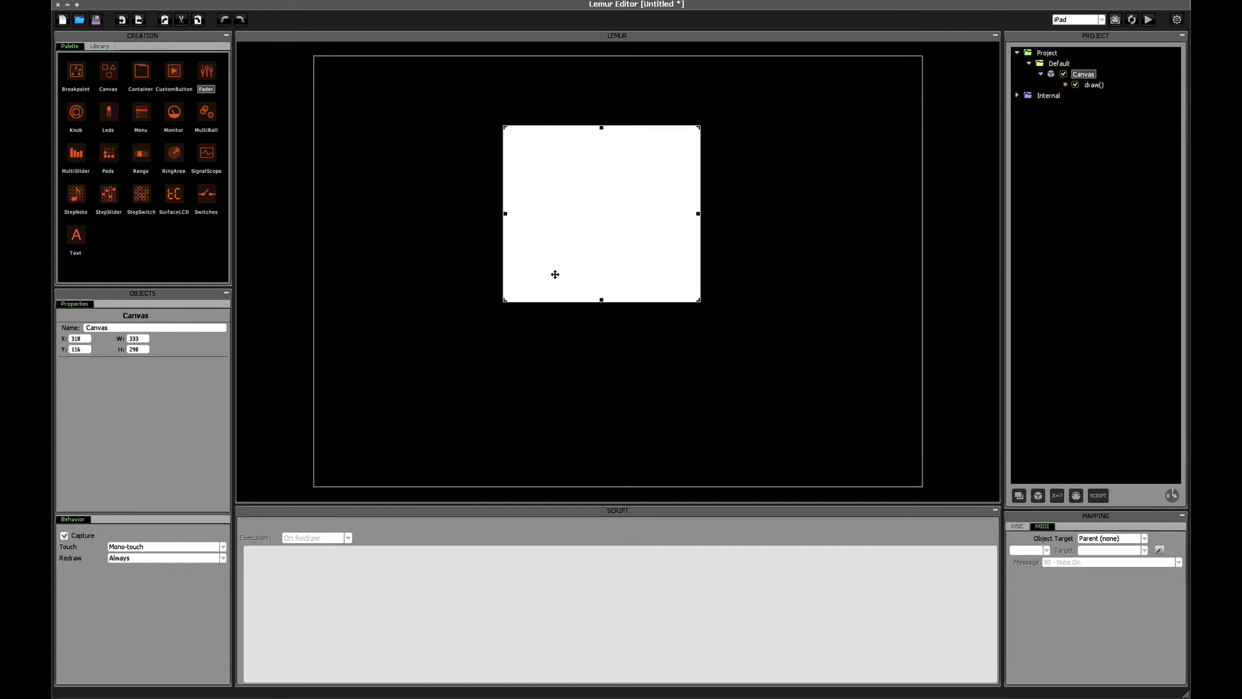
pyautogui.click(845, 219)
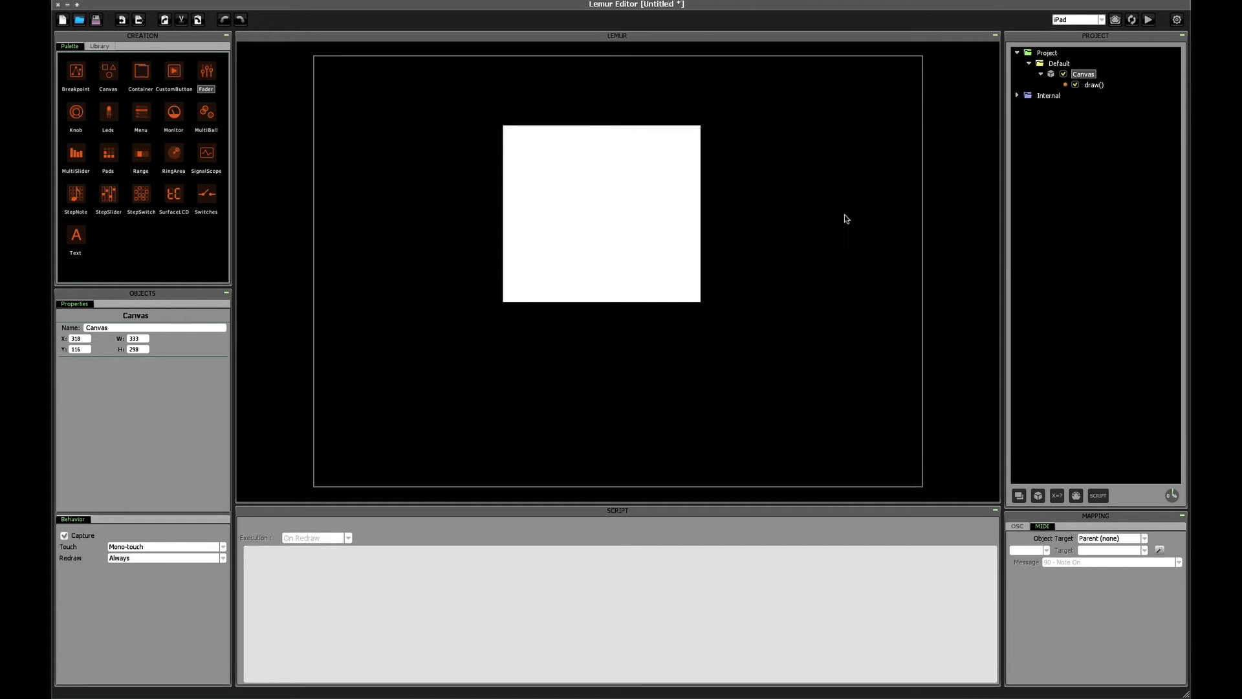
pyautogui.click(1094, 85)
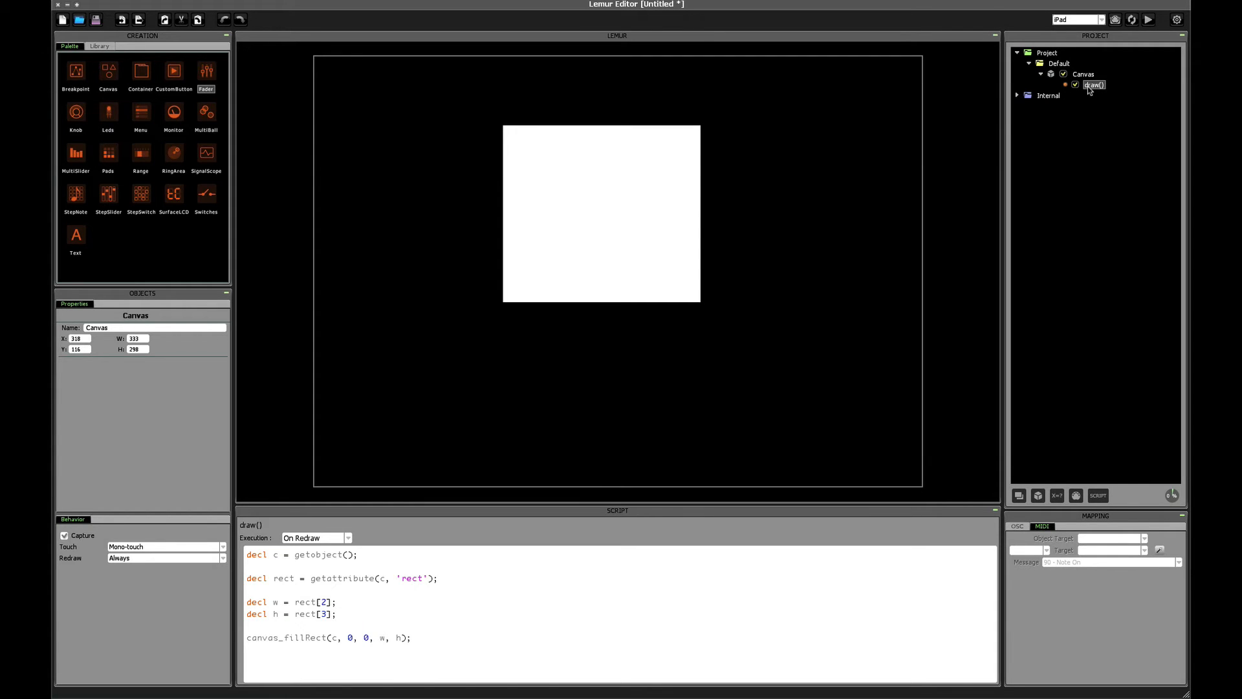
pyautogui.moveTo(386, 643)
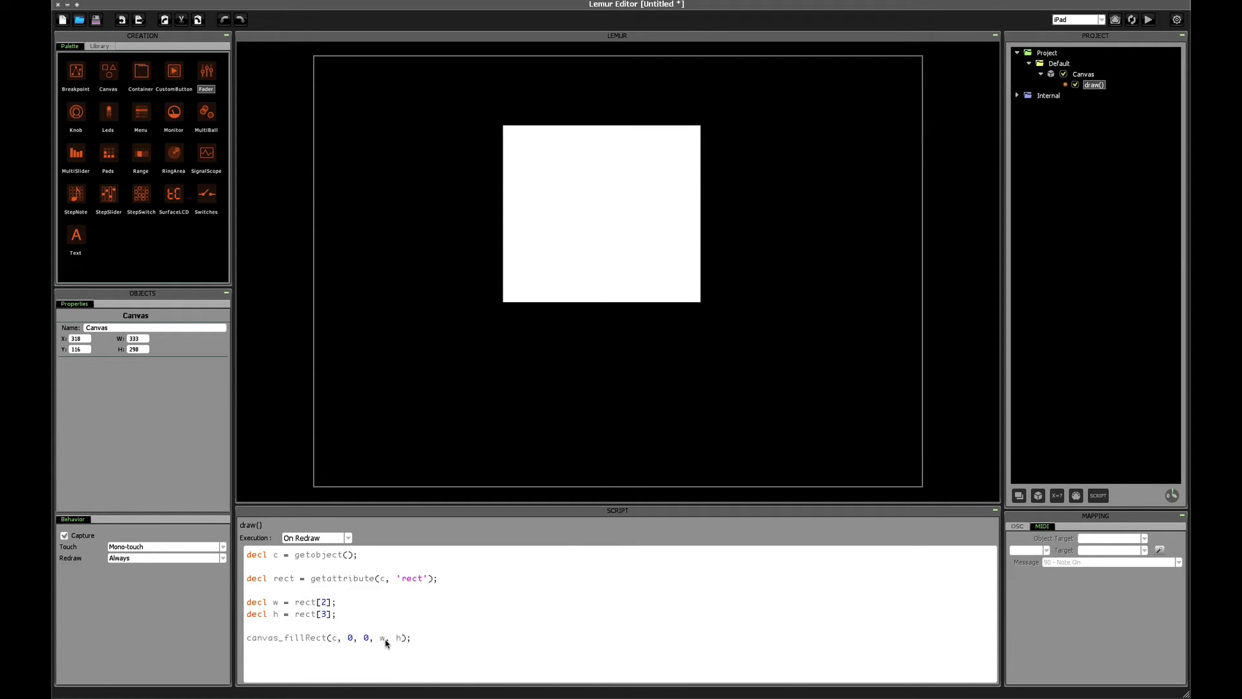
pyautogui.doubleClick(348, 638)
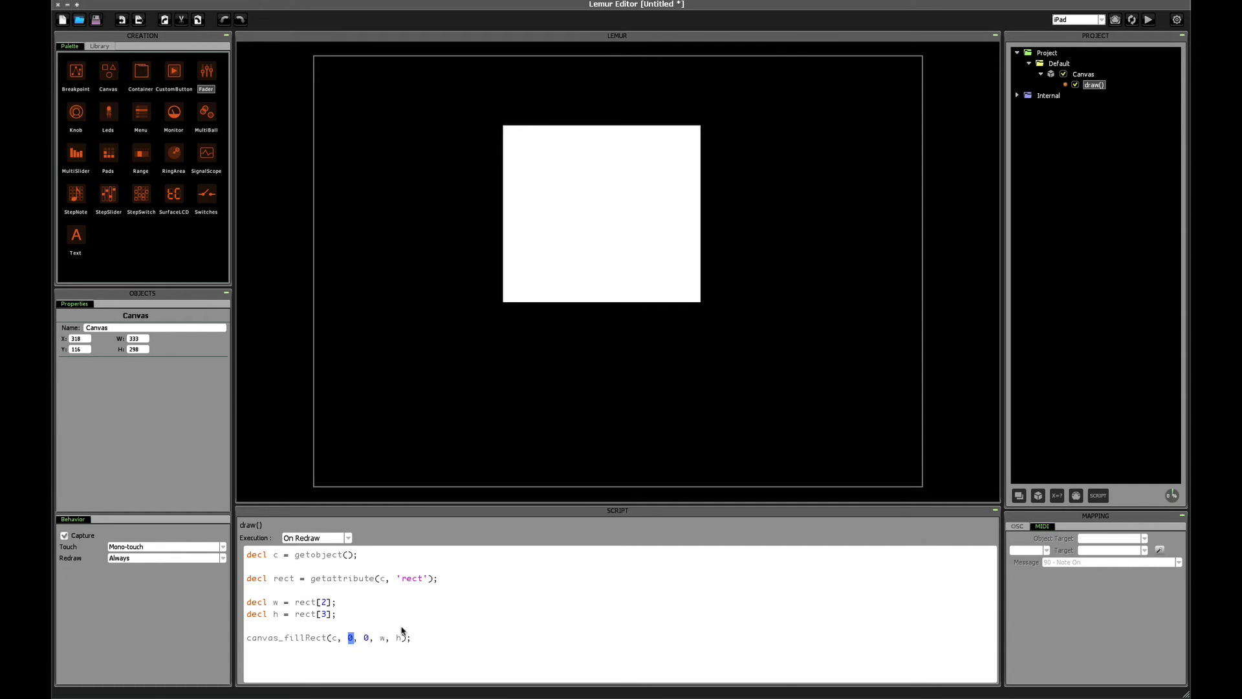
# - Change the fill arguments to 50, 50, 100, 100 and preview the result on the canvas
pyautogui.write('50')
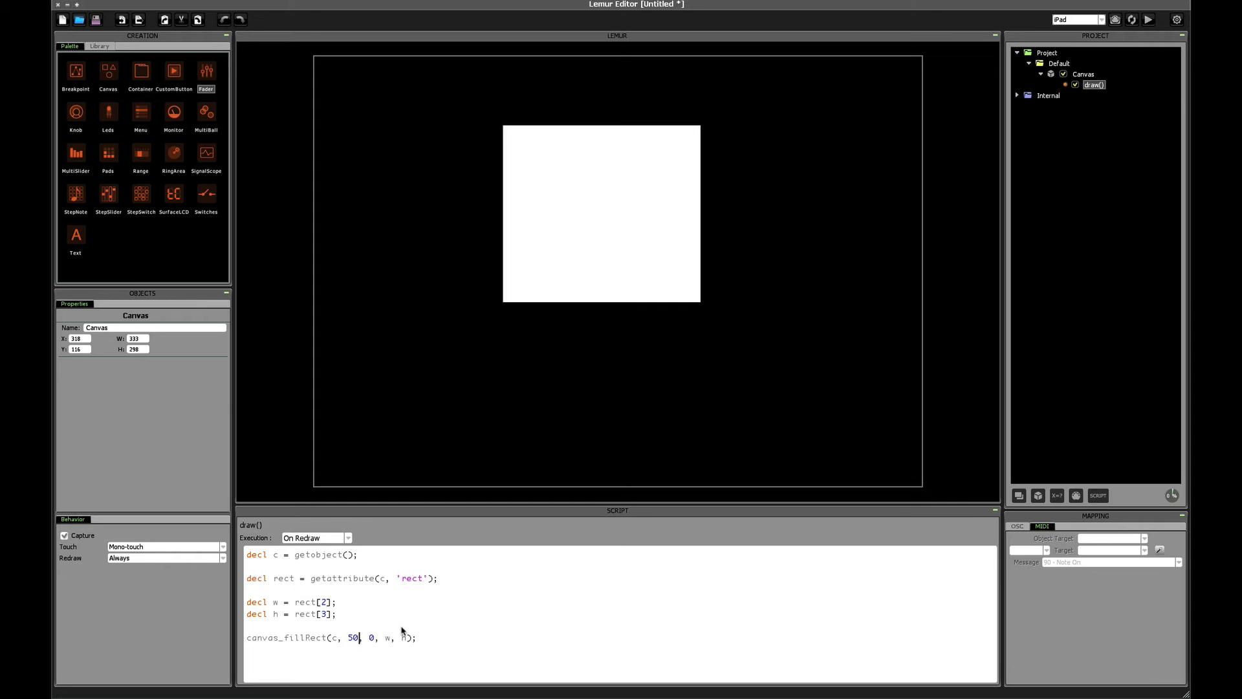
pyautogui.doubleClick(372, 638)
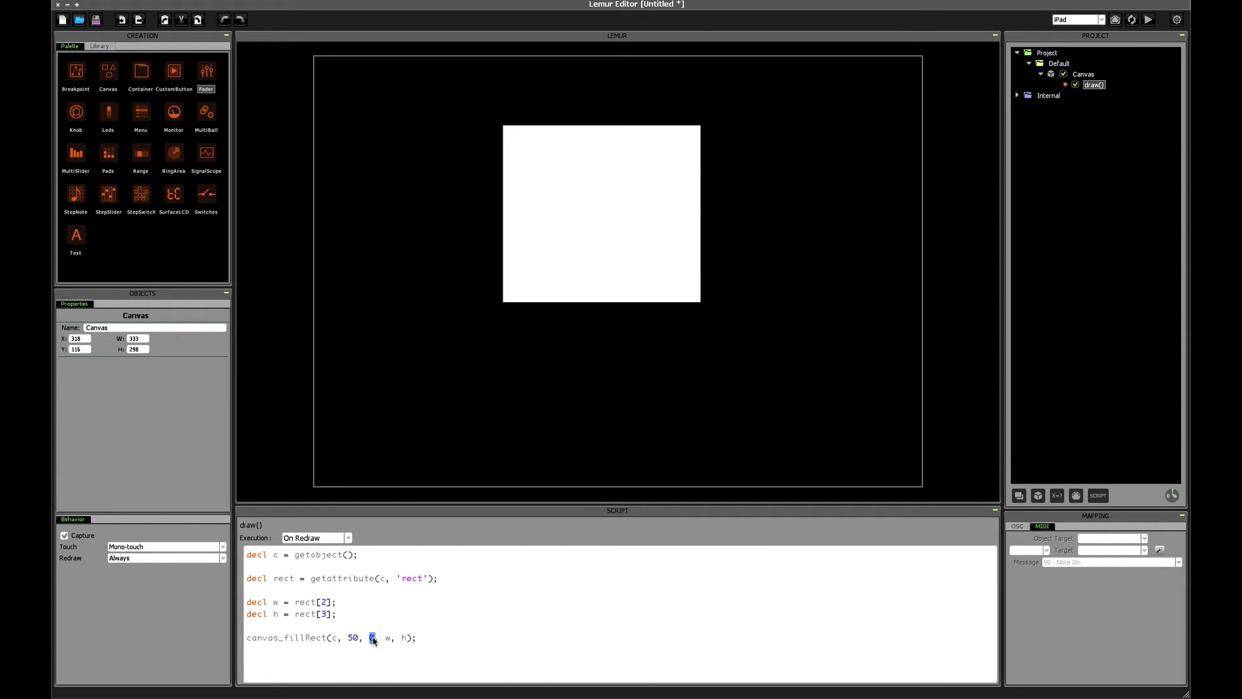
pyautogui.write('50')
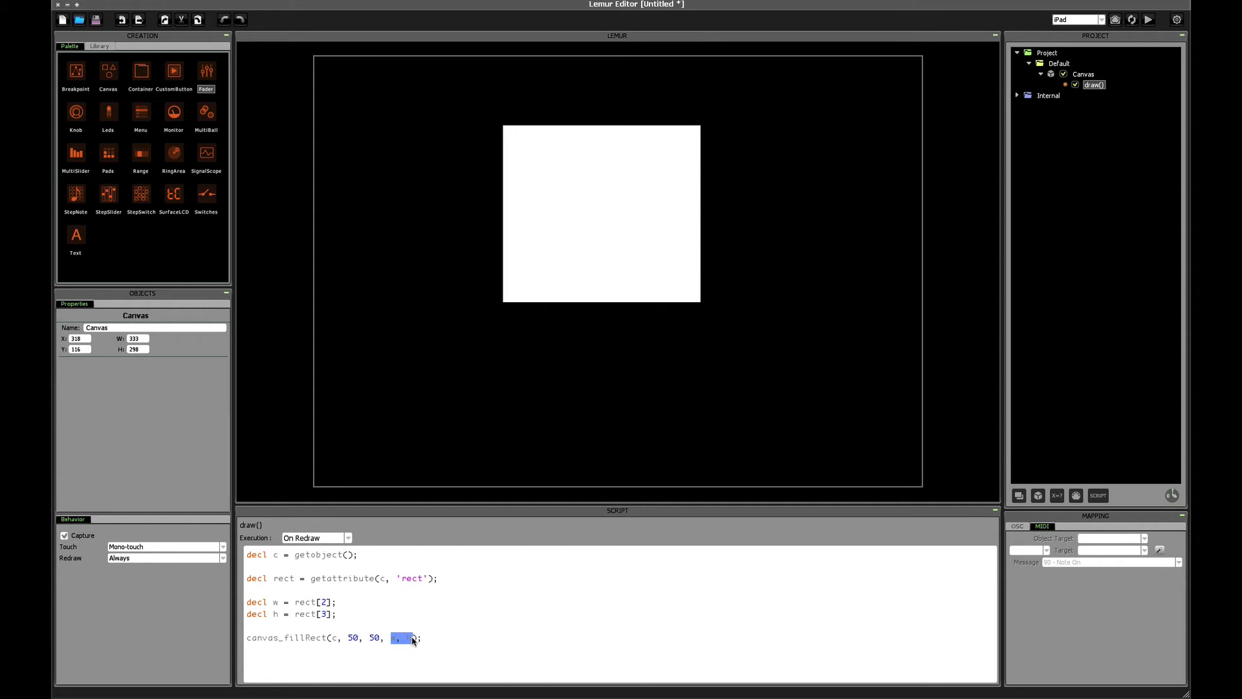
pyautogui.write('100')
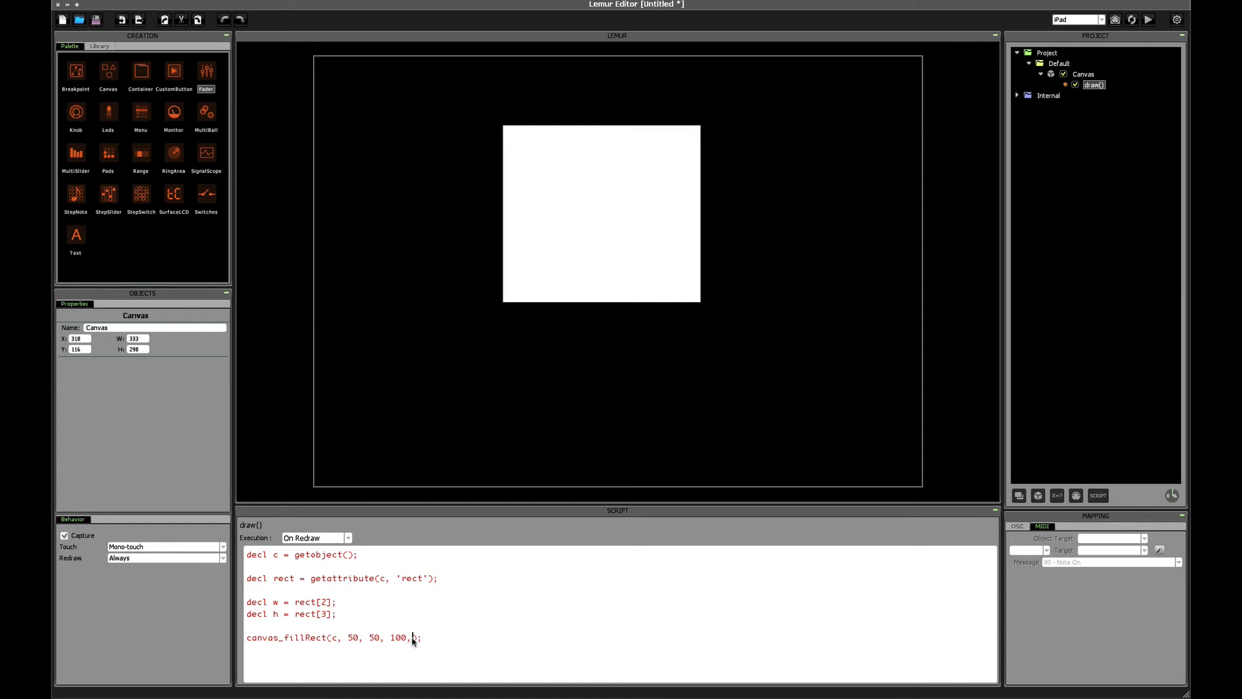
pyautogui.write('100')
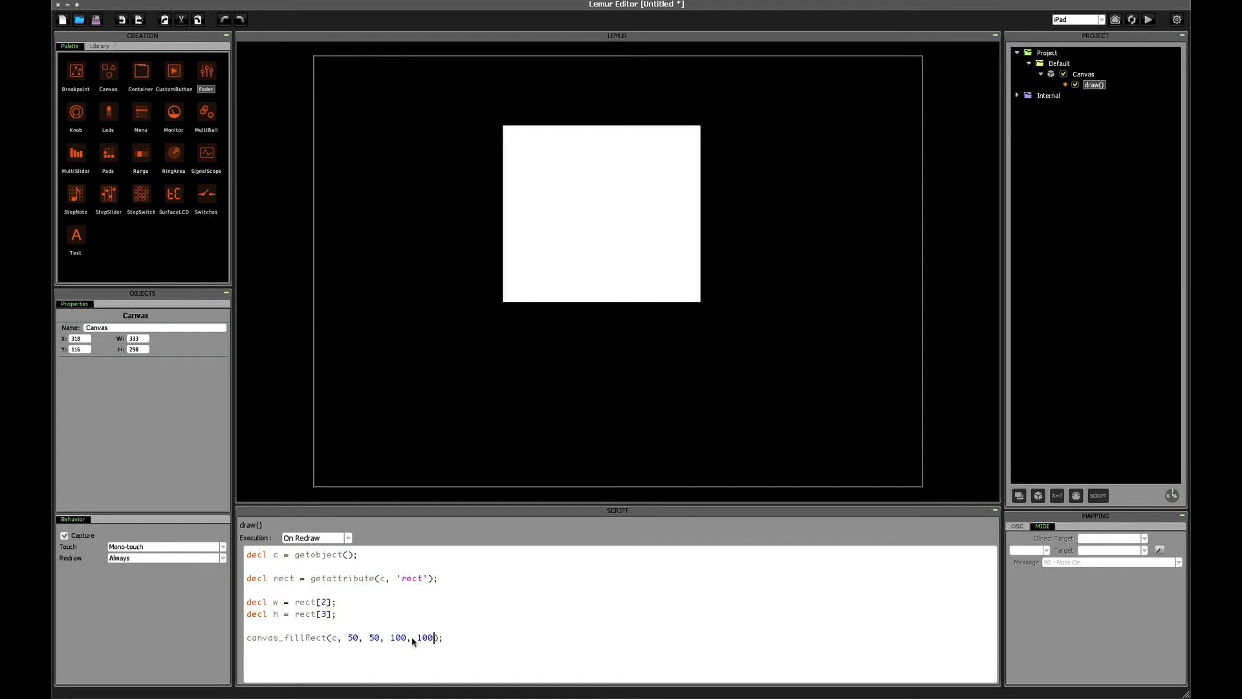
pyautogui.moveTo(672, 407)
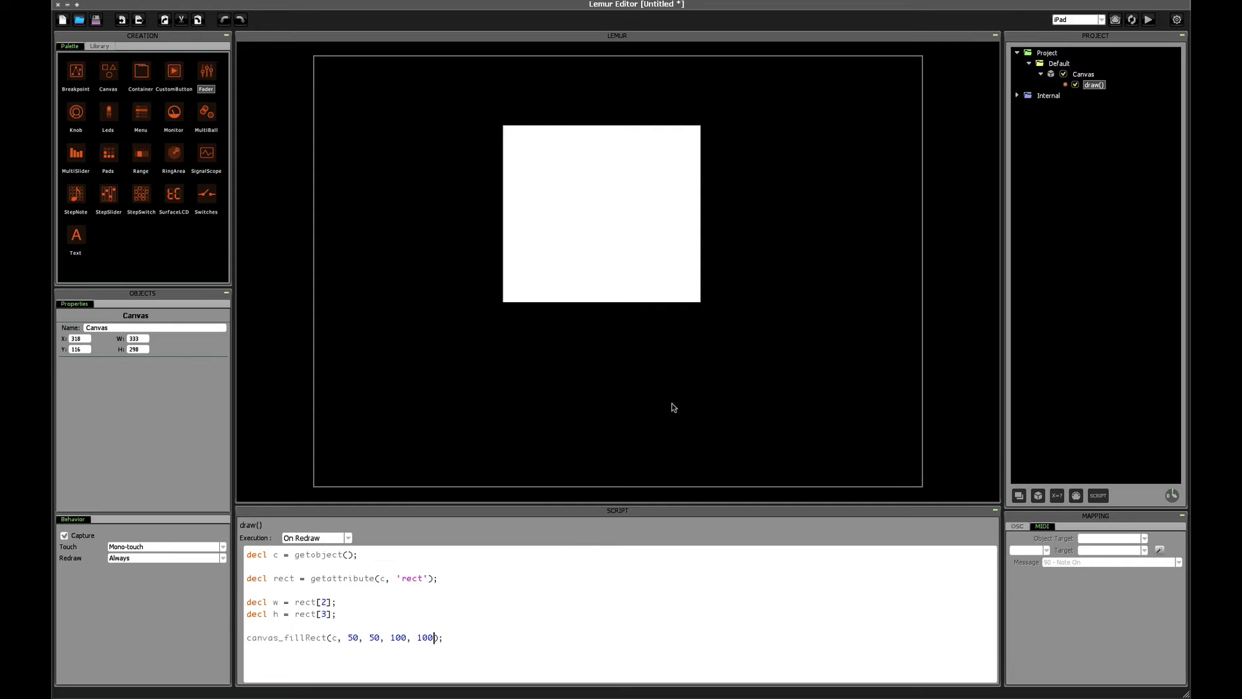
pyautogui.click(1059, 64)
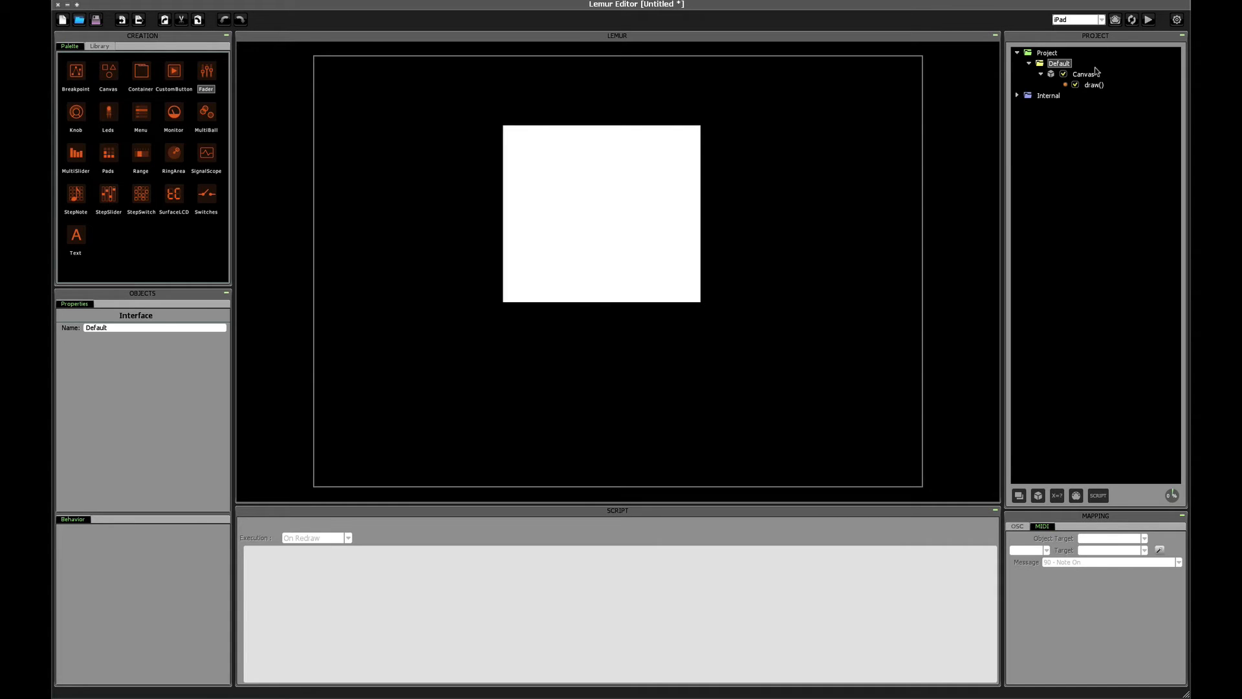
# - Add canvas_clear(c); before the fill, make the square 50 by 50 at 50, 50, and preview it
pyautogui.click(1096, 86)
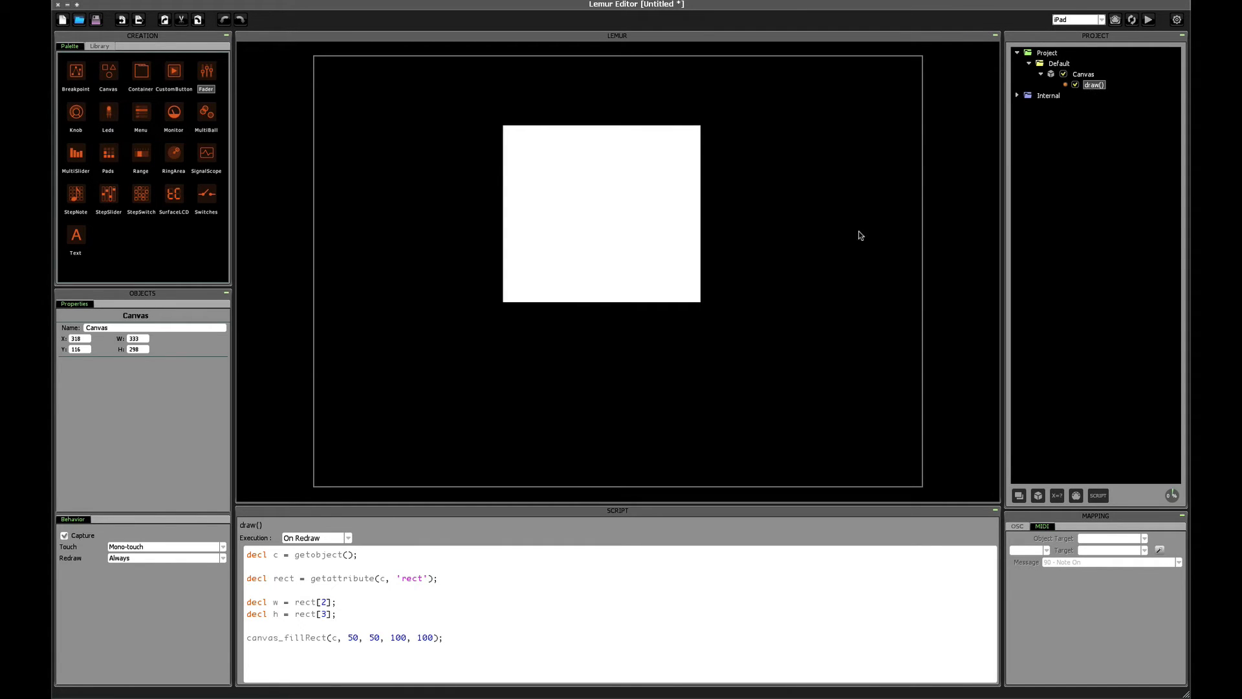
pyautogui.moveTo(133, 560)
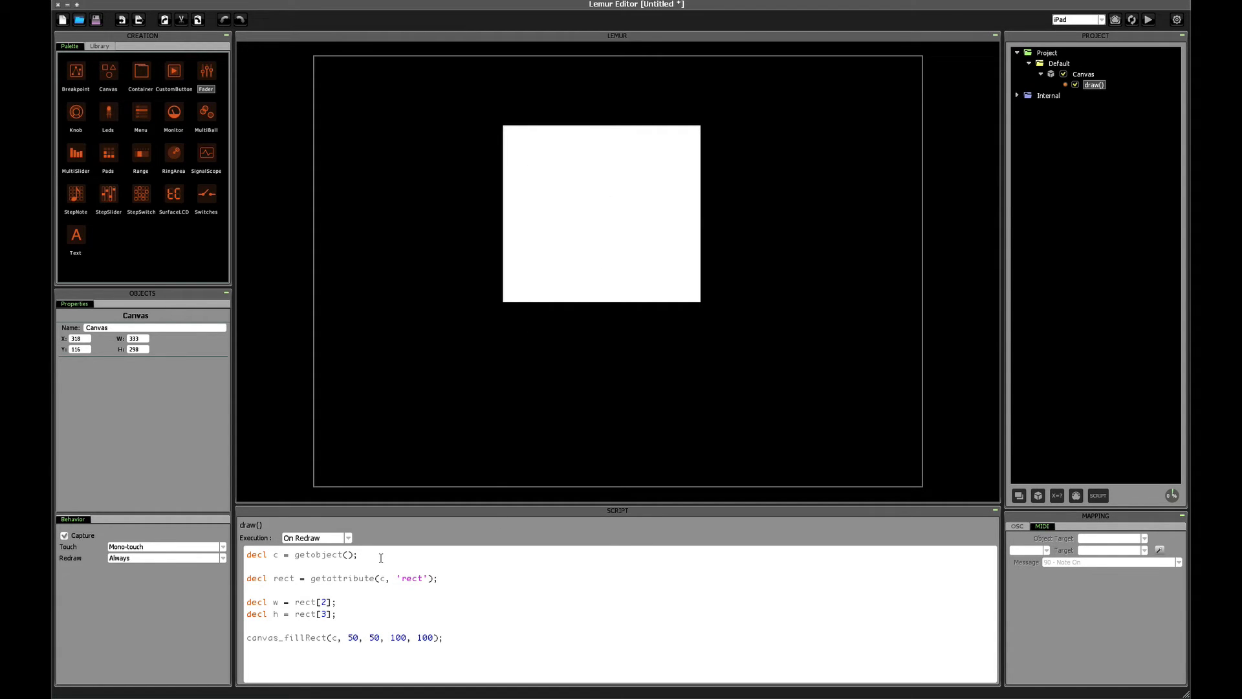
pyautogui.moveTo(436, 549)
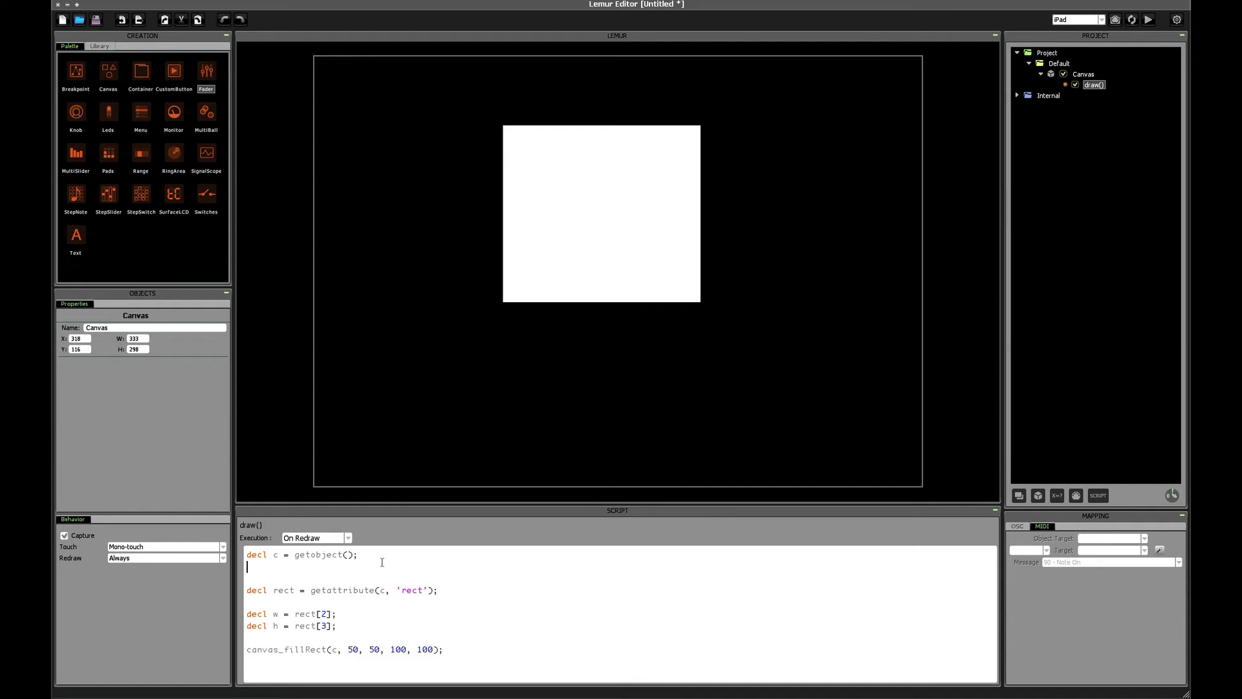
pyautogui.write('canvas_clear')
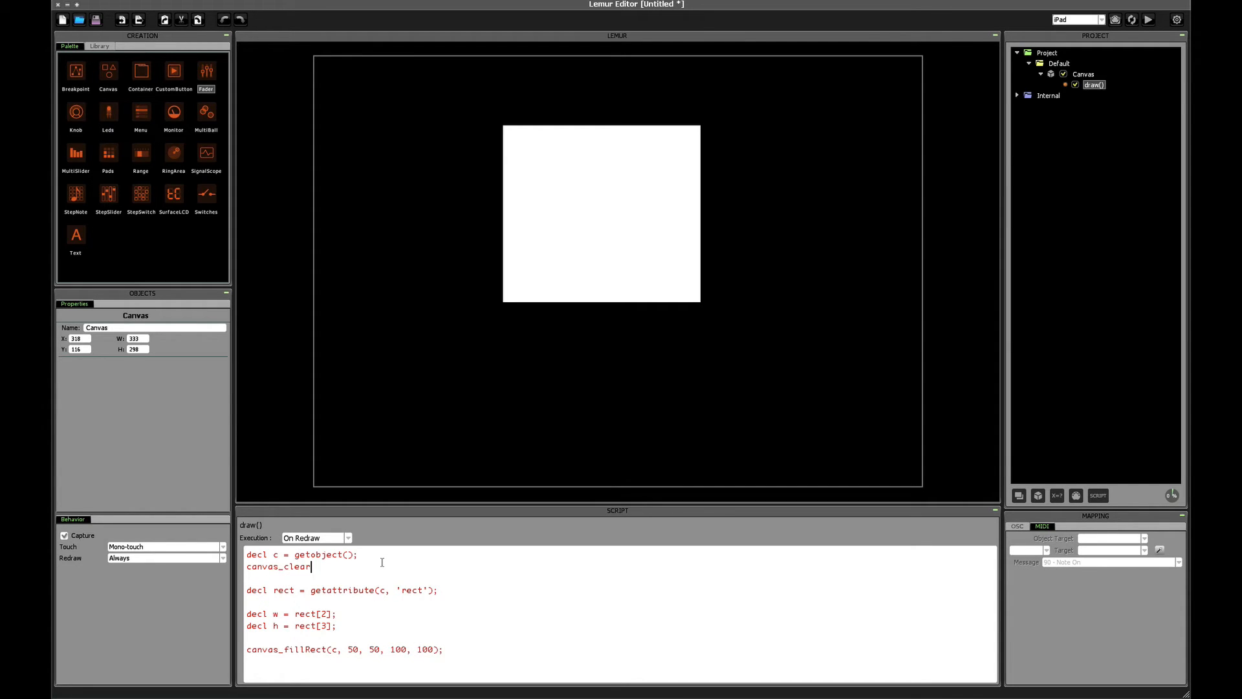
pyautogui.write('(c);')
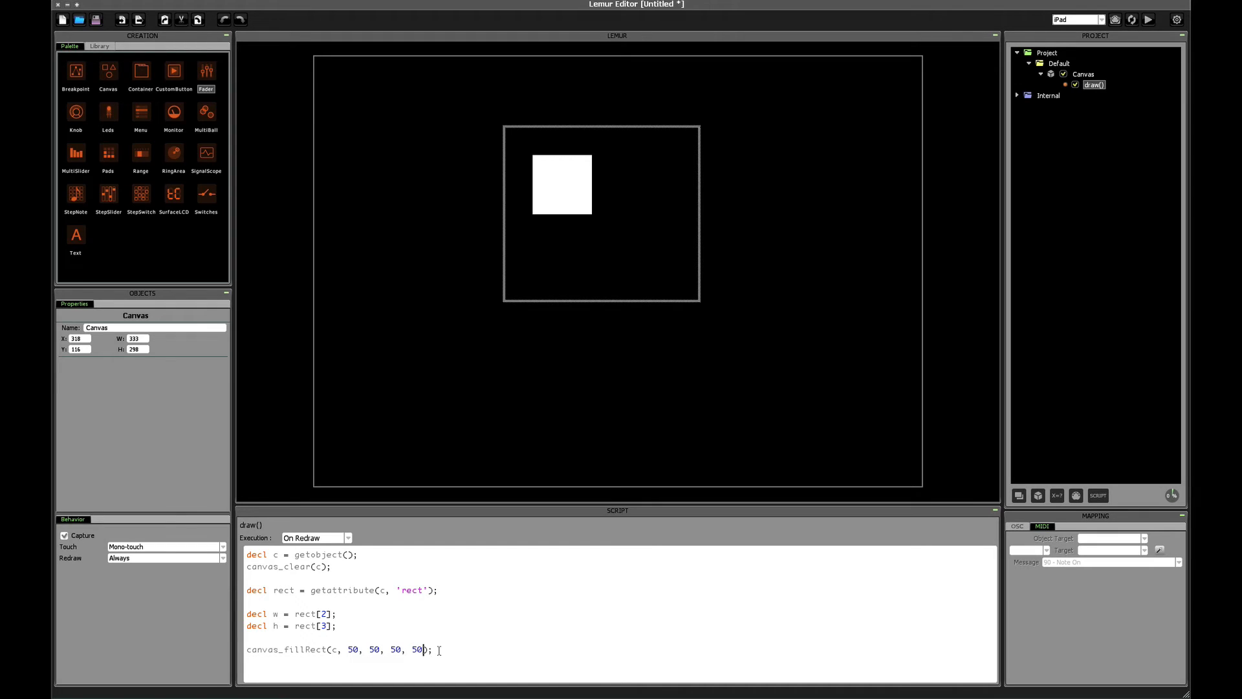
pyautogui.click(1060, 63)
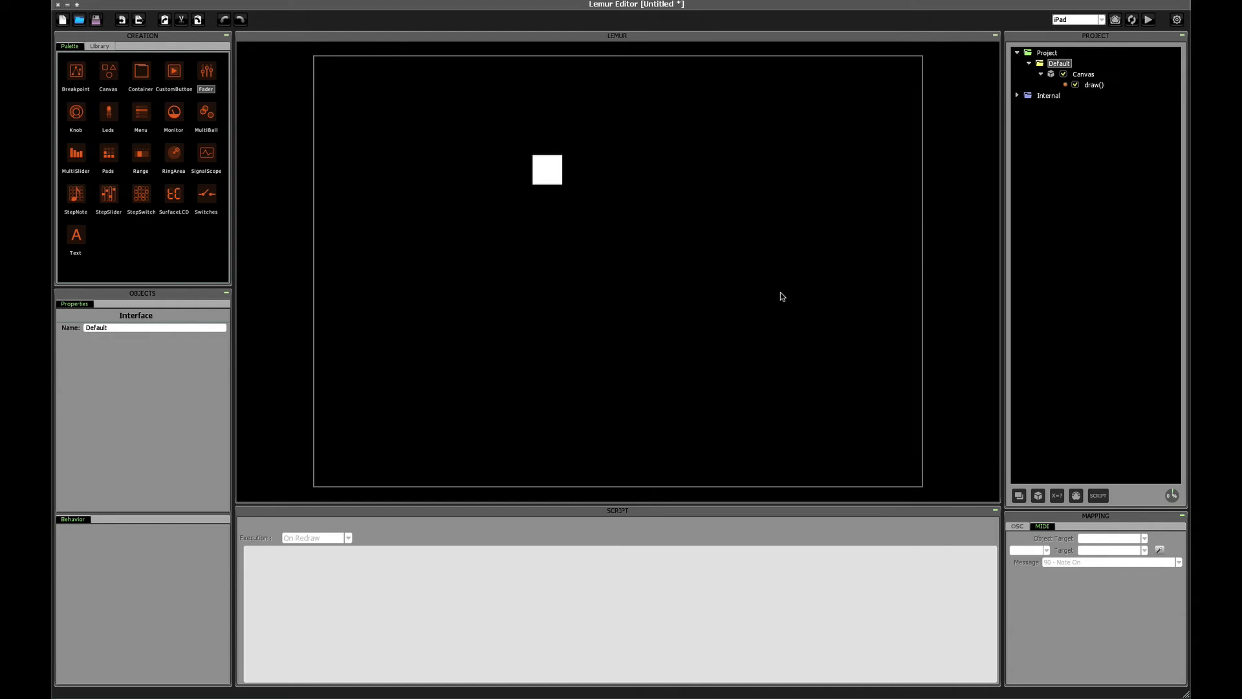
pyautogui.click(1095, 86)
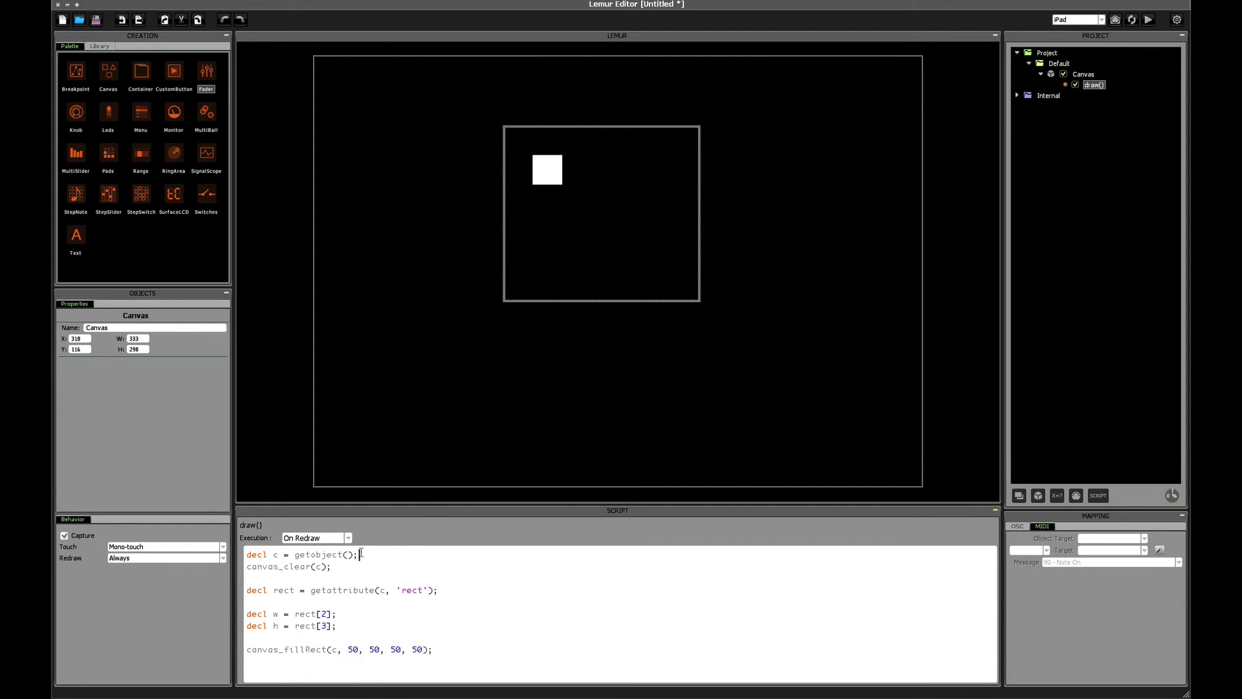
pyautogui.tripleClick(302, 554)
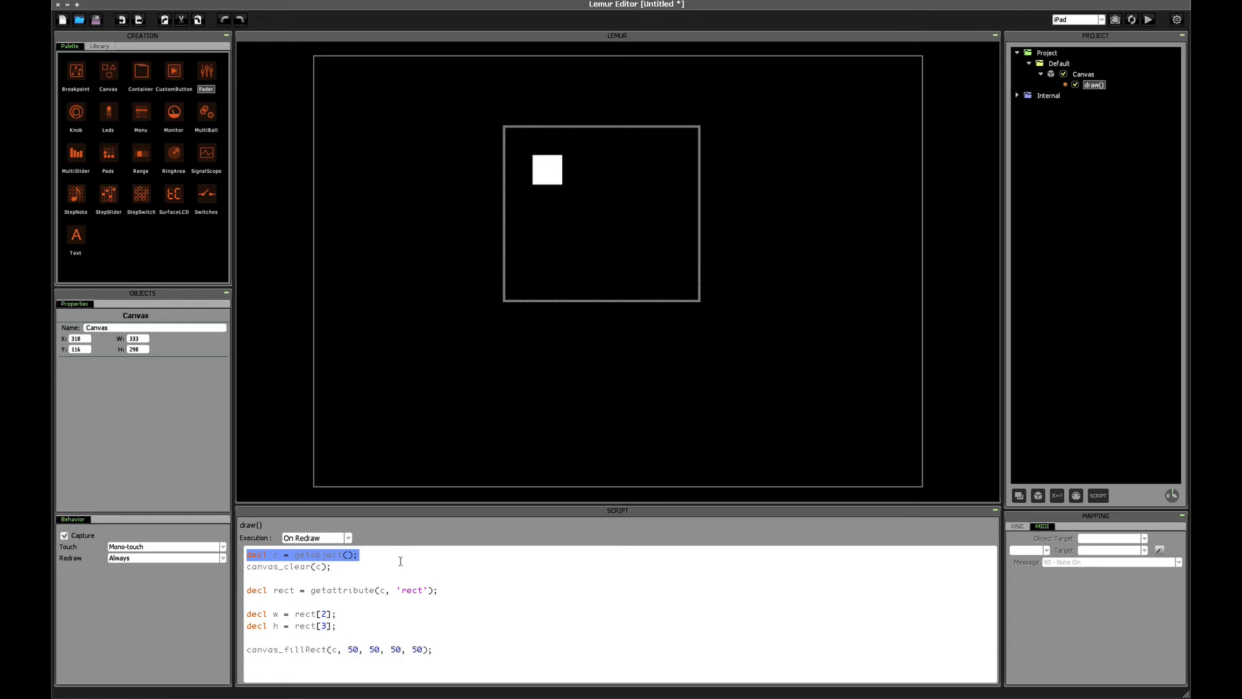
pyautogui.click(332, 566)
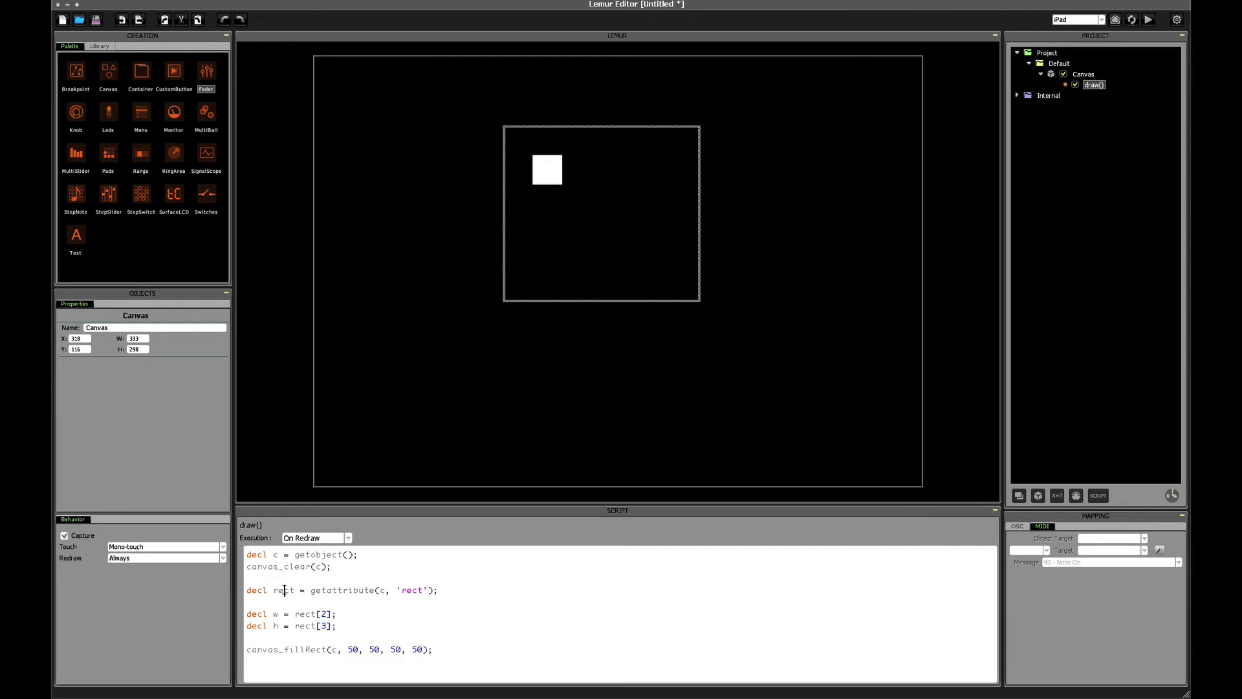
pyautogui.doubleClick(283, 590)
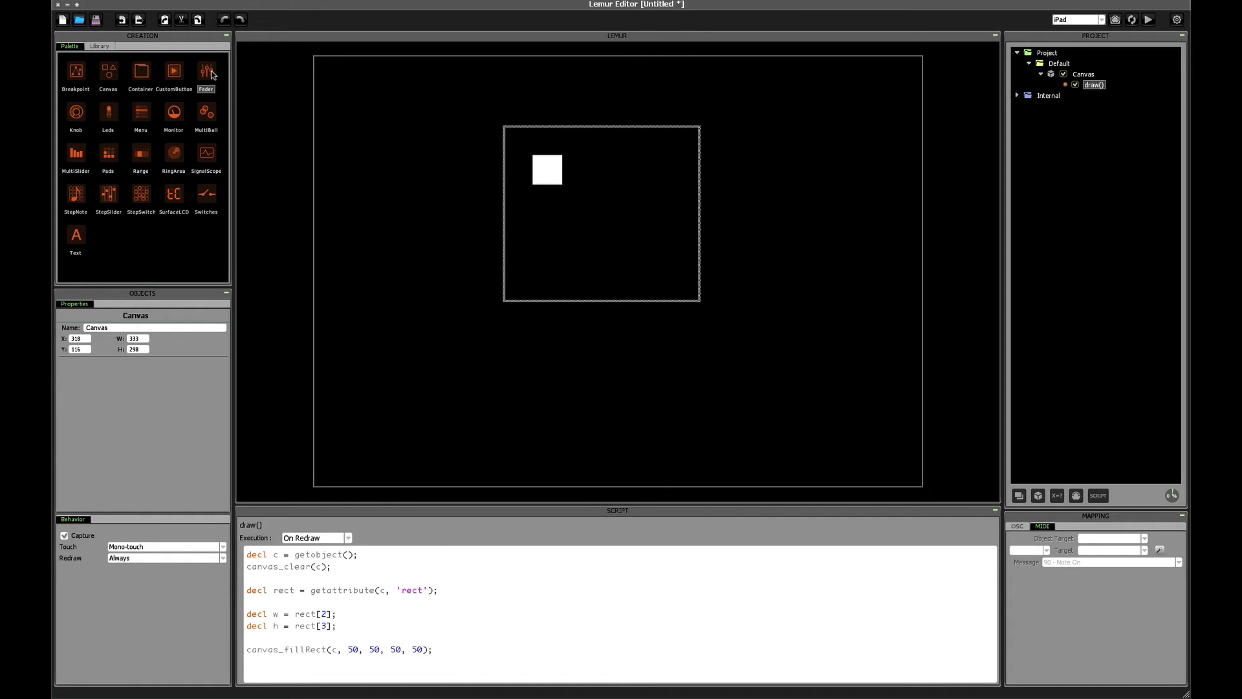
# - Add a Fader from the Palette beside the Canvas and expose its x and z variables
pyautogui.click(206, 71)
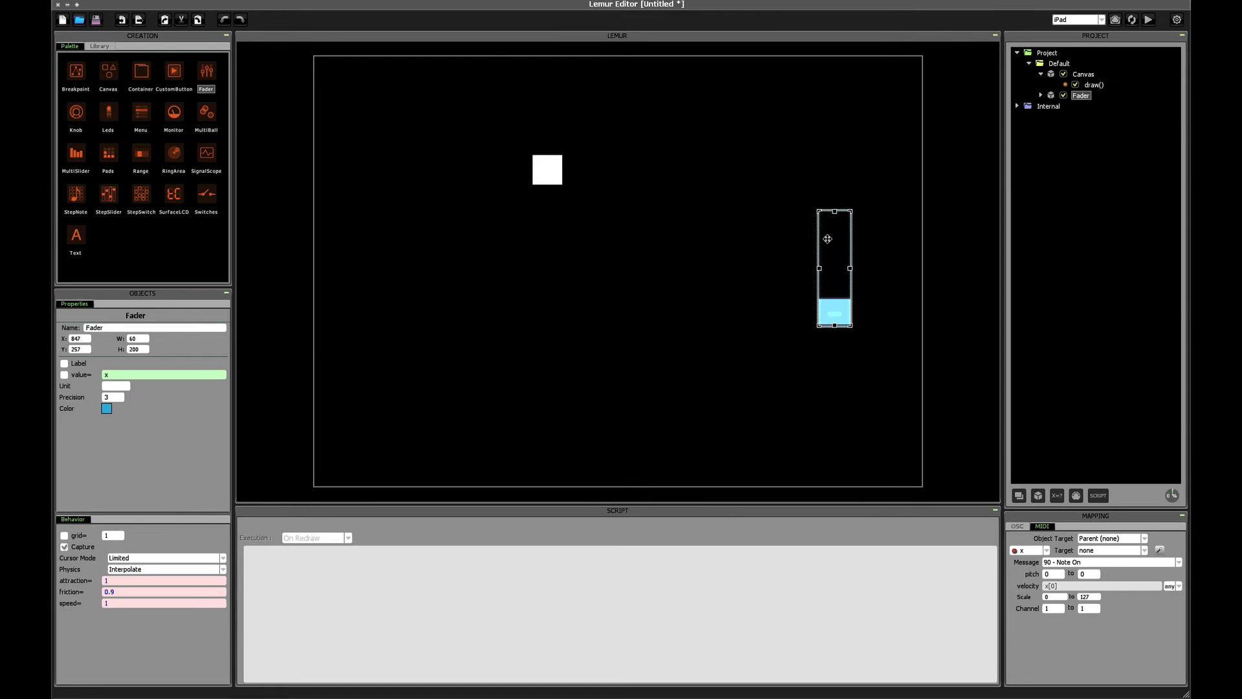
pyautogui.moveTo(827, 238); pyautogui.dragTo(767, 188)
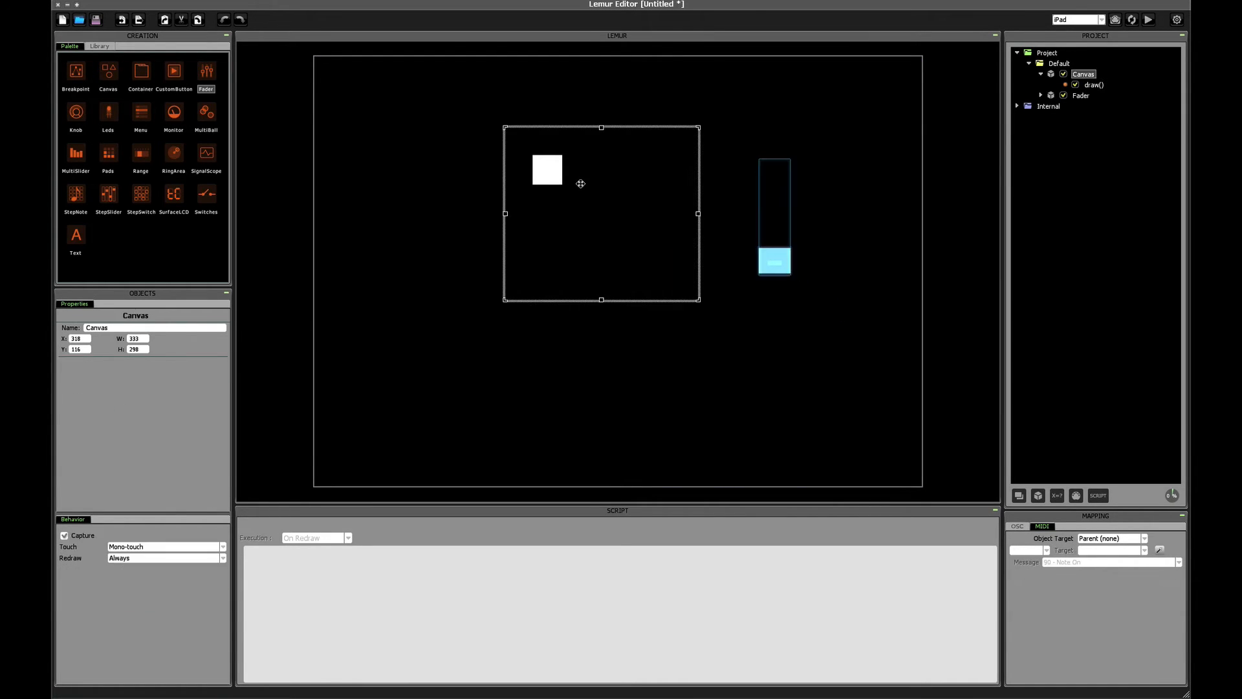
pyautogui.click(1093, 86)
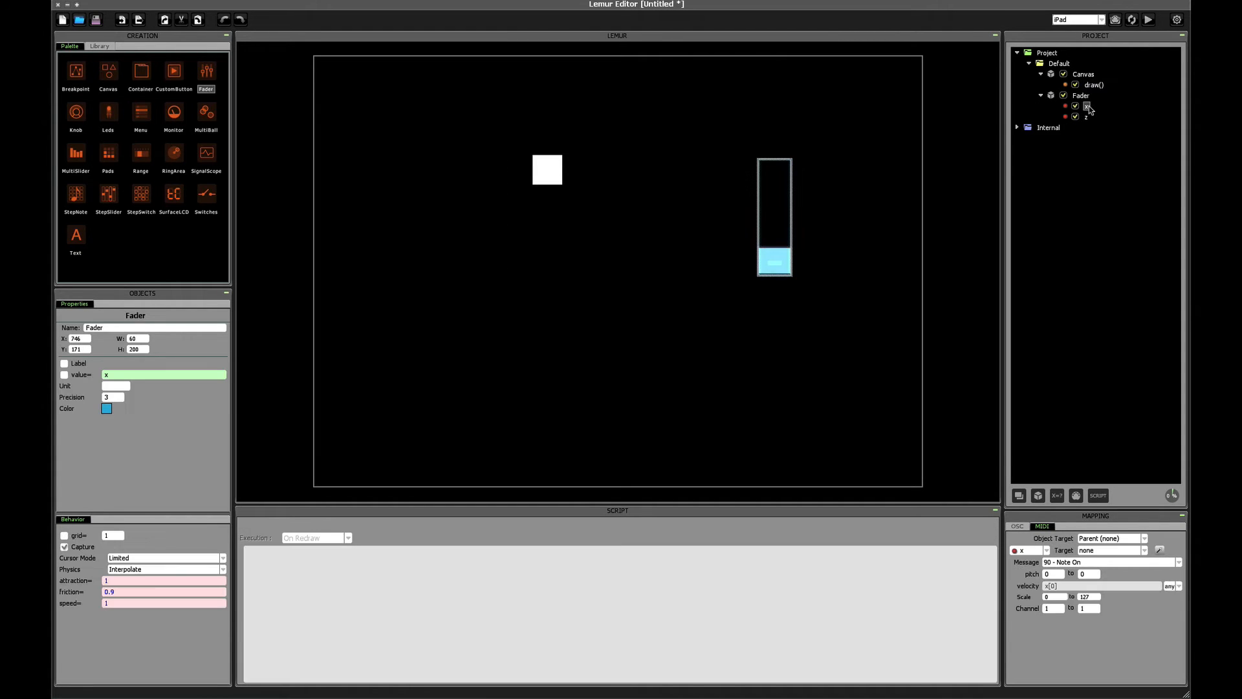
# - In draw(), scale the square's width to 50 * Fader.x
pyautogui.click(774, 261)
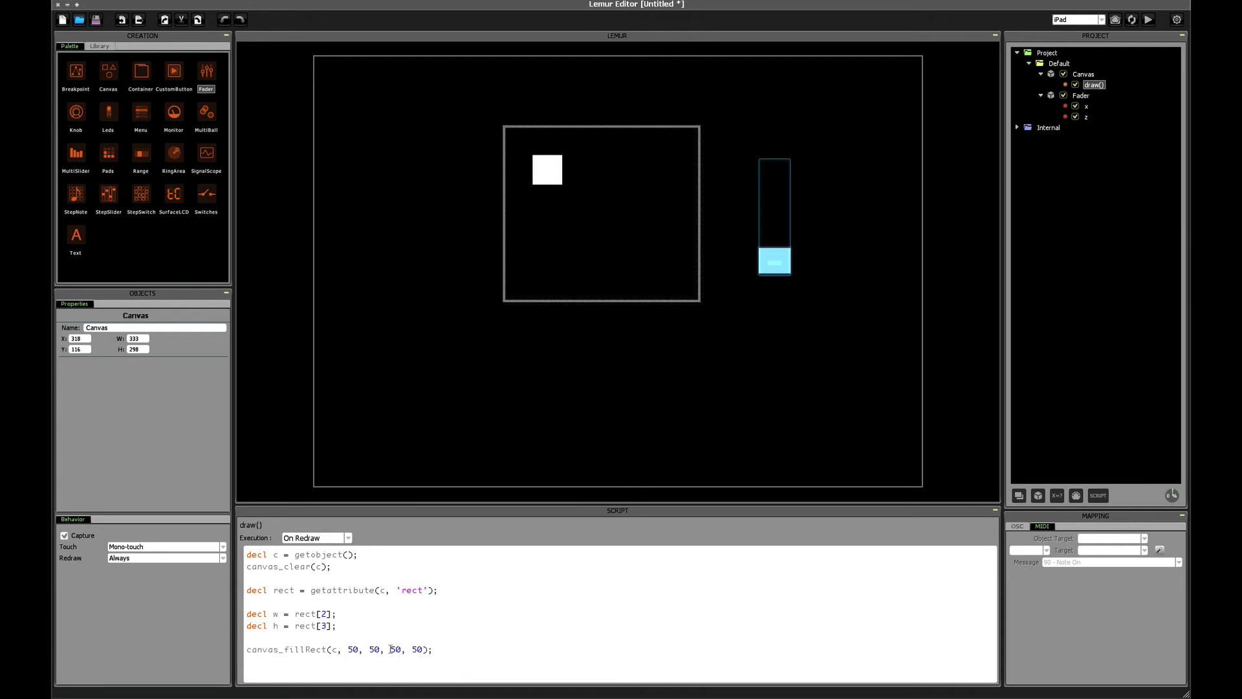
pyautogui.moveTo(457, 634)
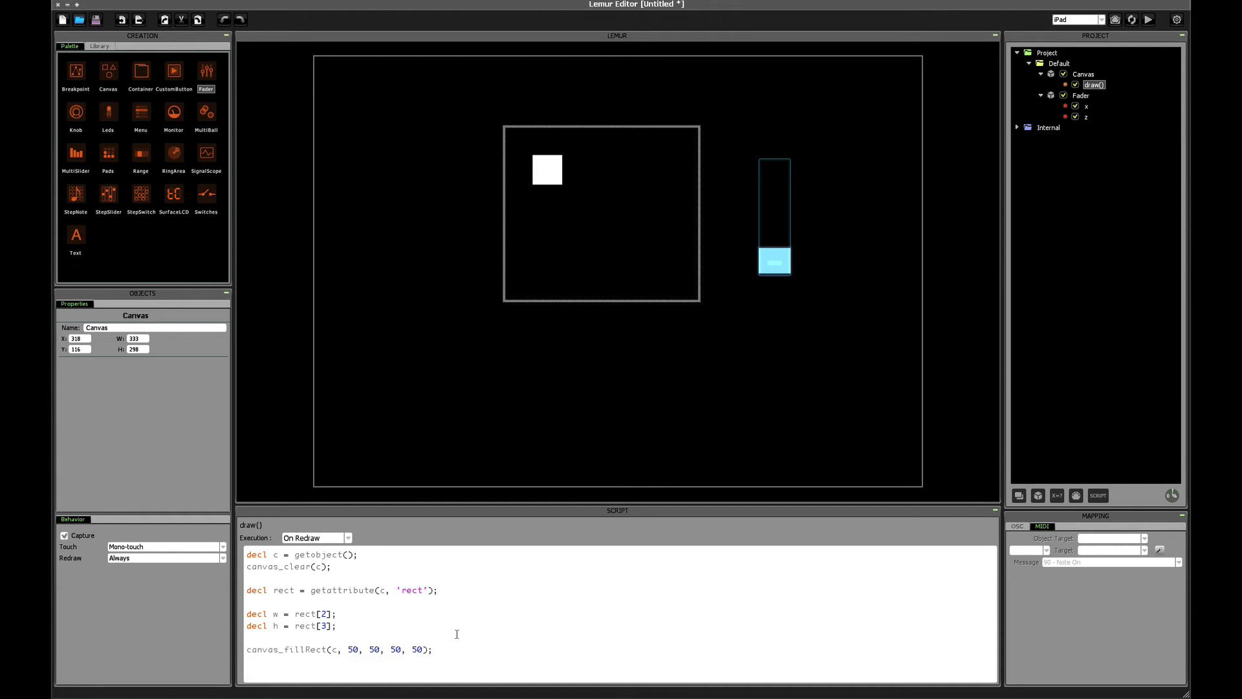
pyautogui.write('* Fad')
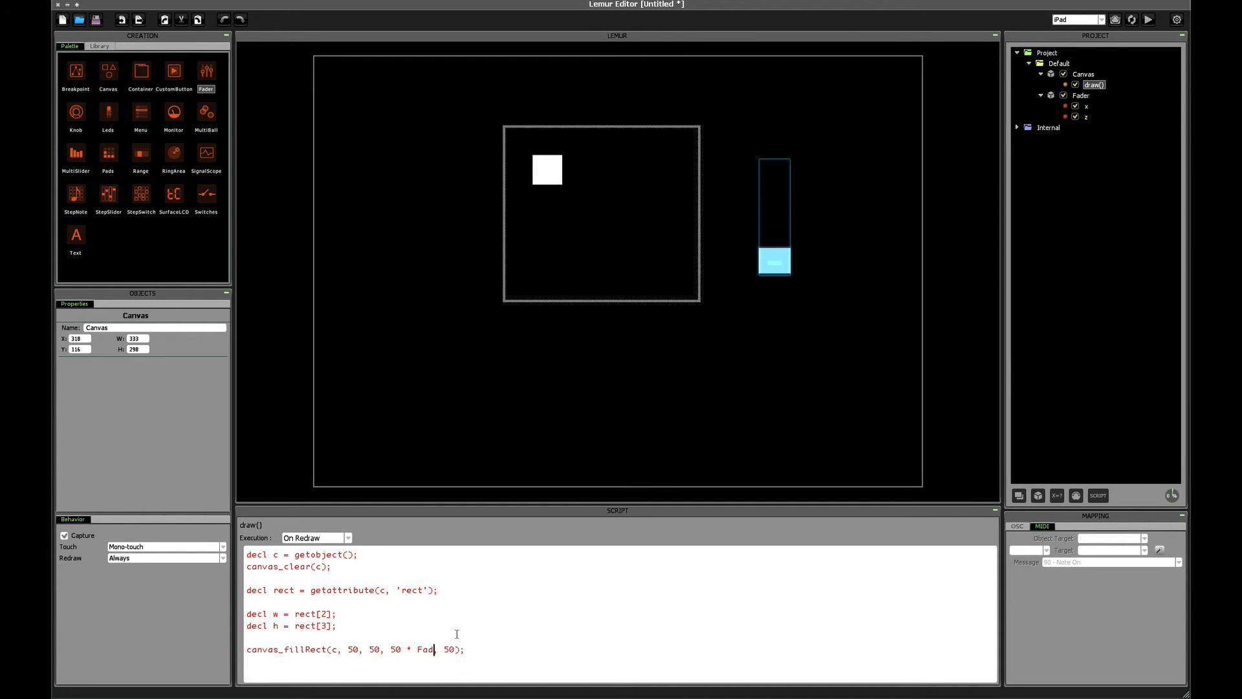
pyautogui.write('.x,')
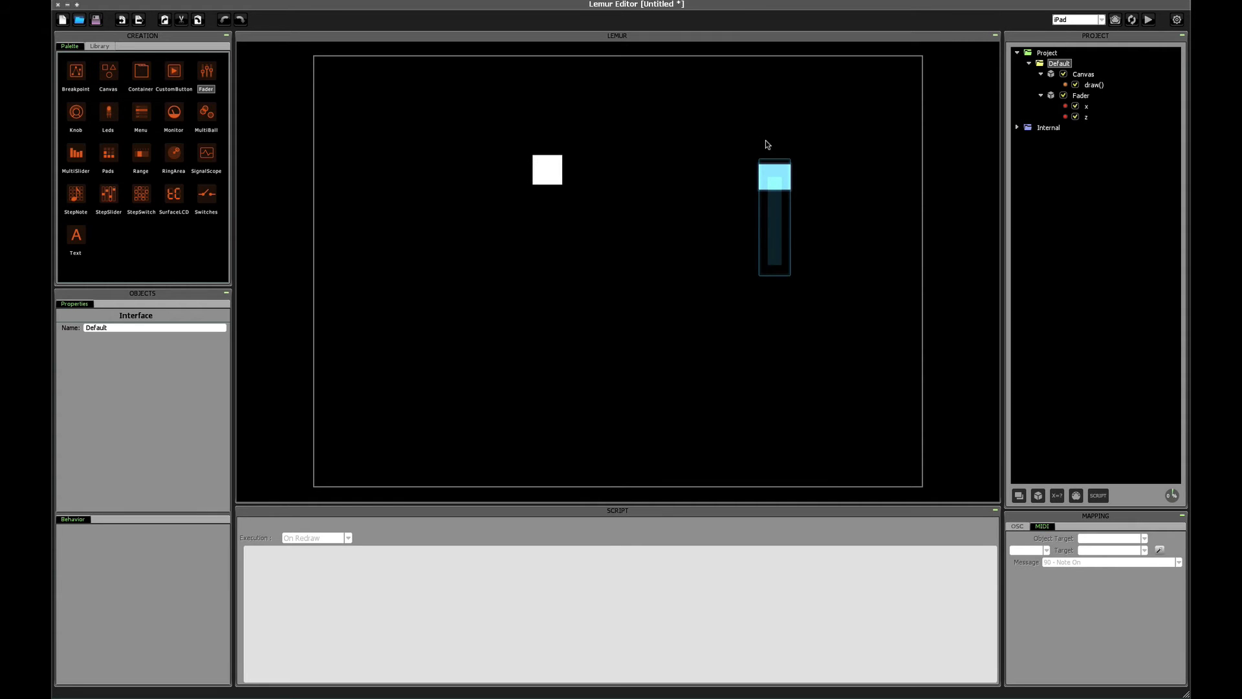
# - Select the Canvas node so the draw() script editor closes and Canvas properties show
pyautogui.click(774, 217)
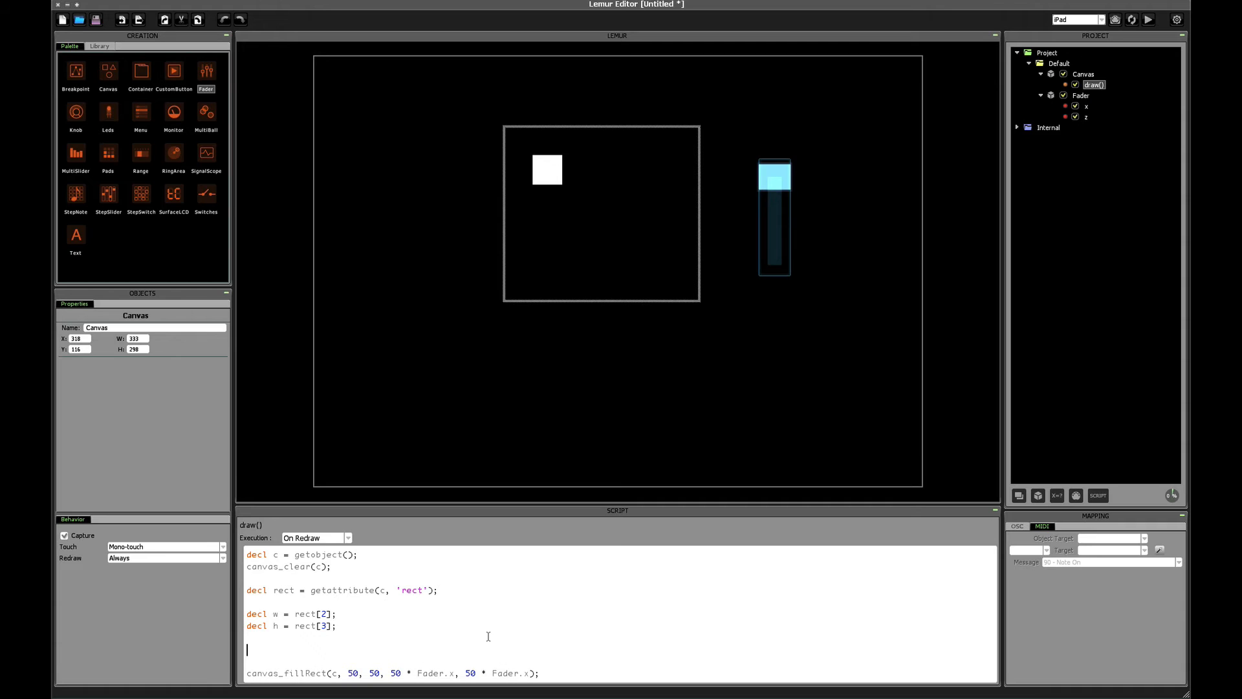
pyautogui.moveTo(280, 647)
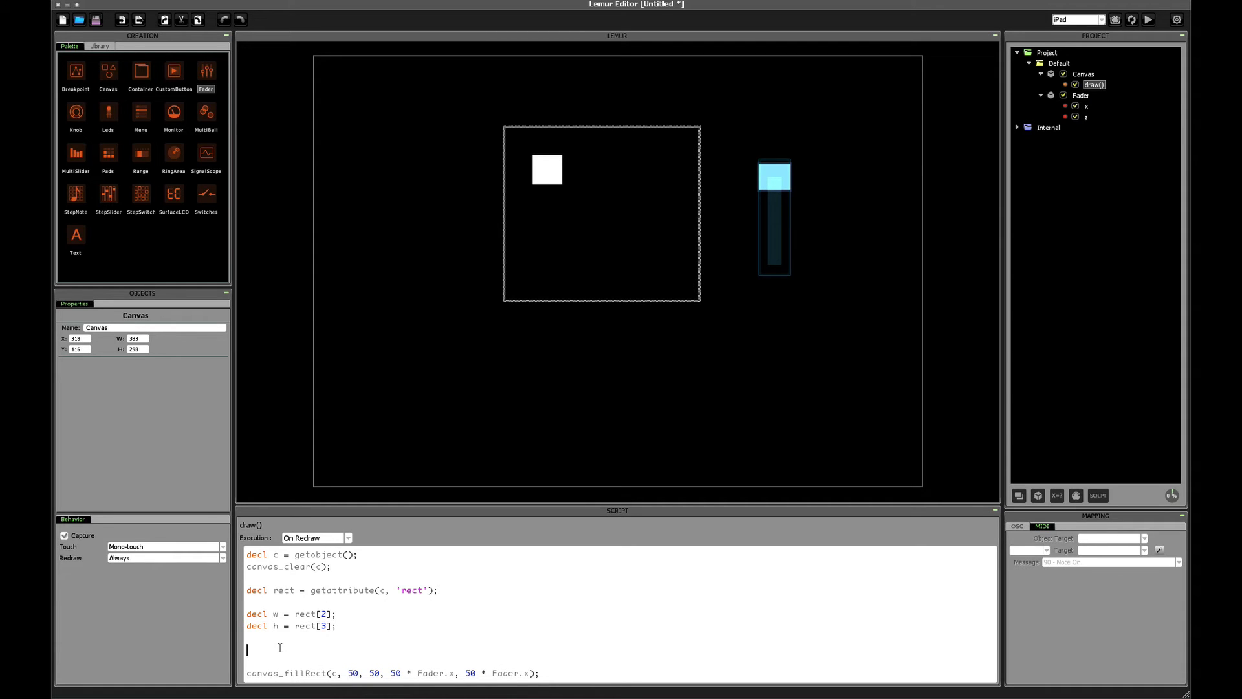
pyautogui.moveTo(857, 386)
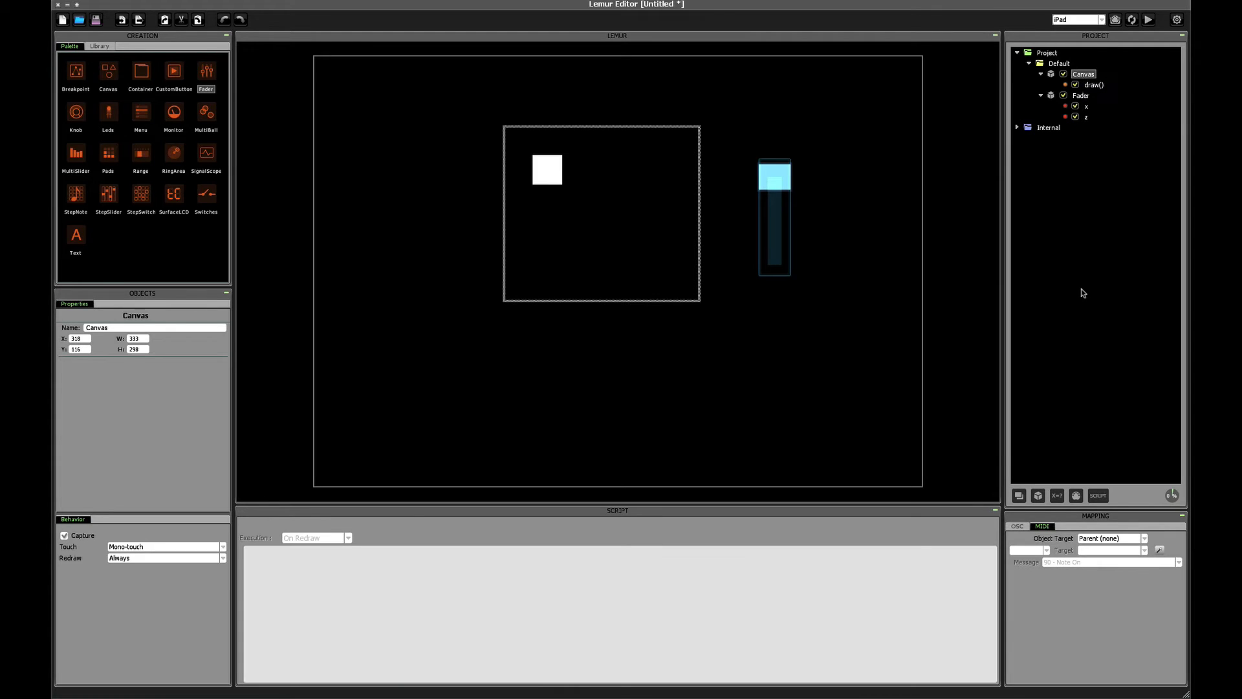
# - Create a color expression on the Canvas and return to the draw() script
pyautogui.click(1056, 496)
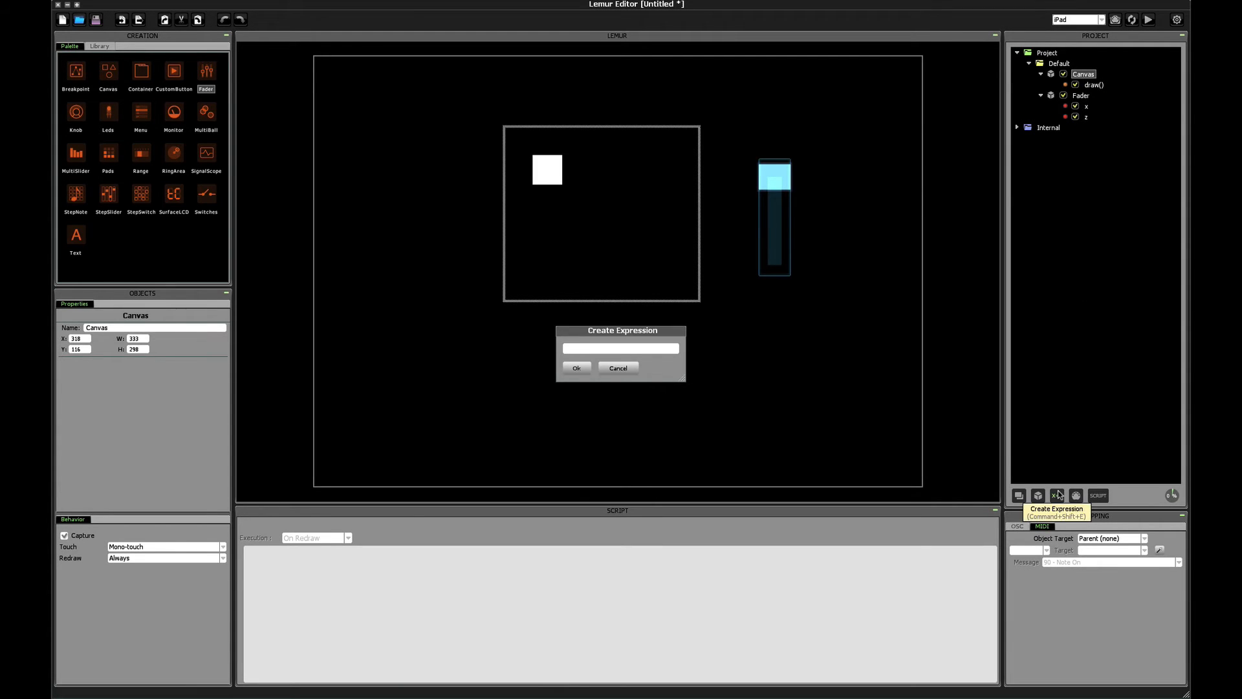
pyautogui.click(576, 368)
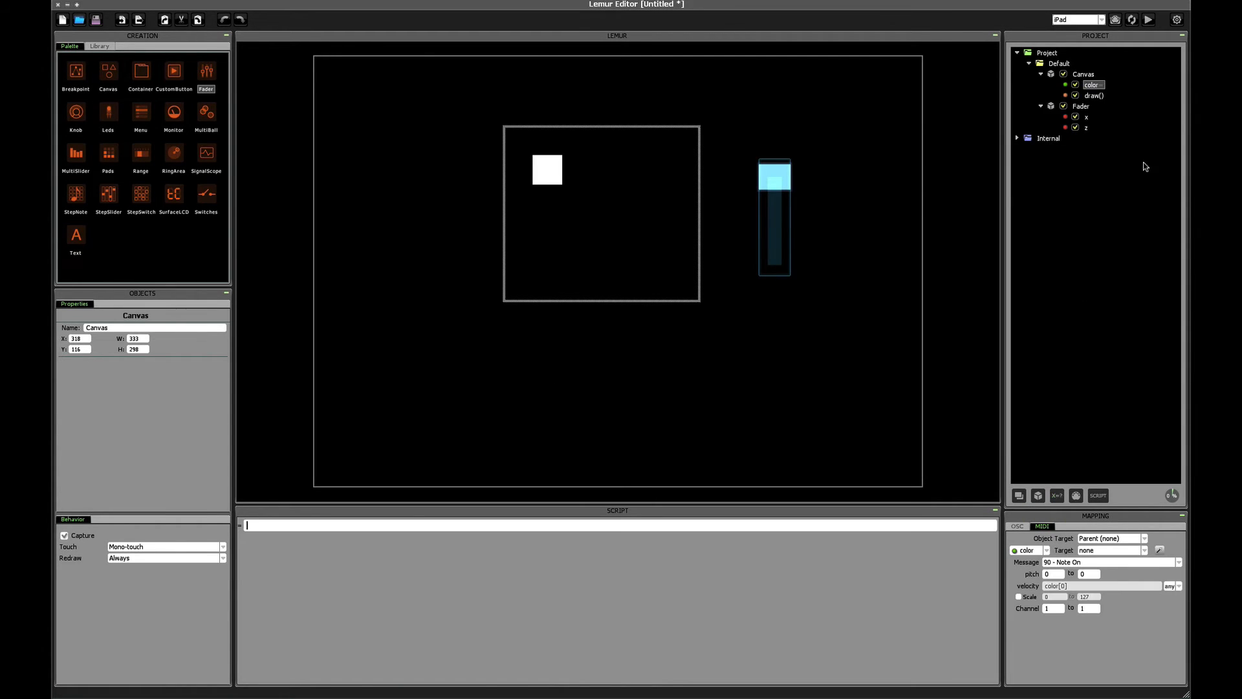
pyautogui.click(1095, 95)
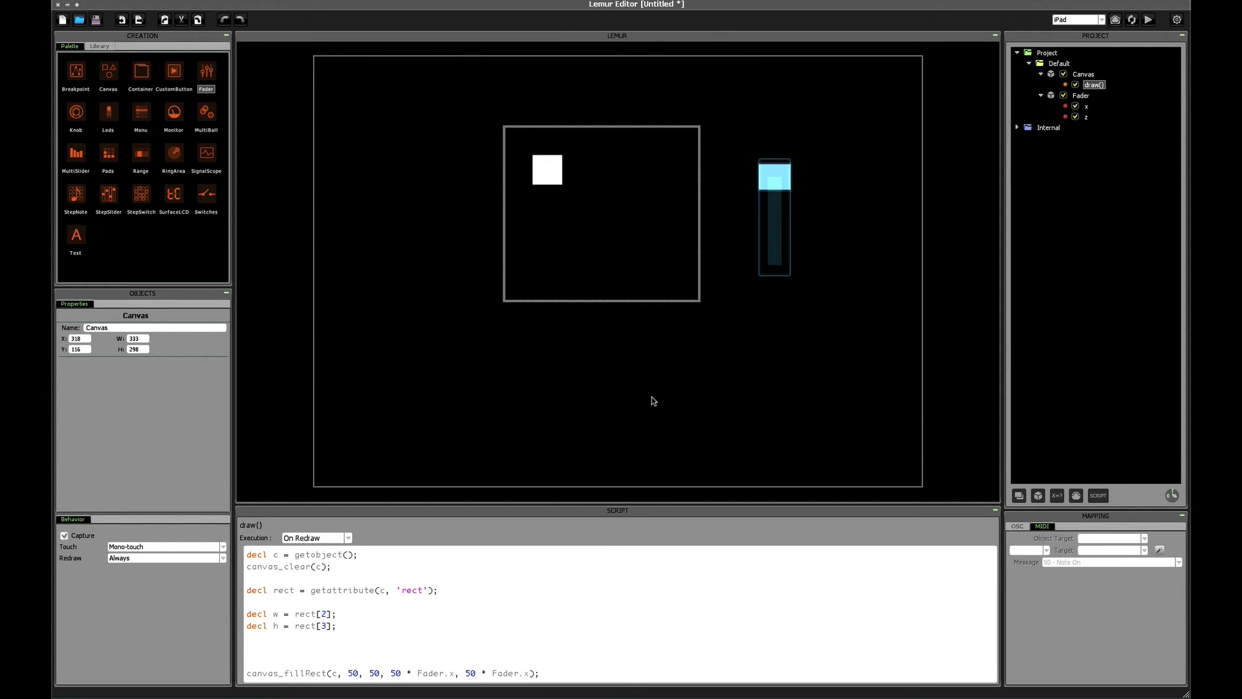
# - Declare 'decl color = {0.5, 1.0};' on the line above canvas_fillRect
pyautogui.write('dec')
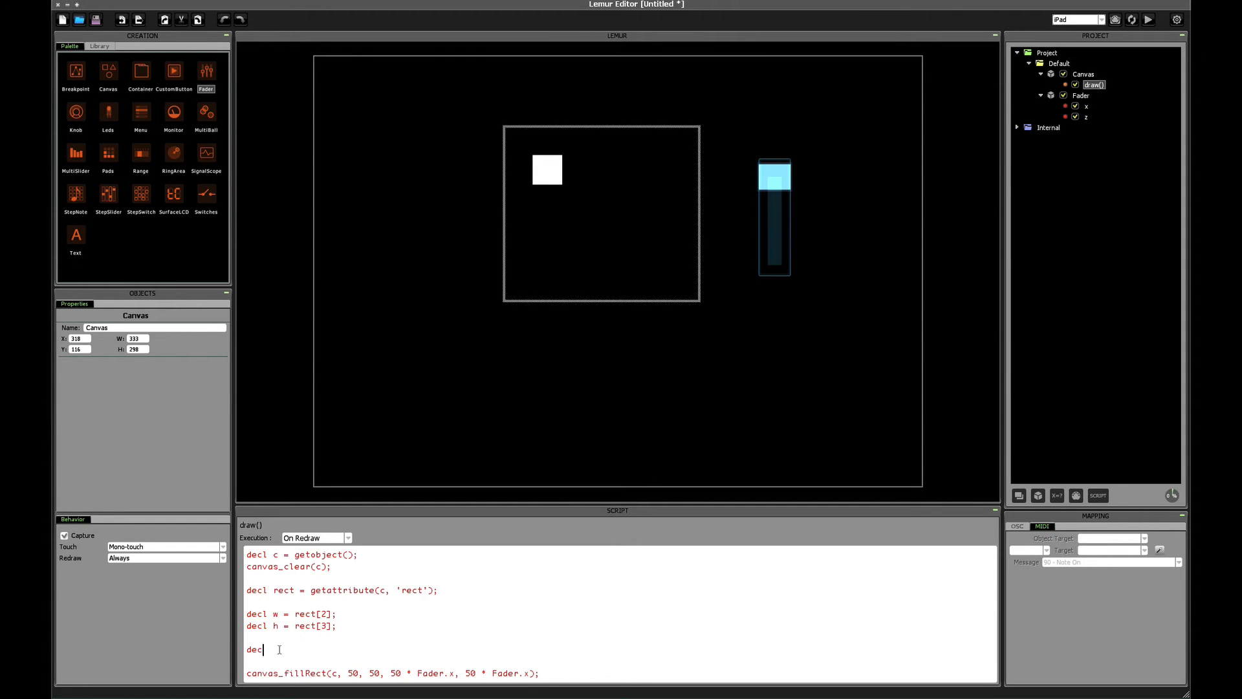
pyautogui.write('ol')
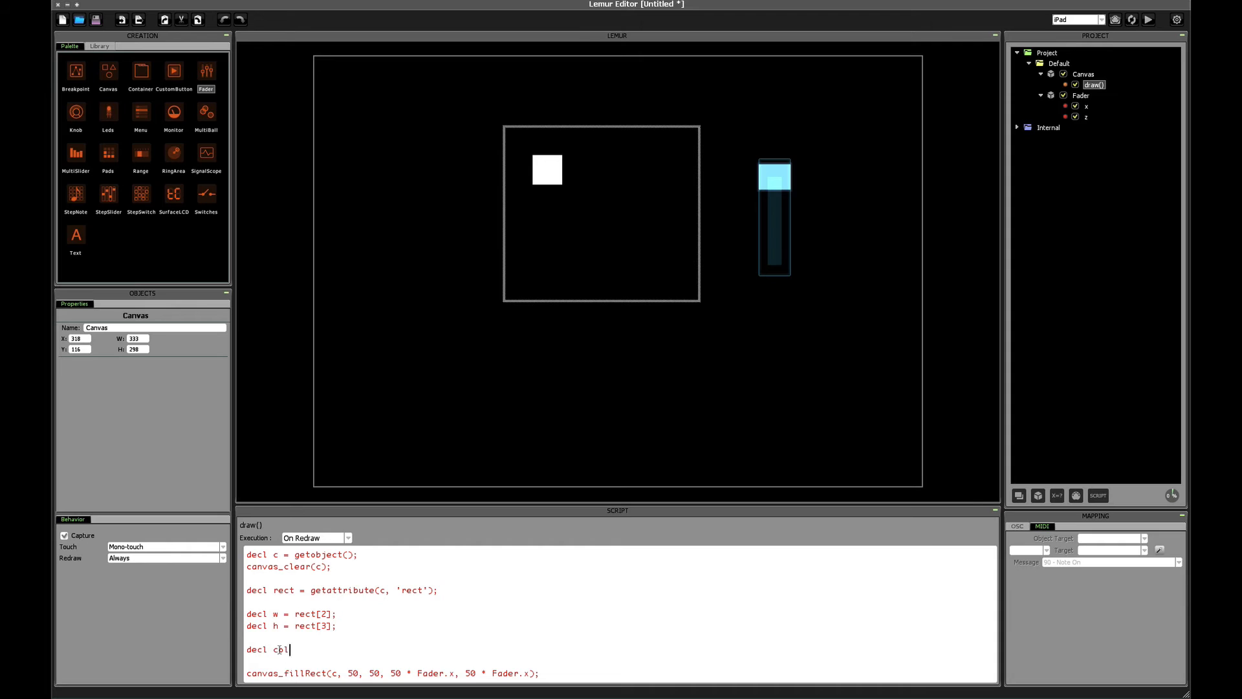
pyautogui.write('olor =')
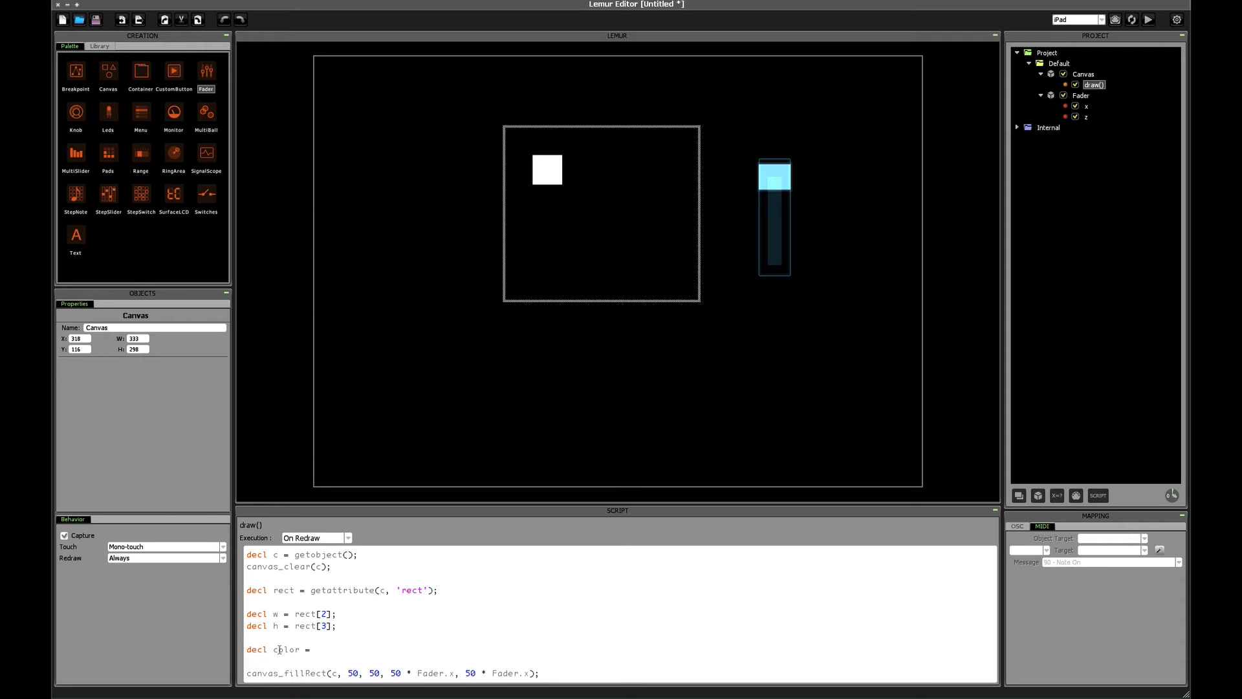
pyautogui.write('0')
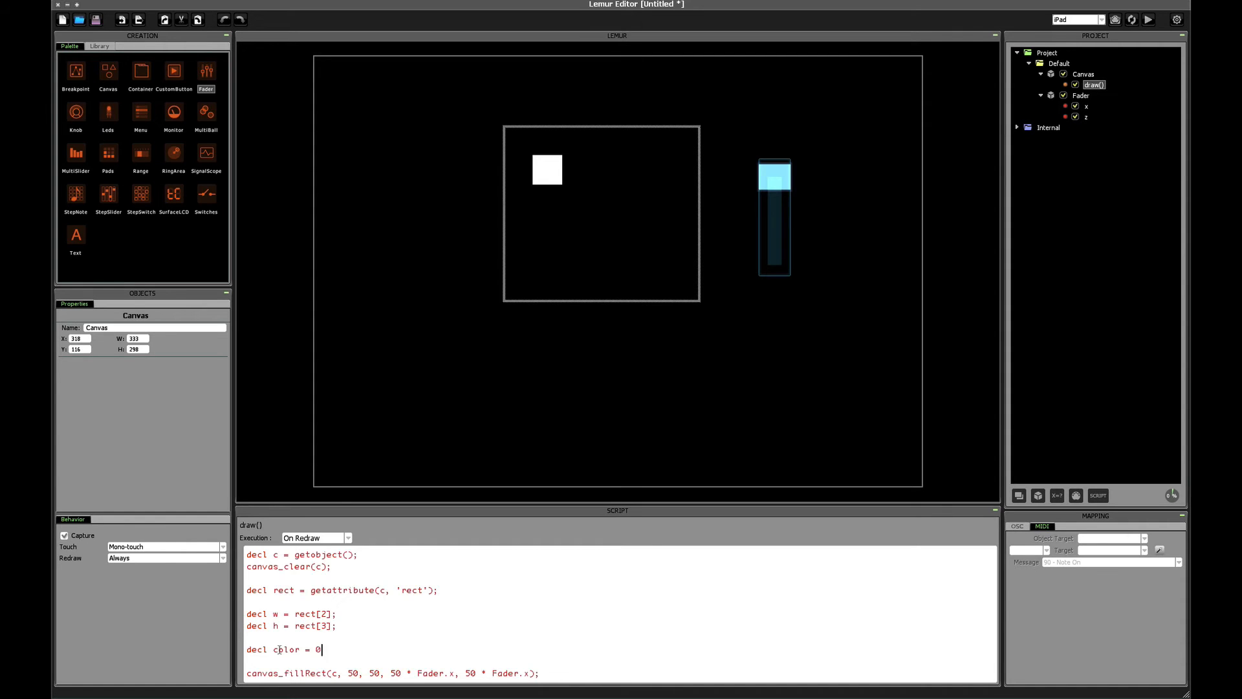
pyautogui.write('.5')
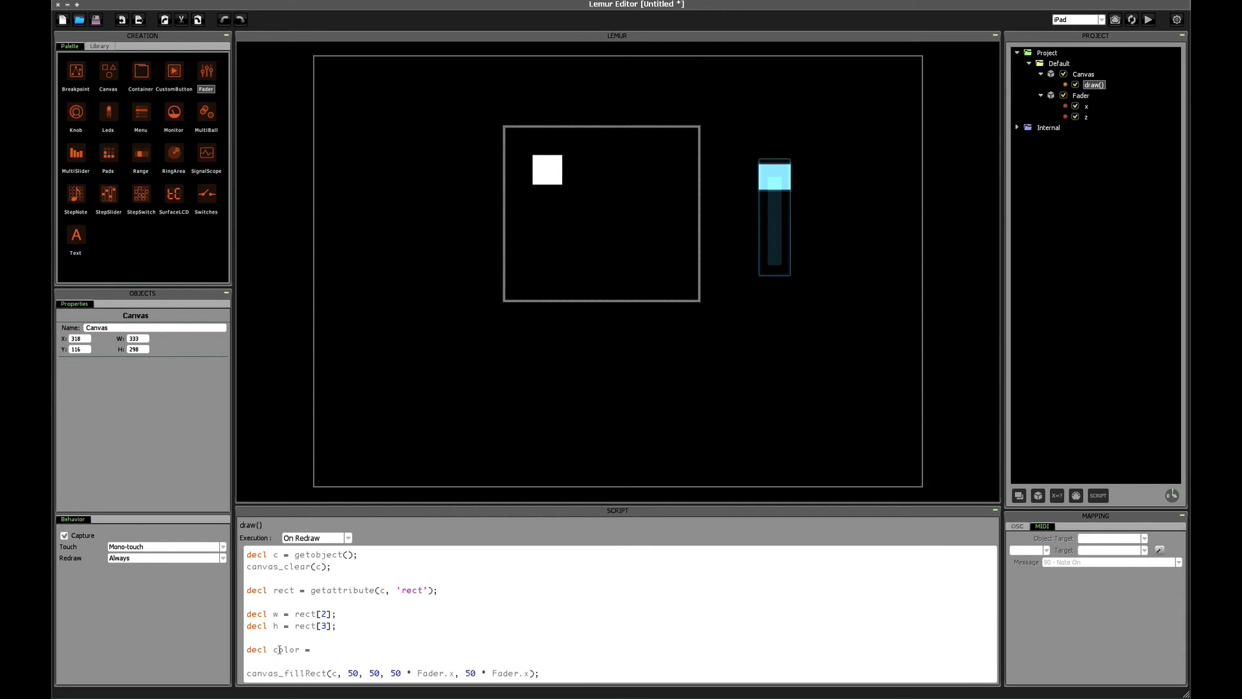
pyautogui.write('{')
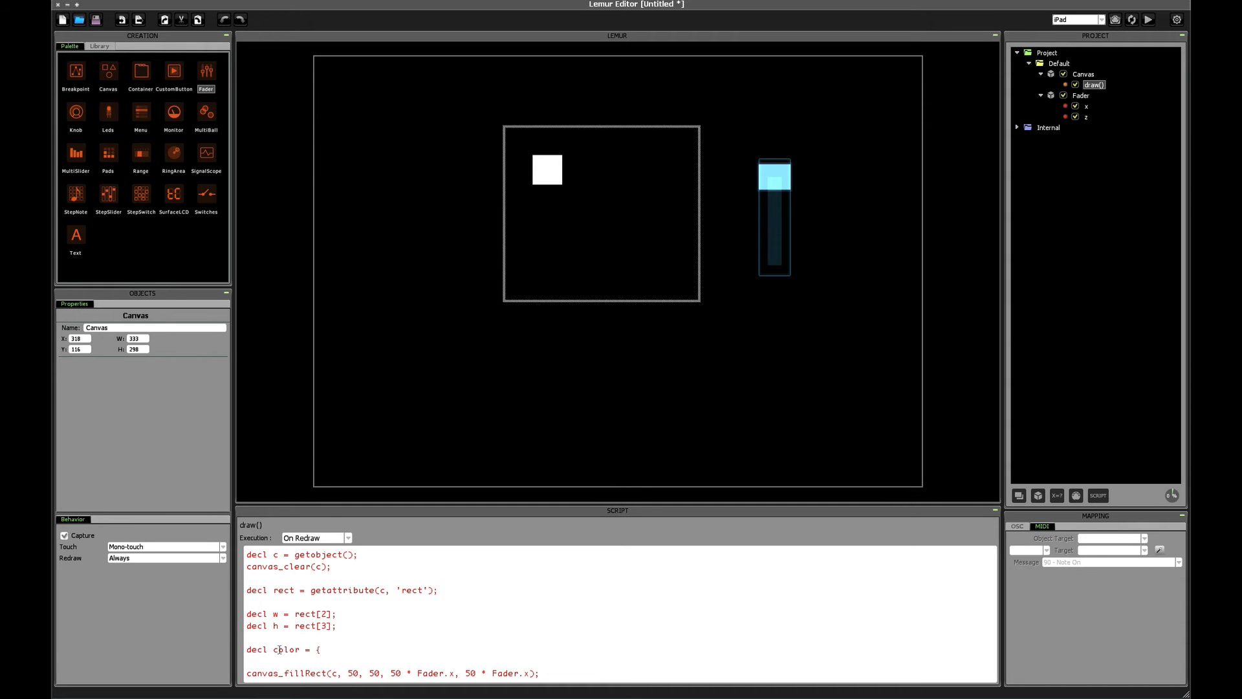
pyautogui.write('{0')
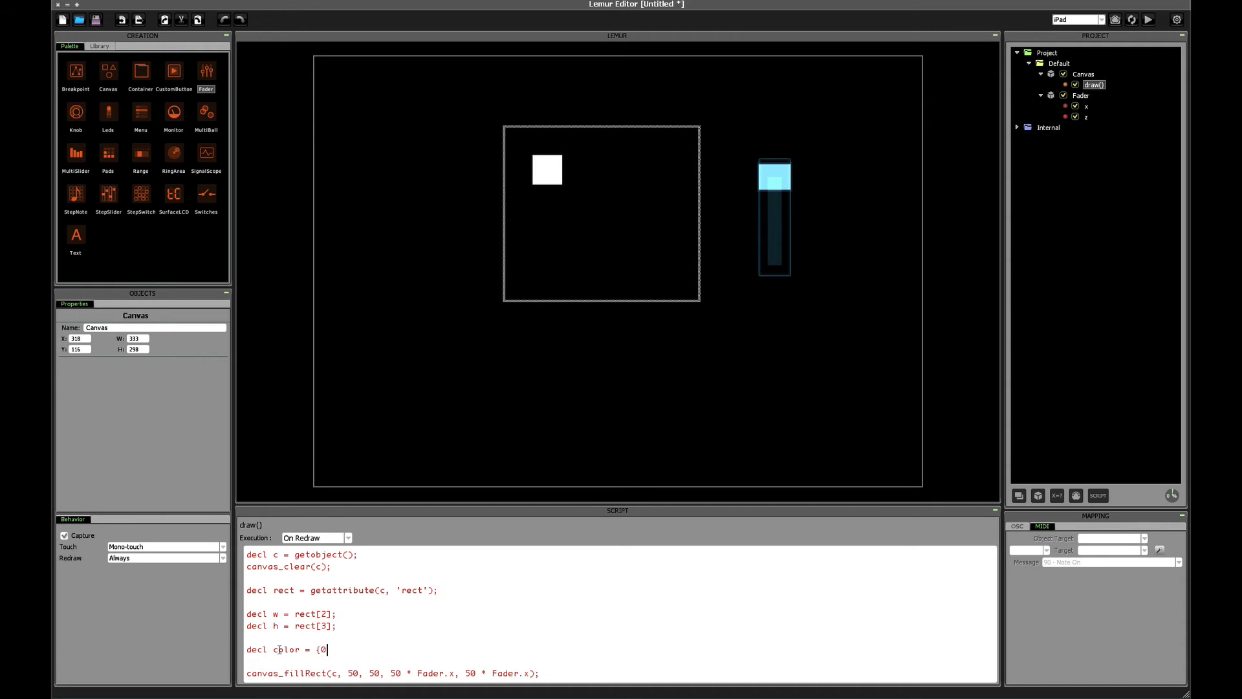
pyautogui.write('5, 1.')
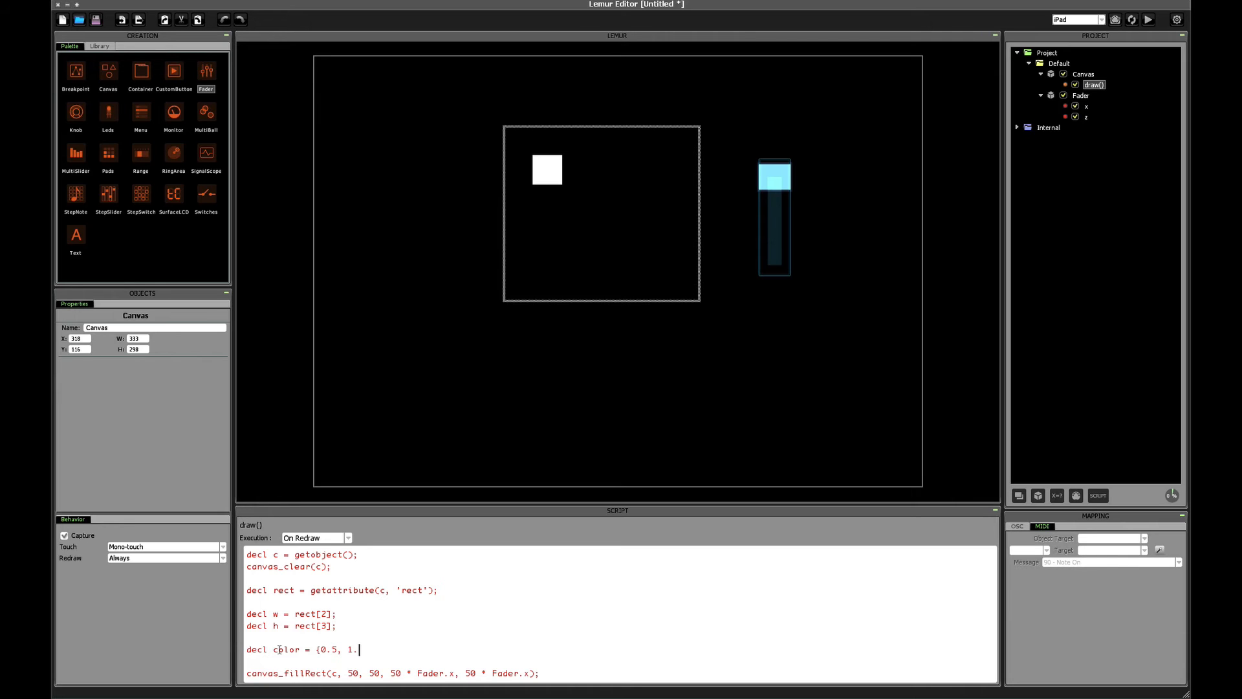
pyautogui.write('0};')
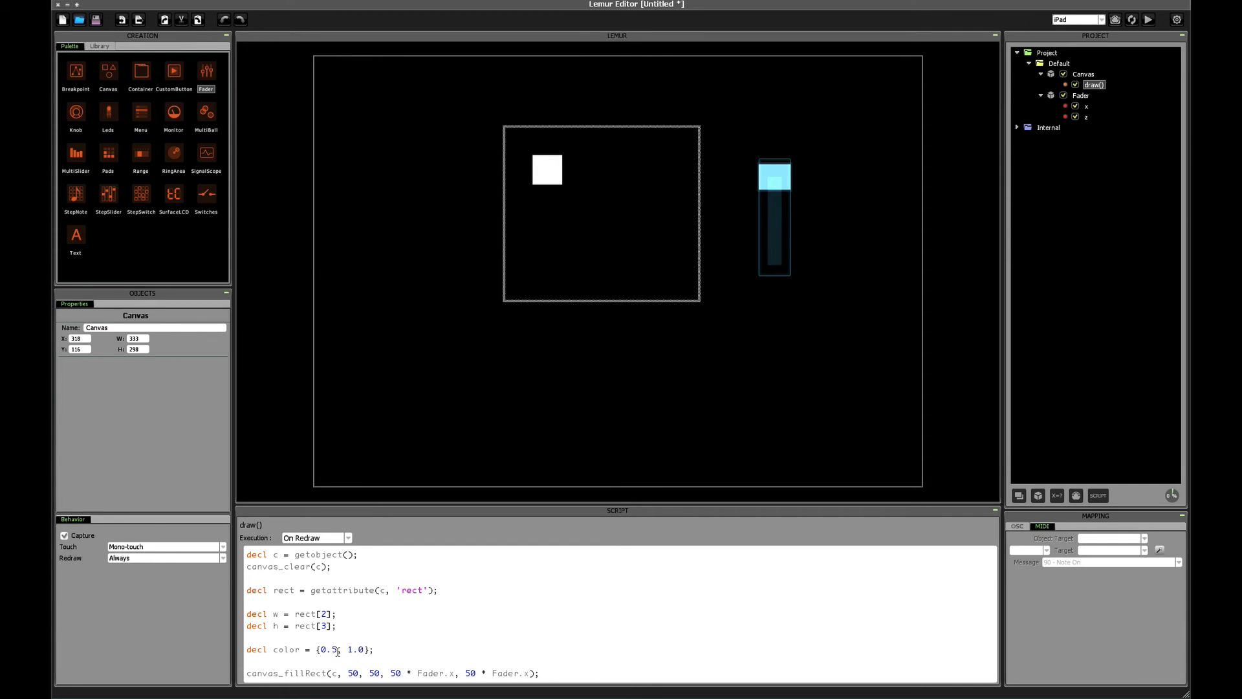
pyautogui.click(375, 648)
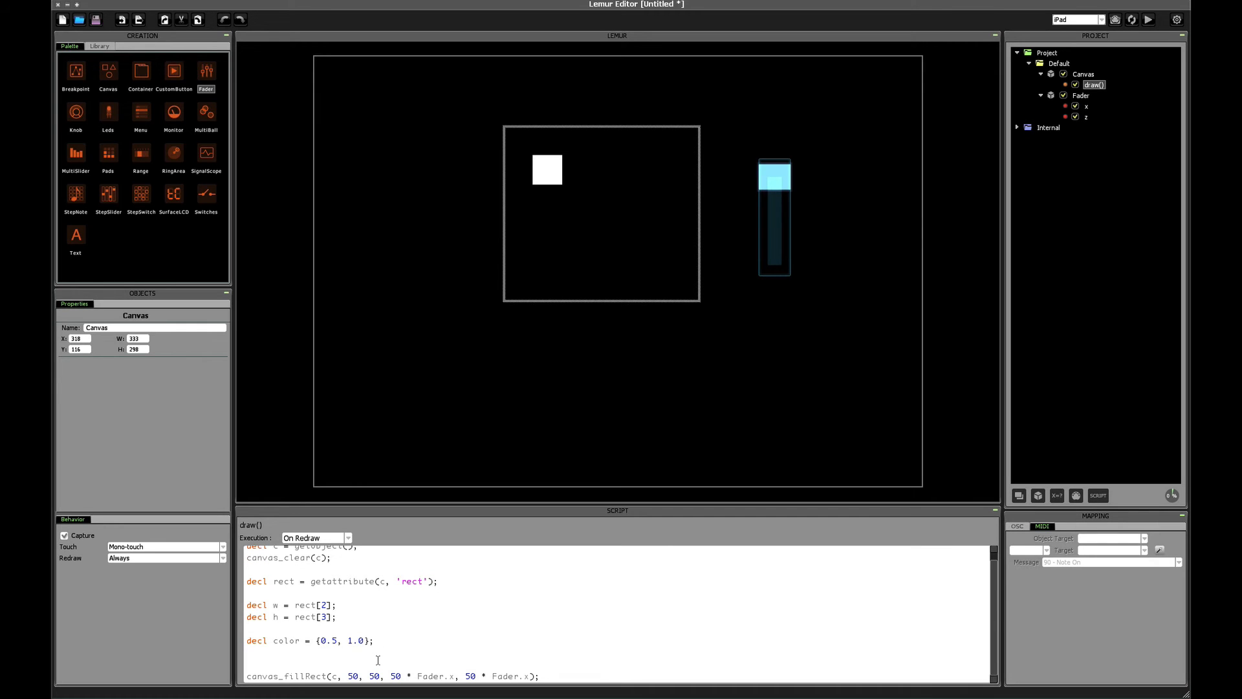
# - Add 'canvas_setFillStyle(c, color);' above the fill so the square draws dark grey
pyautogui.write('co')
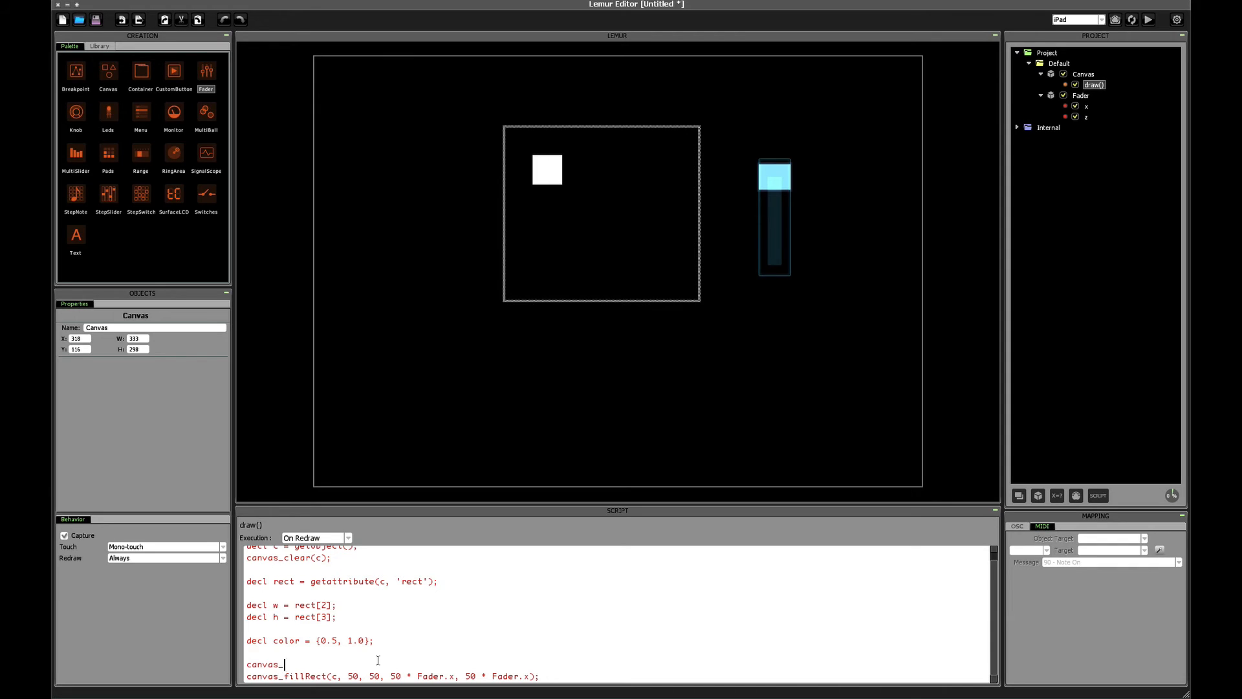
pyautogui.write('setFillStyle(')
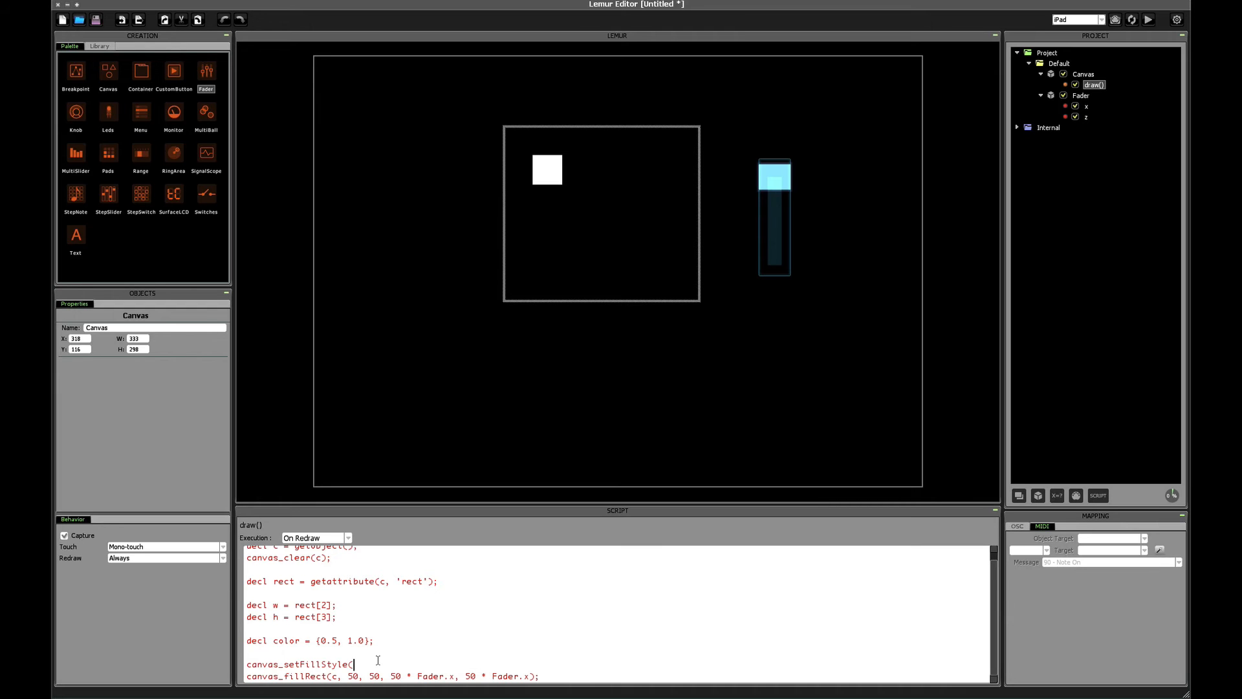
pyautogui.write('c,')
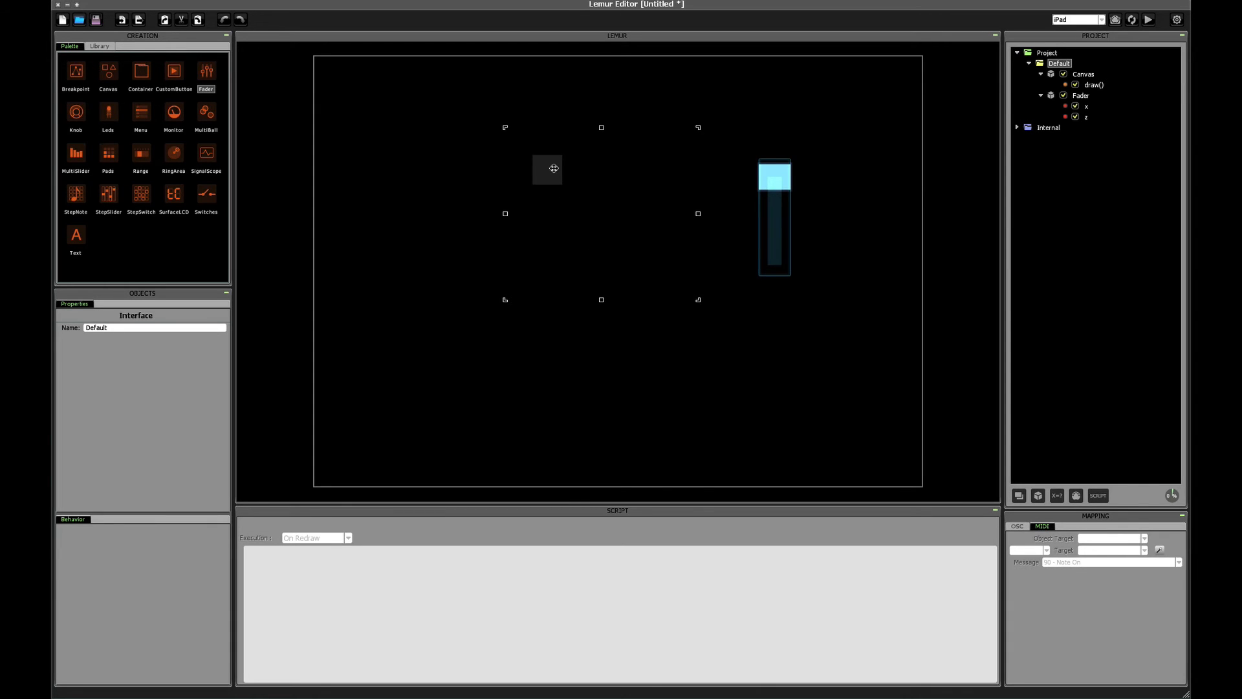
pyautogui.moveTo(548, 182)
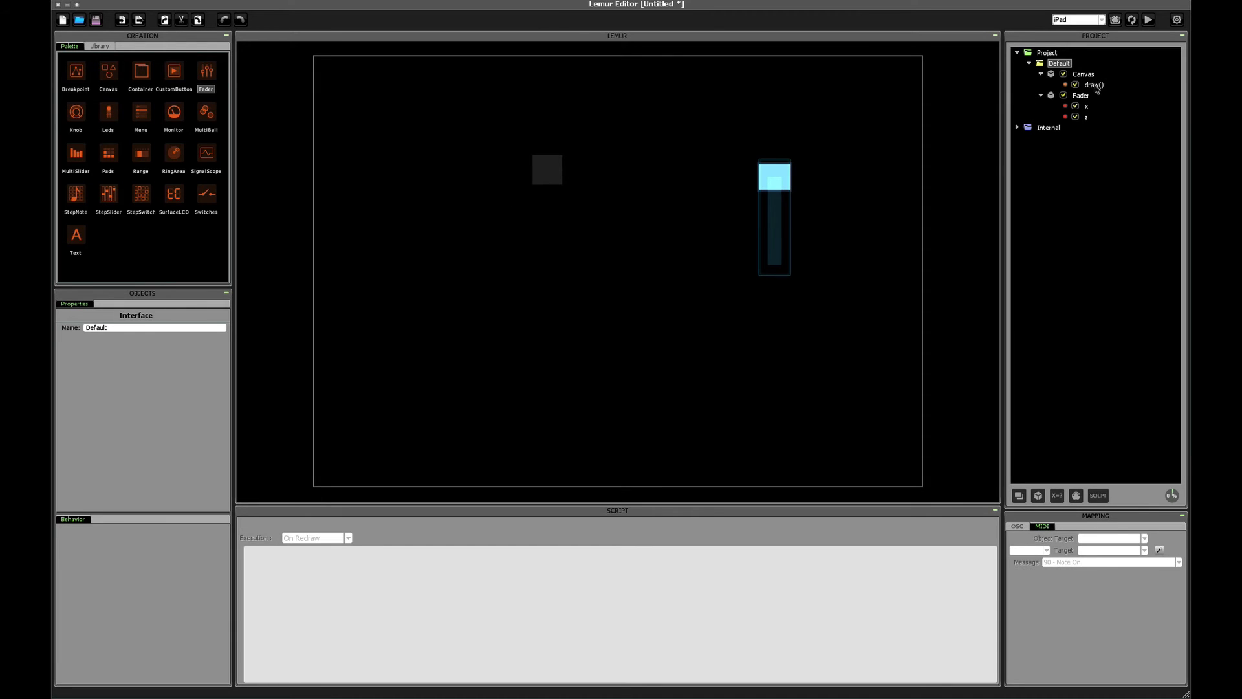
# - Pass {.75, 0.5, 1.0, 1.0} directly to canvas_setFillStyle and remove the decl color line
pyautogui.click(1095, 86)
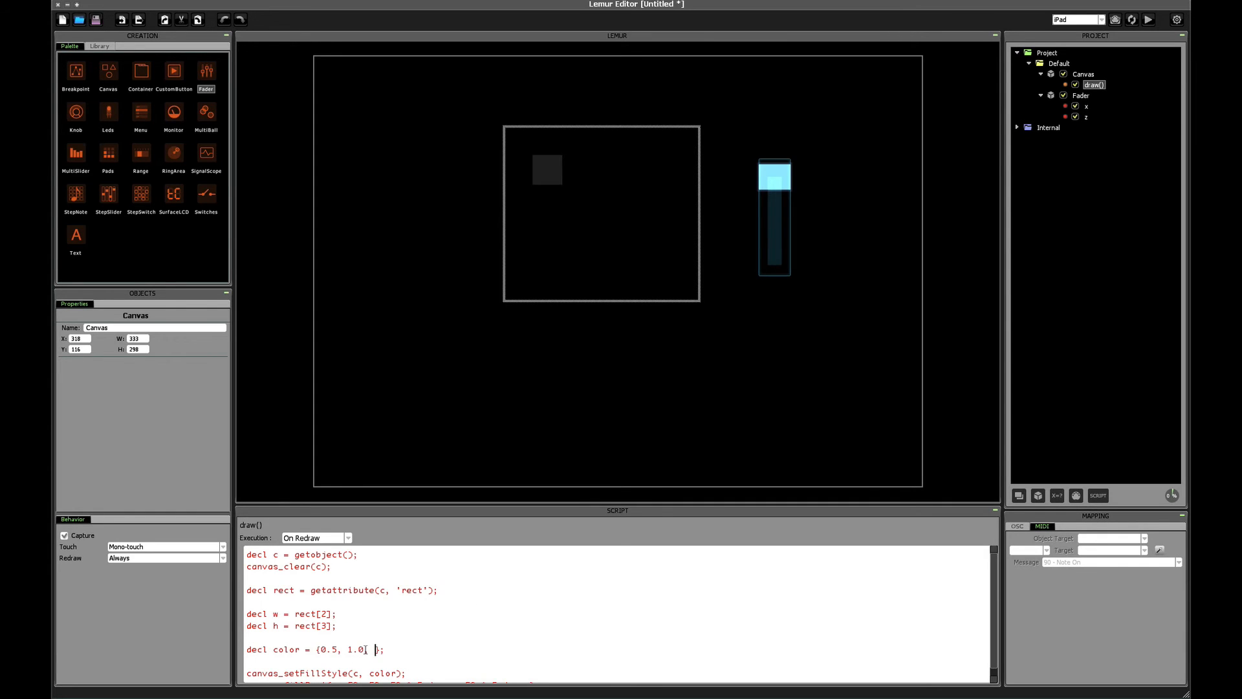
pyautogui.write('1.0')
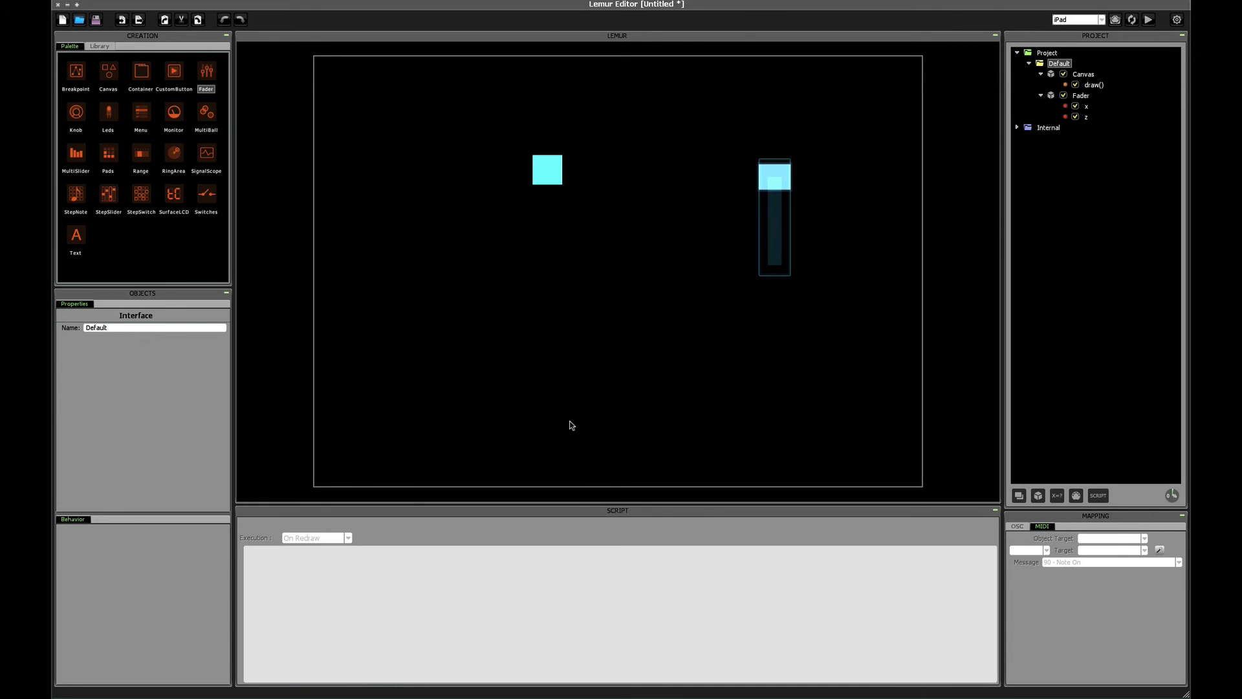
pyautogui.moveTo(987, 133)
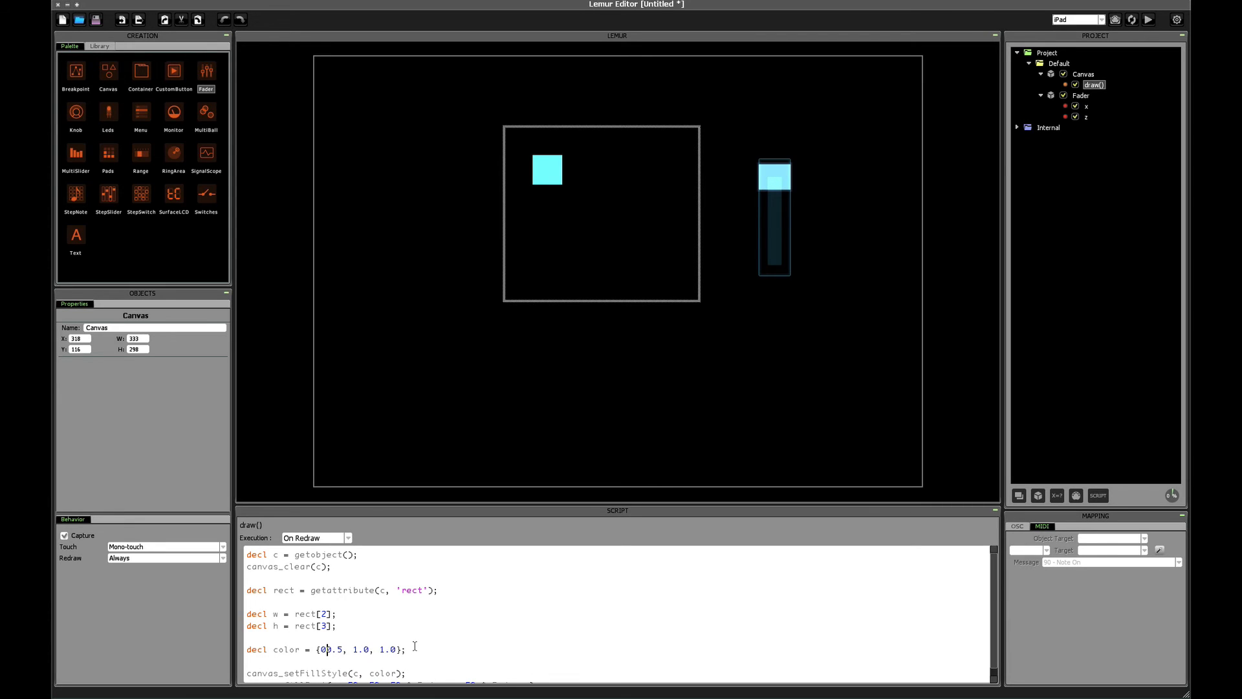
pyautogui.write(',')
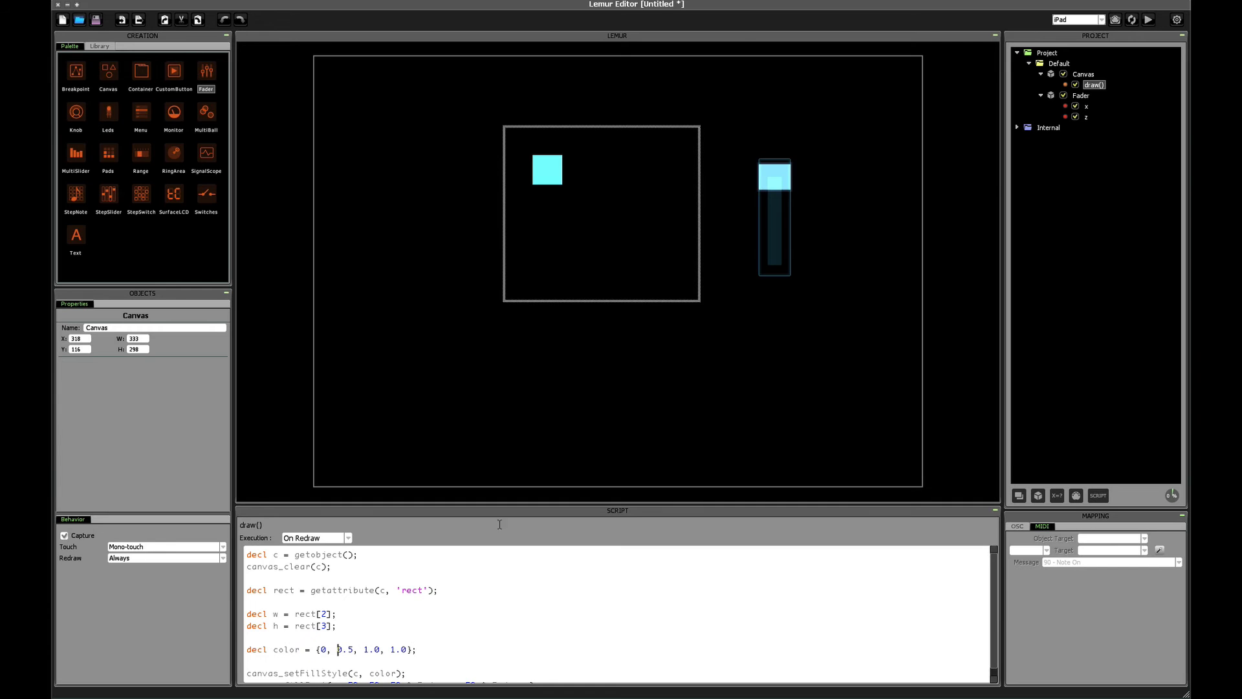
pyautogui.click(600, 213)
pyautogui.write('.75')
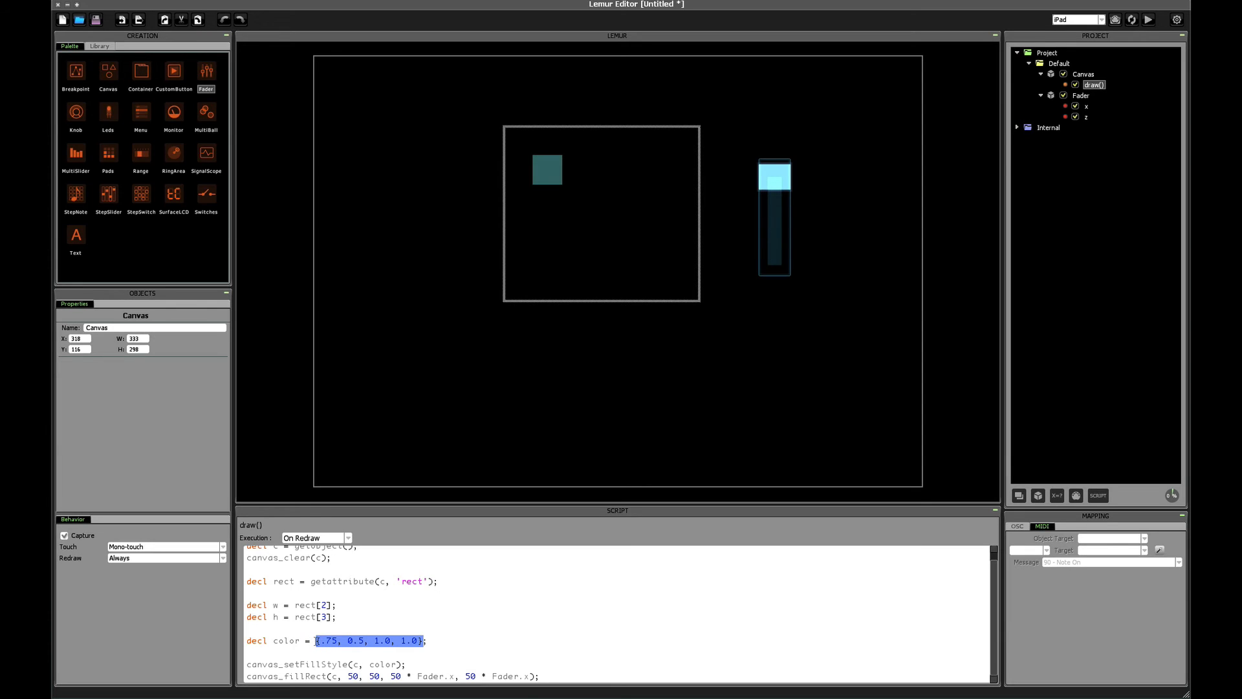
pyautogui.press('Delete')
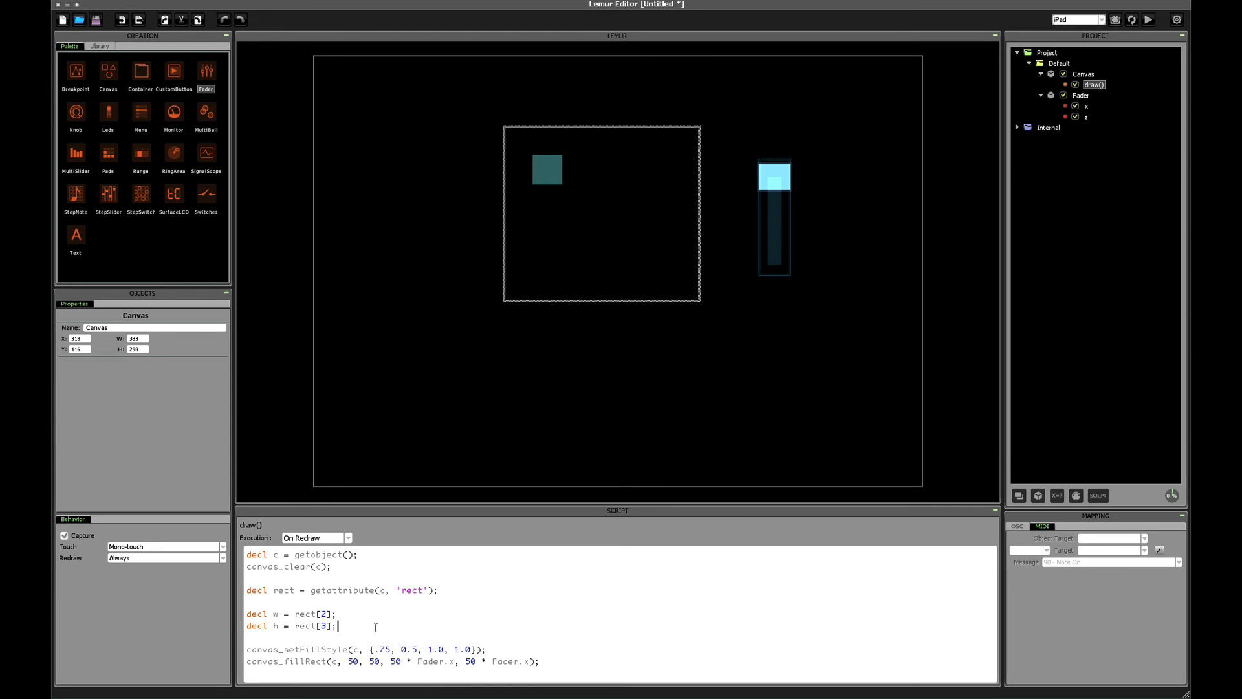
pyautogui.moveTo(523, 544)
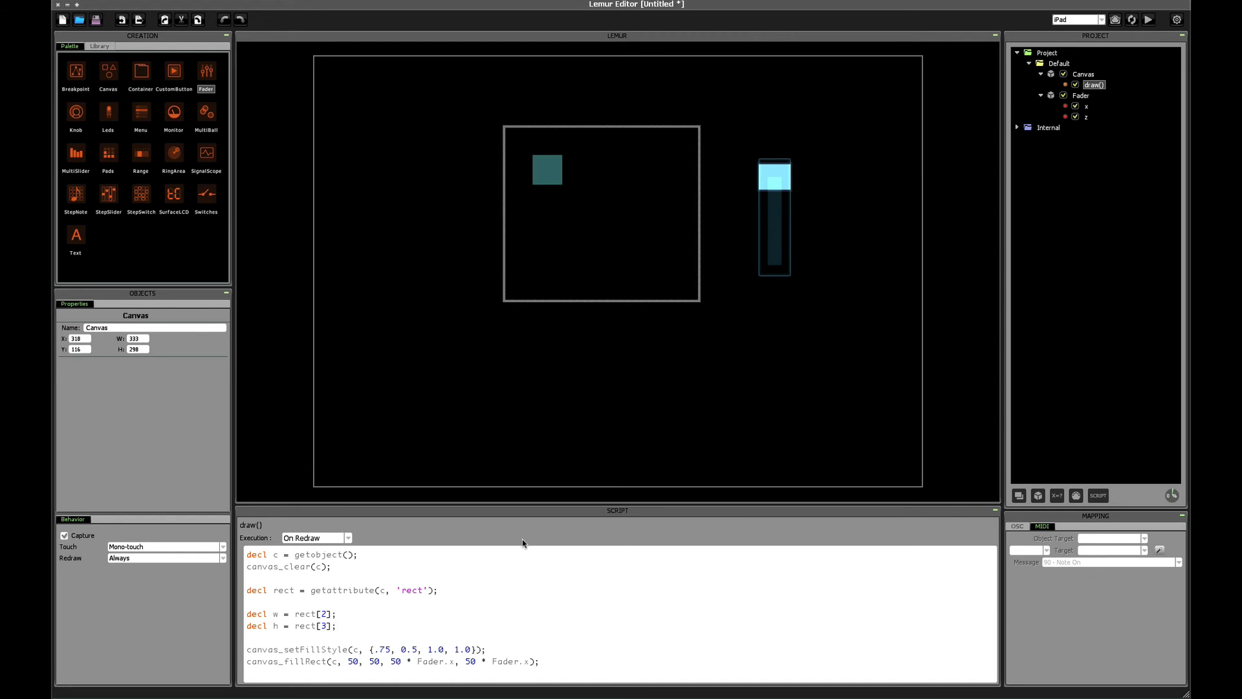
pyautogui.moveTo(503, 623)
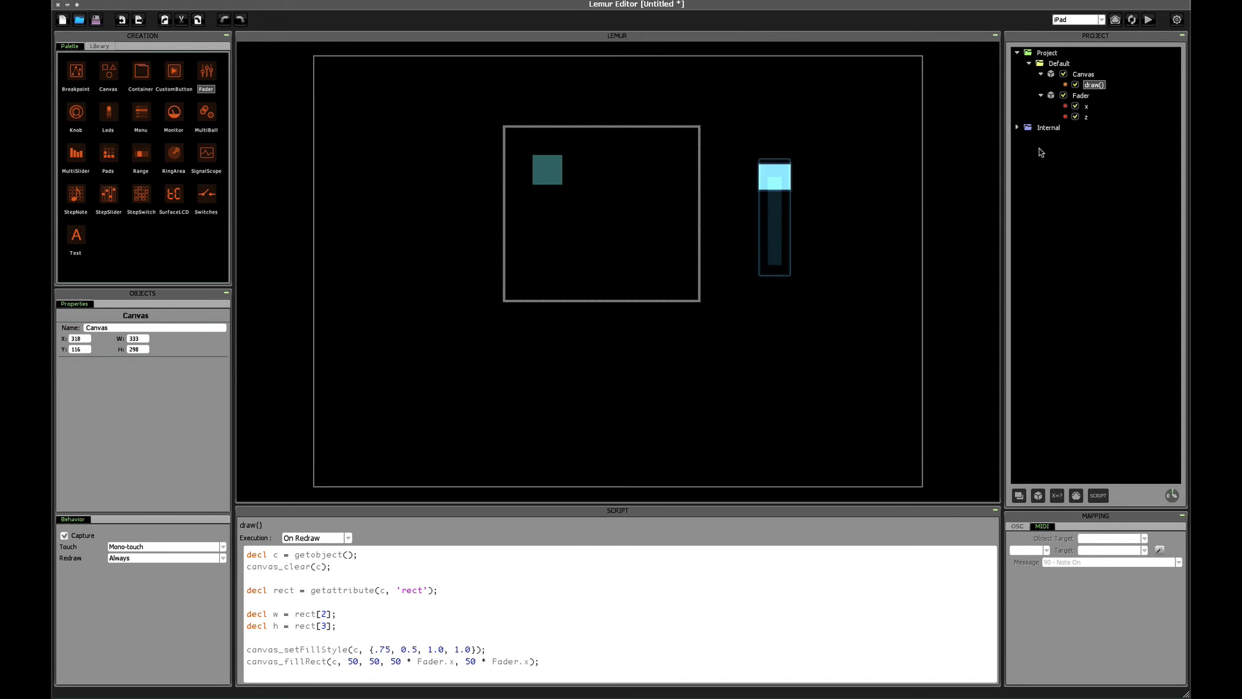
# - Remove the Fader and strip '* Fader.x' so canvas_fillRect uses a fixed 50 by 50 size
pyautogui.click(1083, 73)
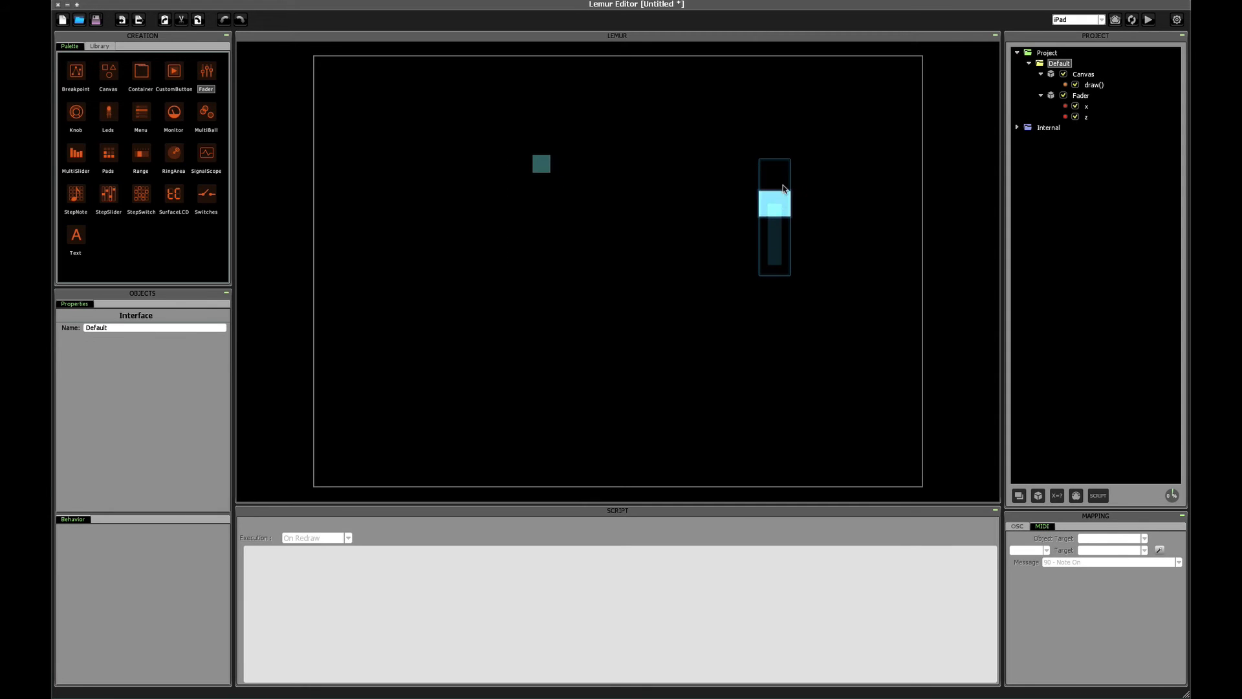
pyautogui.click(774, 217)
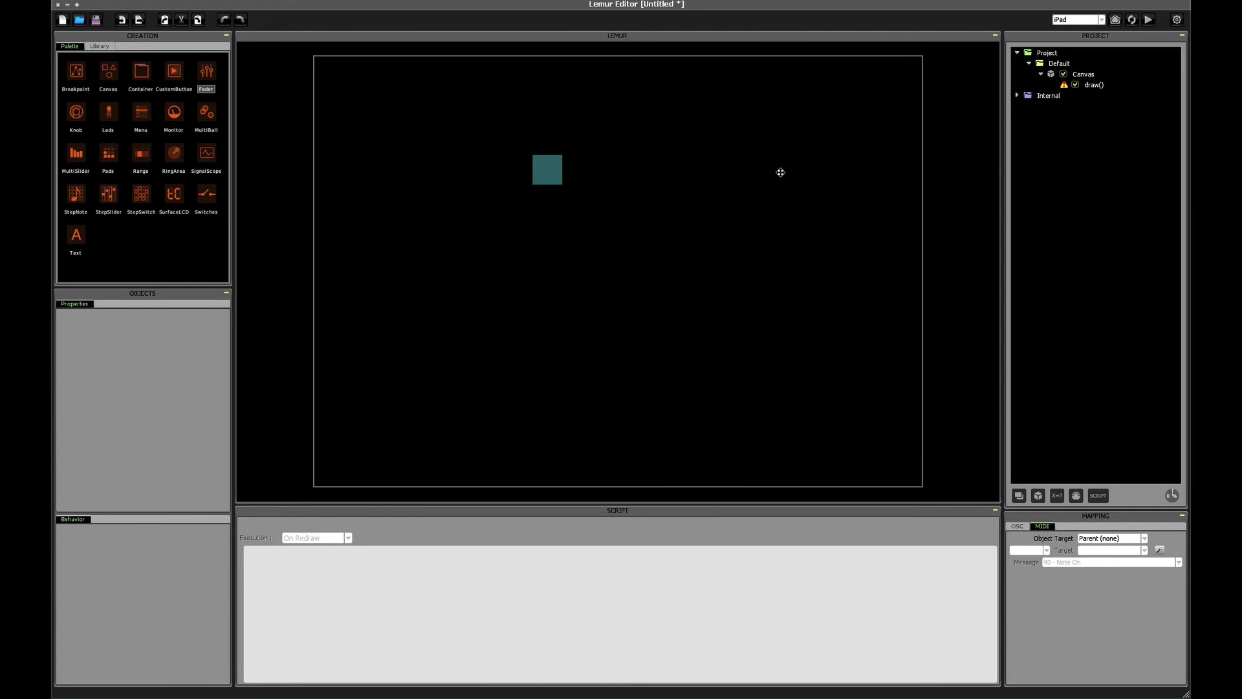
pyautogui.click(1095, 86)
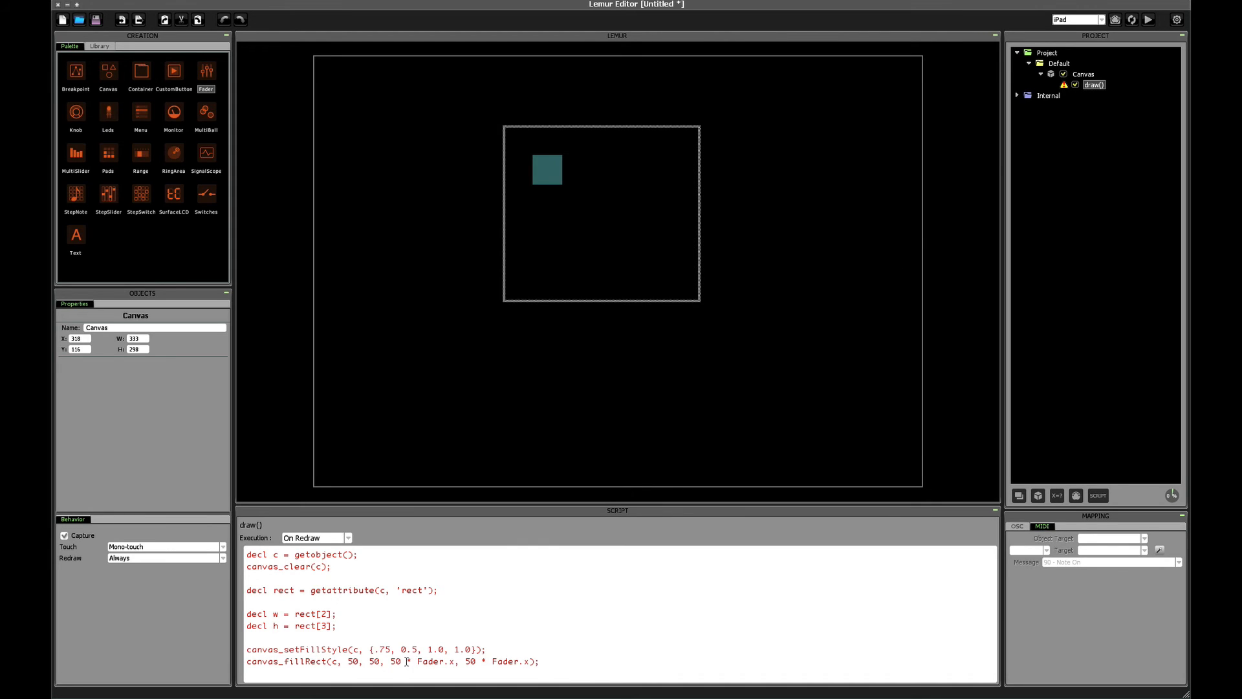
pyautogui.doubleClick(430, 661)
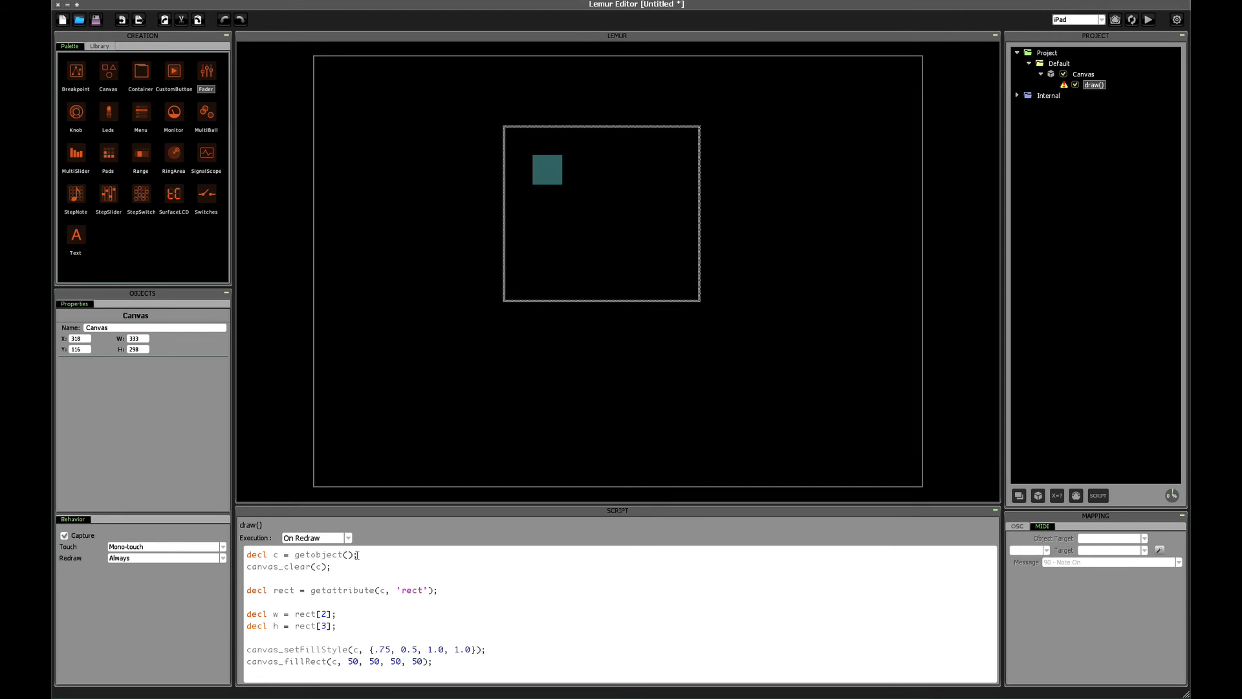
# - Create a new empty Canvas script named cursorDown(cursor, hit, x, y) set to Manual
pyautogui.click(347, 538)
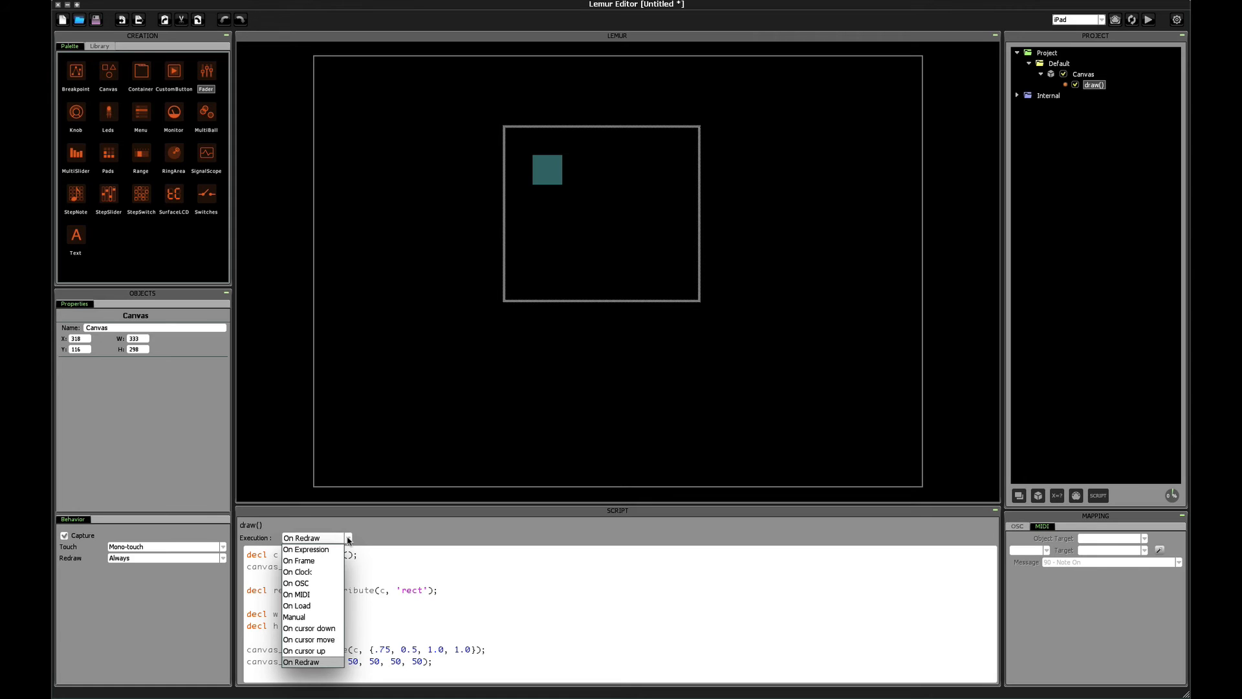
pyautogui.moveTo(310, 627)
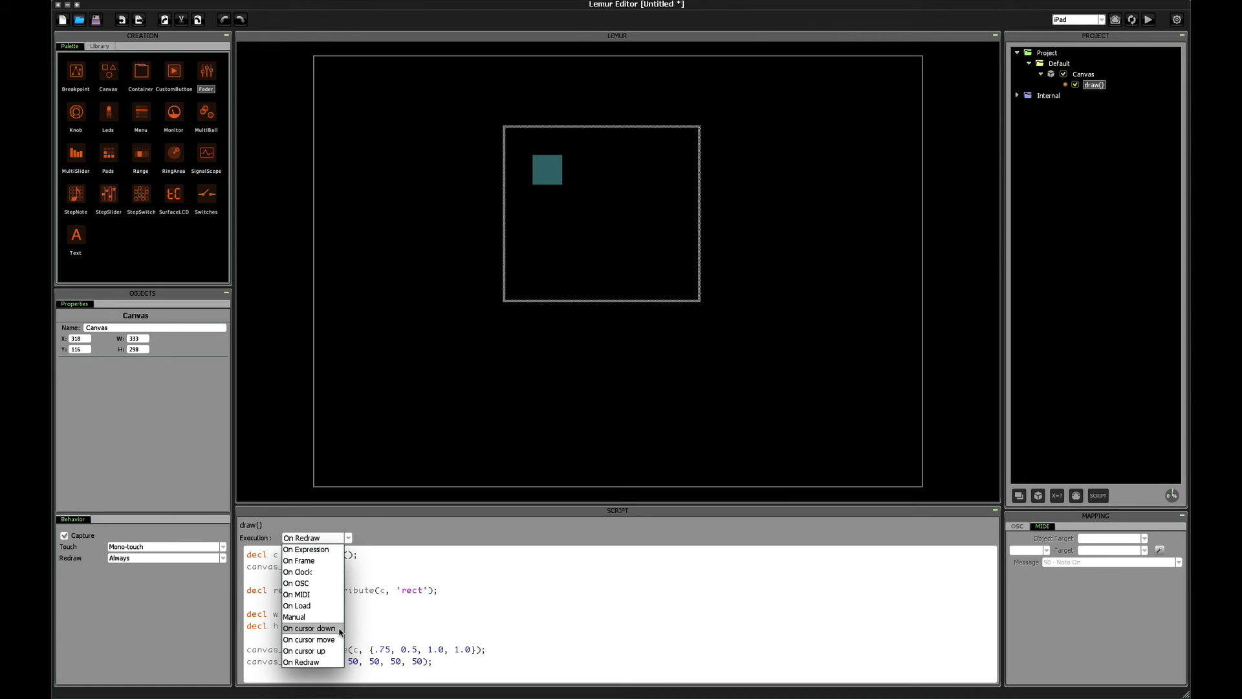
pyautogui.moveTo(312, 651)
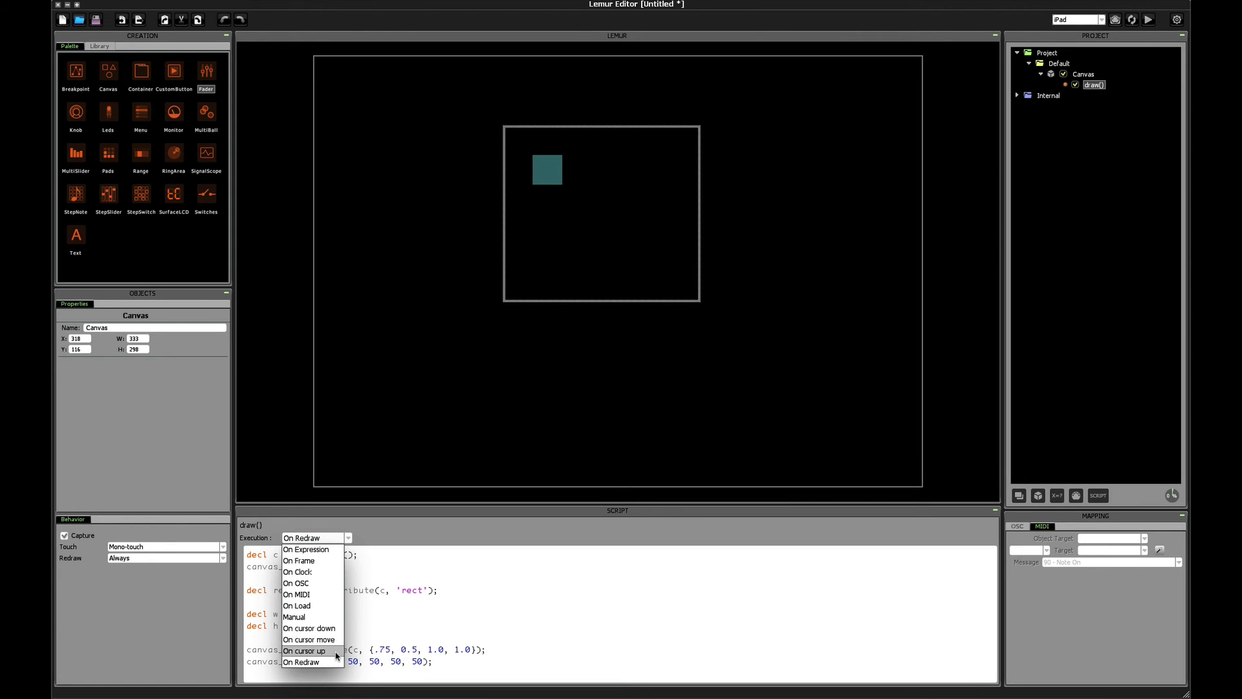
pyautogui.moveTo(919, 524)
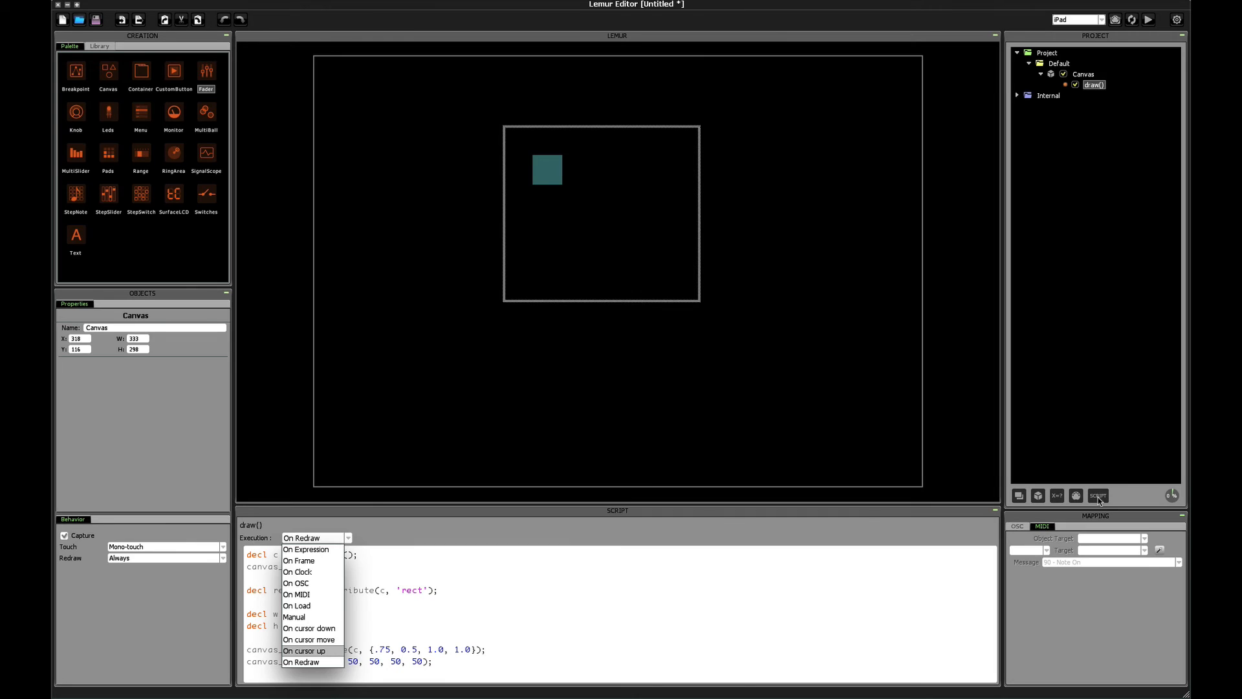
pyautogui.click(1098, 496)
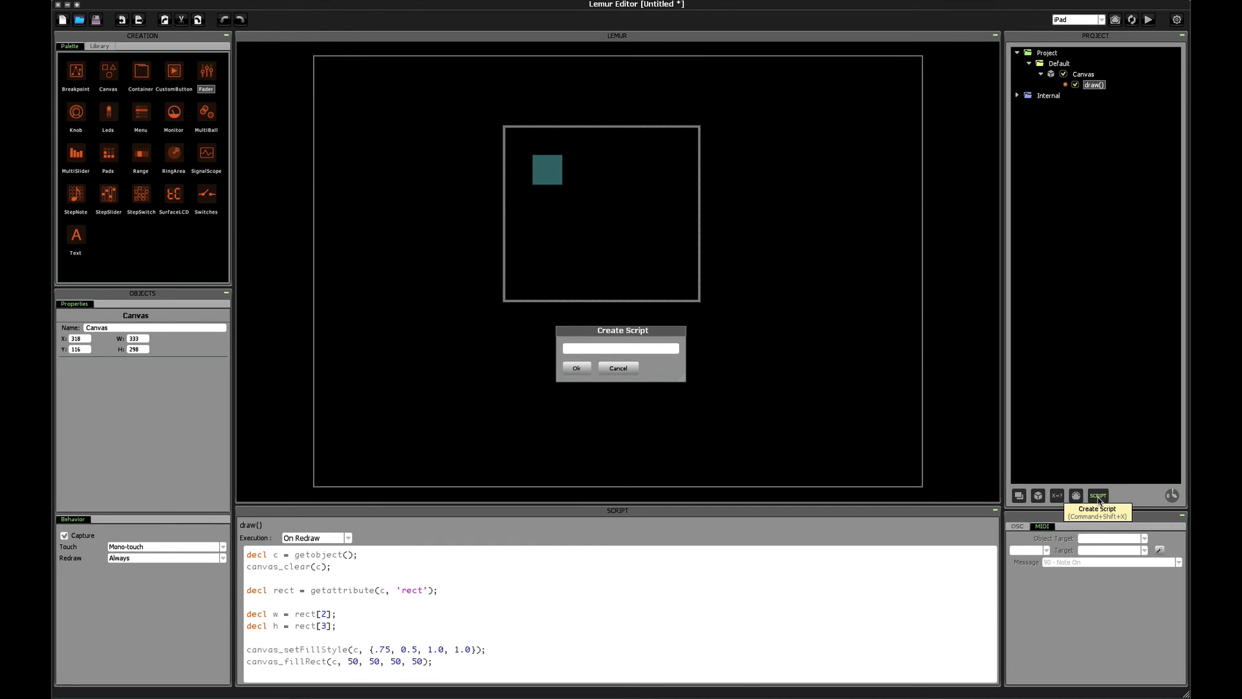
pyautogui.write('cursorDown')
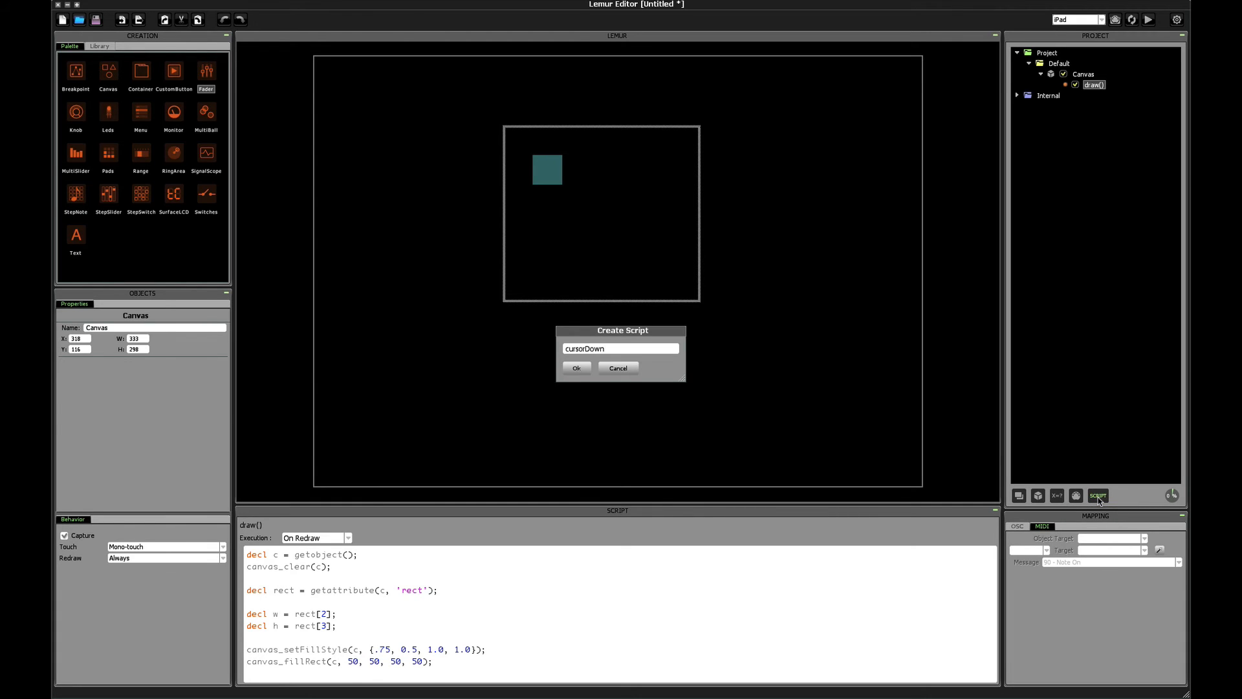
pyautogui.write('(')
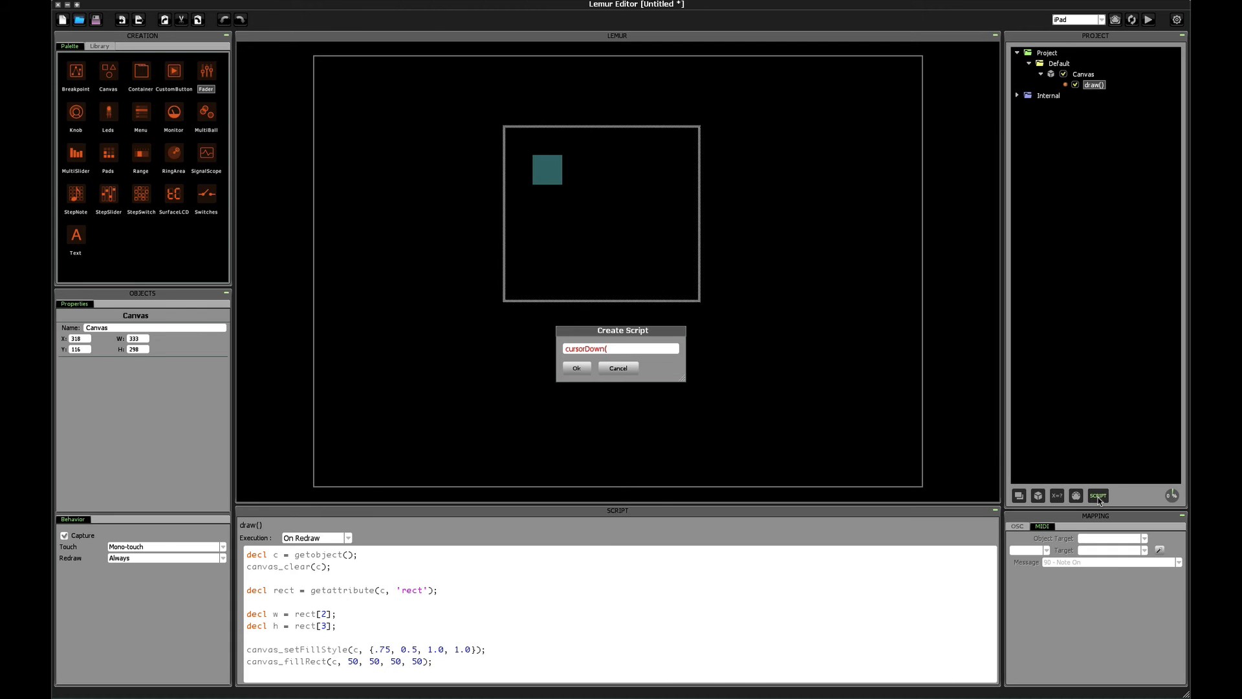
pyautogui.write('cursor')
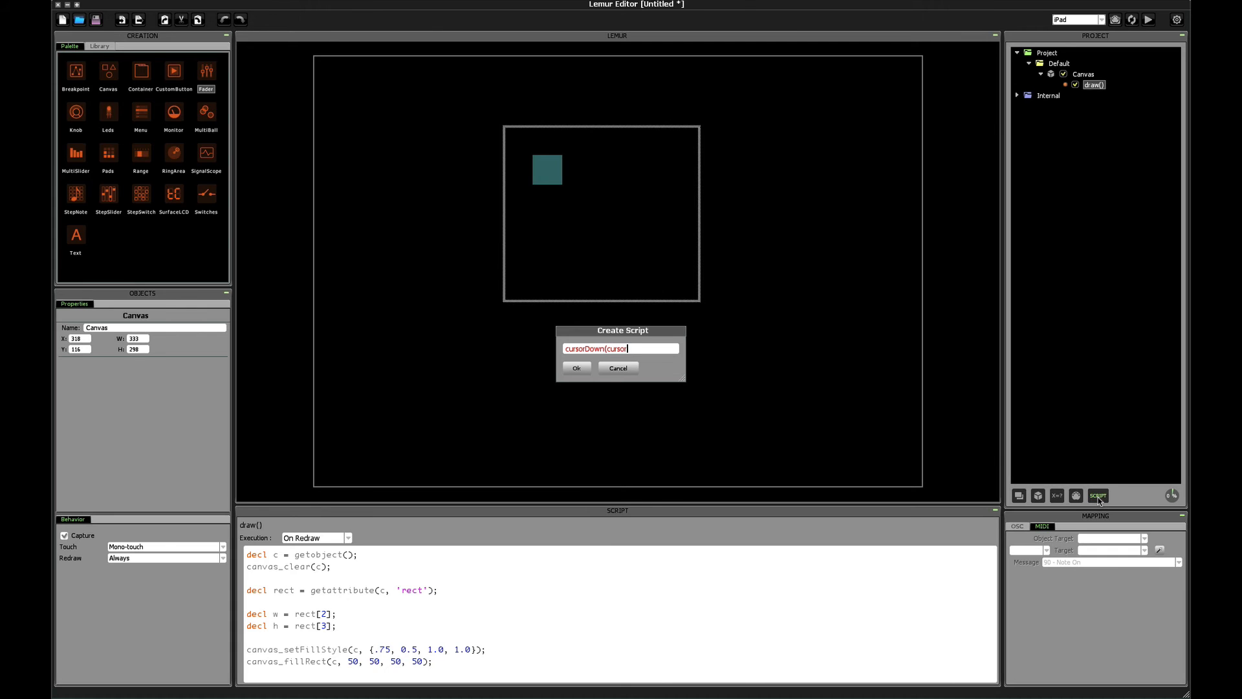
pyautogui.write(', hit, x,')
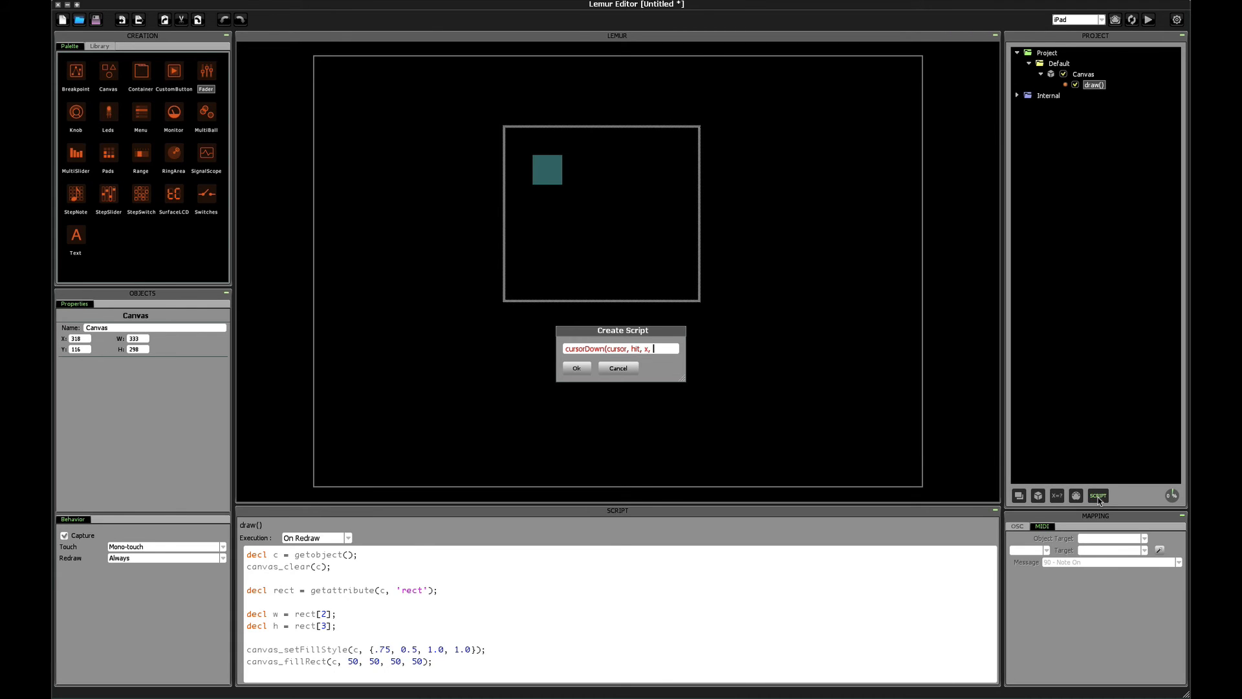
pyautogui.write('y)')
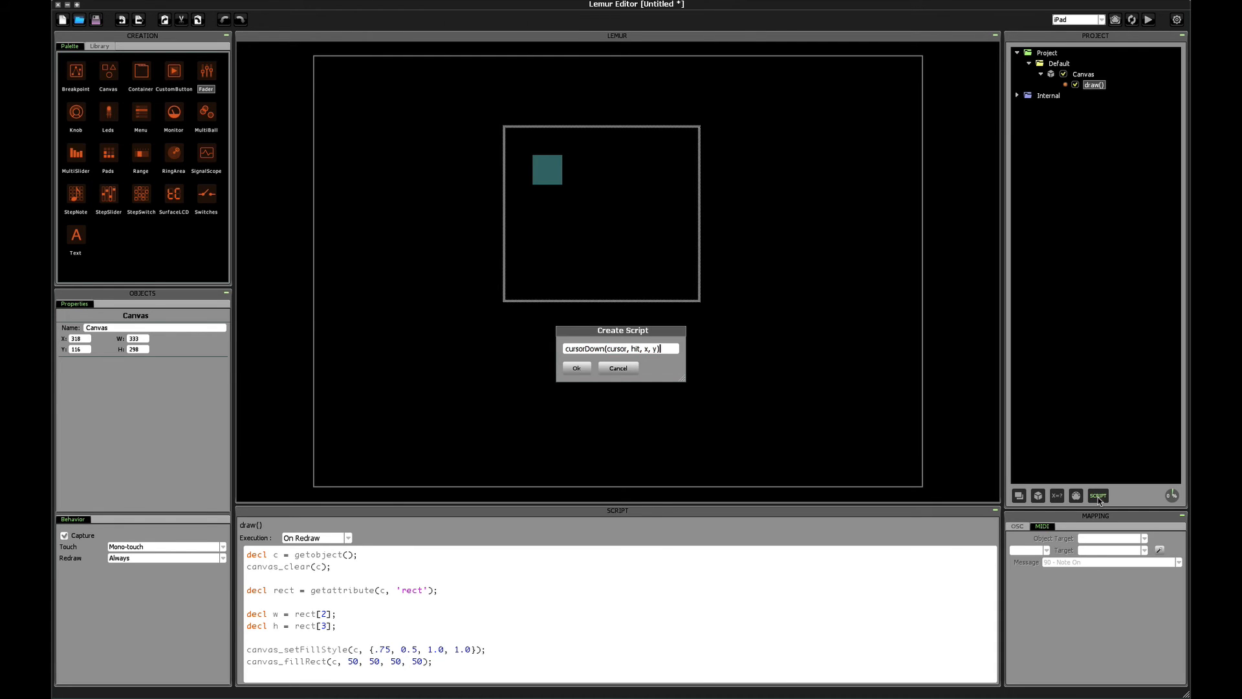
pyautogui.click(576, 367)
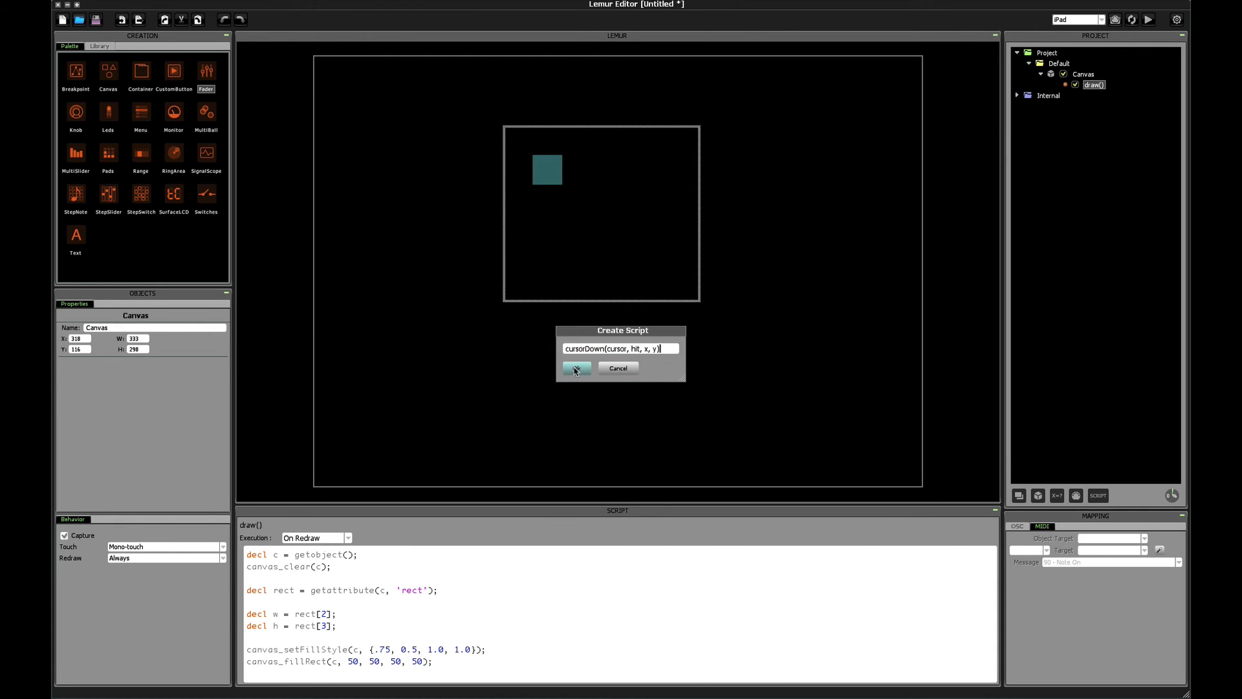
pyautogui.click(576, 367)
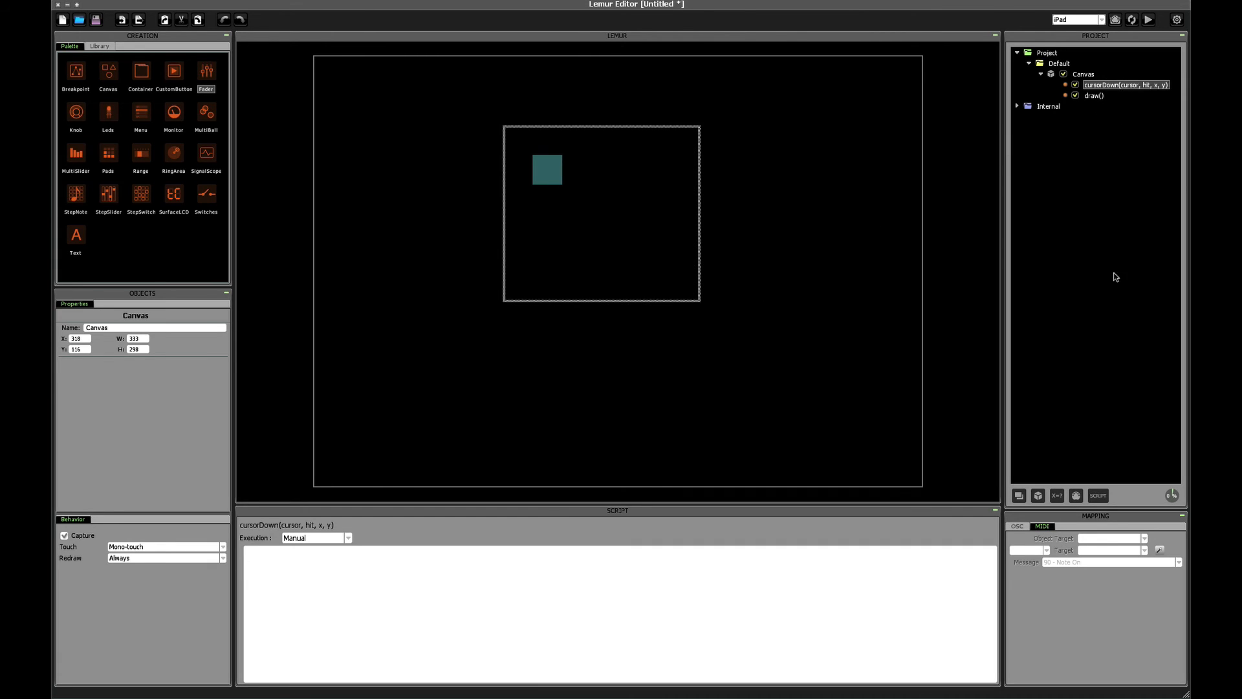
# - Create currentX and currentY expressions on the Canvas
pyautogui.click(1057, 496)
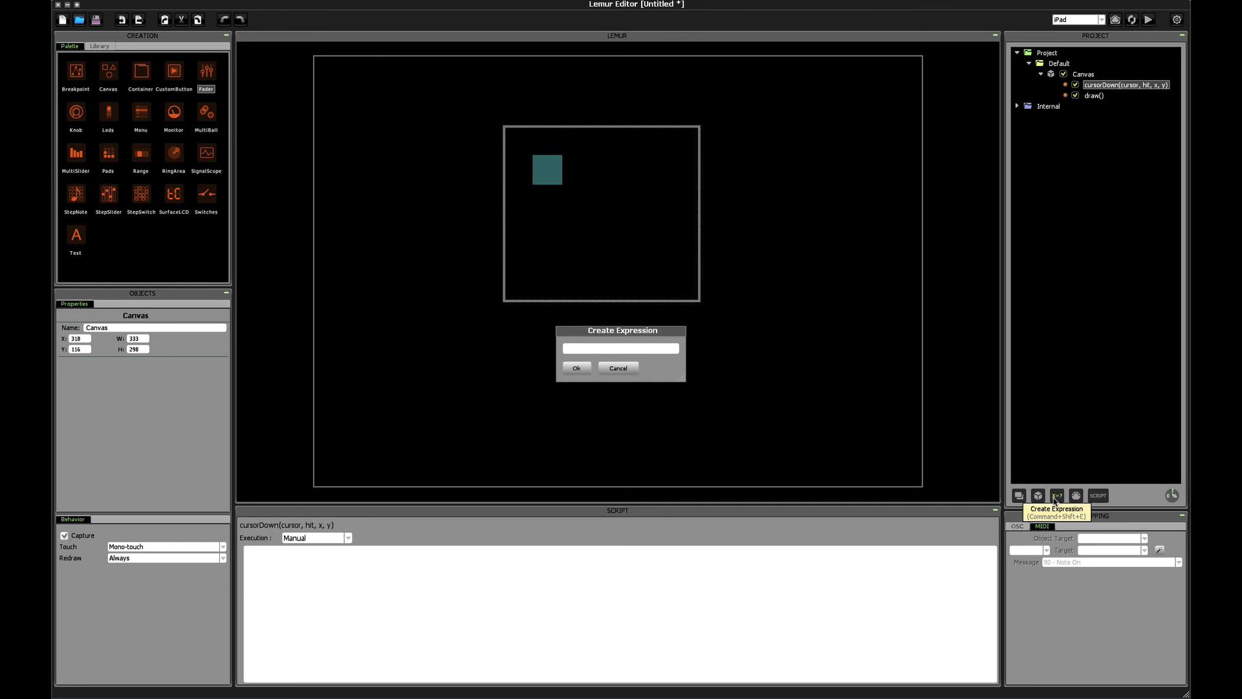
pyautogui.write('cur')
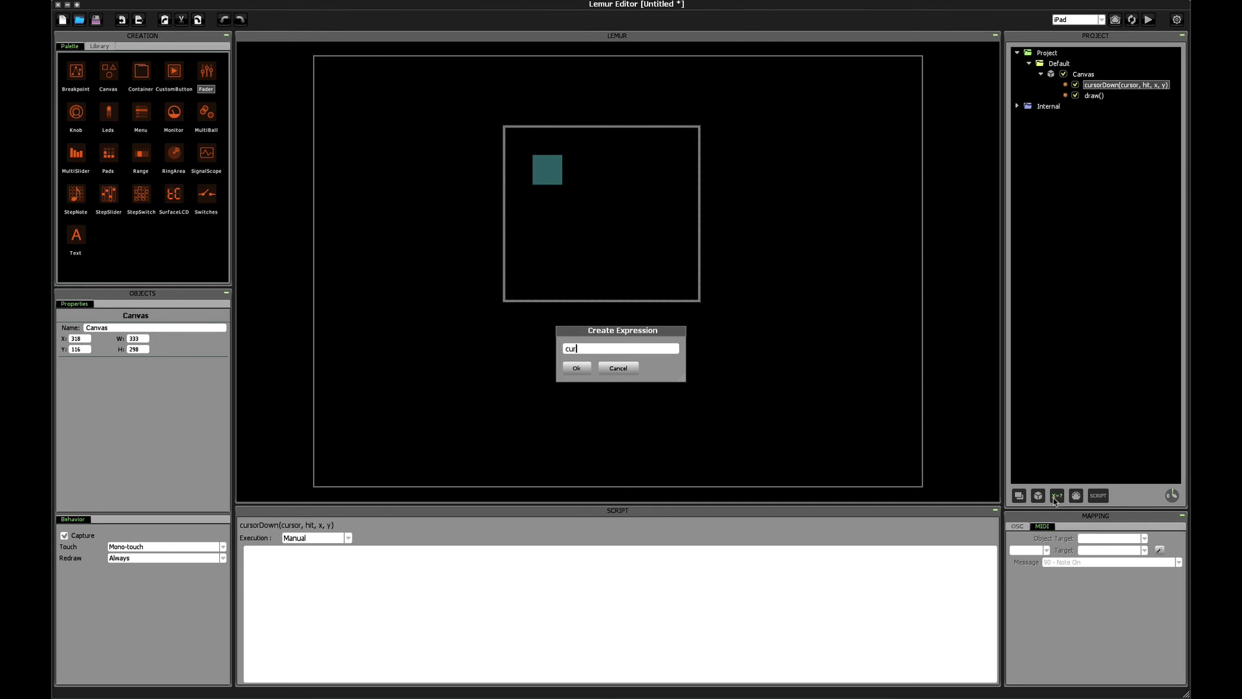
pyautogui.click(575, 367)
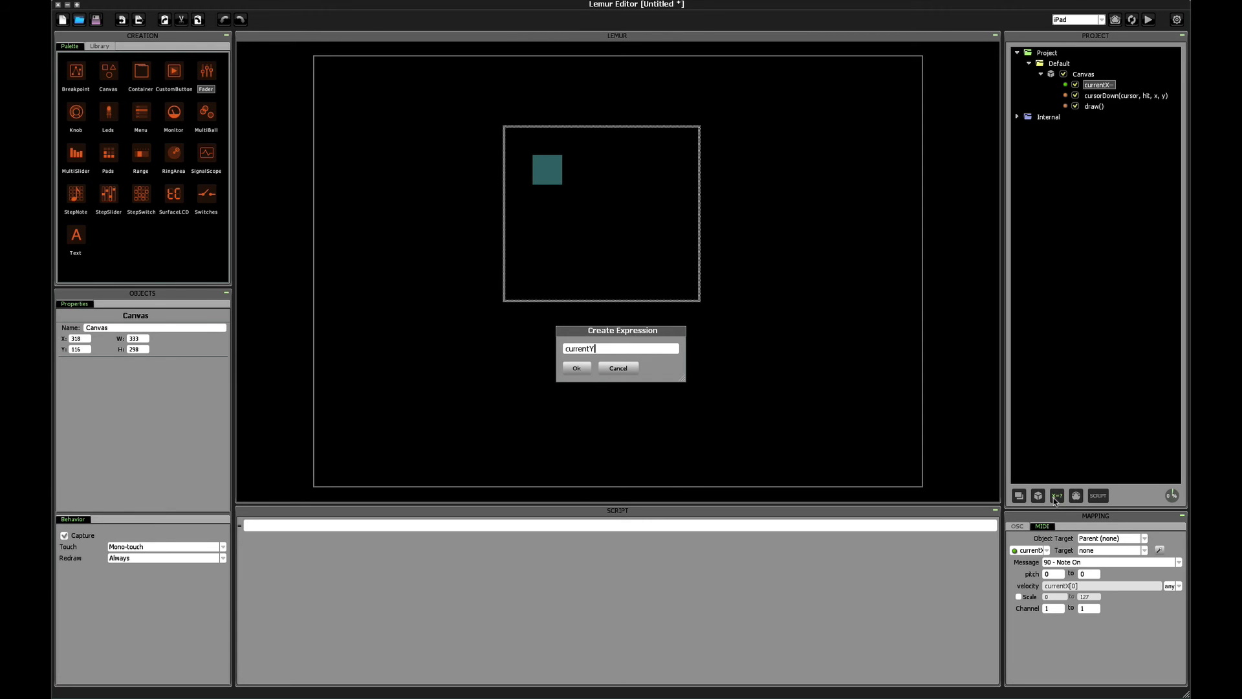
pyautogui.click(576, 368)
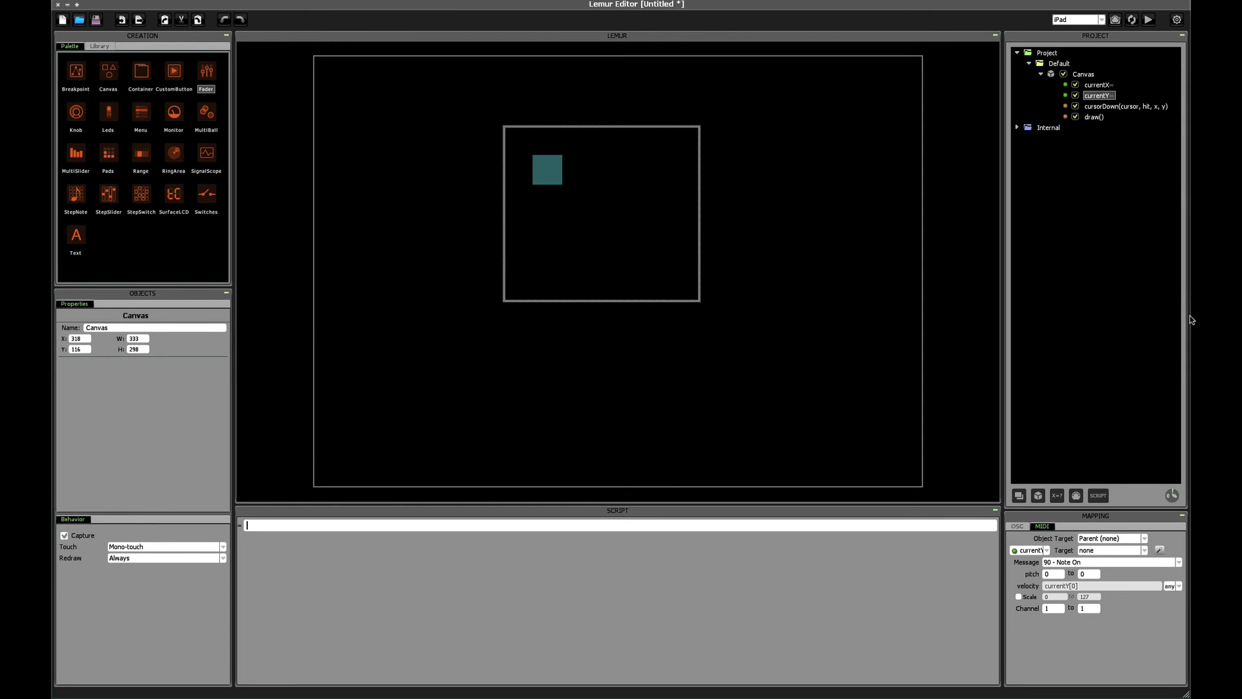
# - Set cursorDown to run On cursor down and store 'currentX = x; currentY = y;'
pyautogui.click(1124, 106)
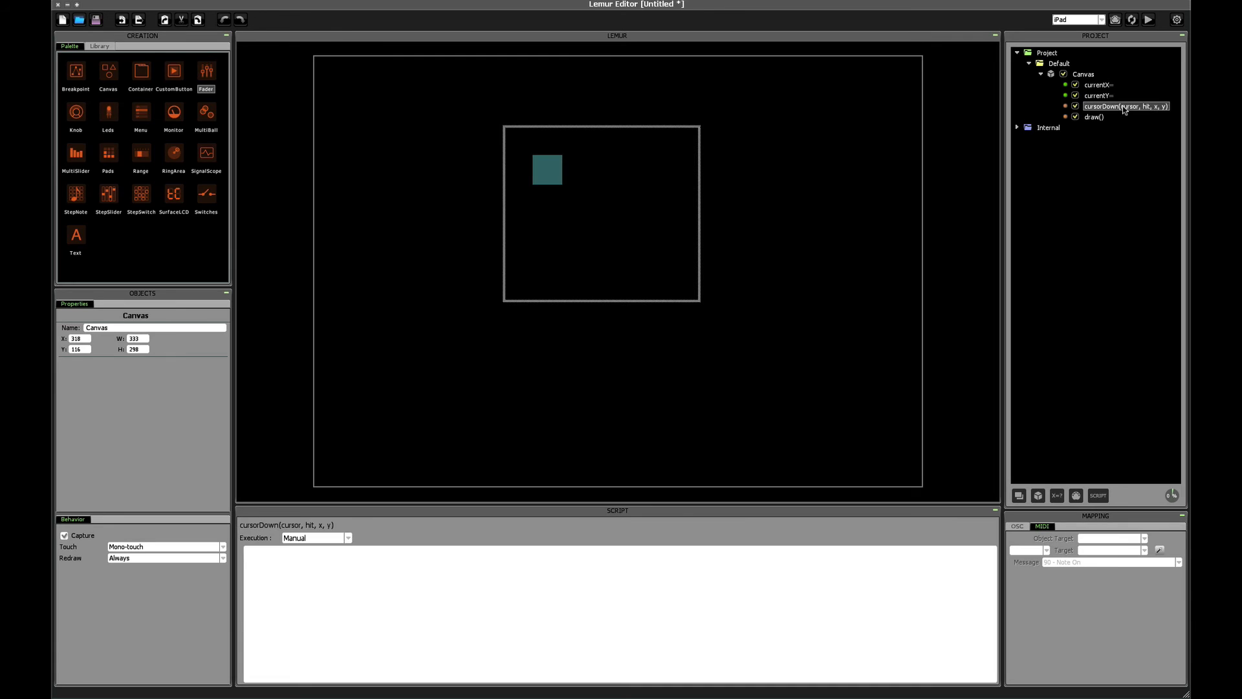
pyautogui.click(347, 538)
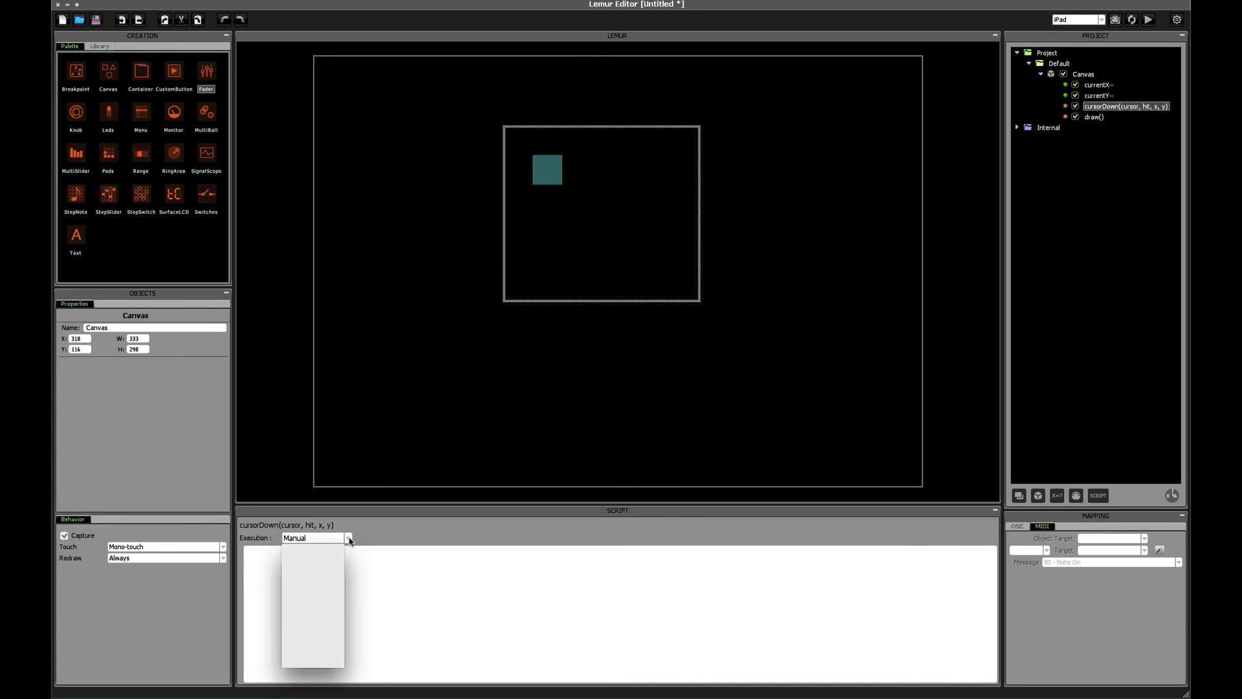
pyautogui.click(310, 538)
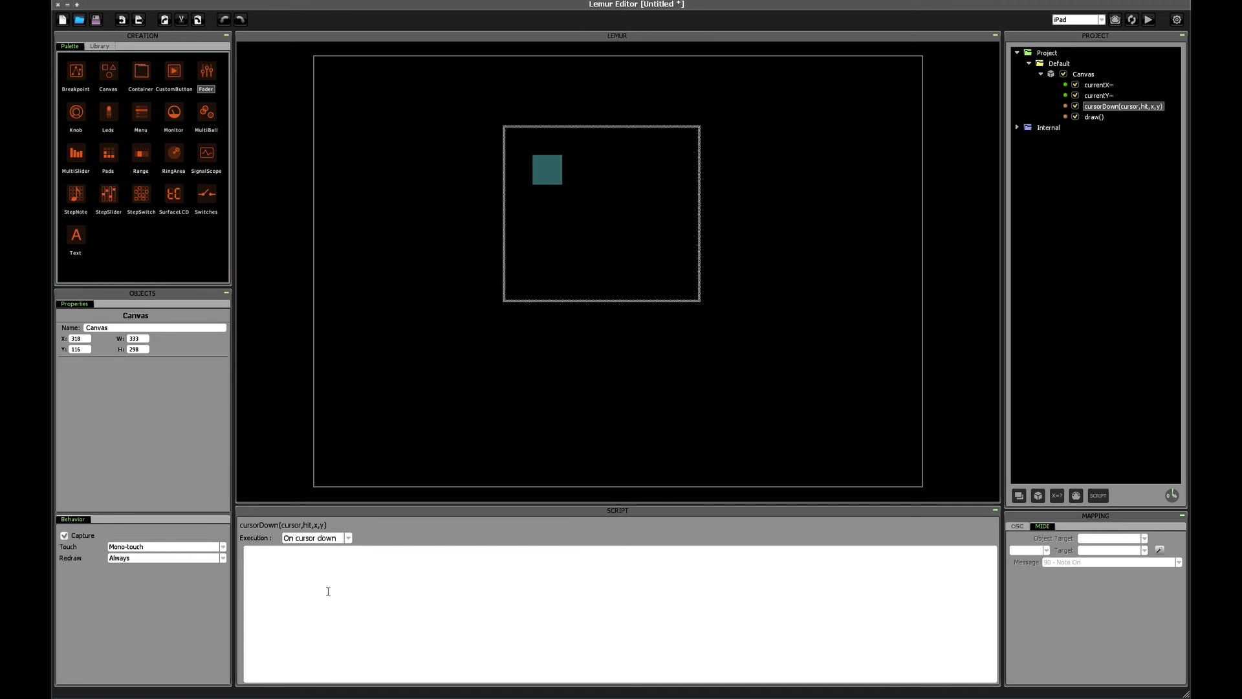
pyautogui.click(248, 555)
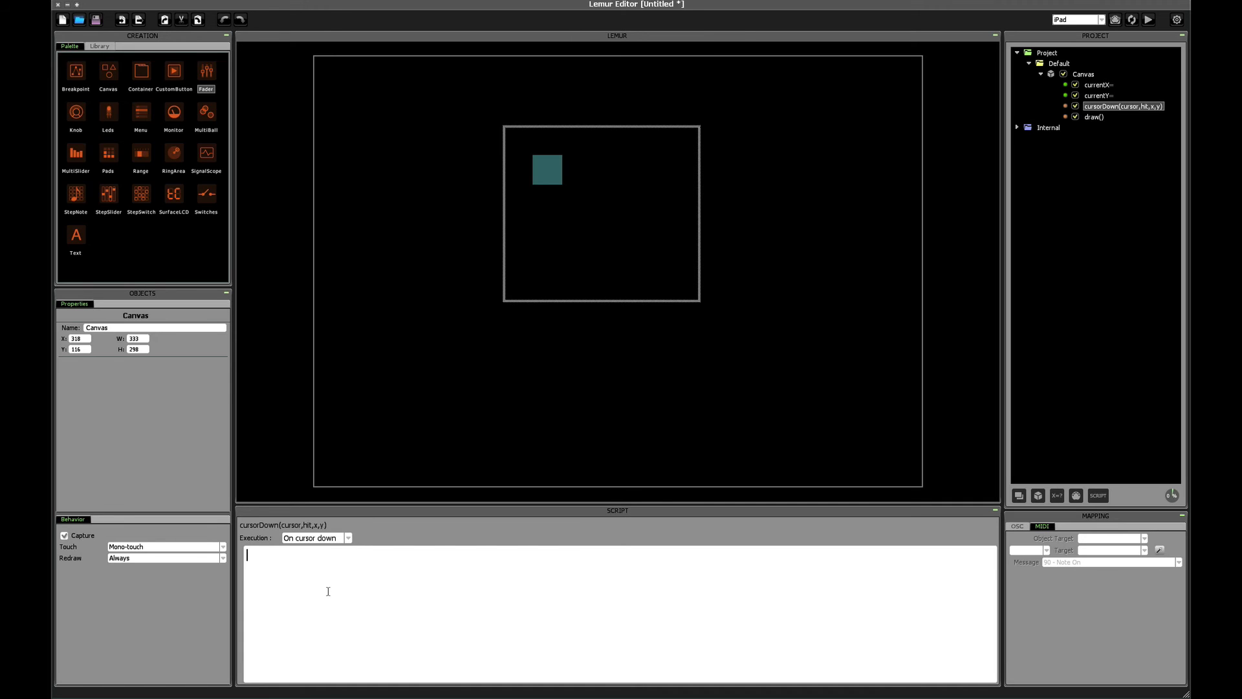
pyautogui.write('currentX =')
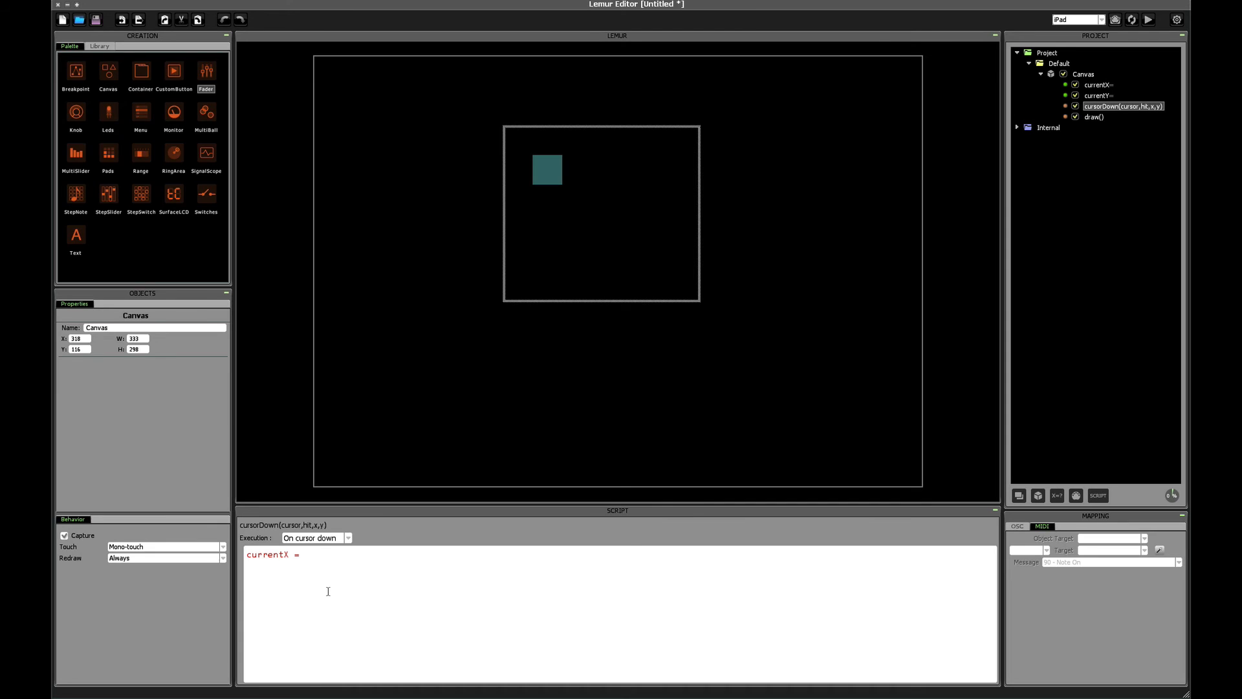
pyautogui.write('x;')
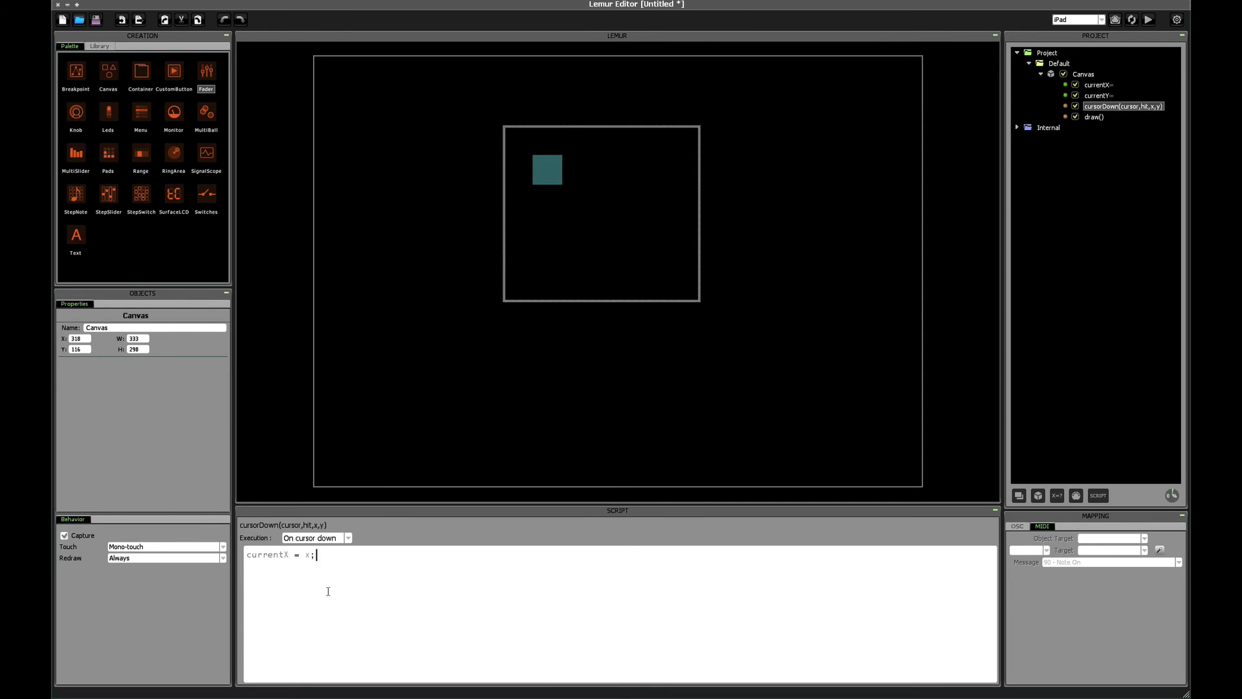
pyautogui.write('currentY =')
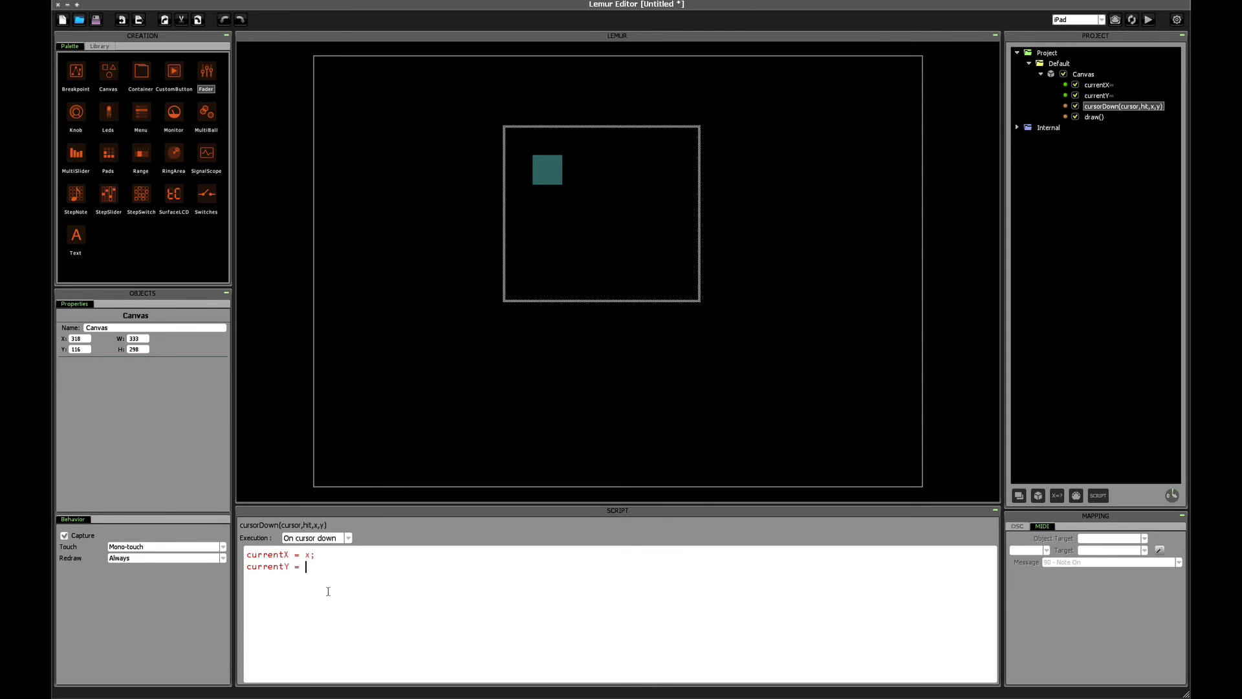
pyautogui.write('y;')
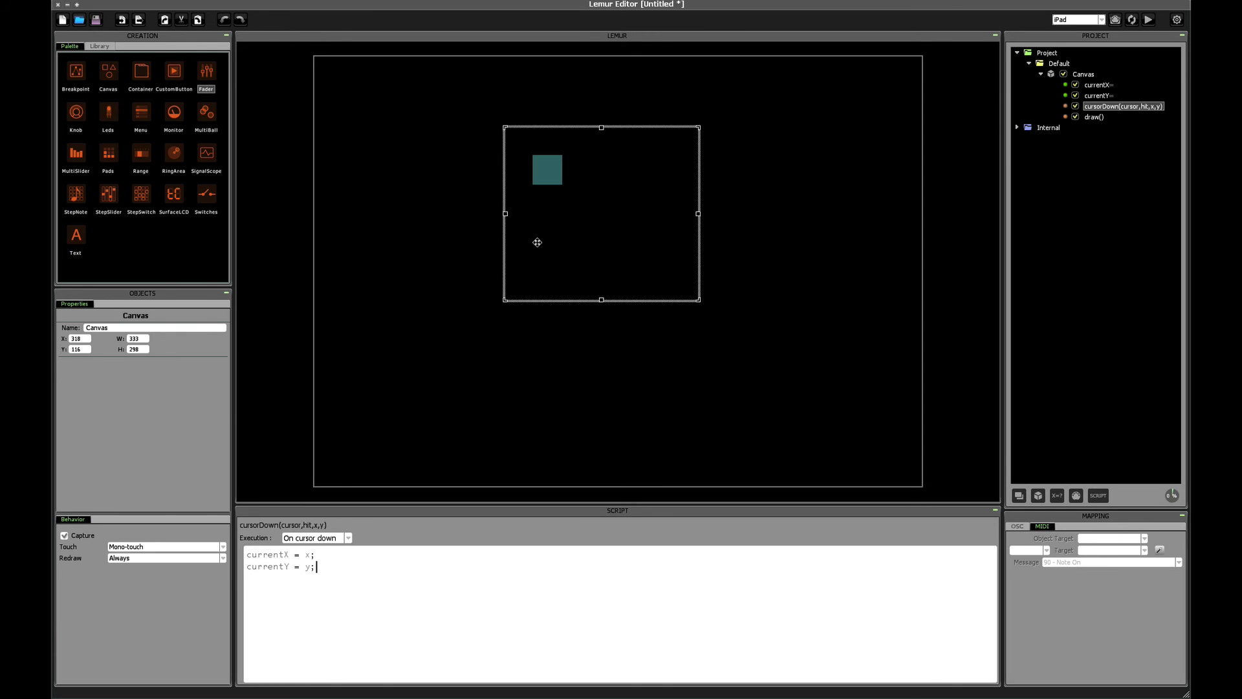
pyautogui.moveTo(612, 246)
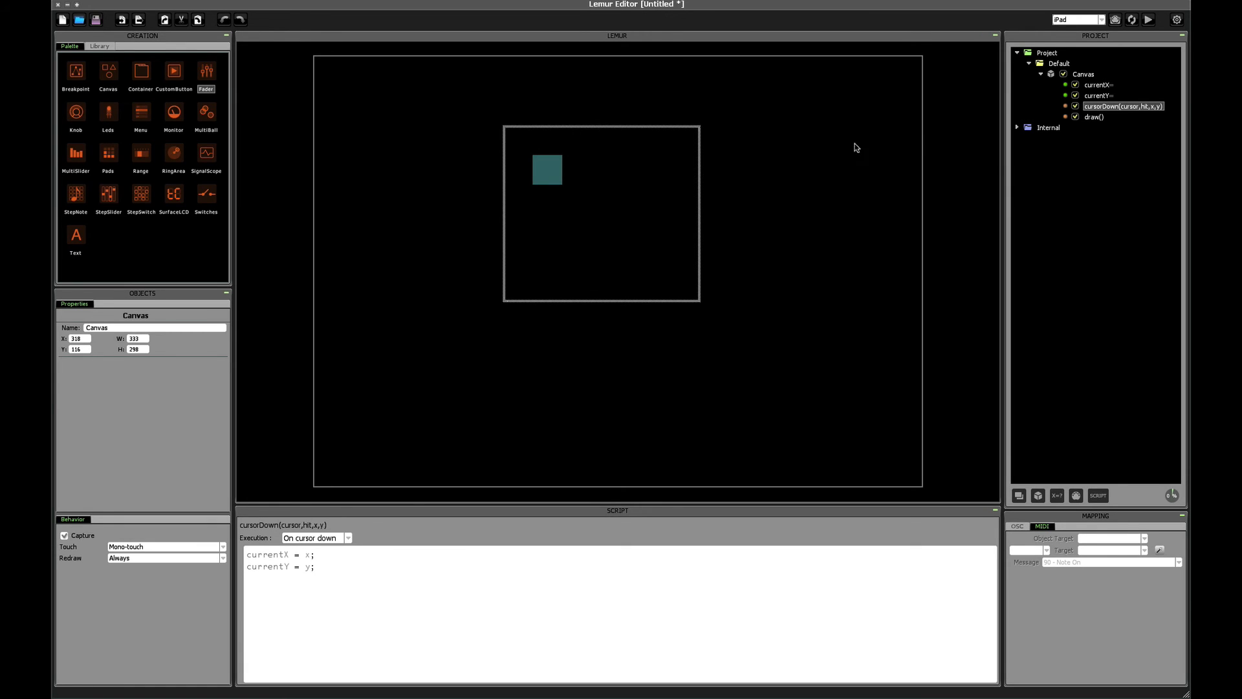
# - Position the square at currentX - 25 and currentY - 25 in canvas_fillRect
pyautogui.click(1096, 117)
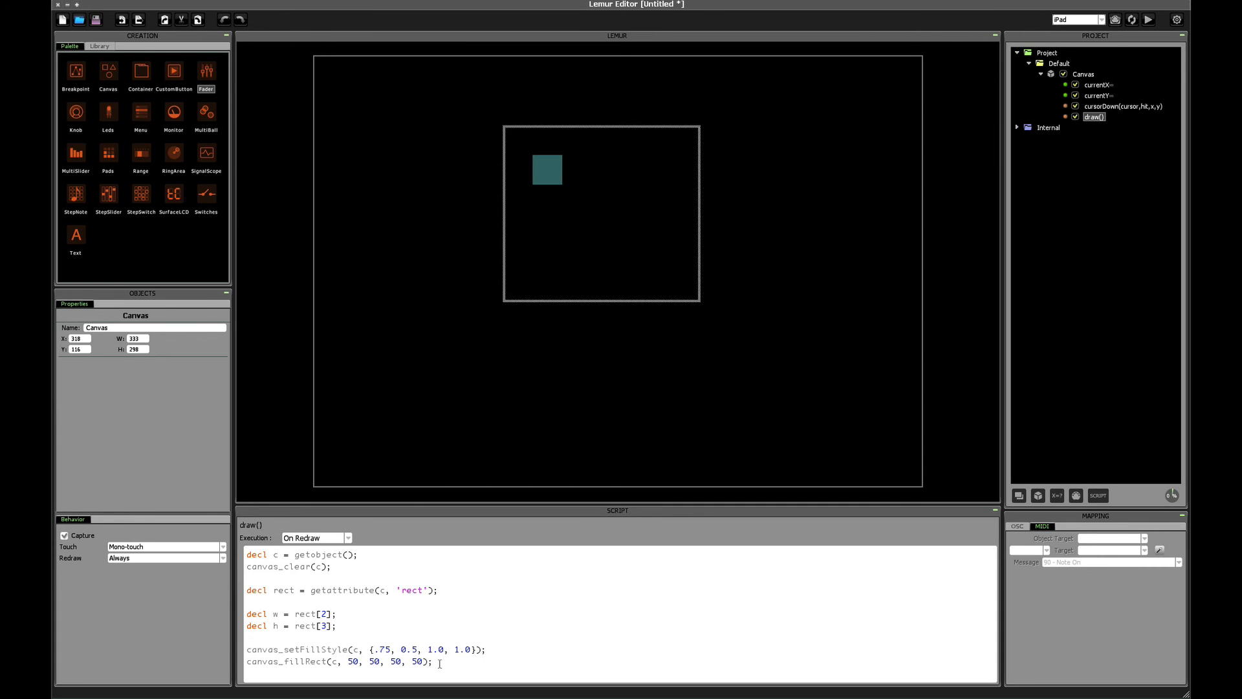
pyautogui.doubleClick(352, 662)
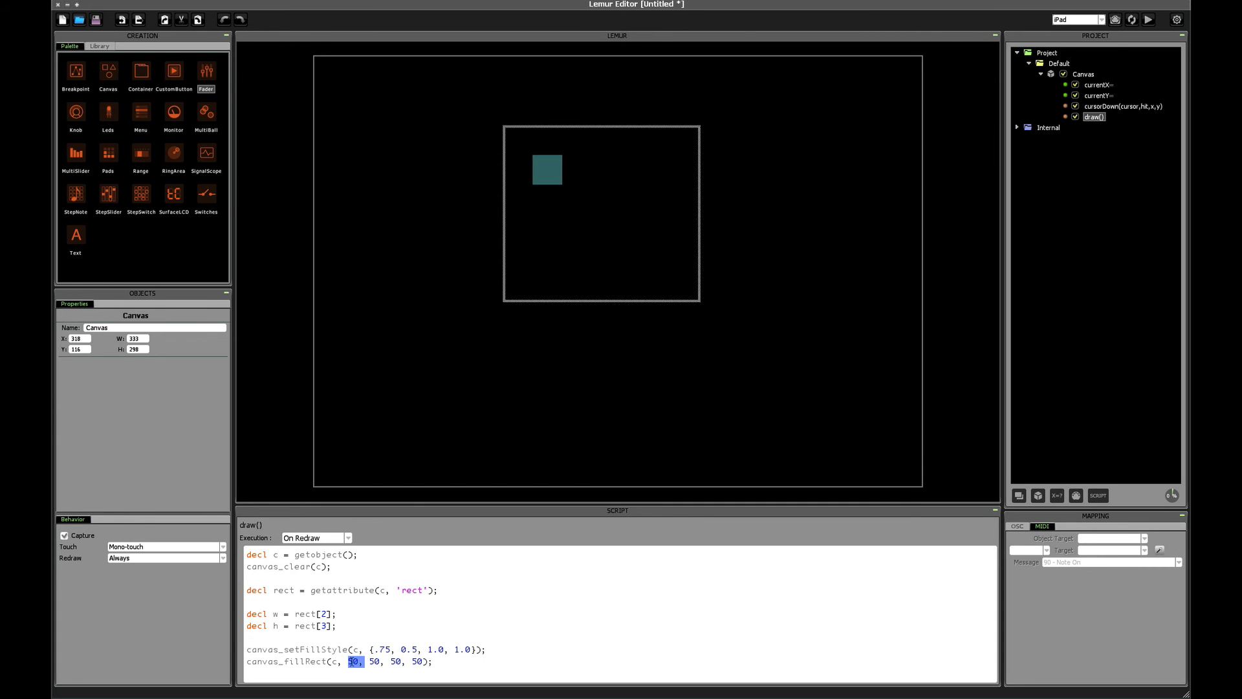
pyautogui.write('currentX -')
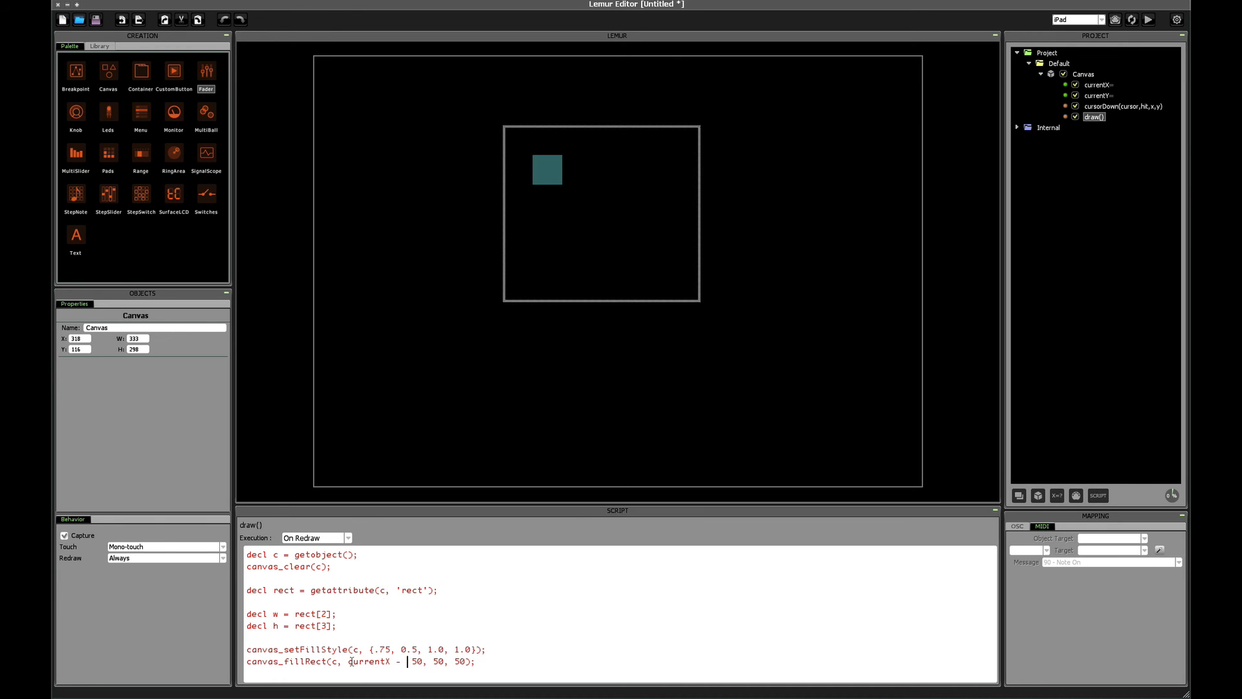
pyautogui.write('25, currentY')
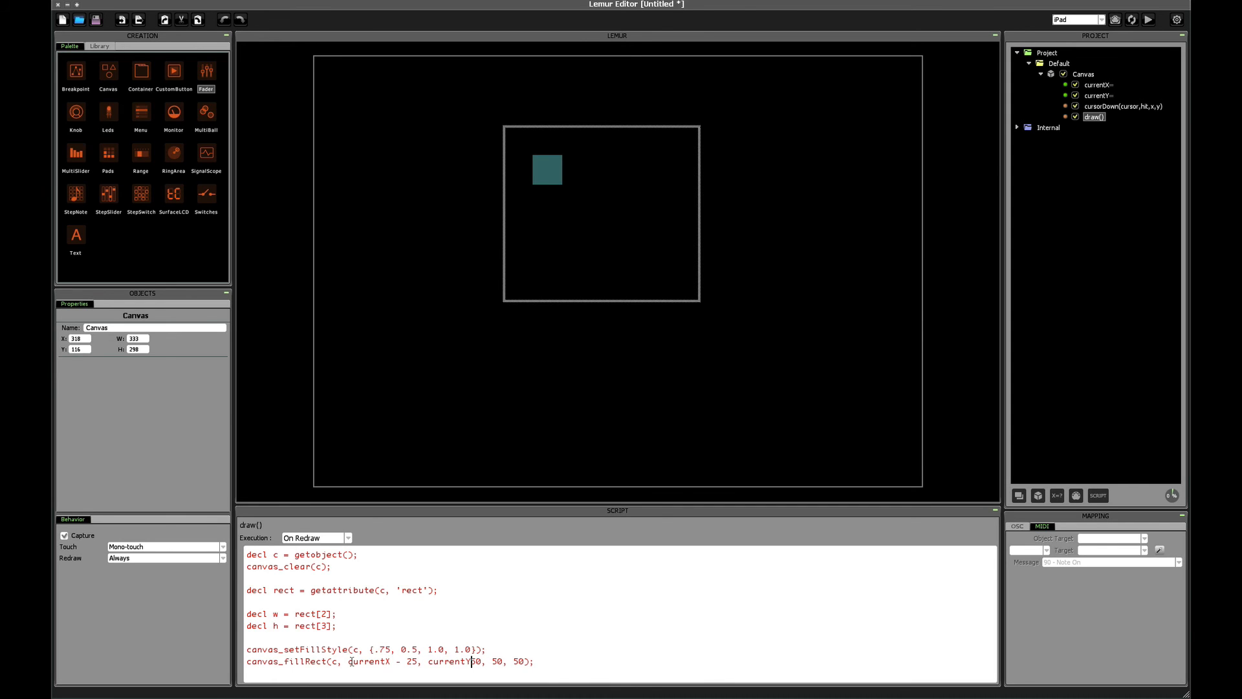
pyautogui.write('-25')
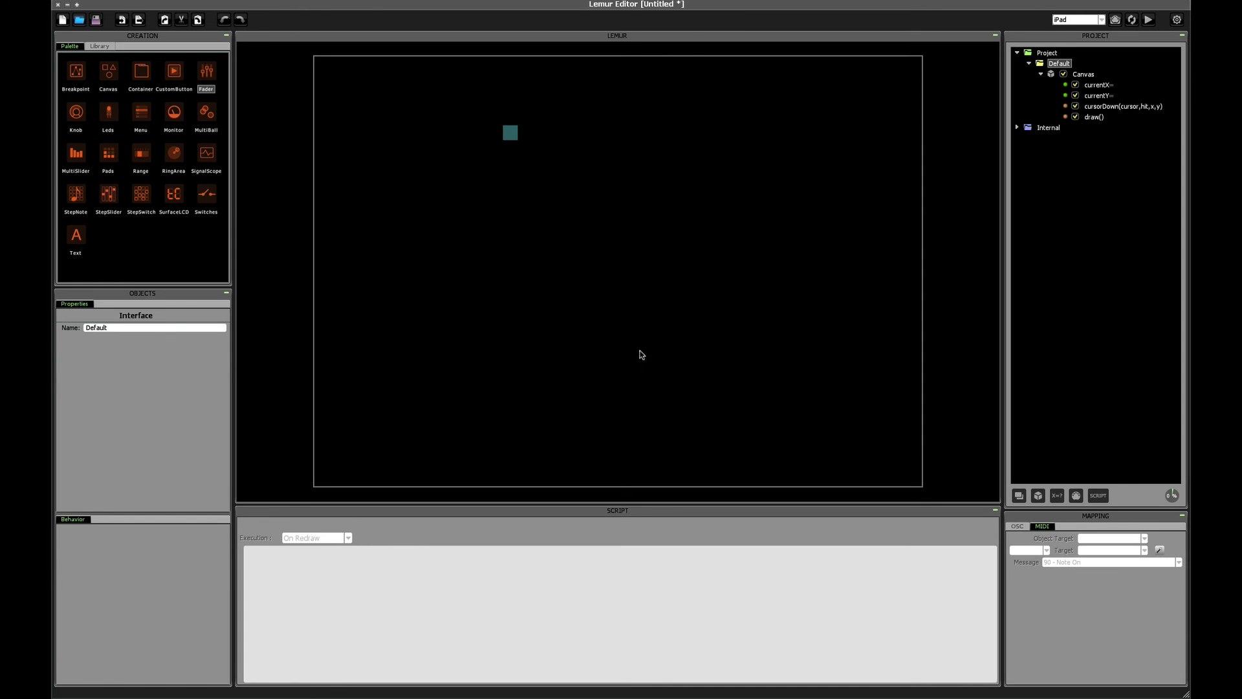
pyautogui.moveTo(510, 132); pyautogui.dragTo(609, 220)
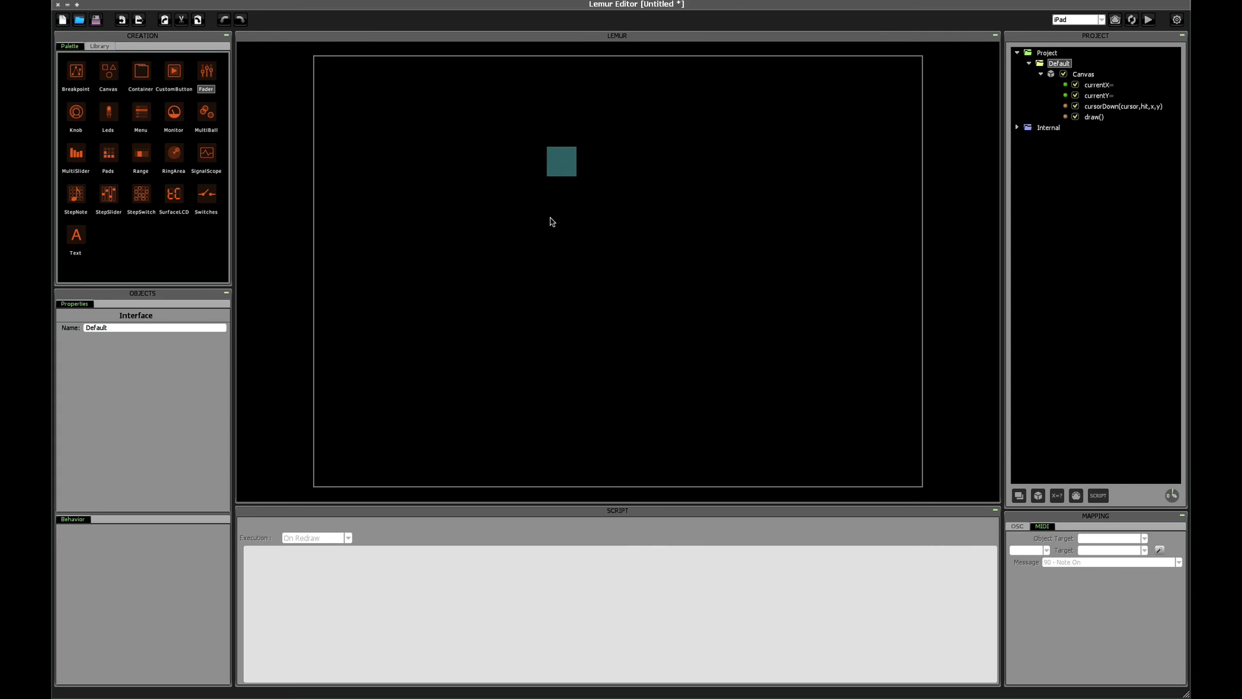
pyautogui.moveTo(561, 161); pyautogui.dragTo(549, 220)
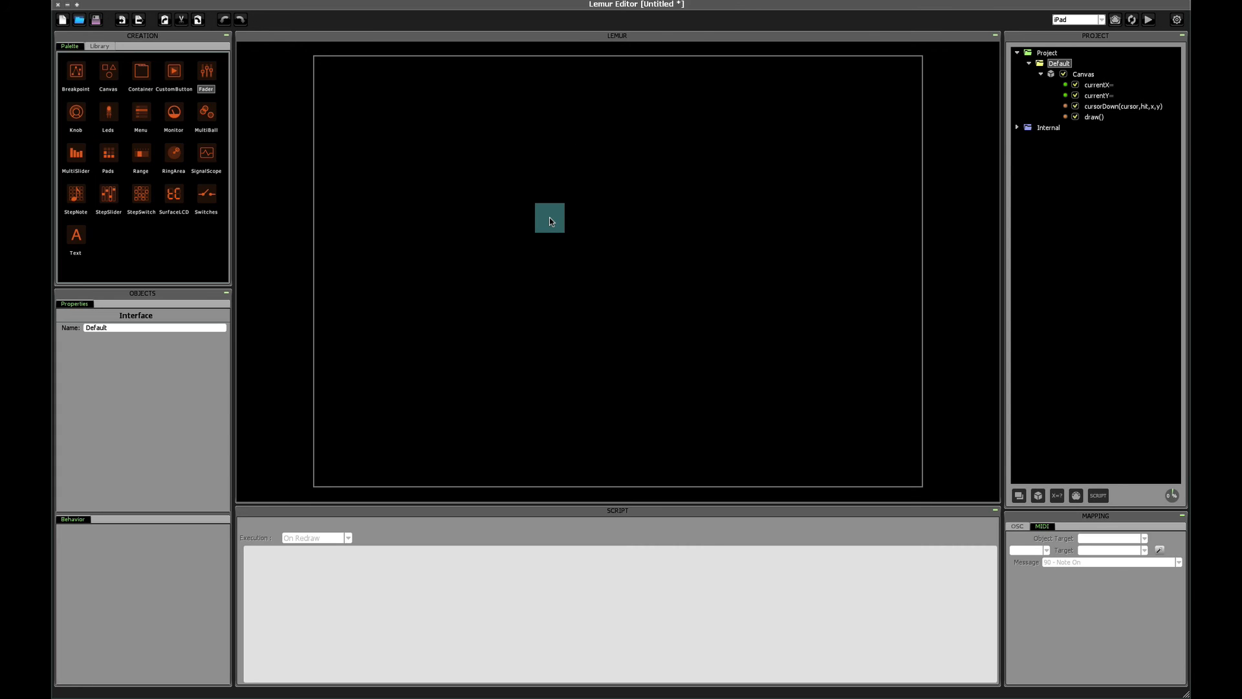
pyautogui.moveTo(599, 180)
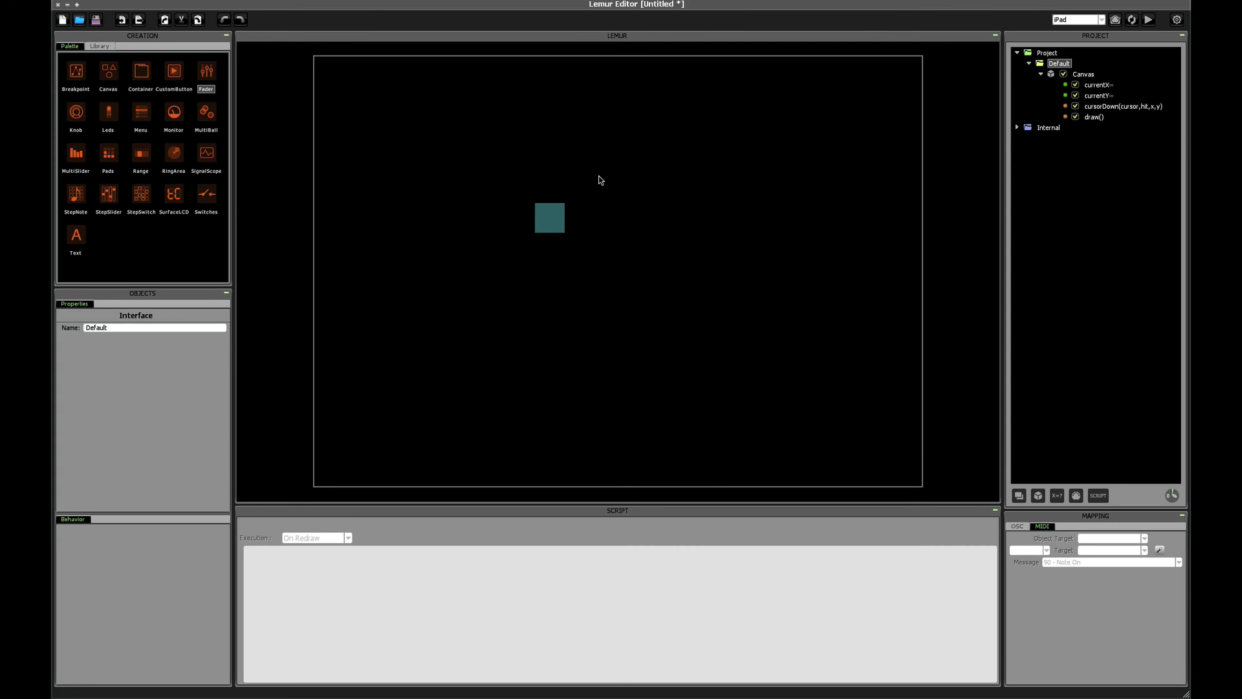
pyautogui.moveTo(550, 217); pyautogui.dragTo(599, 177)
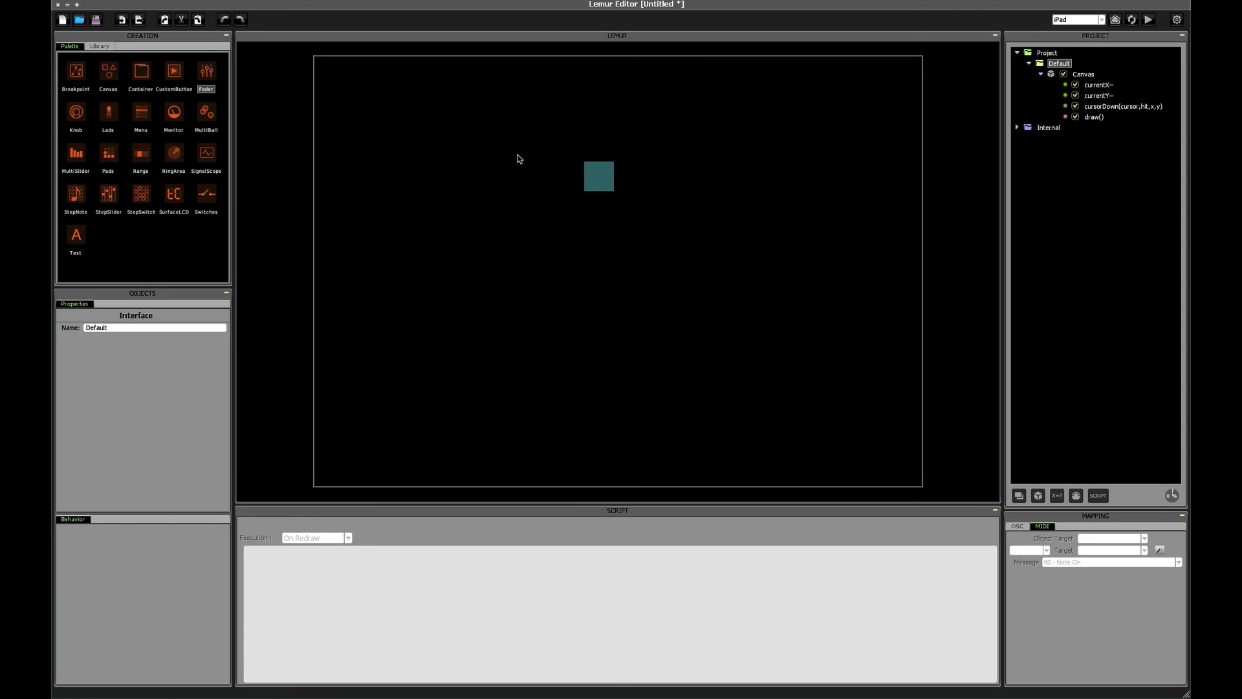
pyautogui.moveTo(598, 176); pyautogui.dragTo(512, 150)
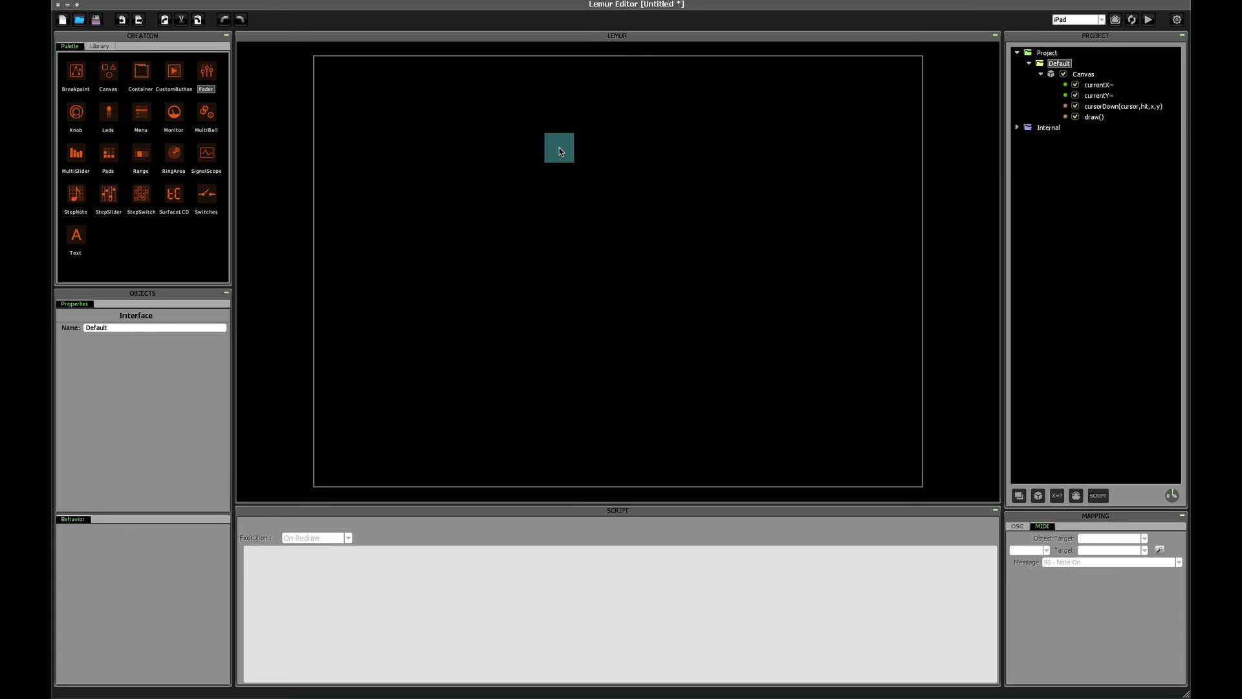
pyautogui.click(1123, 106)
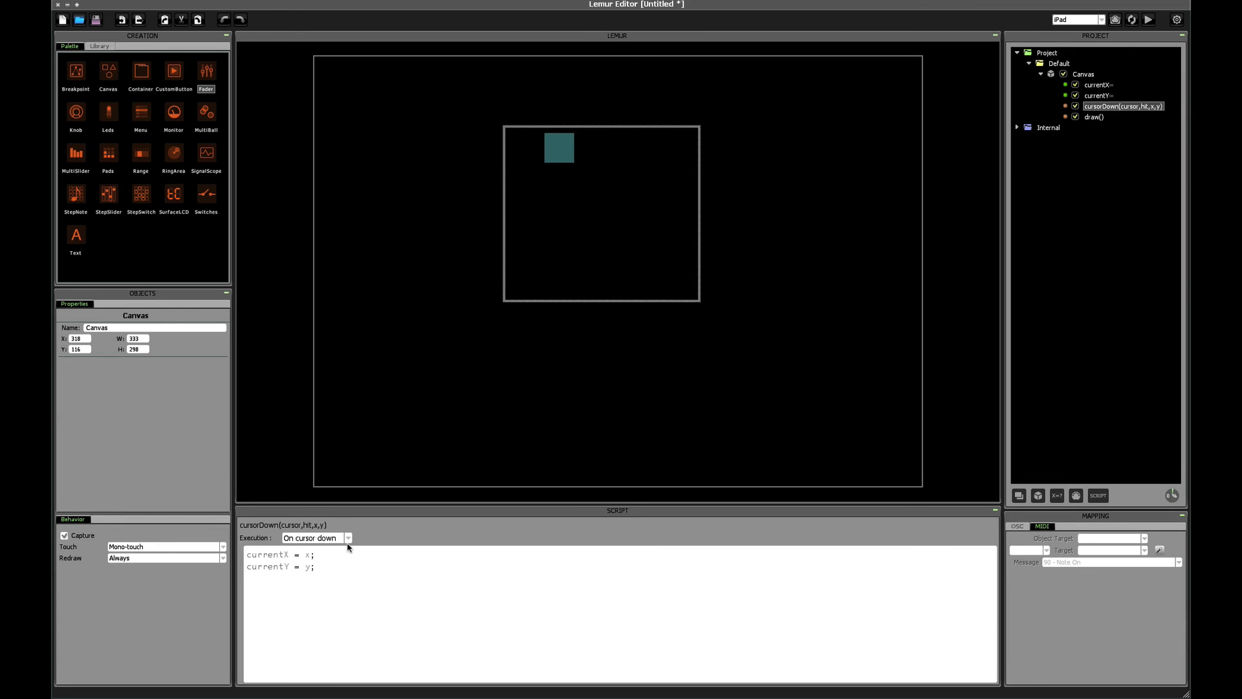
pyautogui.click(316, 539)
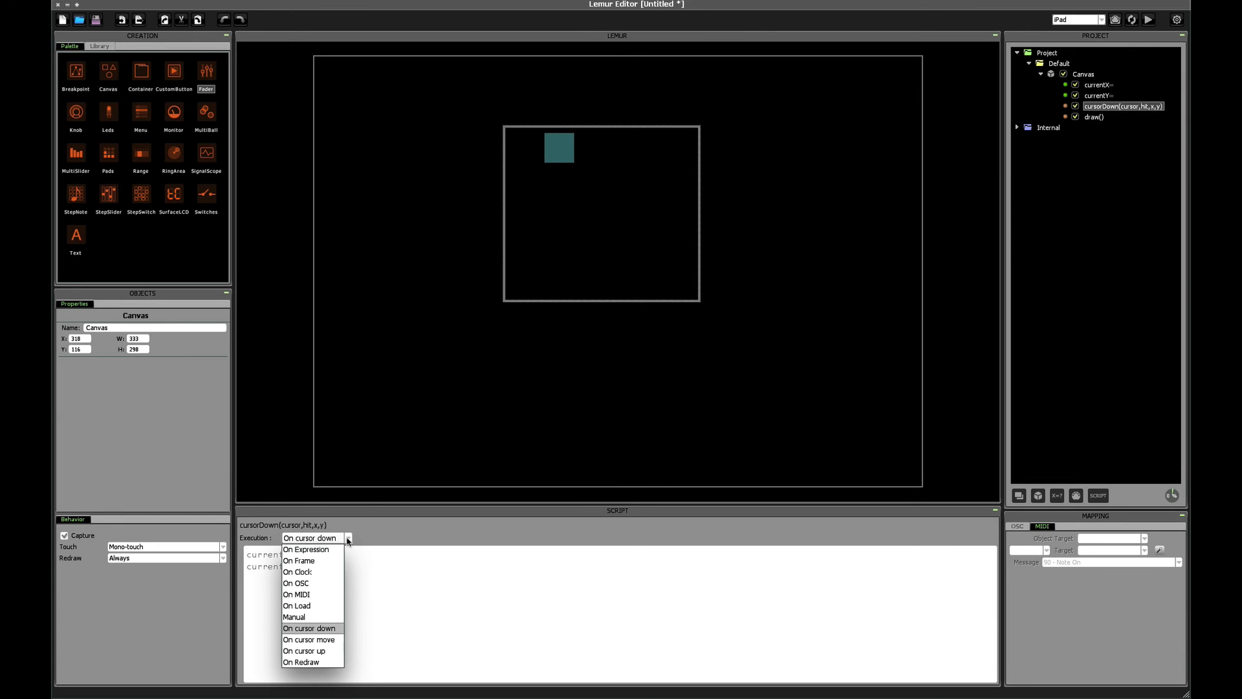
pyautogui.moveTo(310, 639)
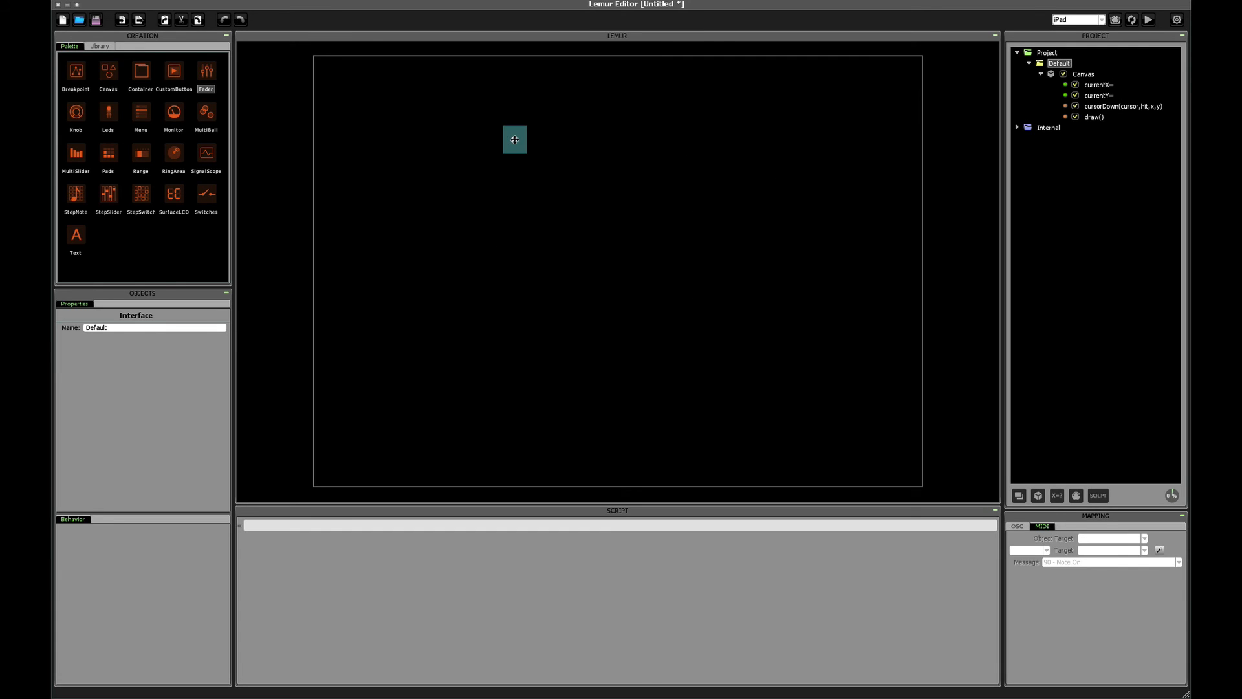
pyautogui.moveTo(514, 140); pyautogui.dragTo(599, 135)
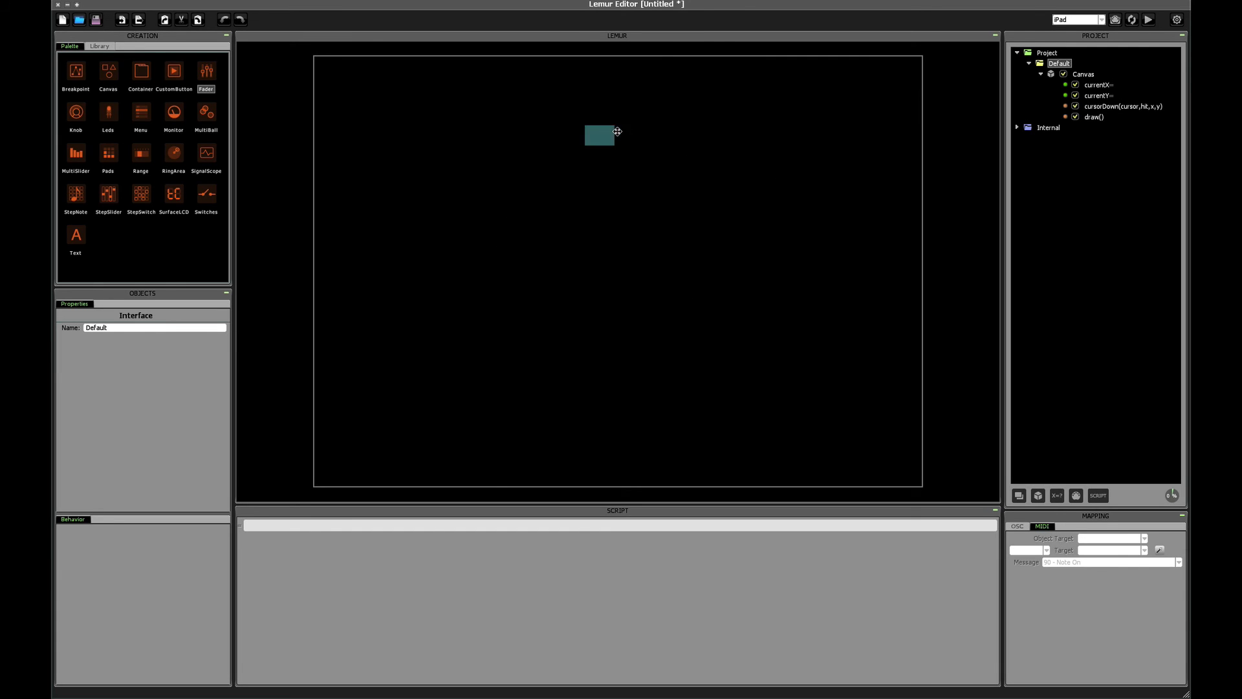
pyautogui.moveTo(599, 135); pyautogui.dragTo(676, 135)
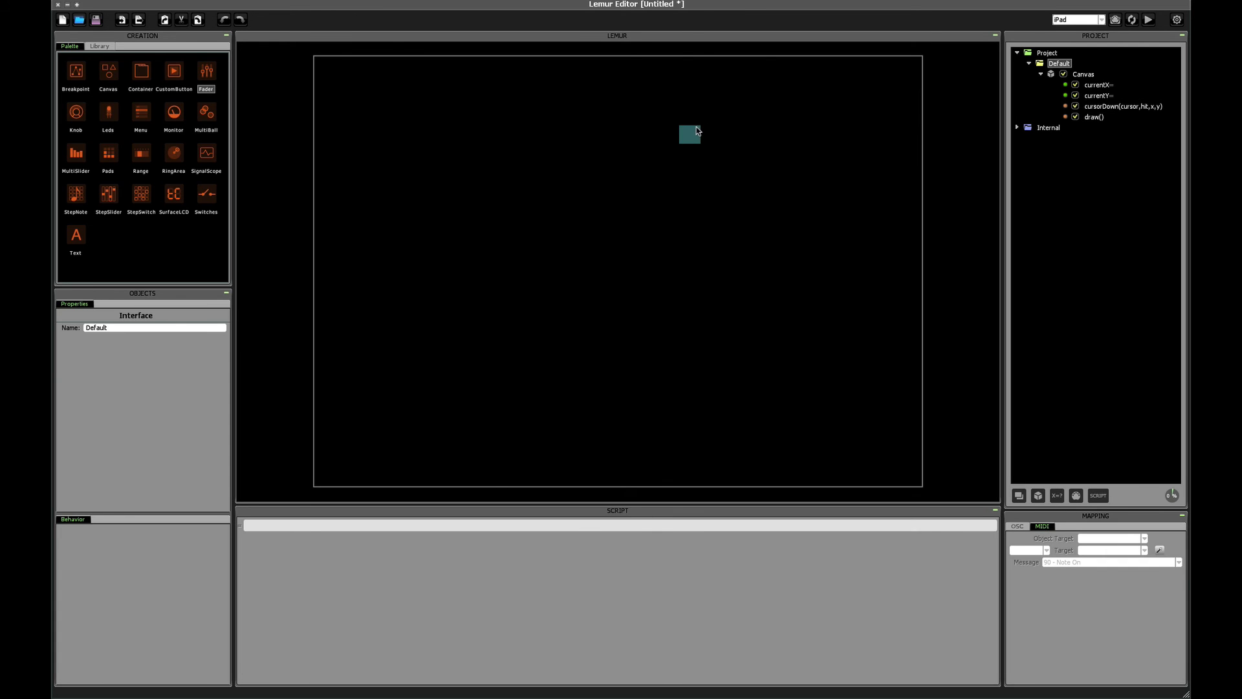
pyautogui.click(690, 134)
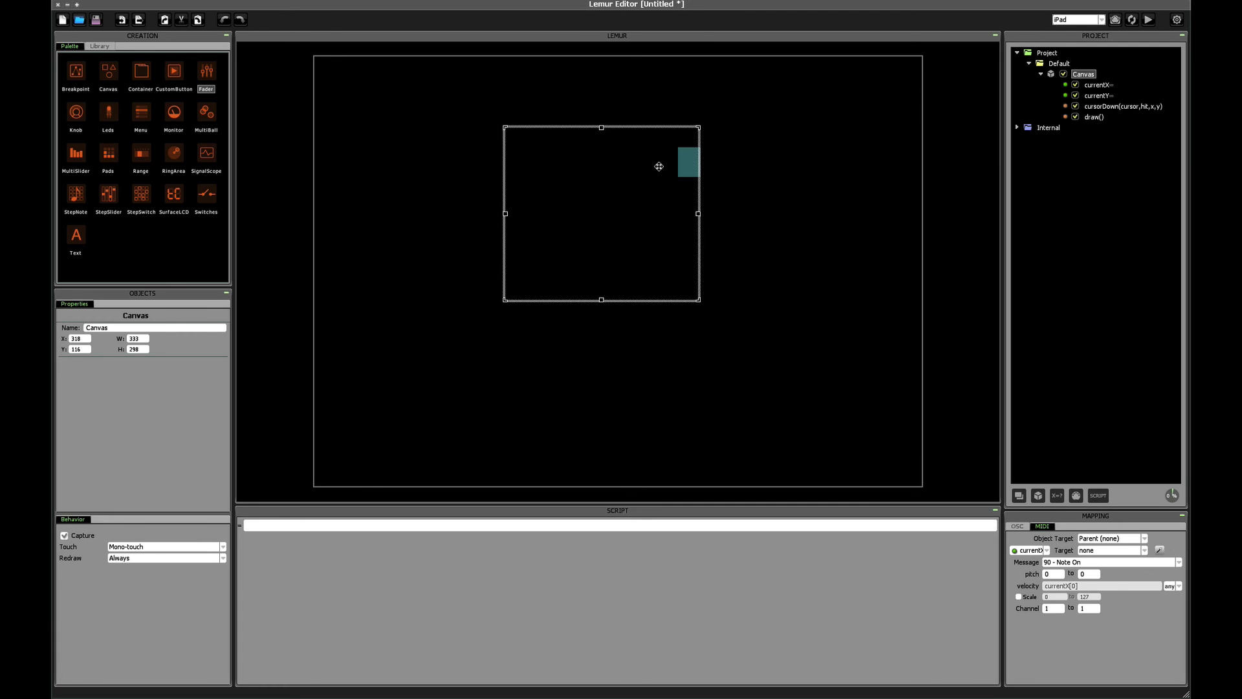
# - Paint the whole Canvas grey with canvas_setFillStyle(c, 0.5) and canvas_fillRect(c, 0, 0, w, h) before the square
pyautogui.click(1095, 117)
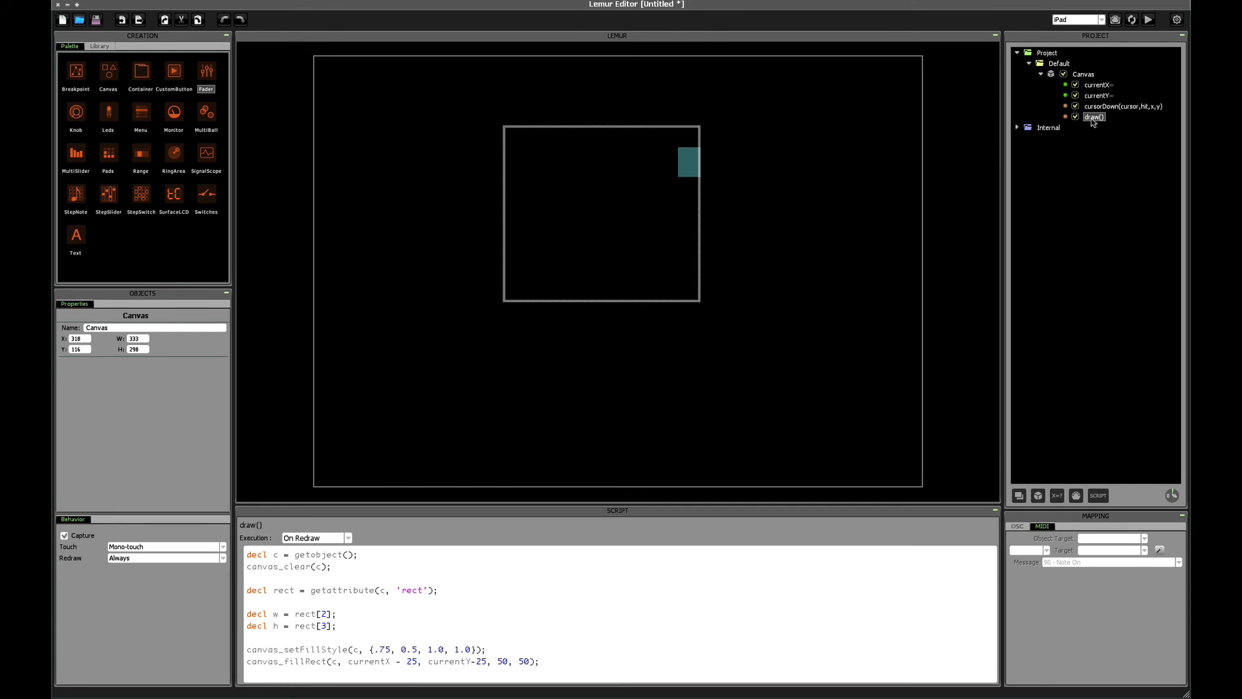
pyautogui.write('canva')
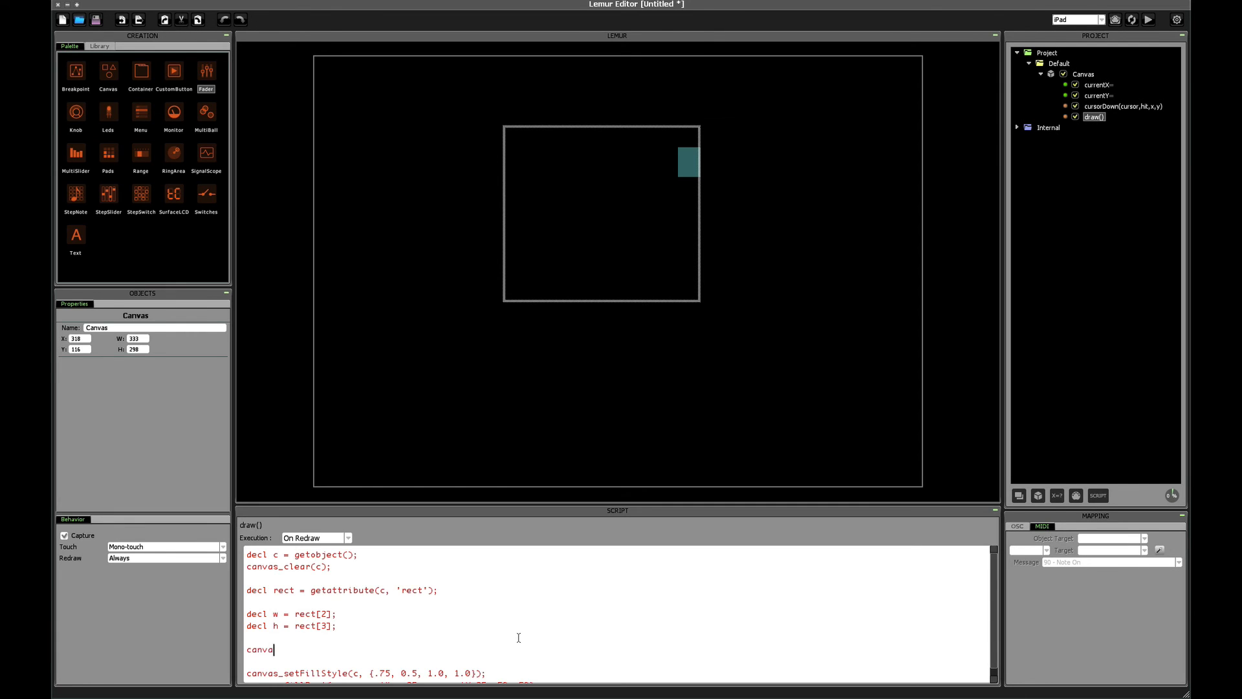
pyautogui.write('s_setFillStyle(c,')
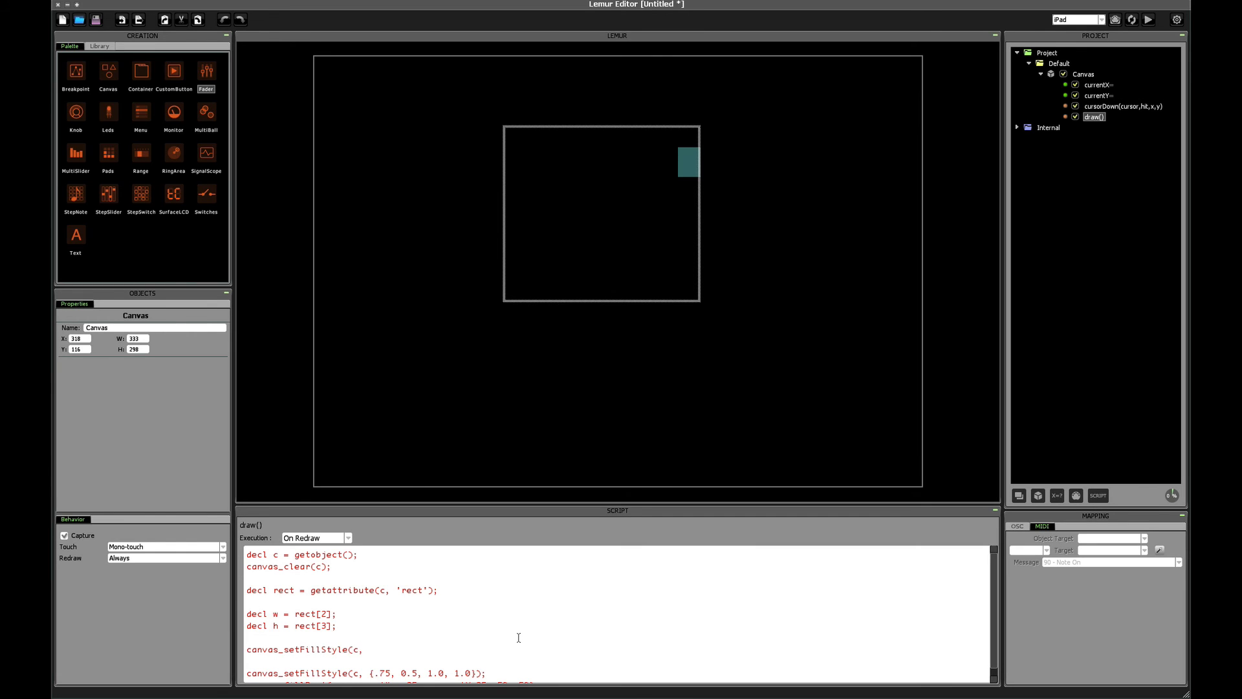
pyautogui.write('0.5);')
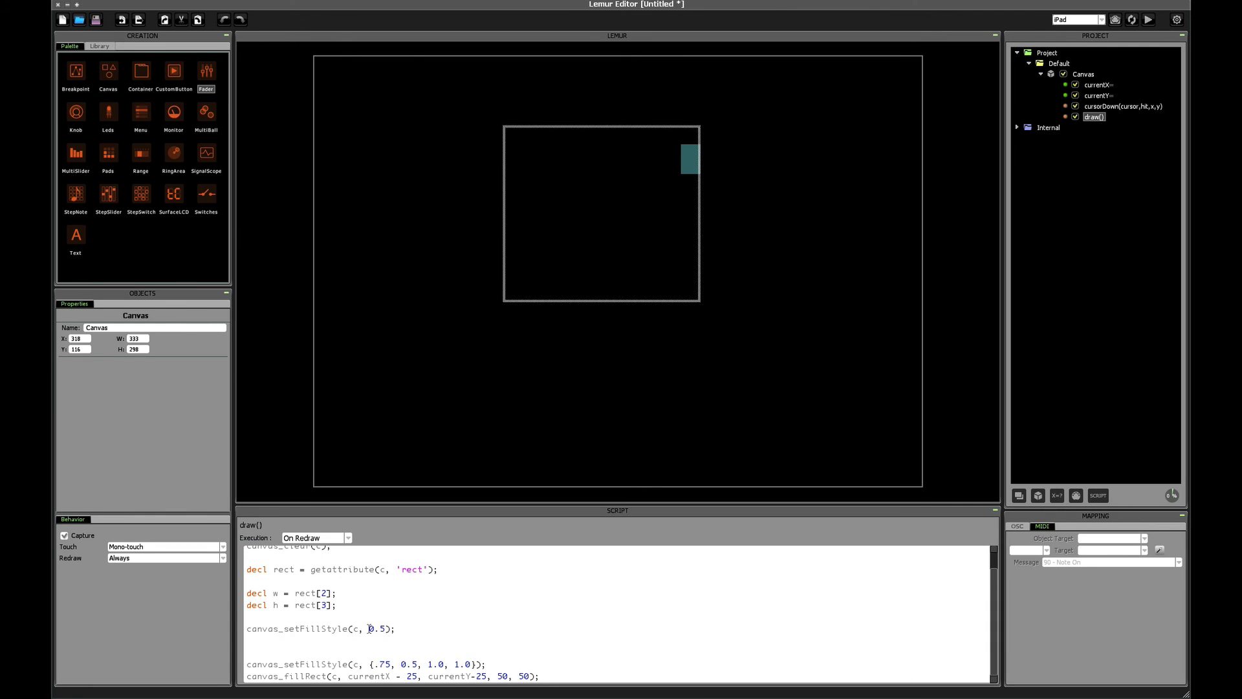
pyautogui.write('canvas_')
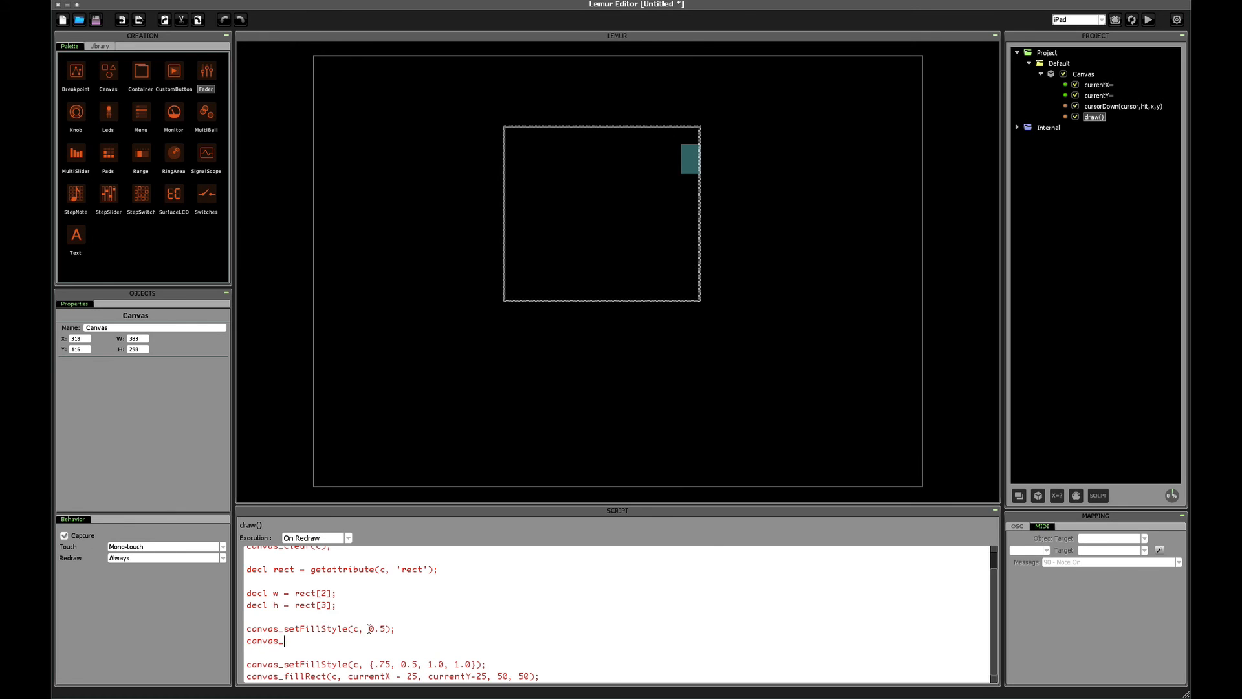
pyautogui.write('fillRect(')
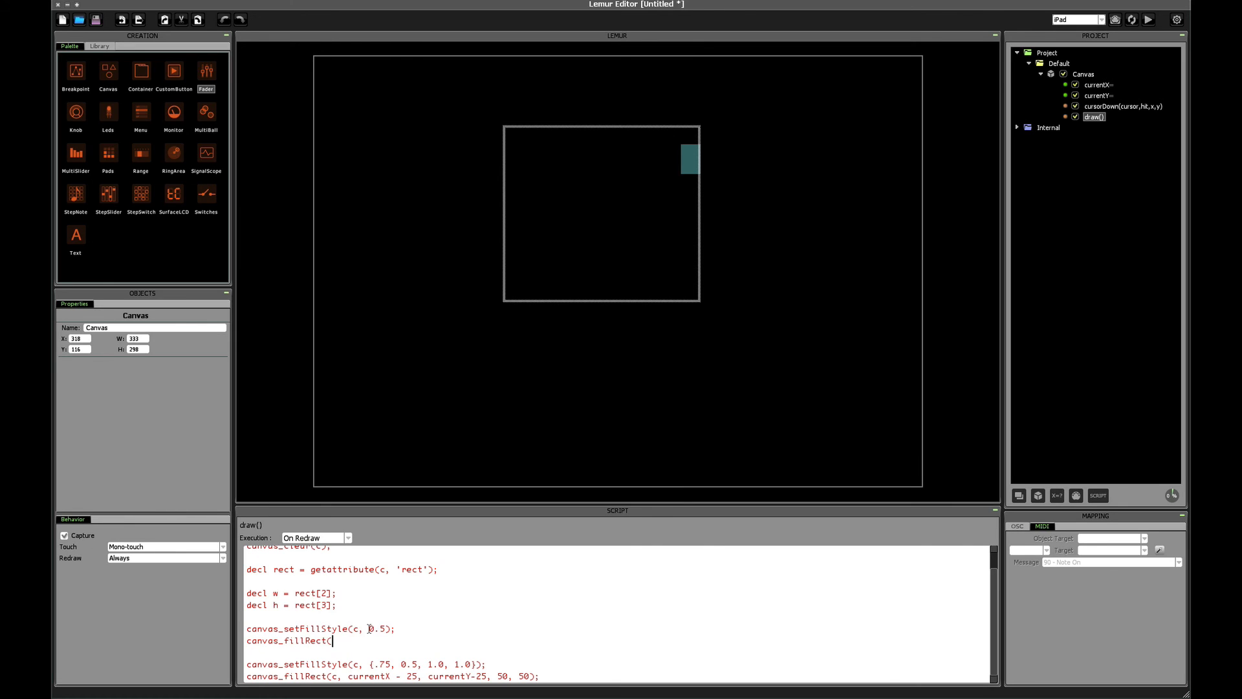
pyautogui.write('0,')
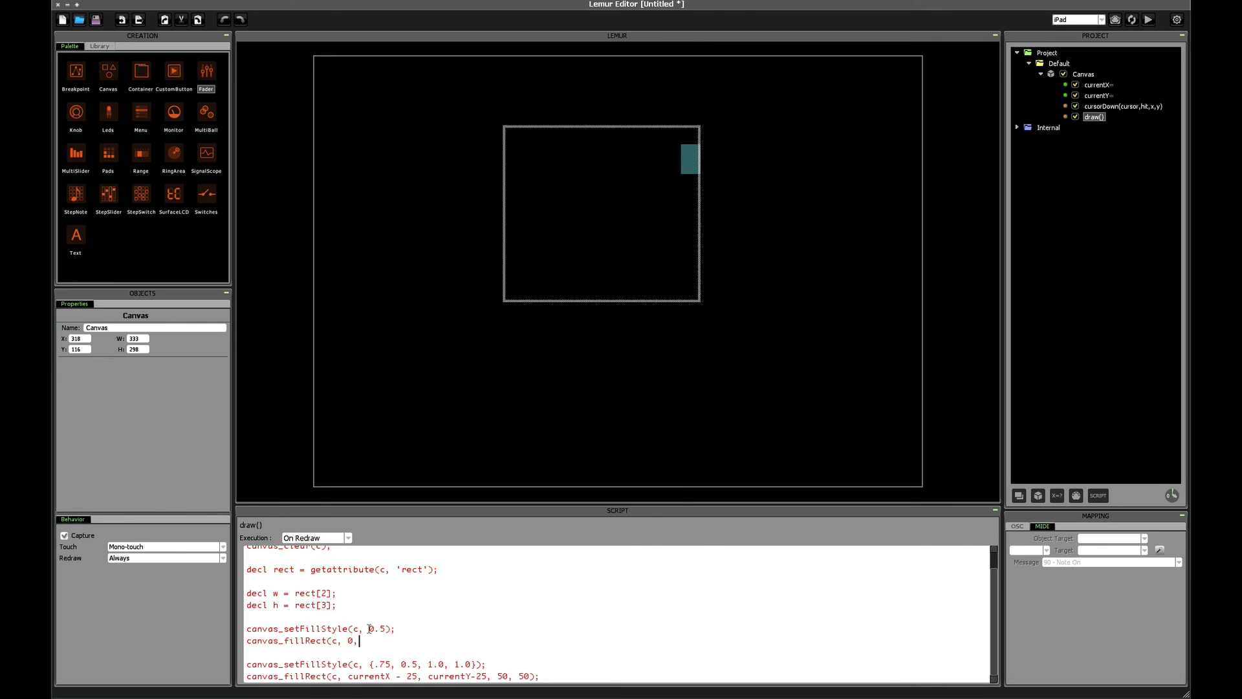
pyautogui.write('0, w')
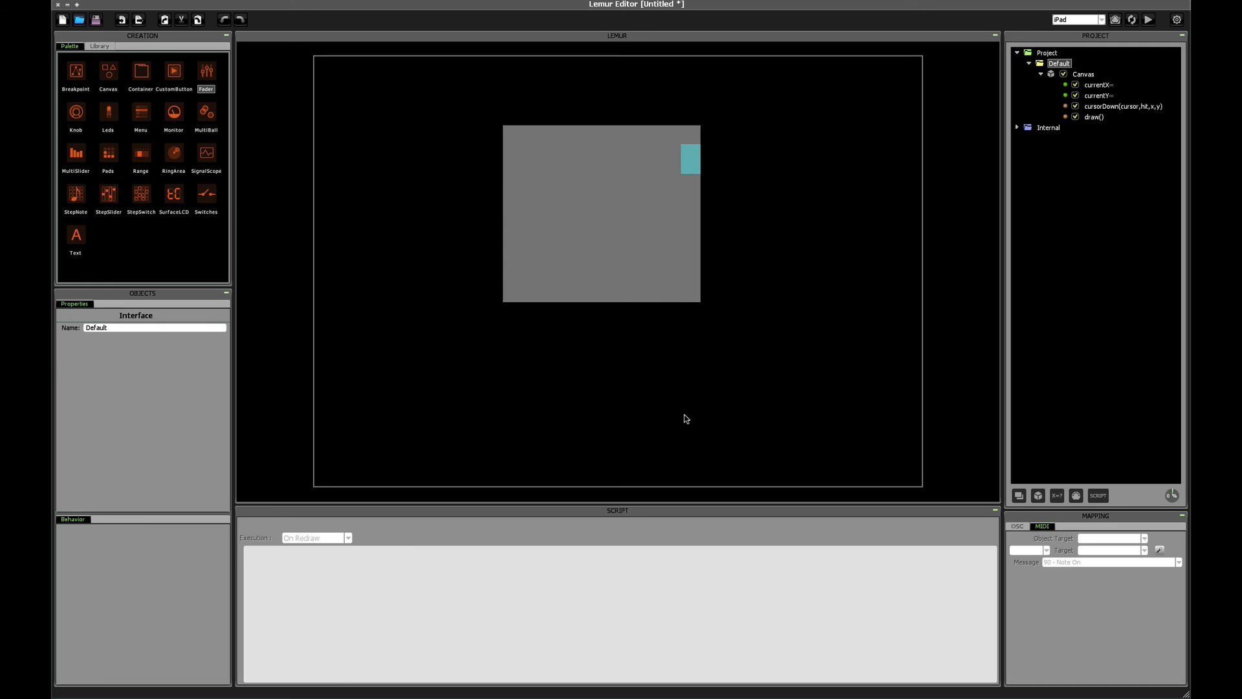
# - Select the Canvas, reopen its cursorDown script and select all of its code
pyautogui.click(688, 158)
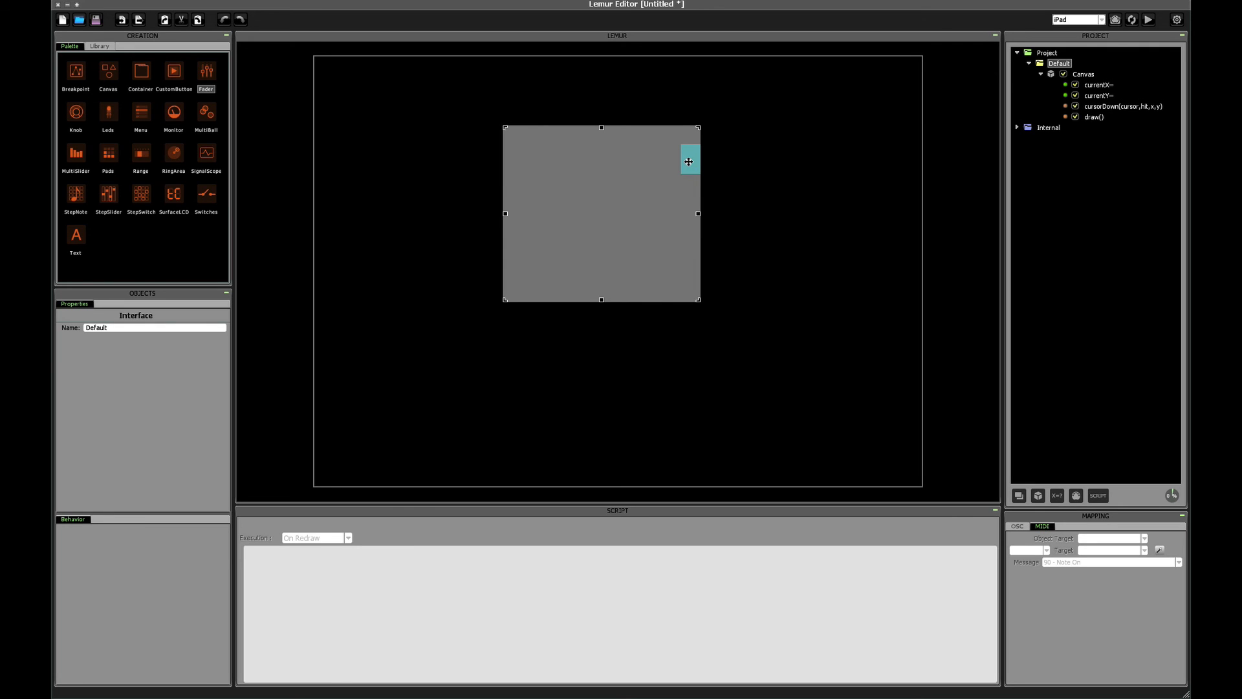
pyautogui.click(1123, 106)
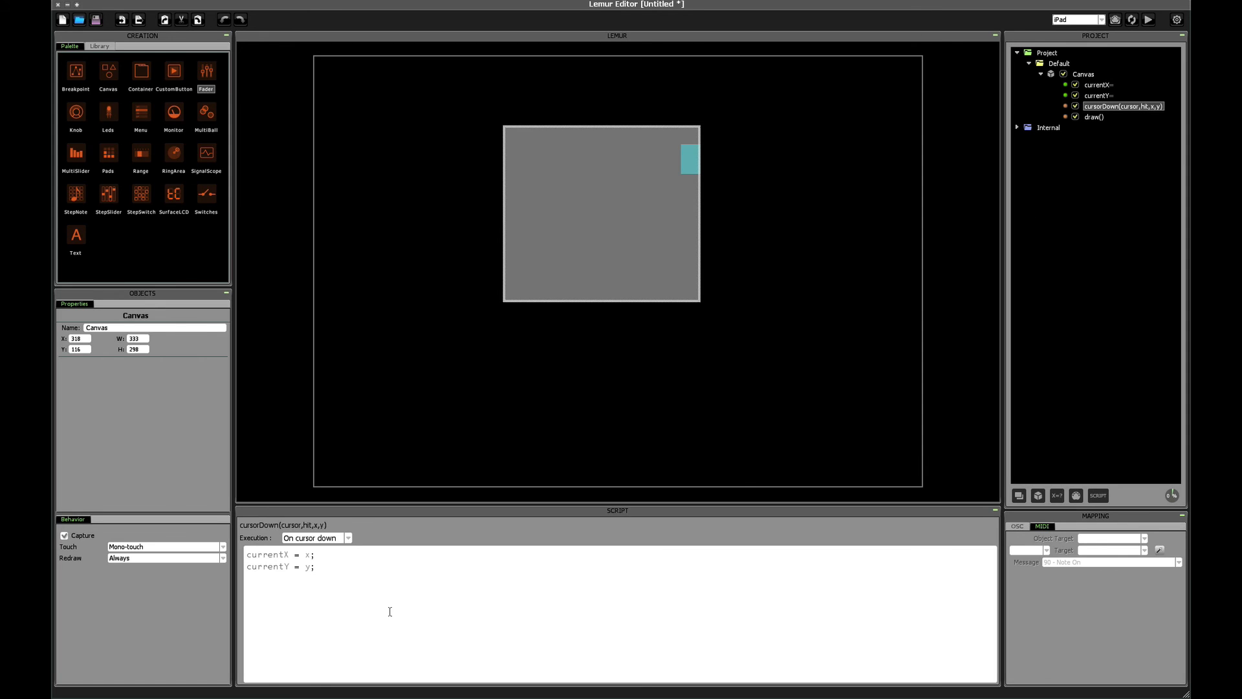
pyautogui.press('ctrl+a')
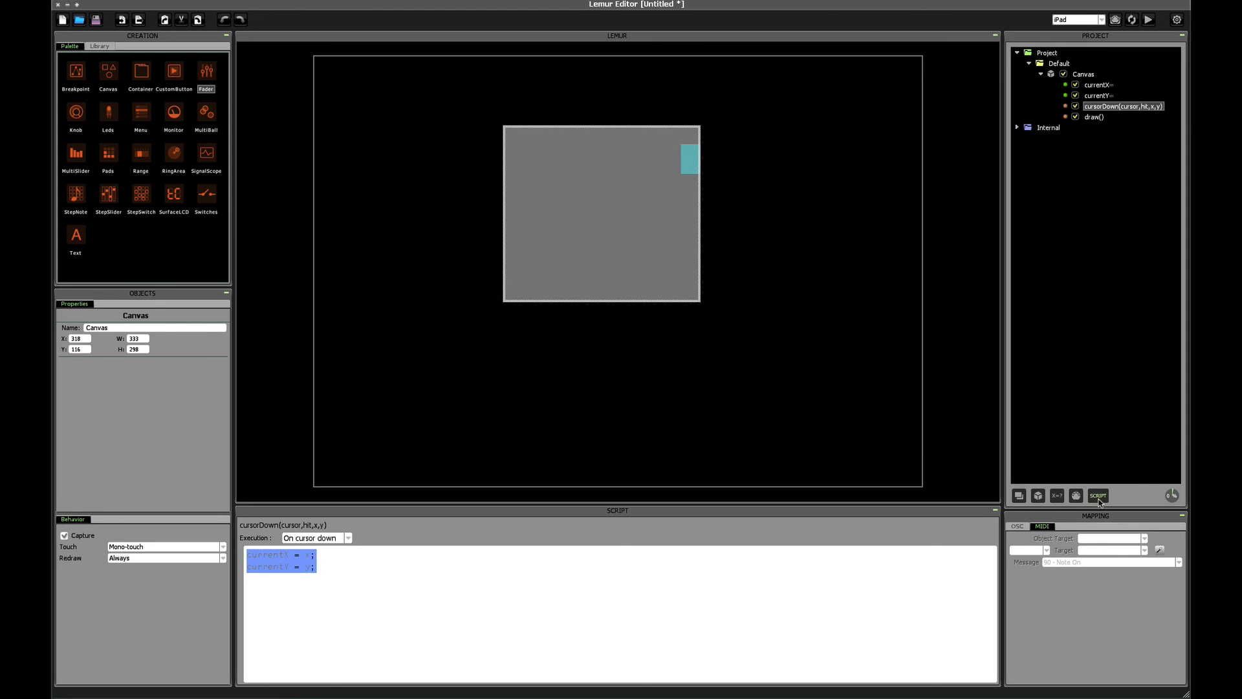
# - Create a new Canvas script named cursorMove(cursor, hit, x, y)
pyautogui.click(1098, 495)
pyautogui.write('cursorM')
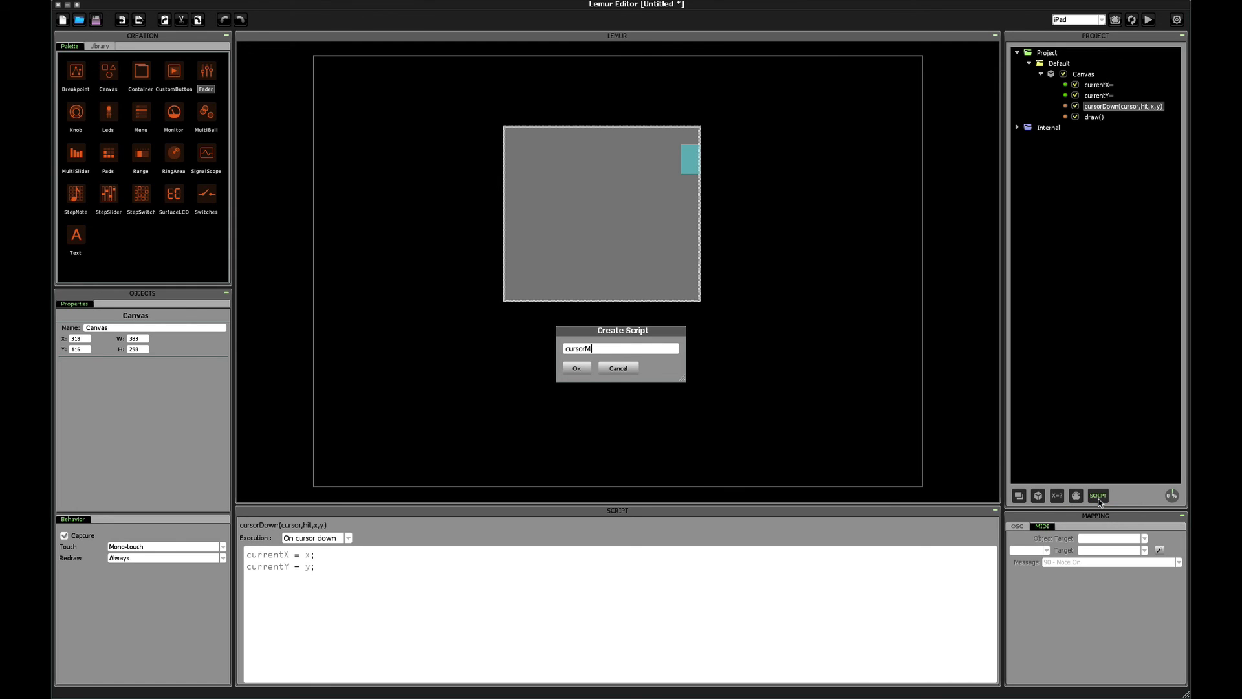
pyautogui.write('ove(')
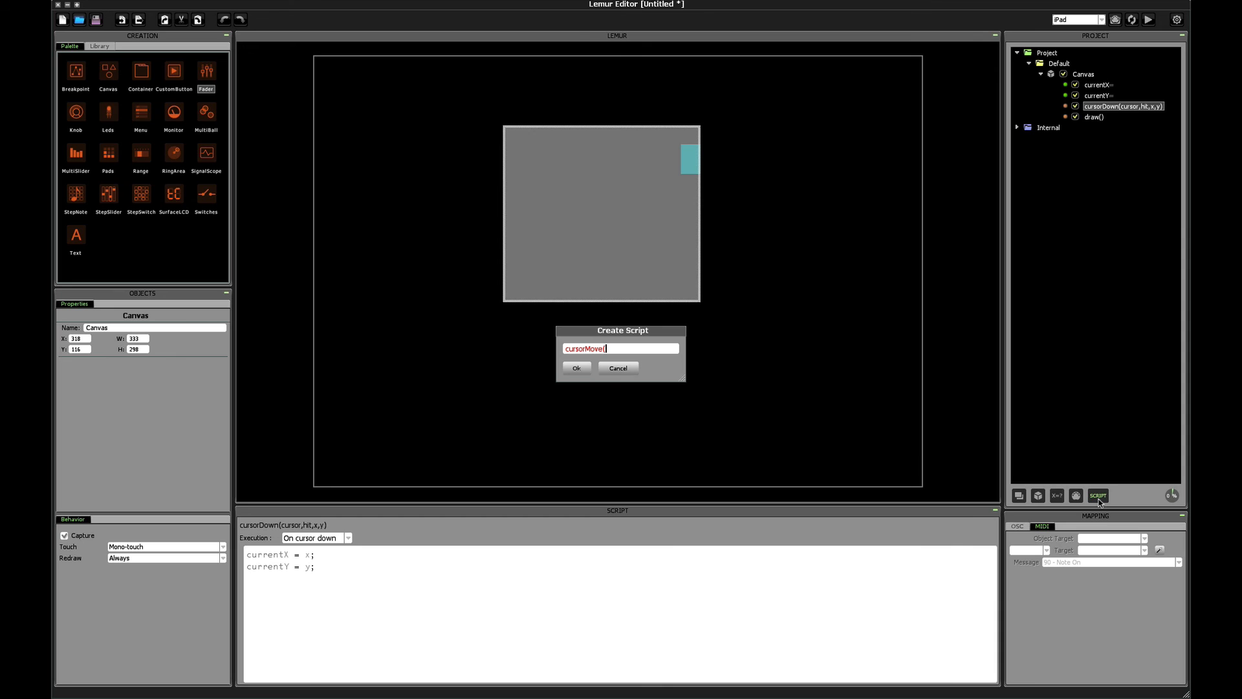
pyautogui.write('cursor')
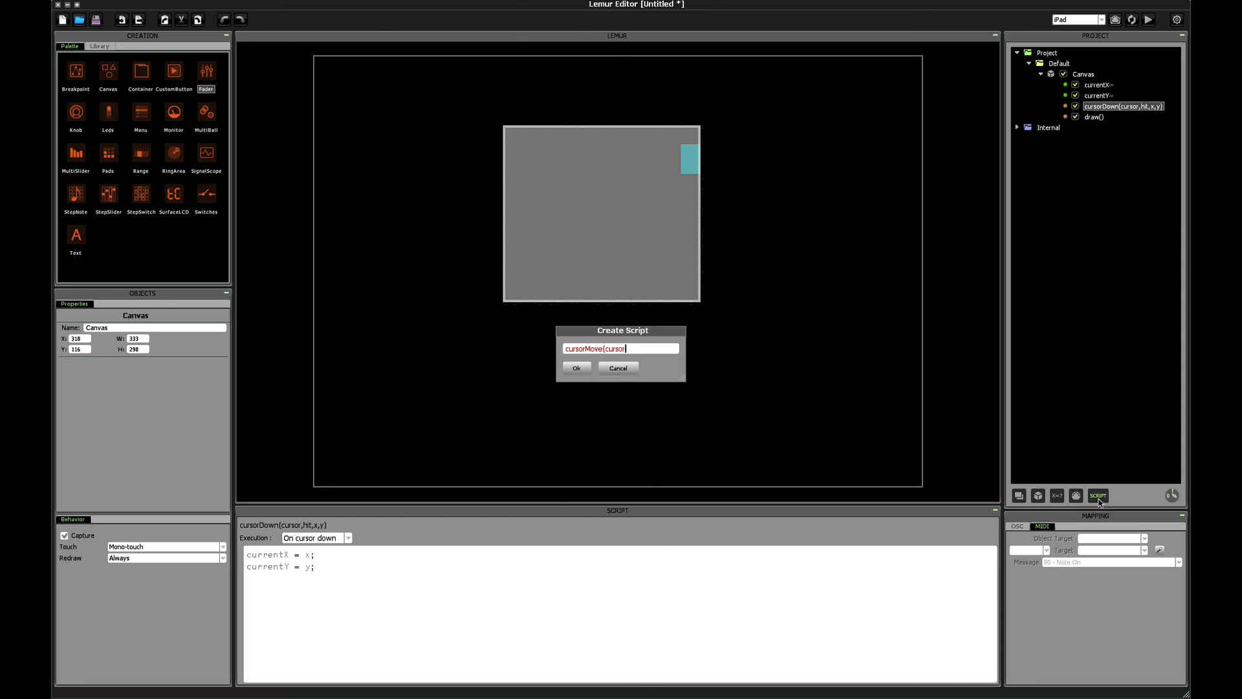
pyautogui.write(', hit, x, y)')
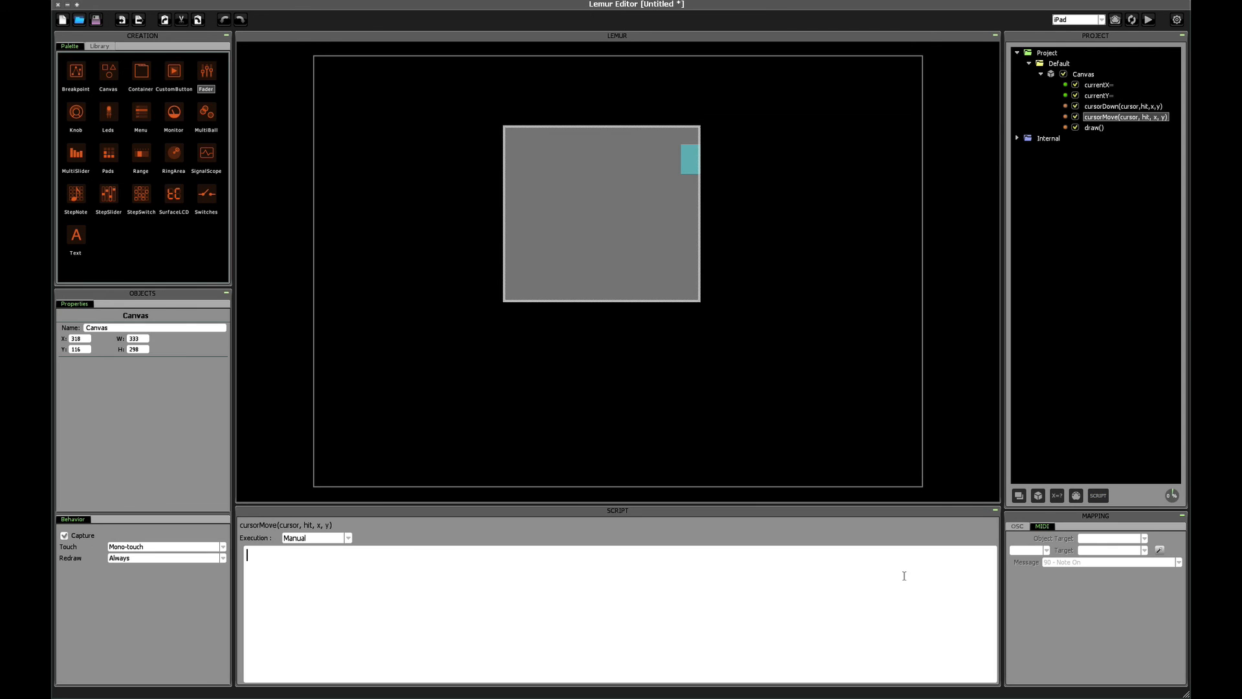
# - Set the cursorMove script's Execution to On cursor move
pyautogui.click(347, 539)
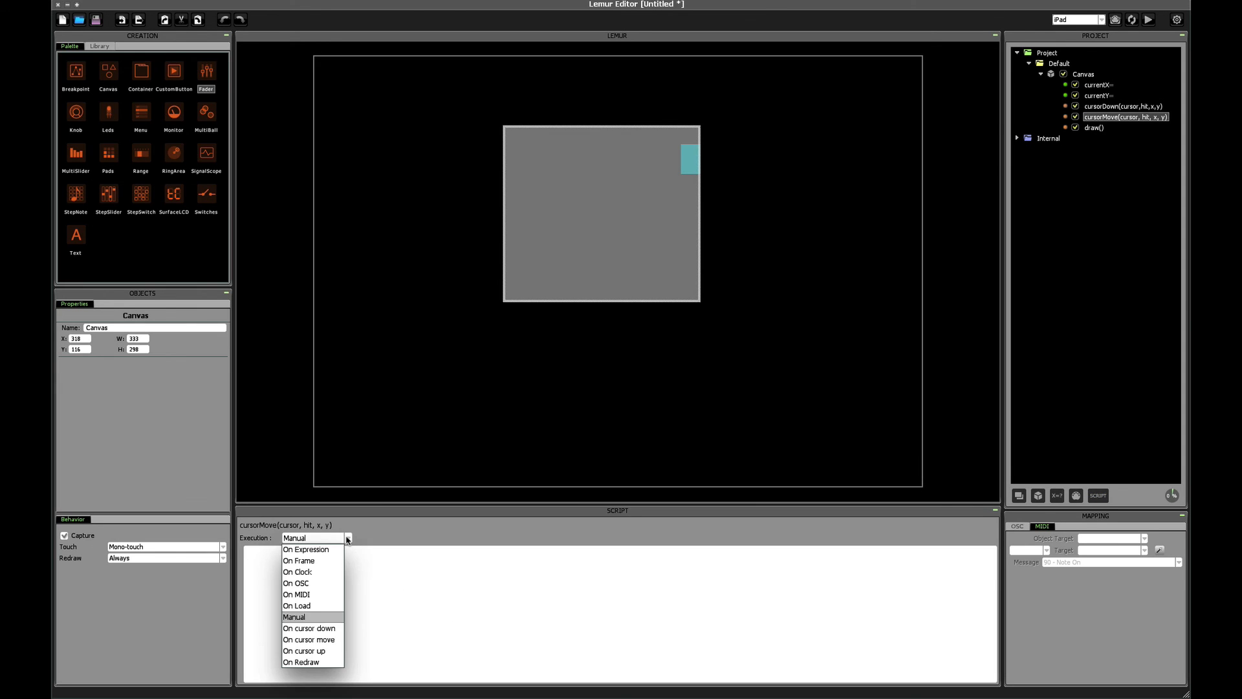
pyautogui.click(308, 640)
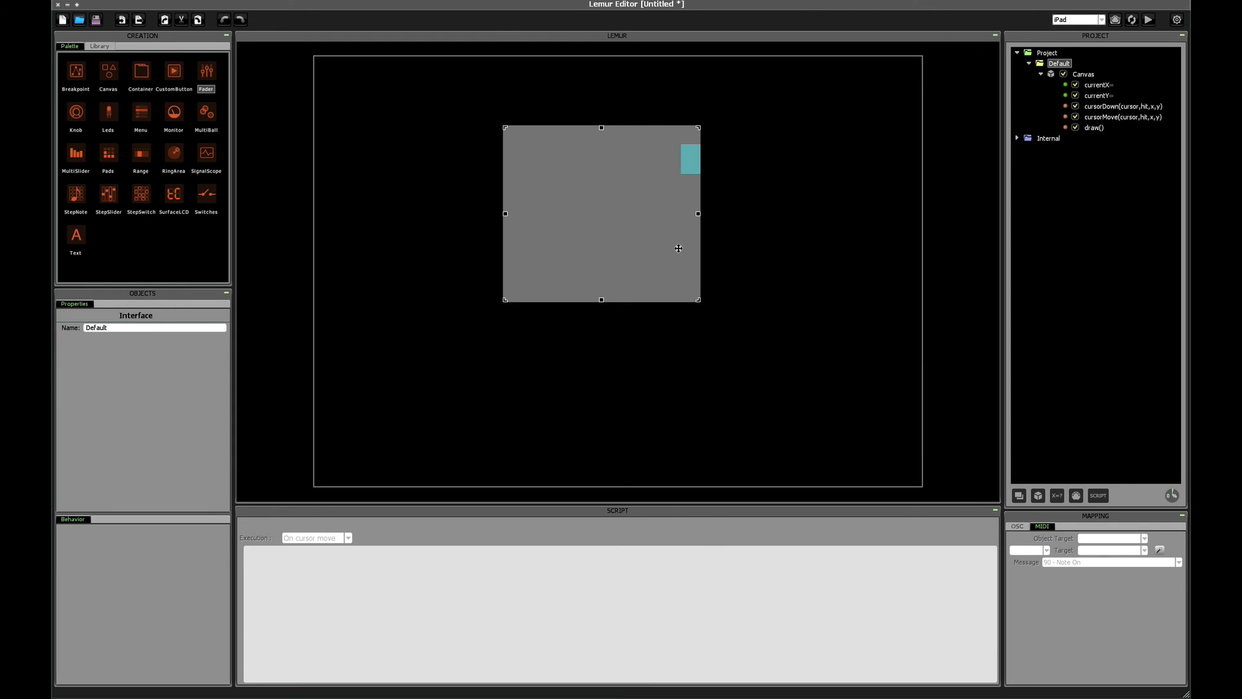
pyautogui.moveTo(690, 158); pyautogui.dragTo(581, 167)
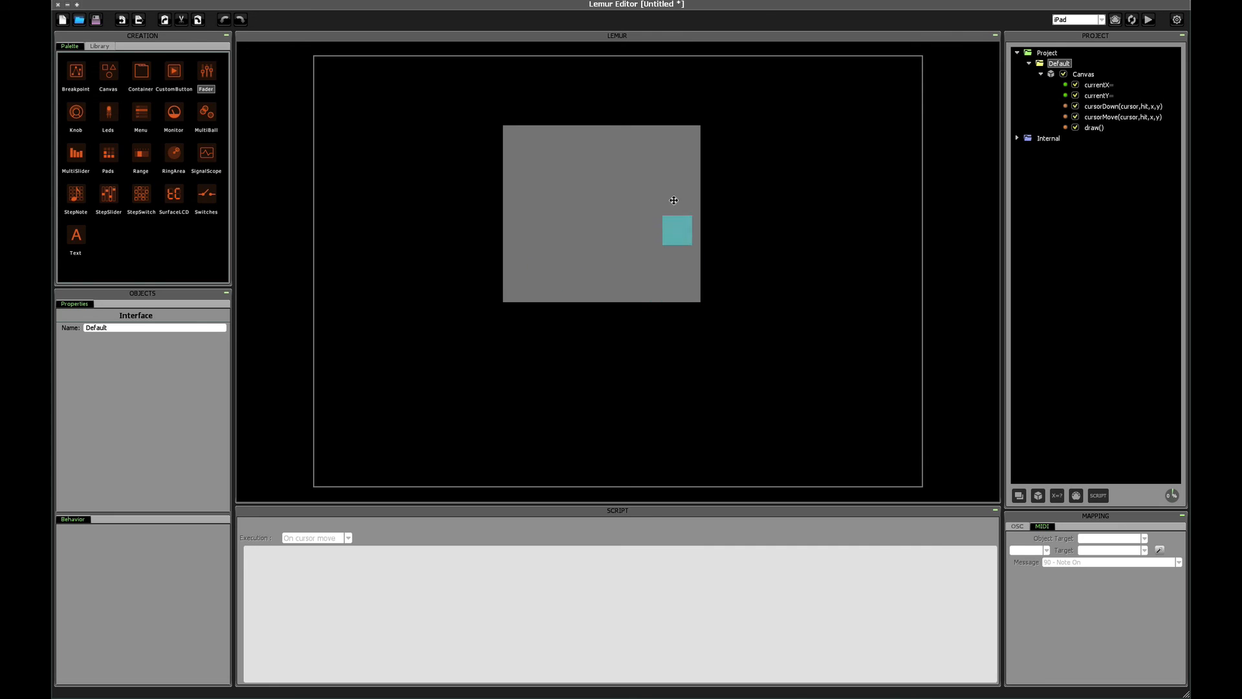
pyautogui.moveTo(677, 230); pyautogui.dragTo(607, 209)
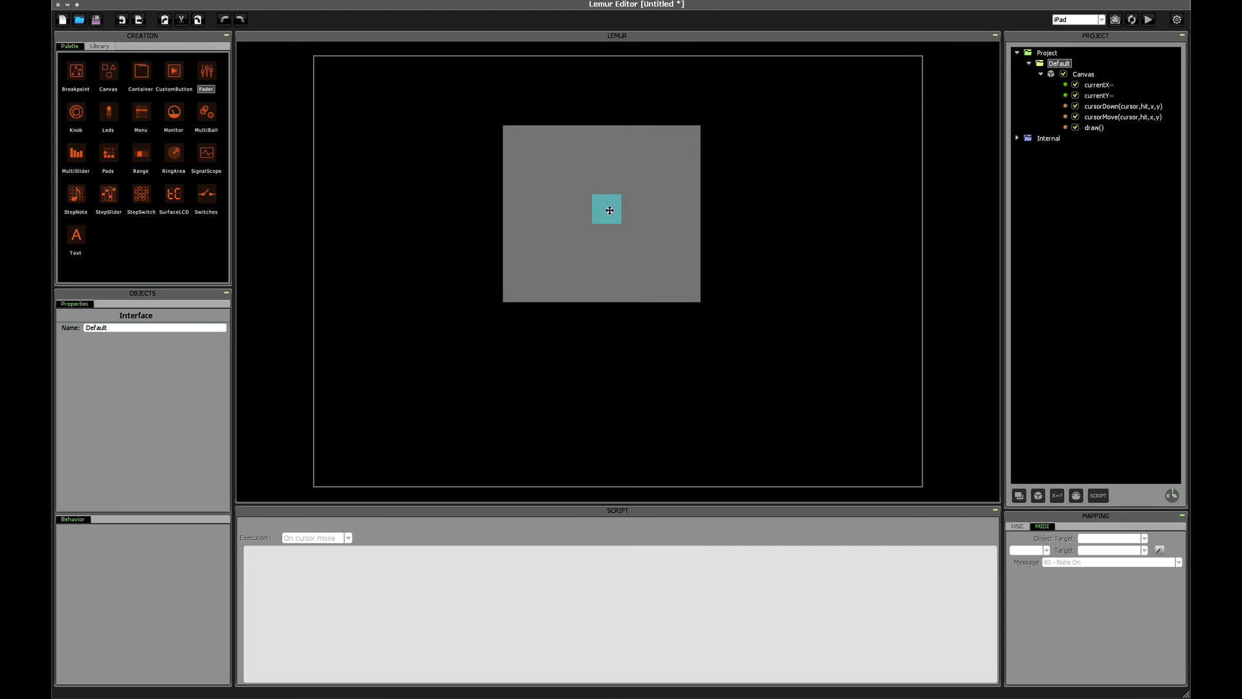
pyautogui.click(607, 210)
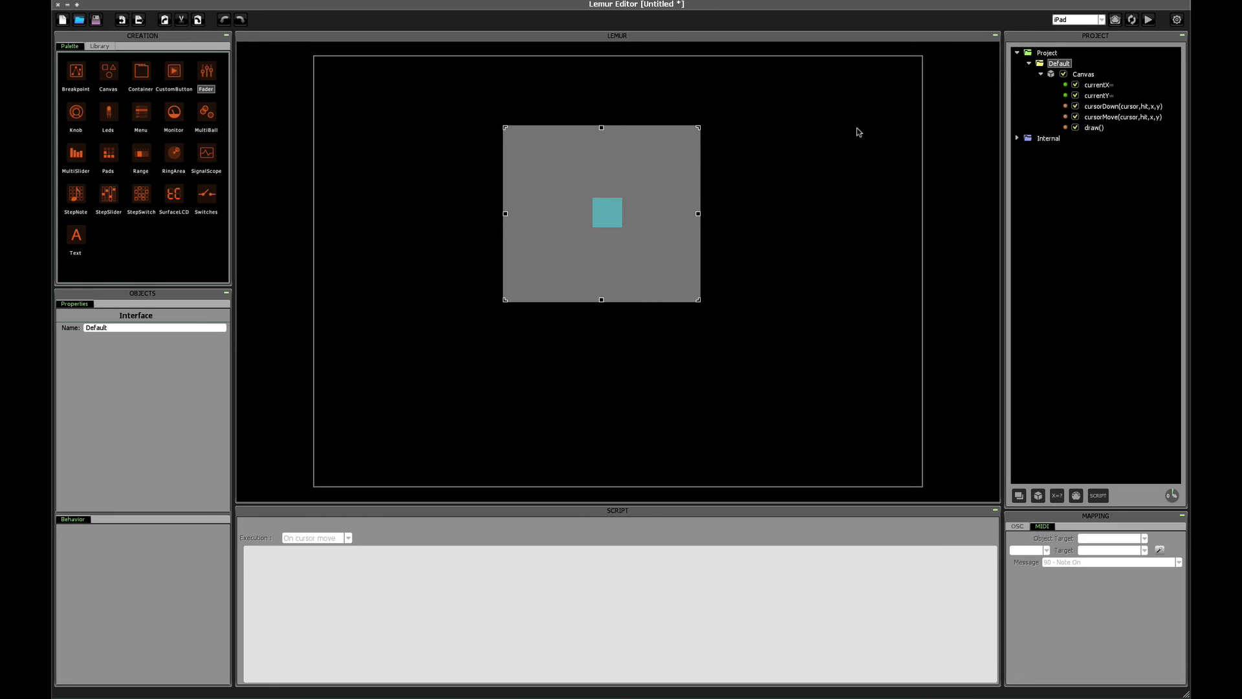
pyautogui.click(1121, 106)
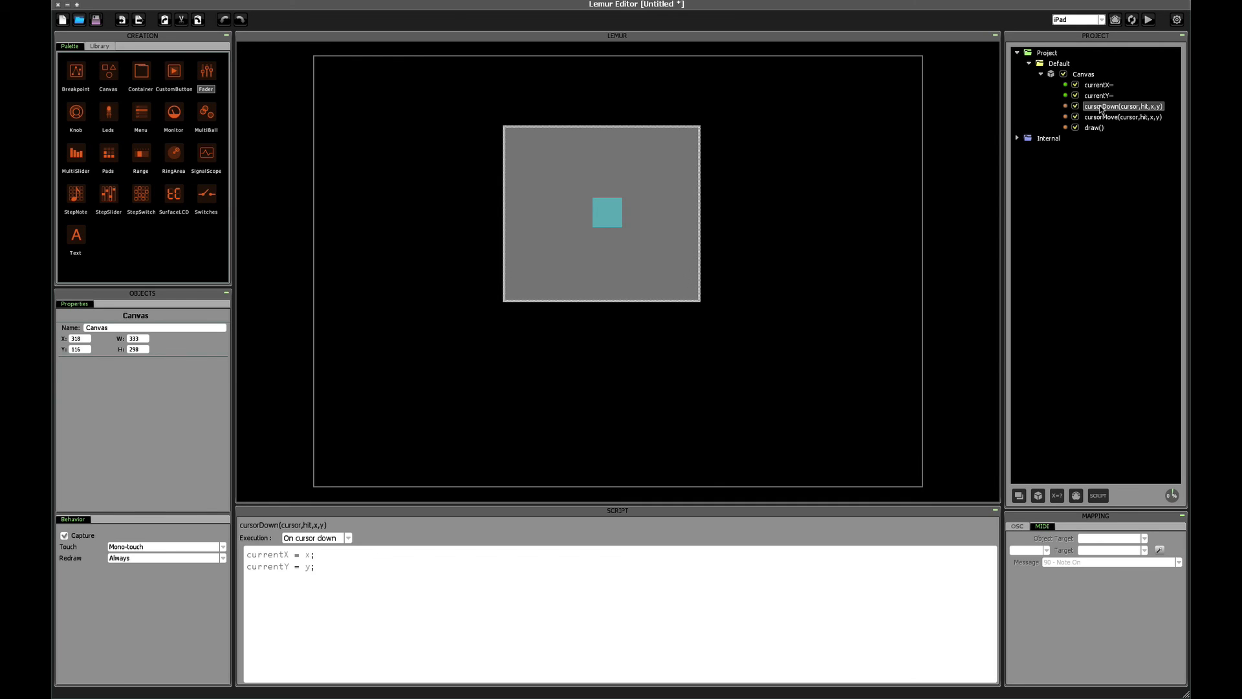
pyautogui.moveTo(1161, 109)
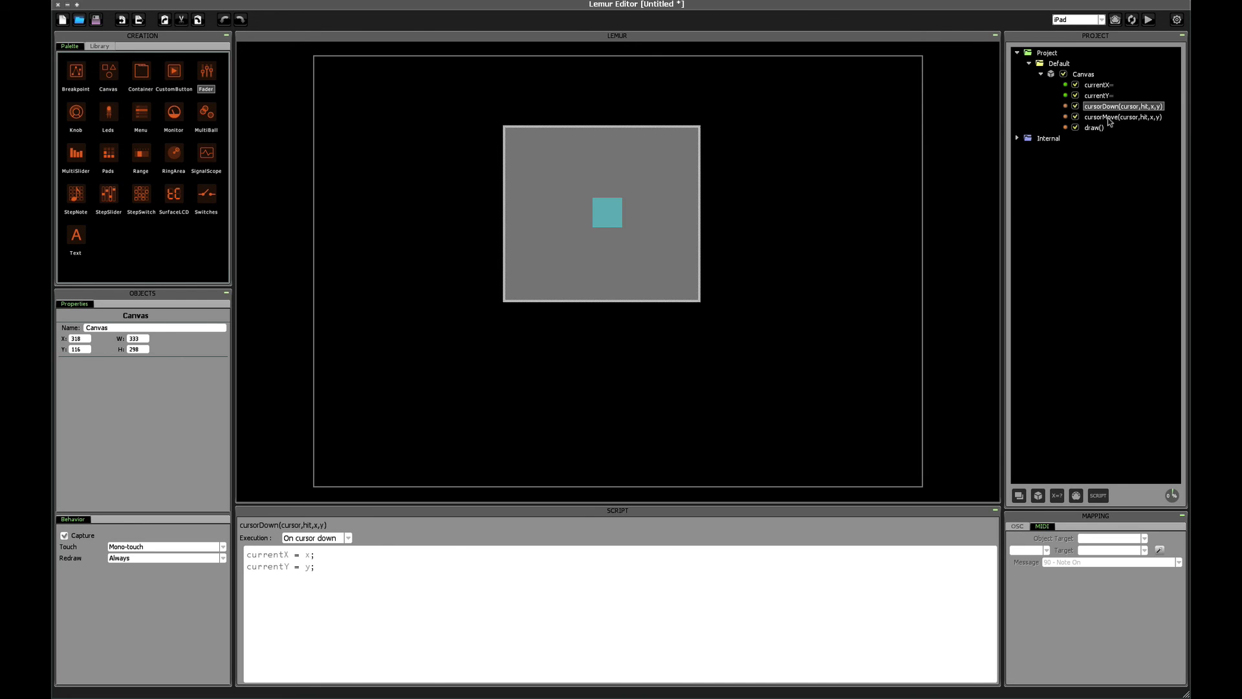
pyautogui.click(1123, 116)
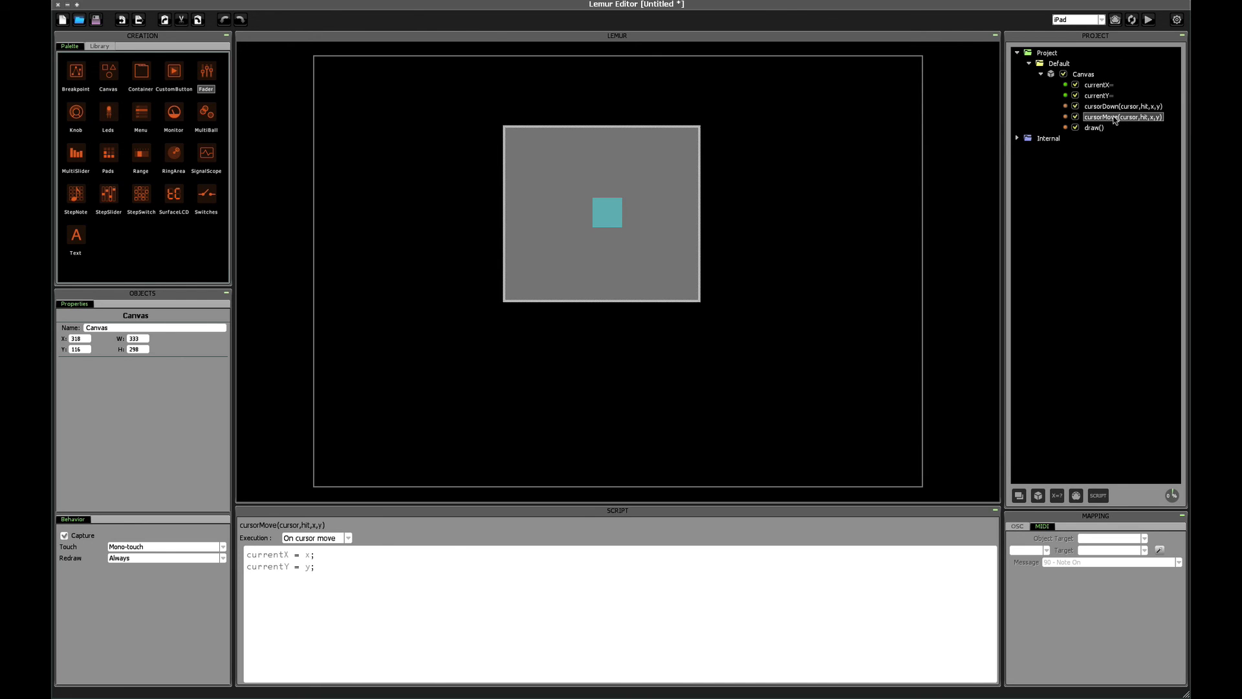
pyautogui.click(1095, 128)
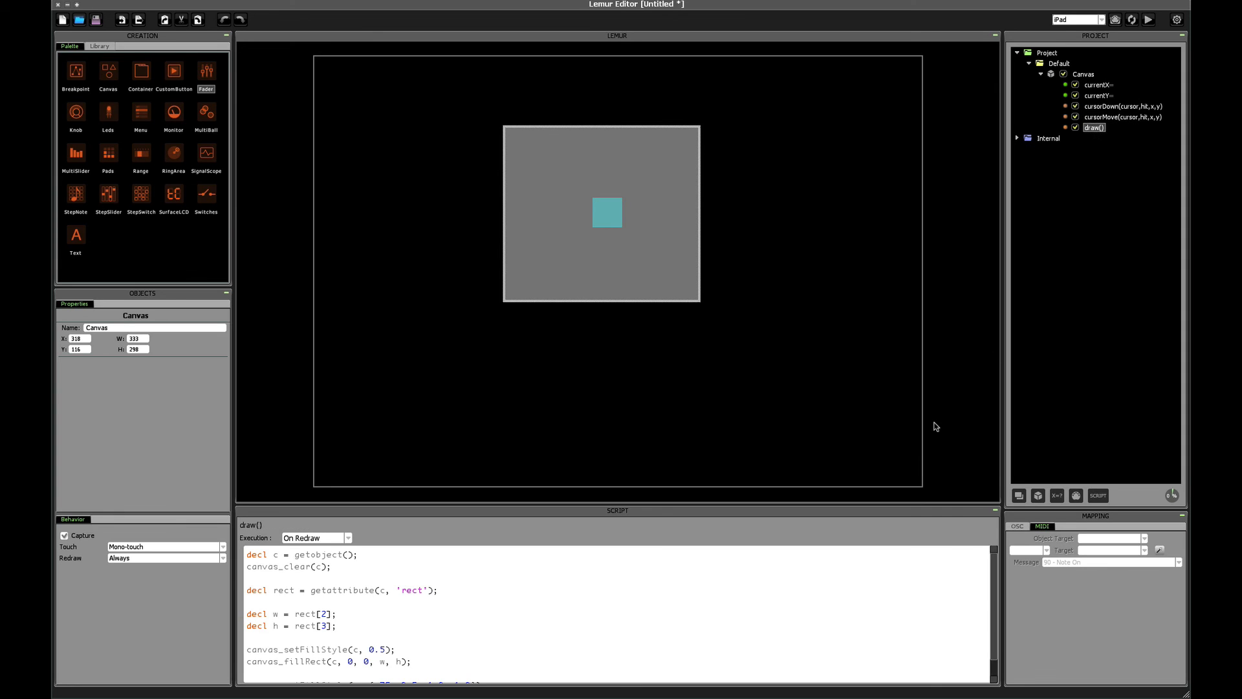
pyautogui.scroll(-3)
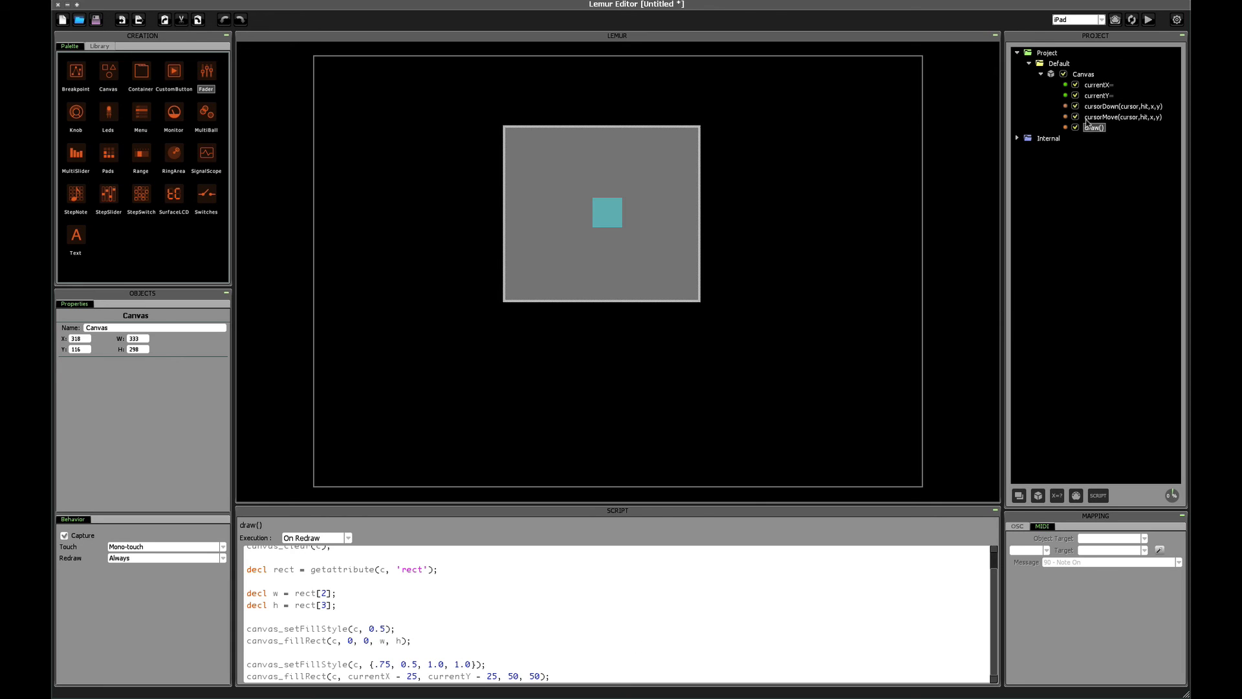
pyautogui.click(1099, 95)
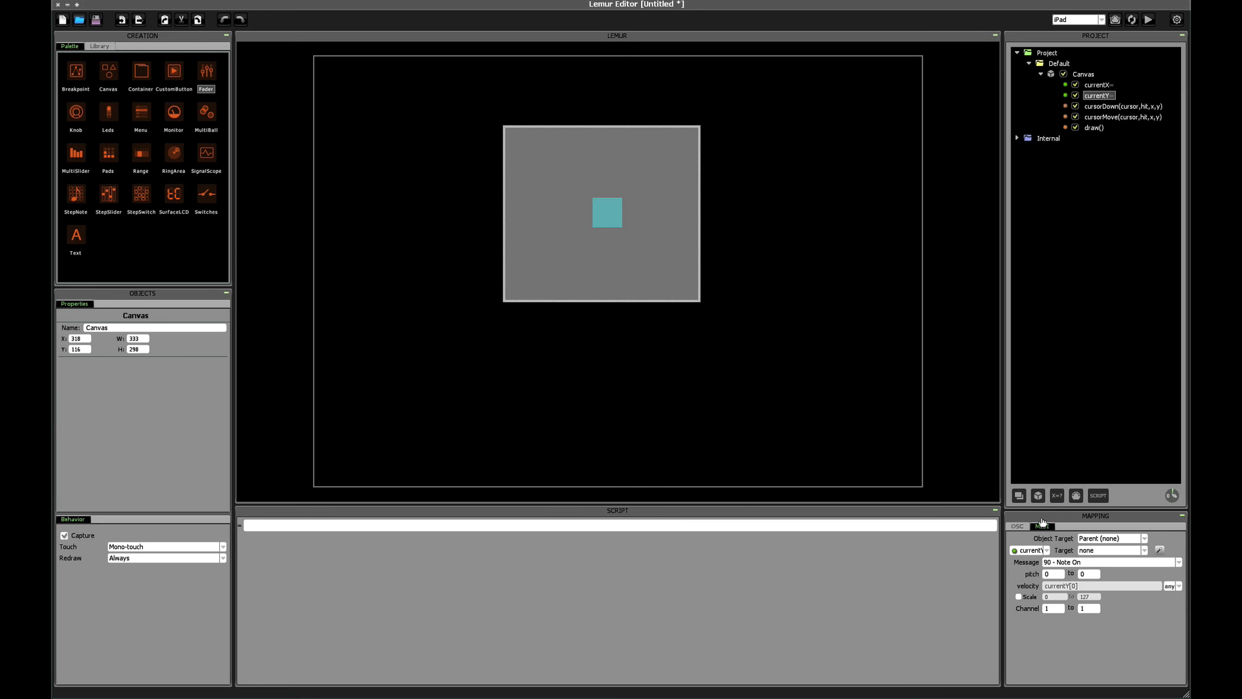
pyautogui.click(1041, 525)
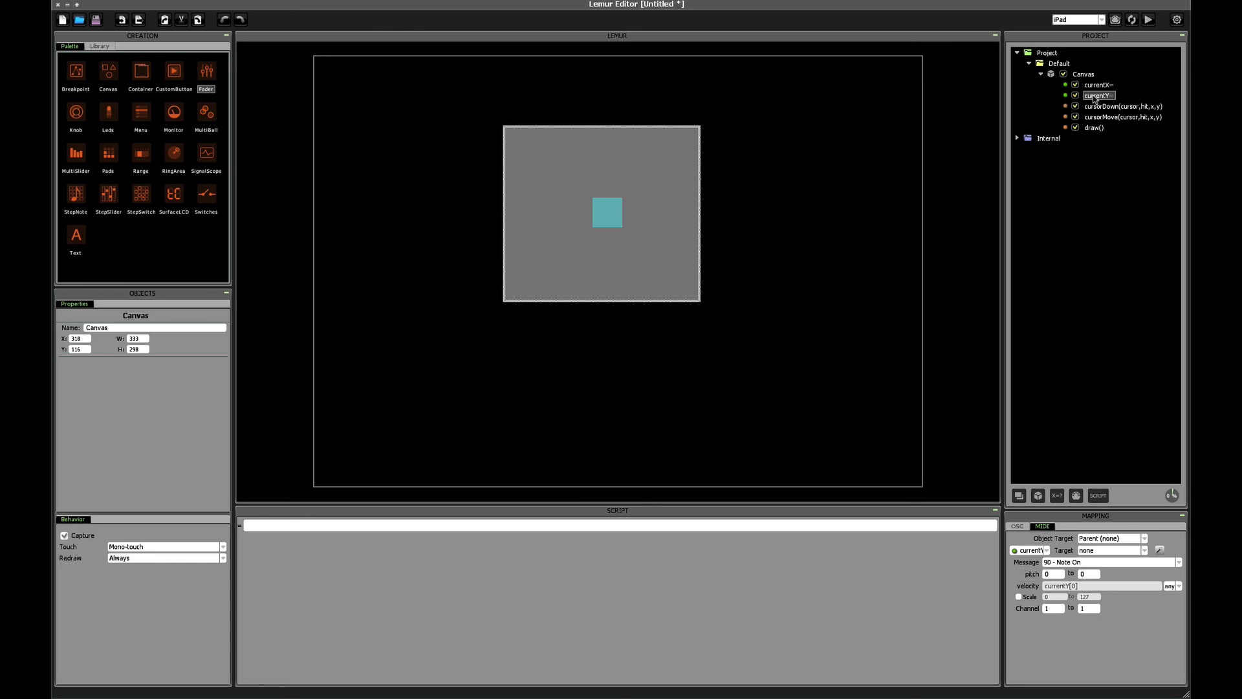
# - Add two Monitor objects beside the Canvas named xMonitor and yMonitor
pyautogui.click(1085, 74)
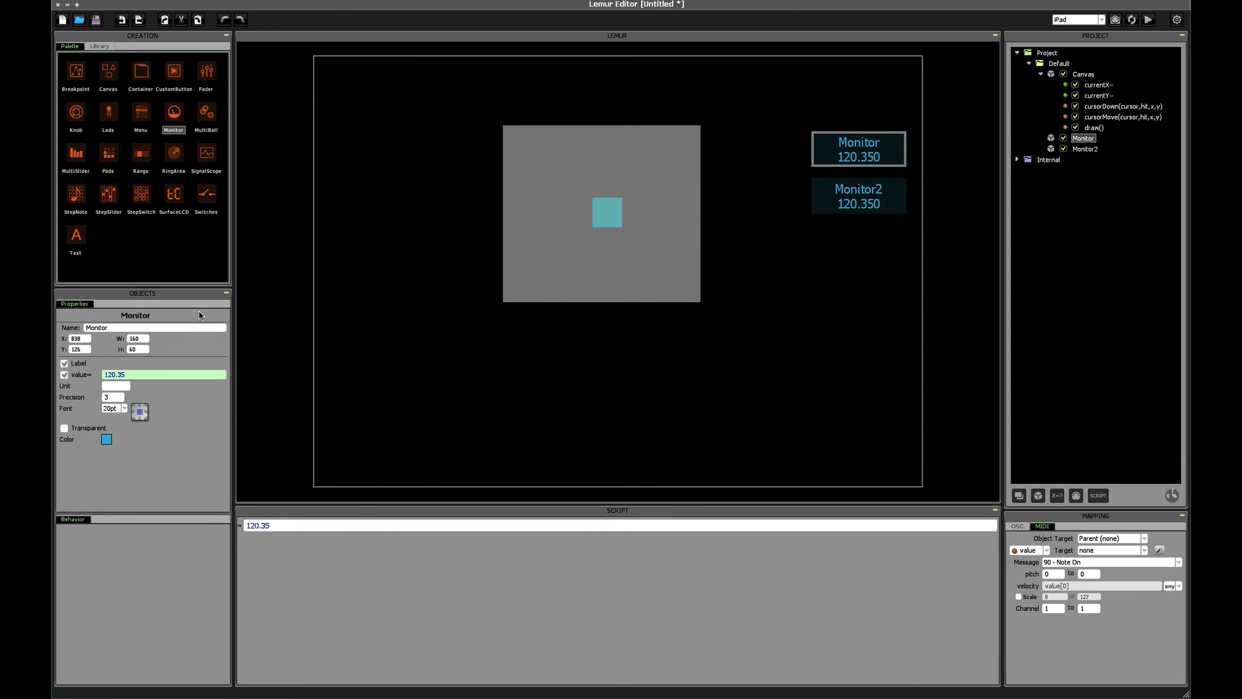
pyautogui.write('xMonit')
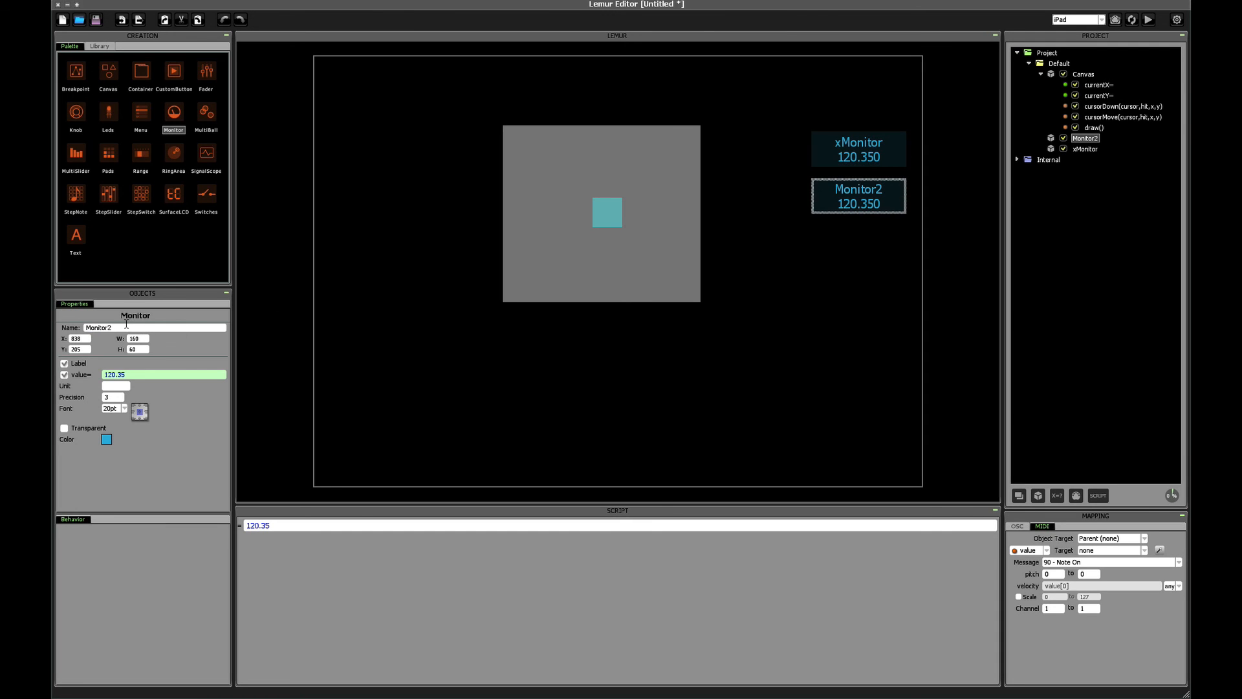
pyautogui.write('yMo')
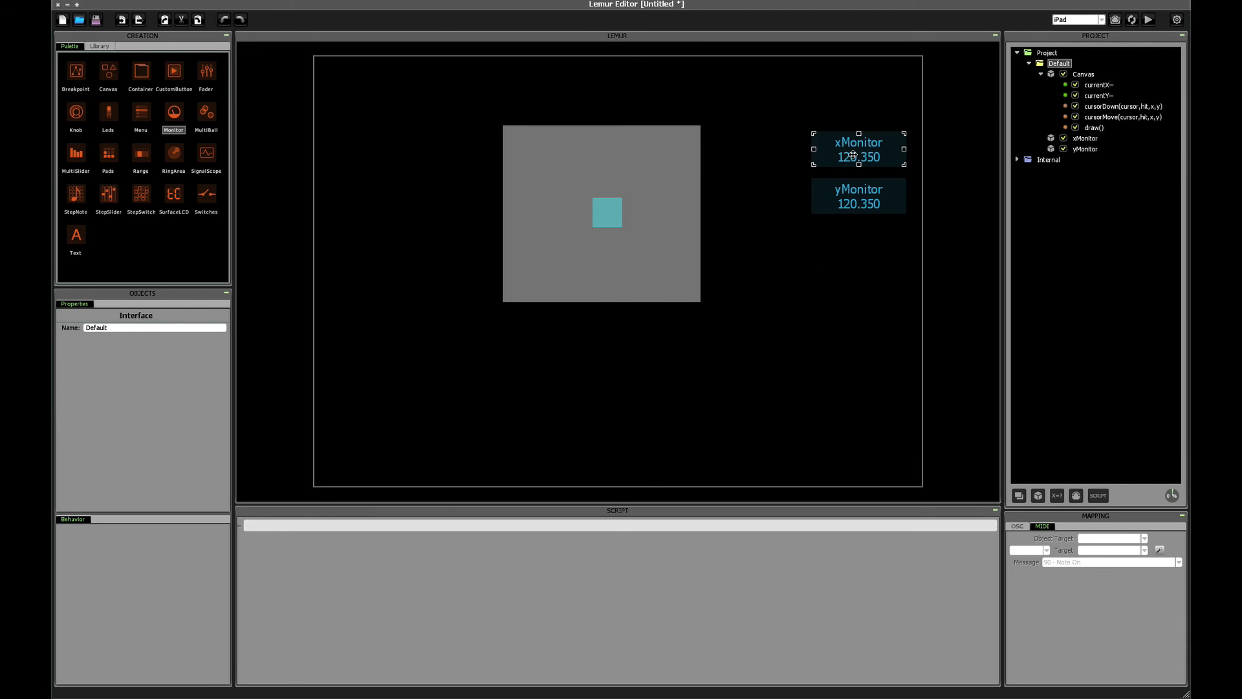
# - Set the monitors' value fields to Canvas.currentX and Canvas.currentY
pyautogui.click(856, 149)
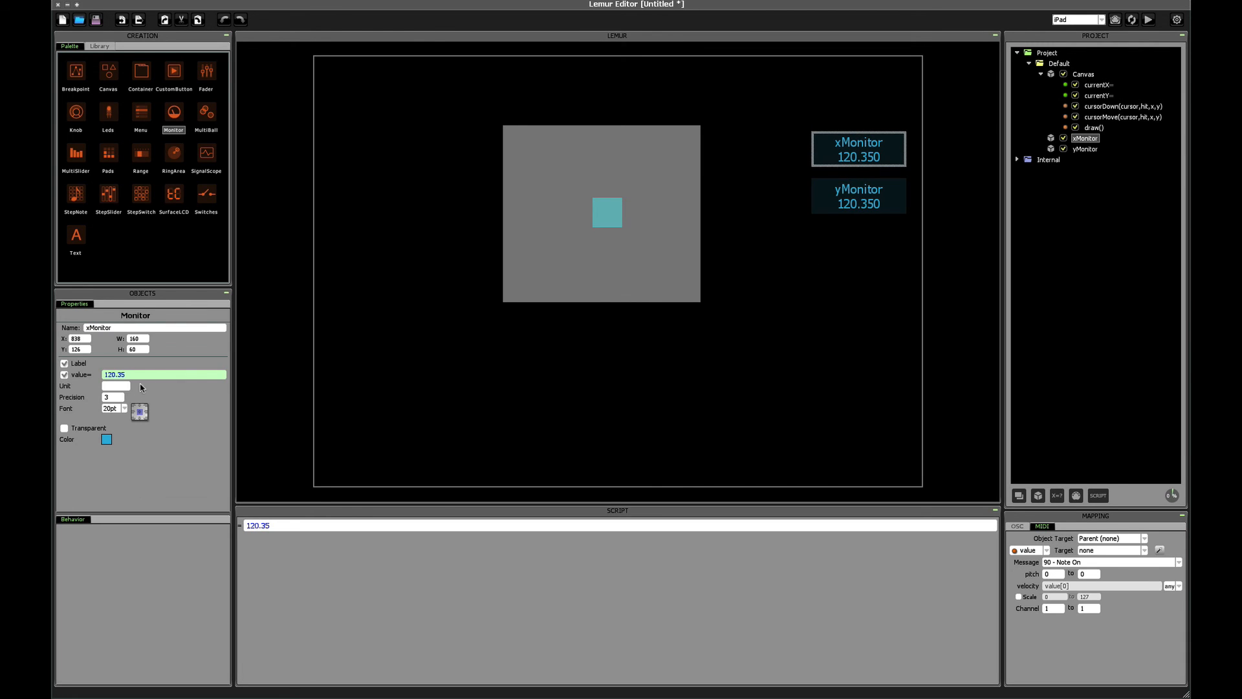
pyautogui.write('Con')
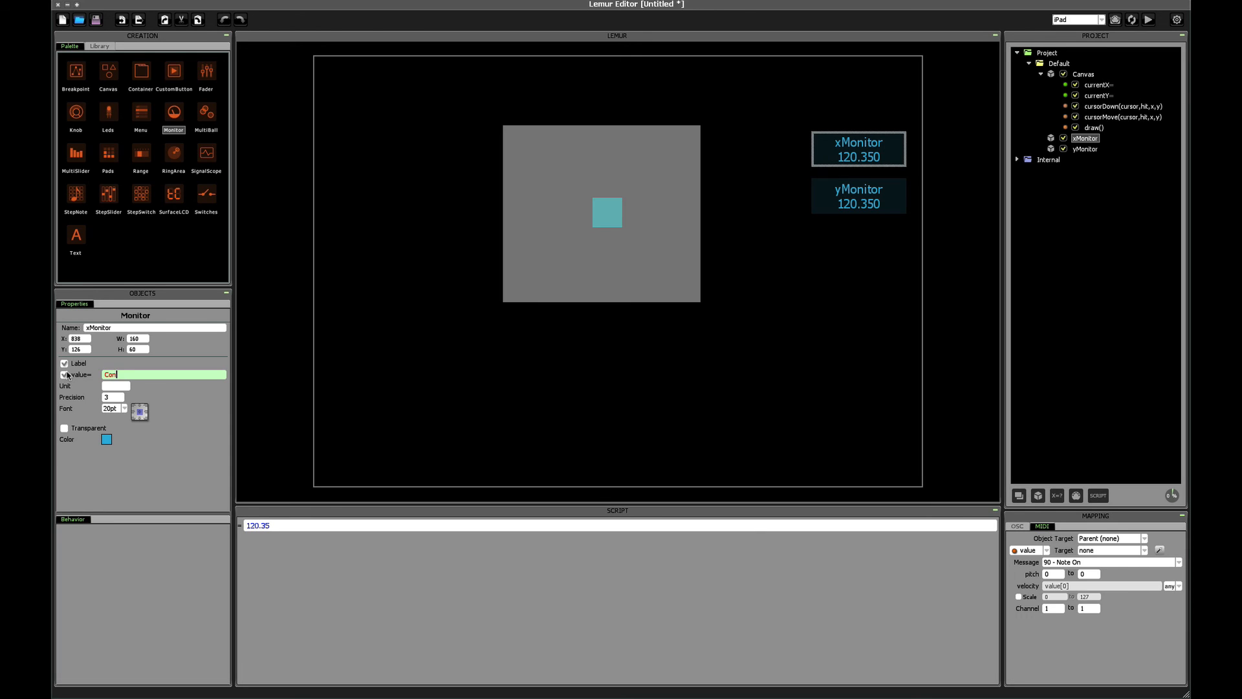
pyautogui.write('Canvas.')
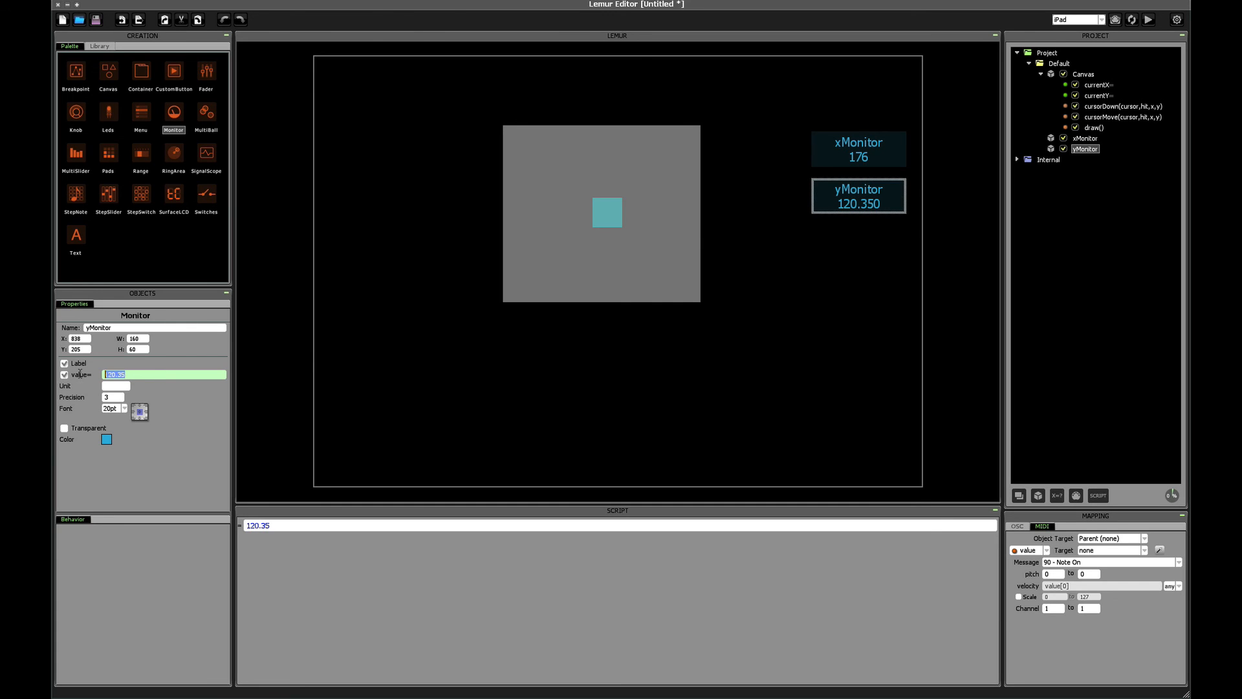
pyautogui.write('Canvas.cu')
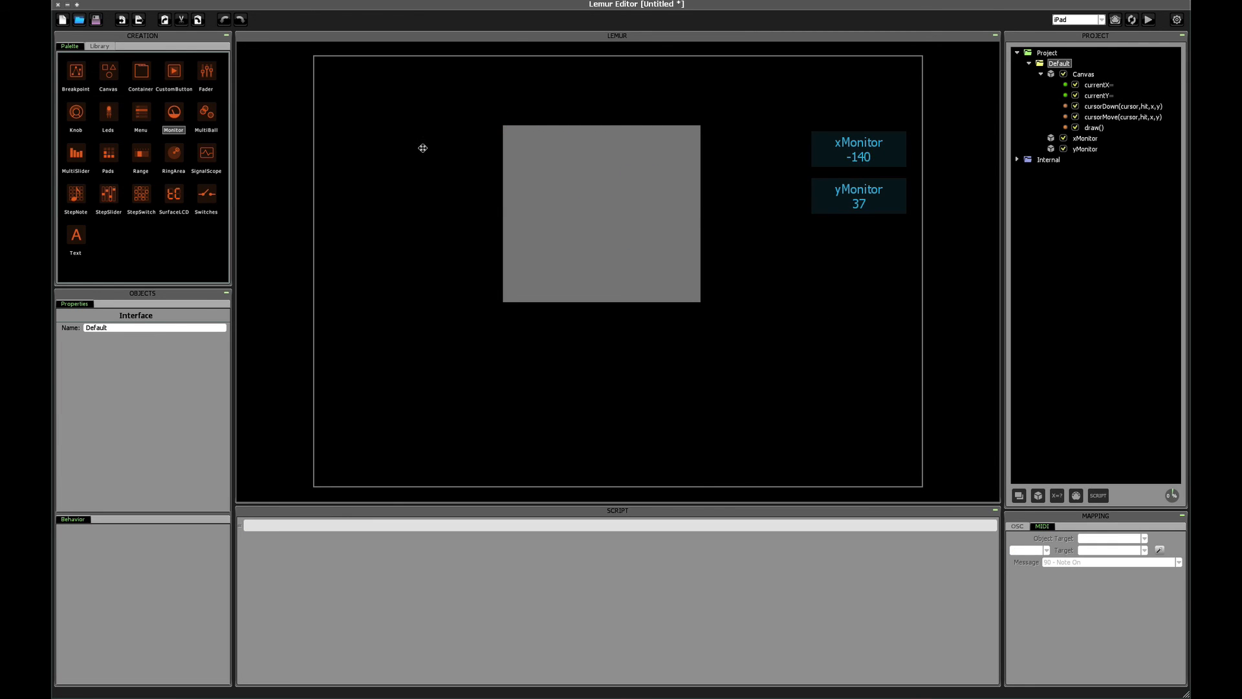
pyautogui.moveTo(814, 170)
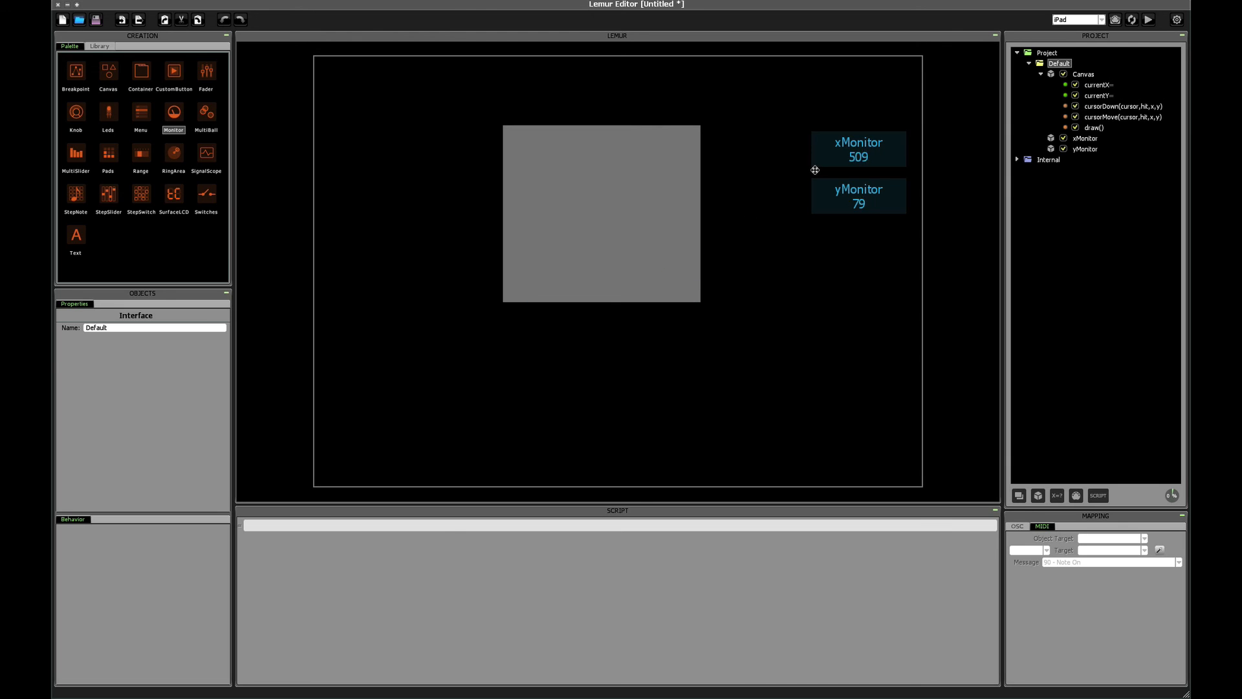
pyautogui.moveTo(758, 137)
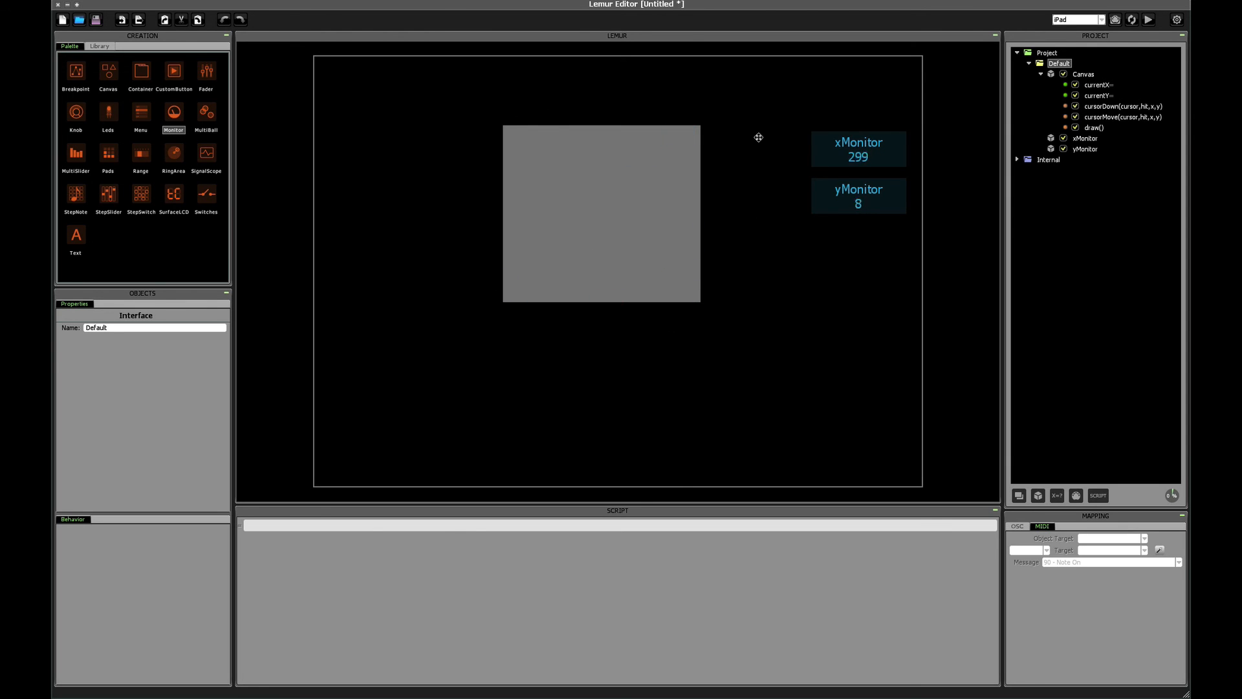
pyautogui.moveTo(338, 92)
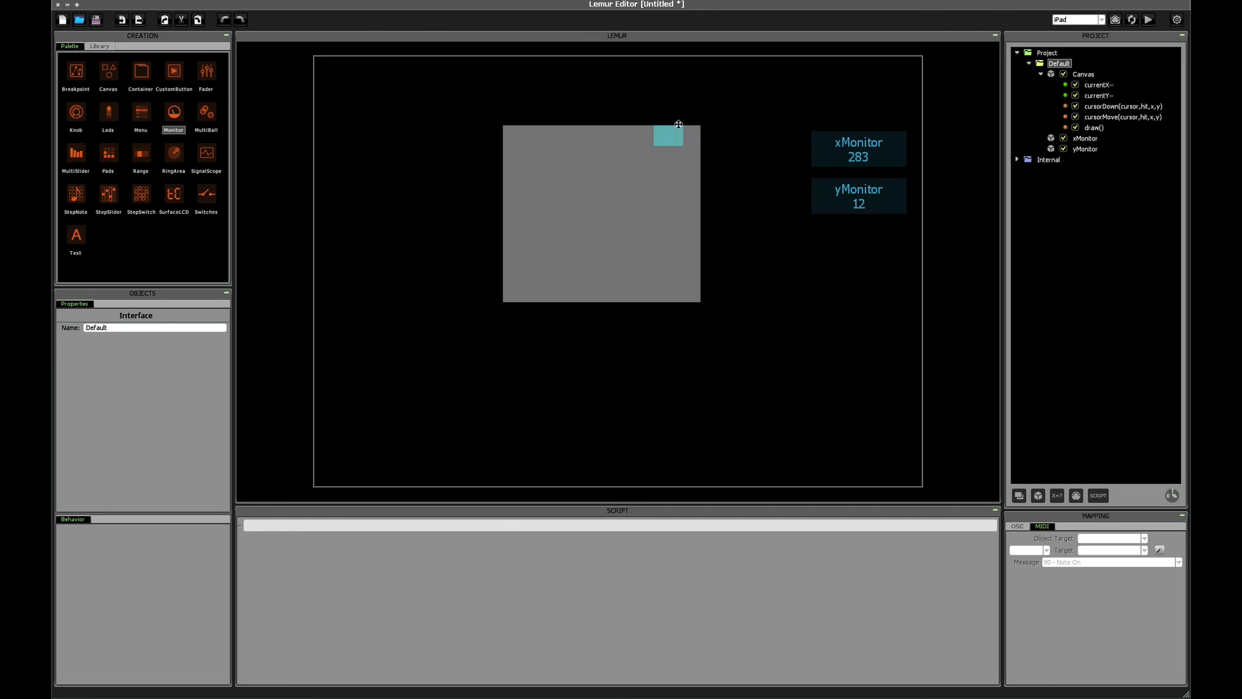
# - Drag around the Canvas so the square follows the touch while xMonitor and yMonitor update live
pyautogui.moveTo(678, 124); pyautogui.dragTo(657, 213)
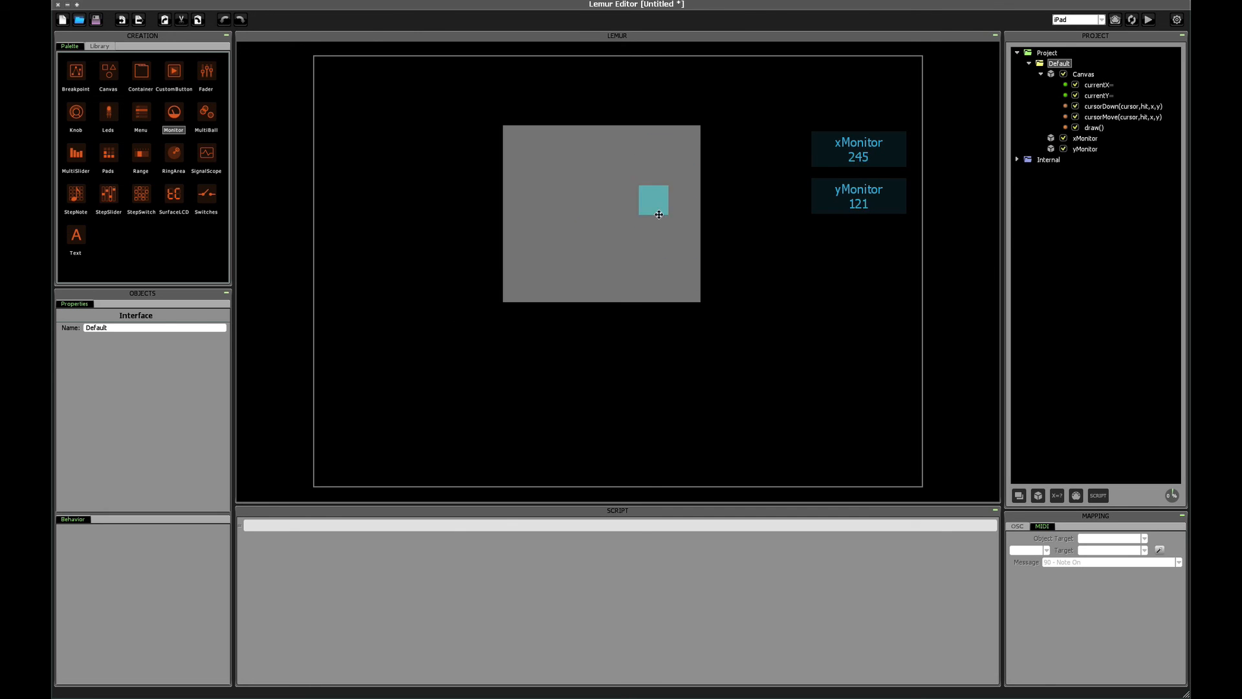
pyautogui.moveTo(654, 200); pyautogui.dragTo(594, 289)
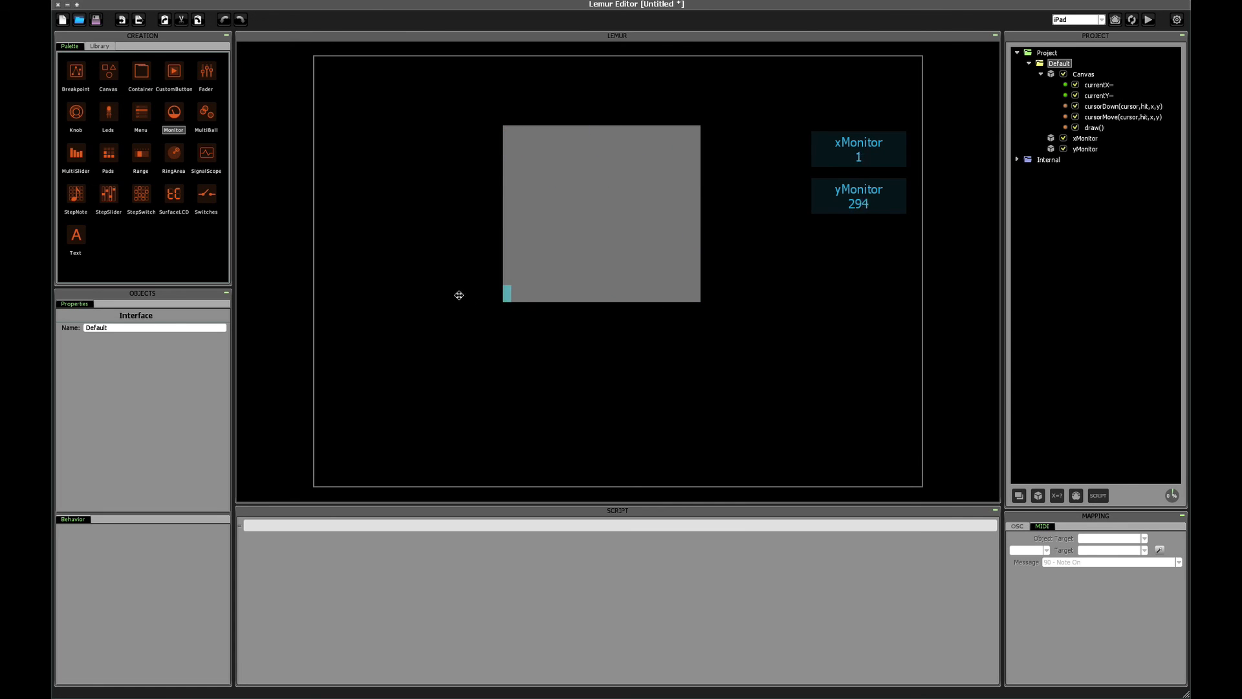
pyautogui.moveTo(506, 294); pyautogui.dragTo(634, 212)
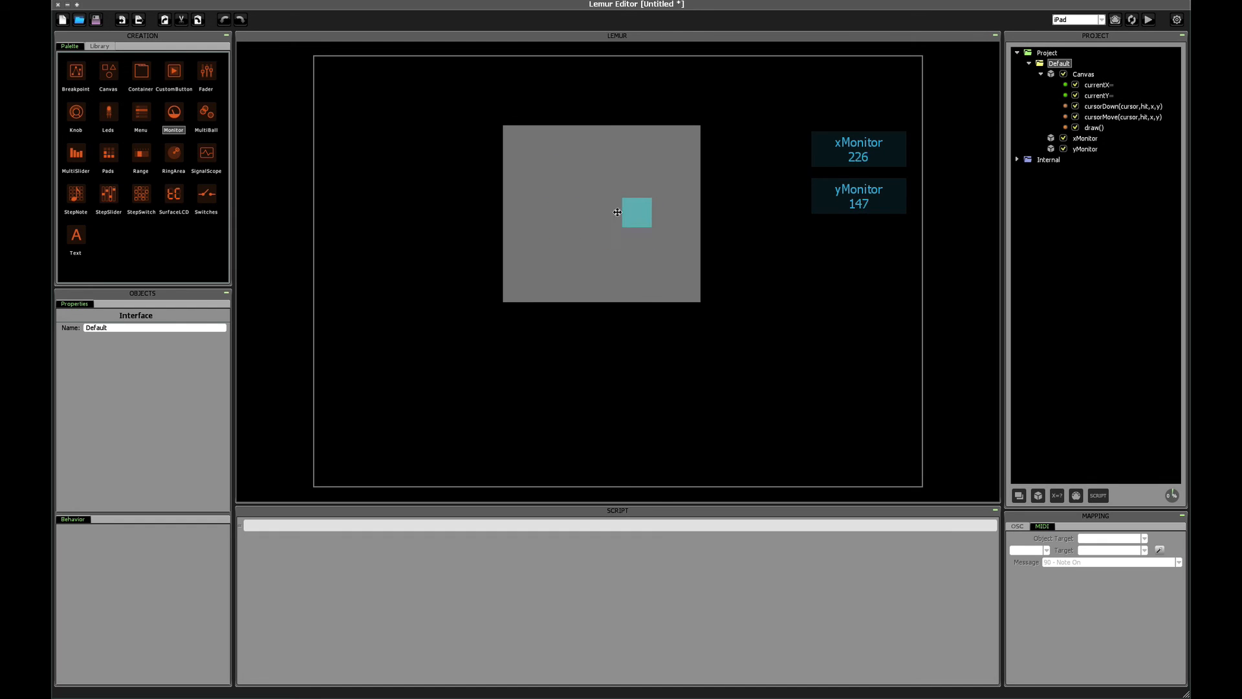
pyautogui.moveTo(634, 212); pyautogui.dragTo(595, 203)
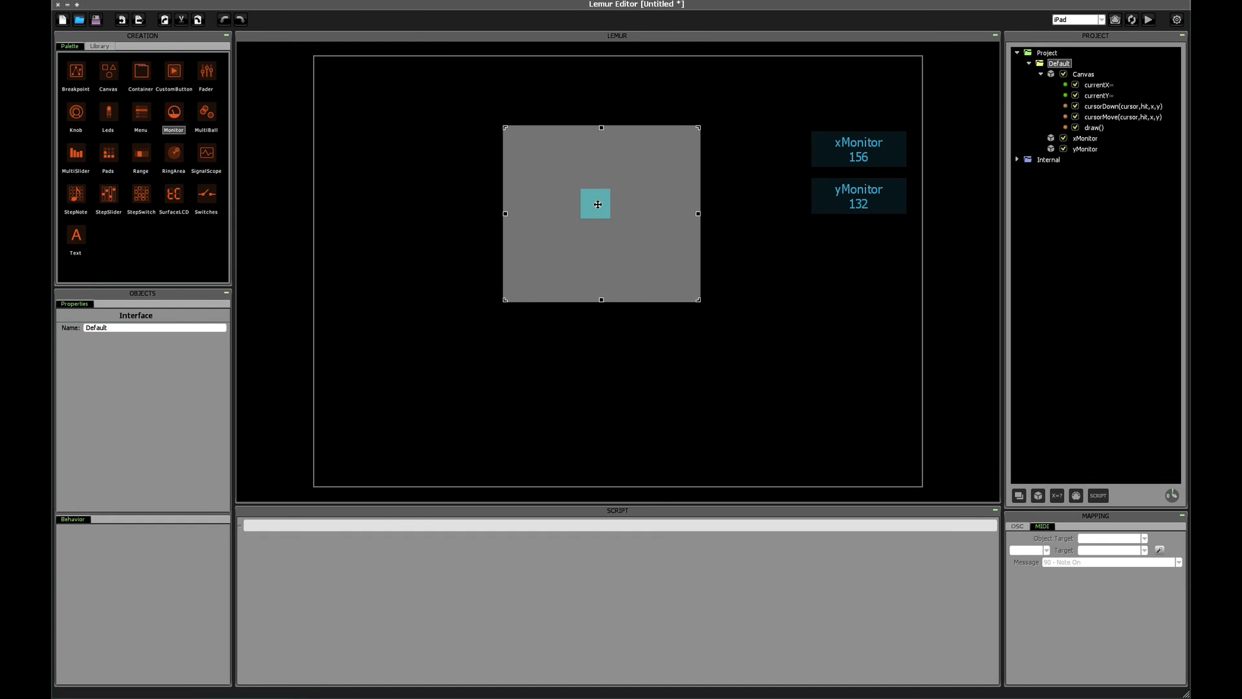
pyautogui.moveTo(596, 203); pyautogui.dragTo(632, 230)
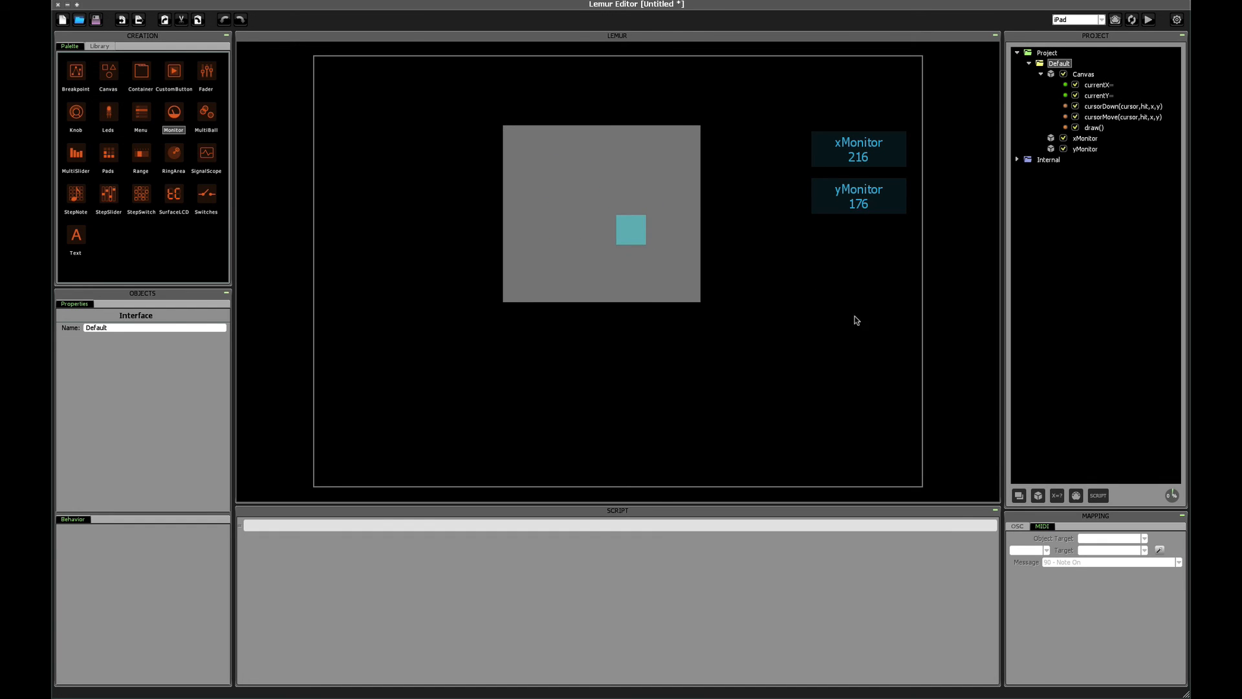
pyautogui.moveTo(919, 266)
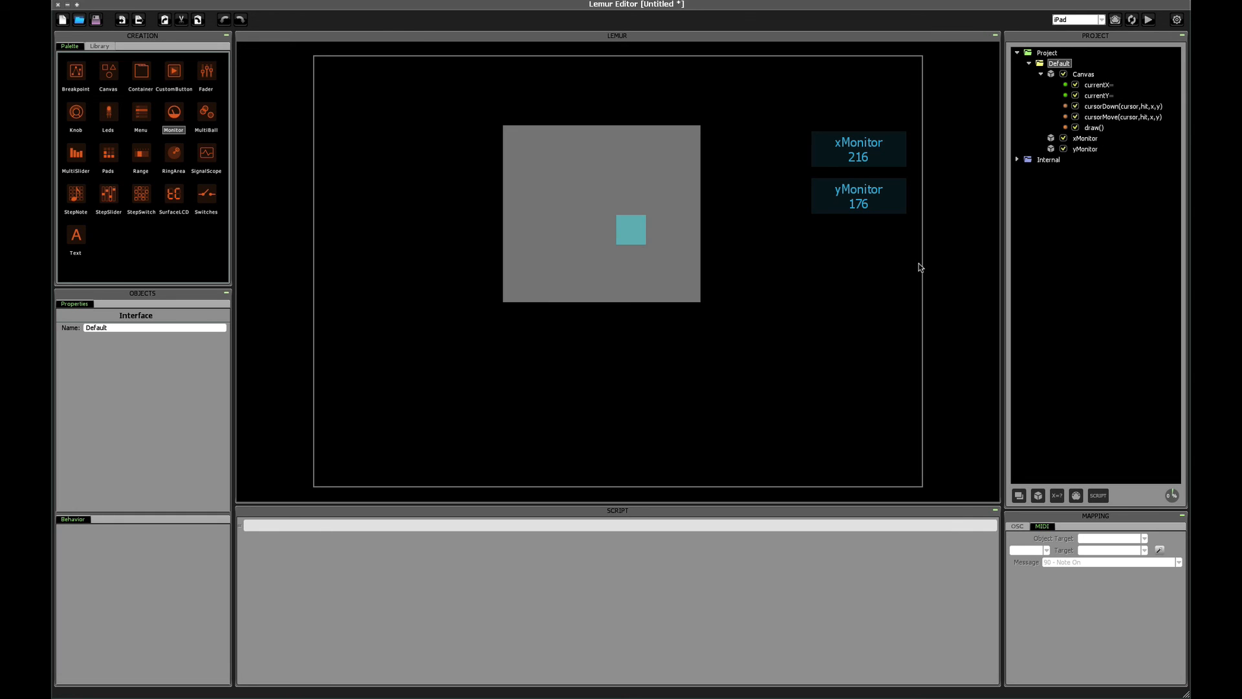